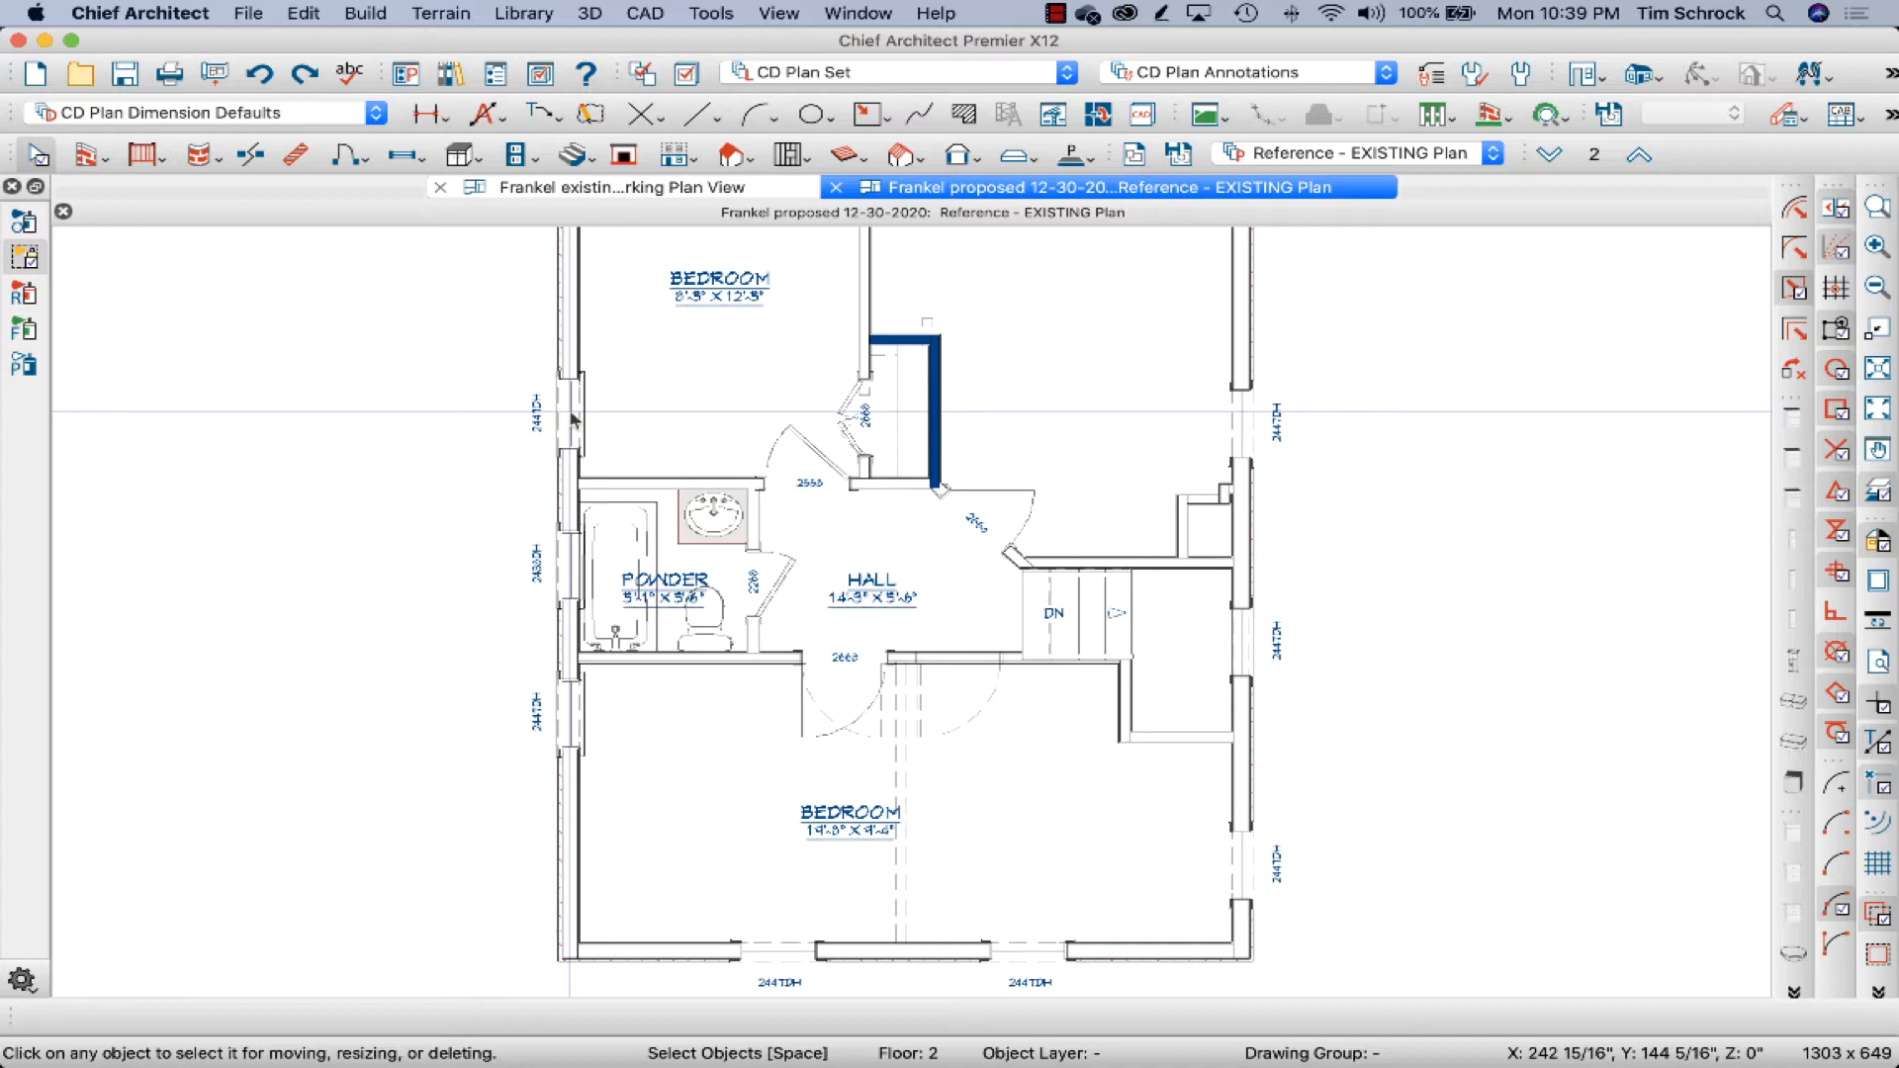
Suppress the left-wall window's label and exclude it from schedules.
click(569, 414)
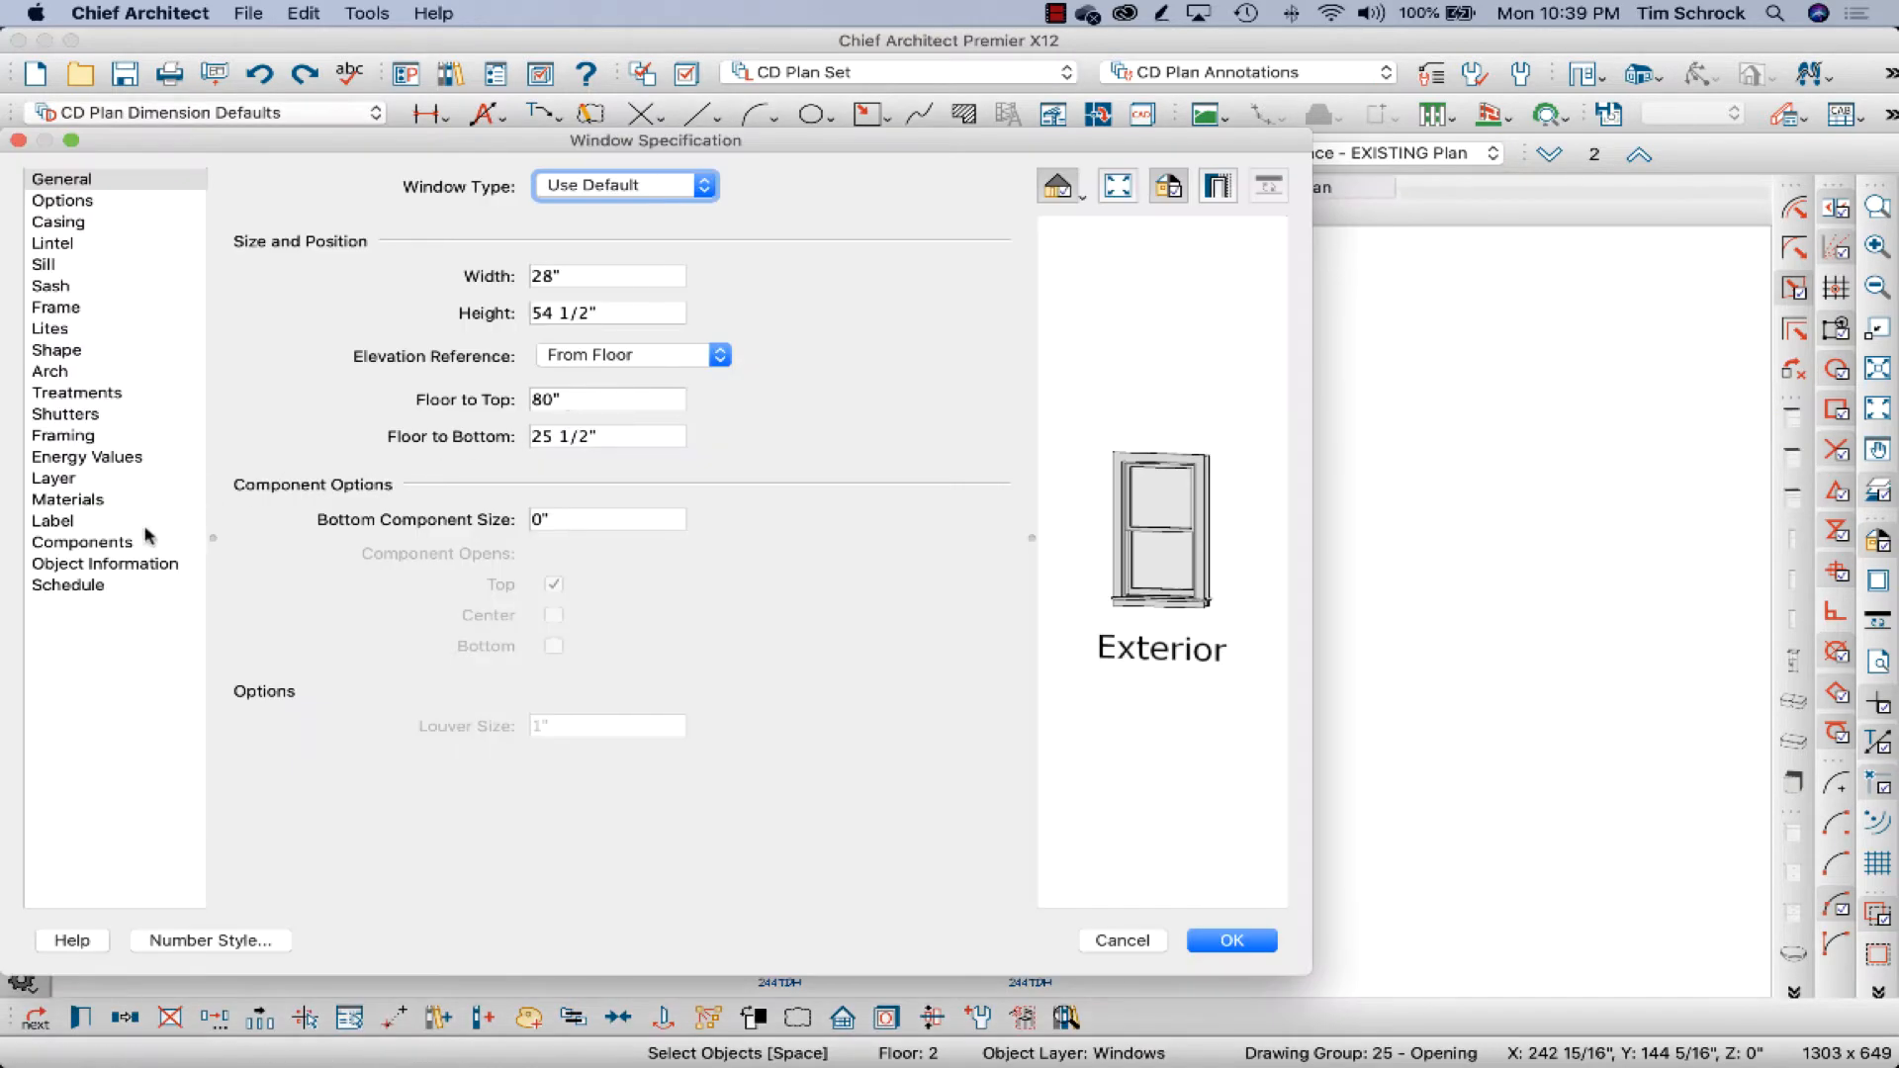
click(53, 521)
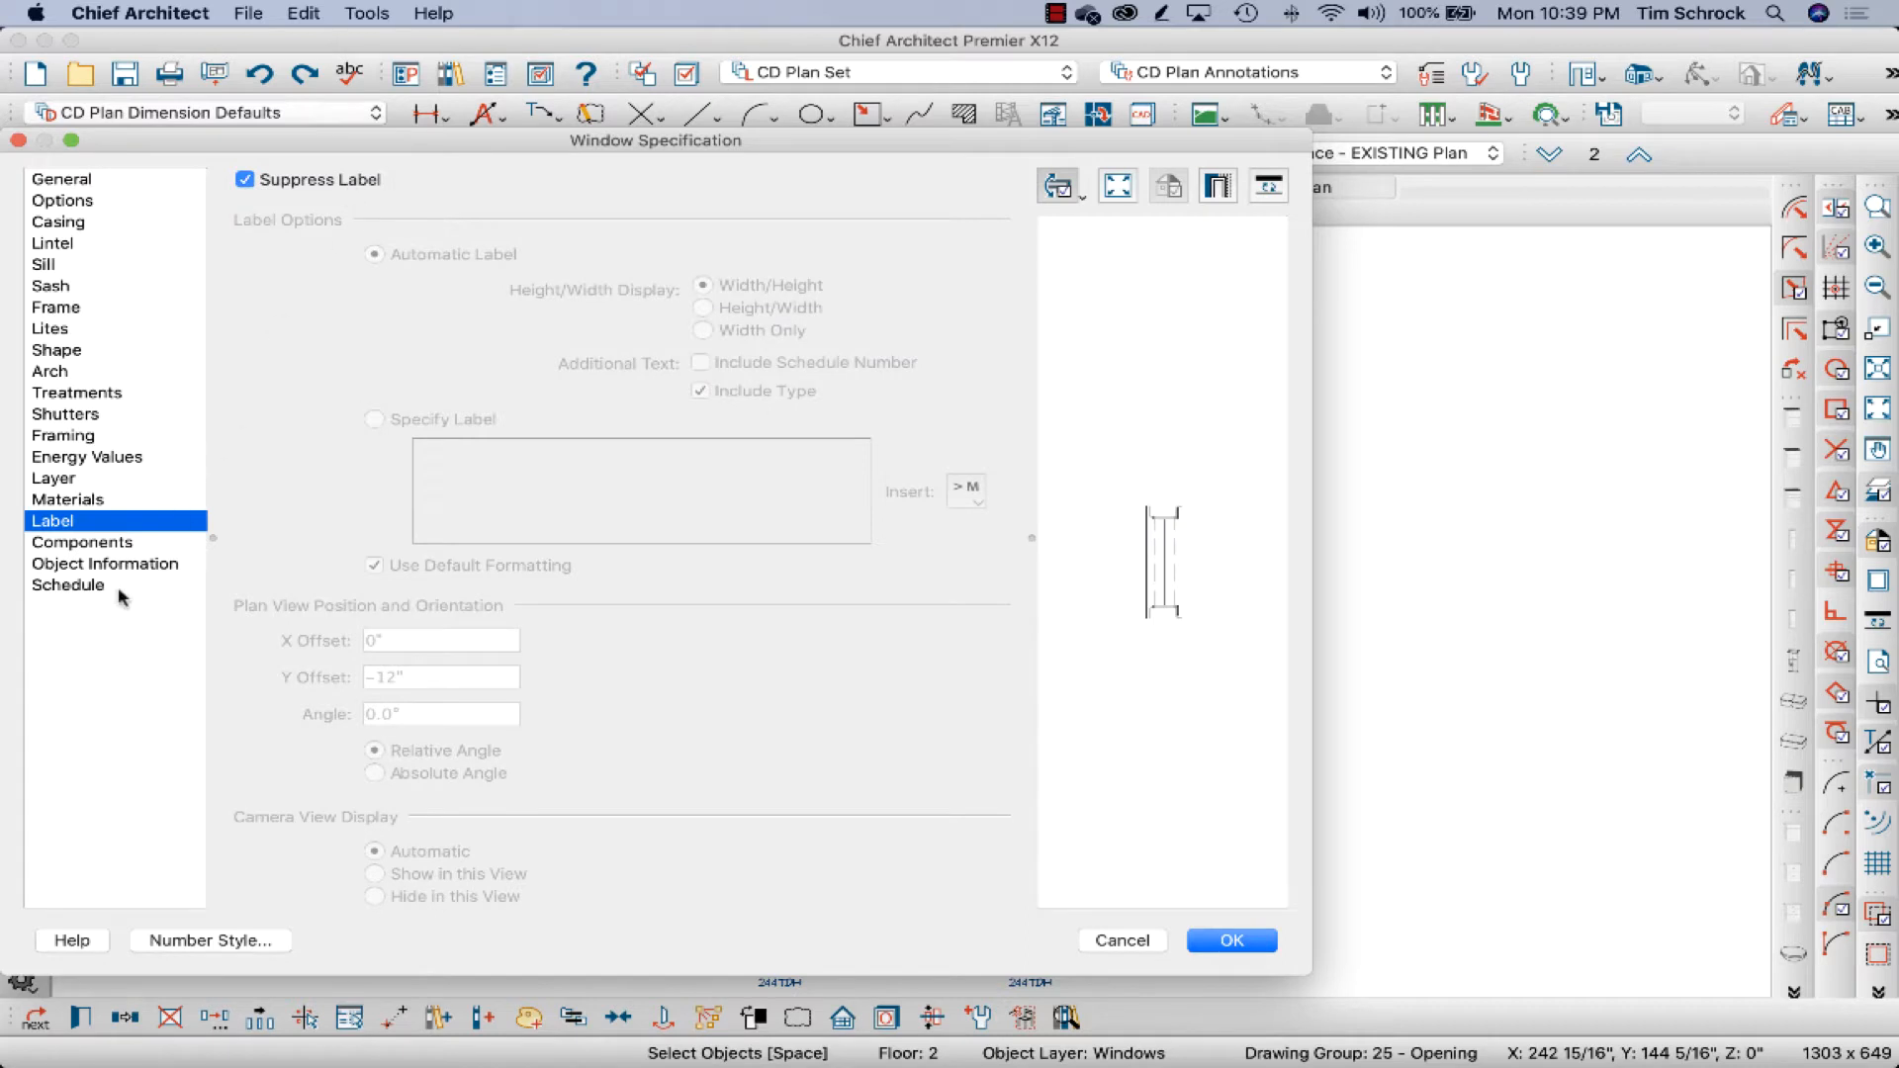
click(68, 585)
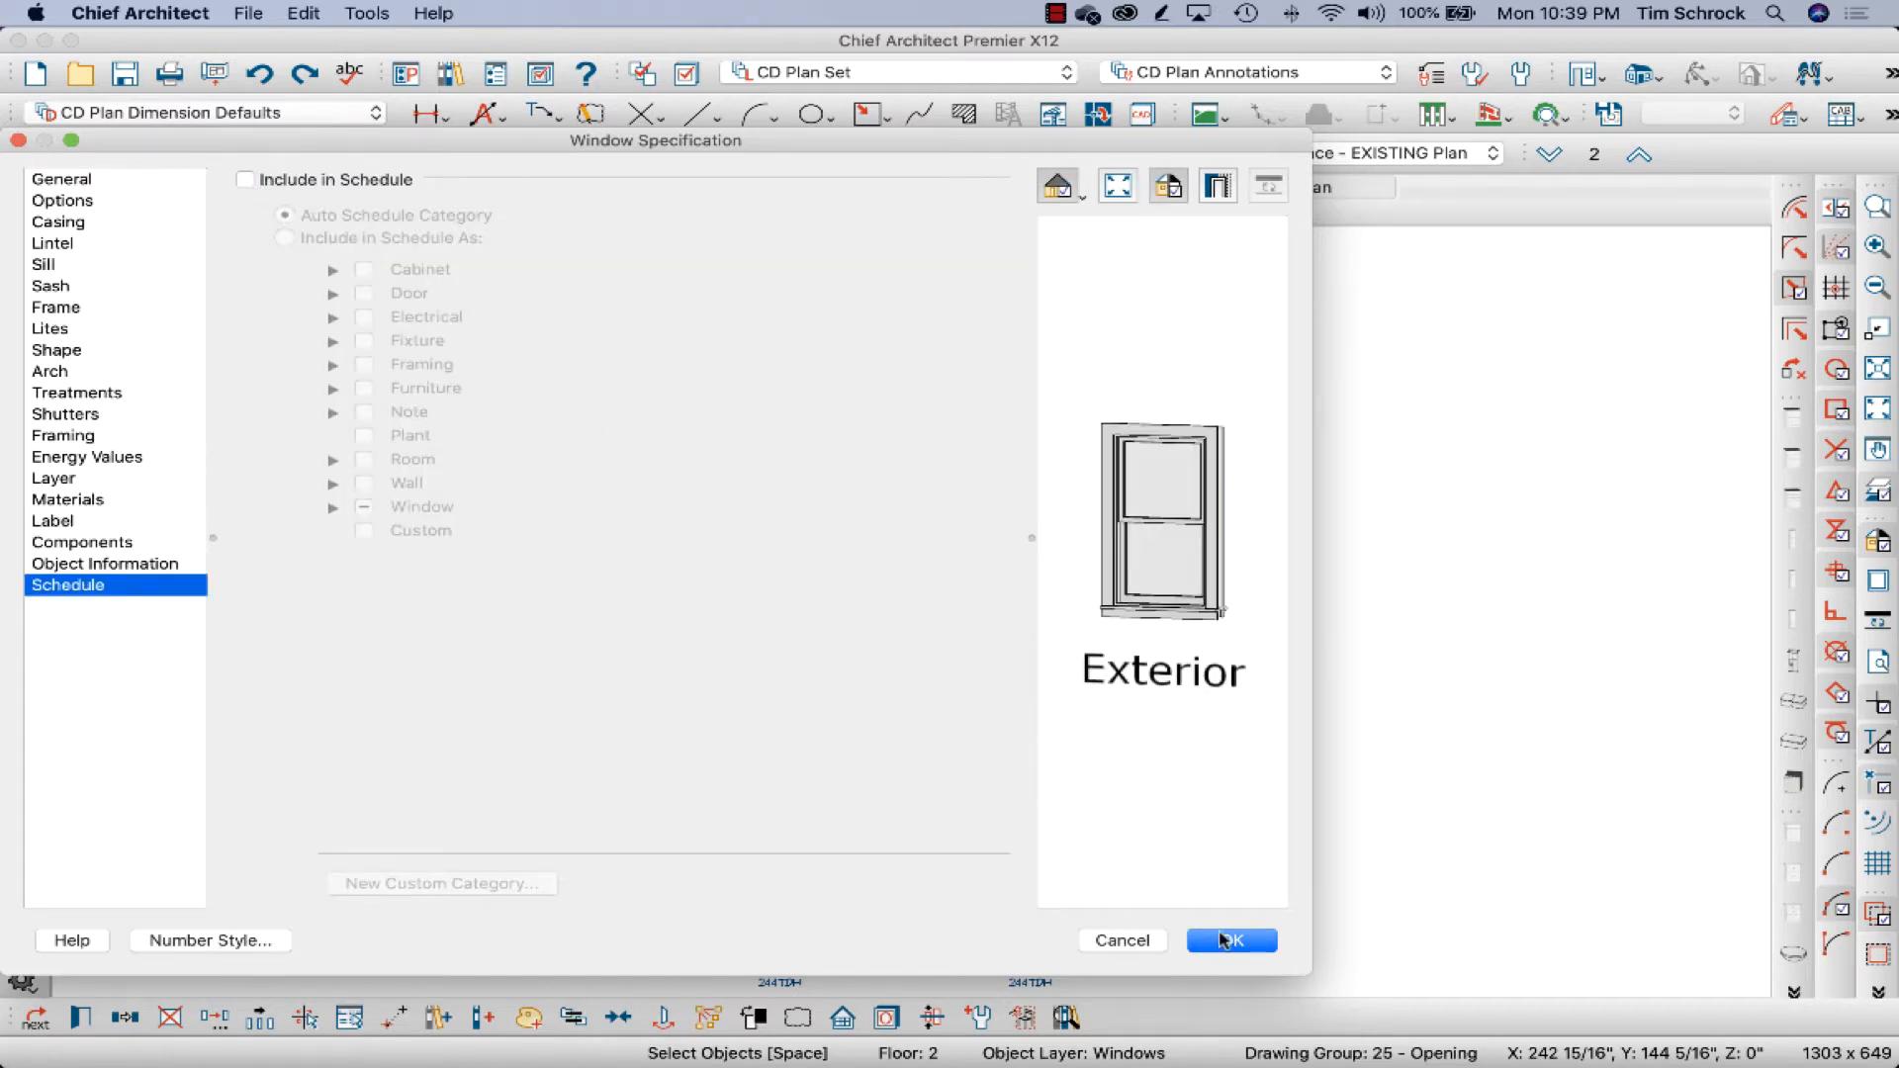
click(1230, 940)
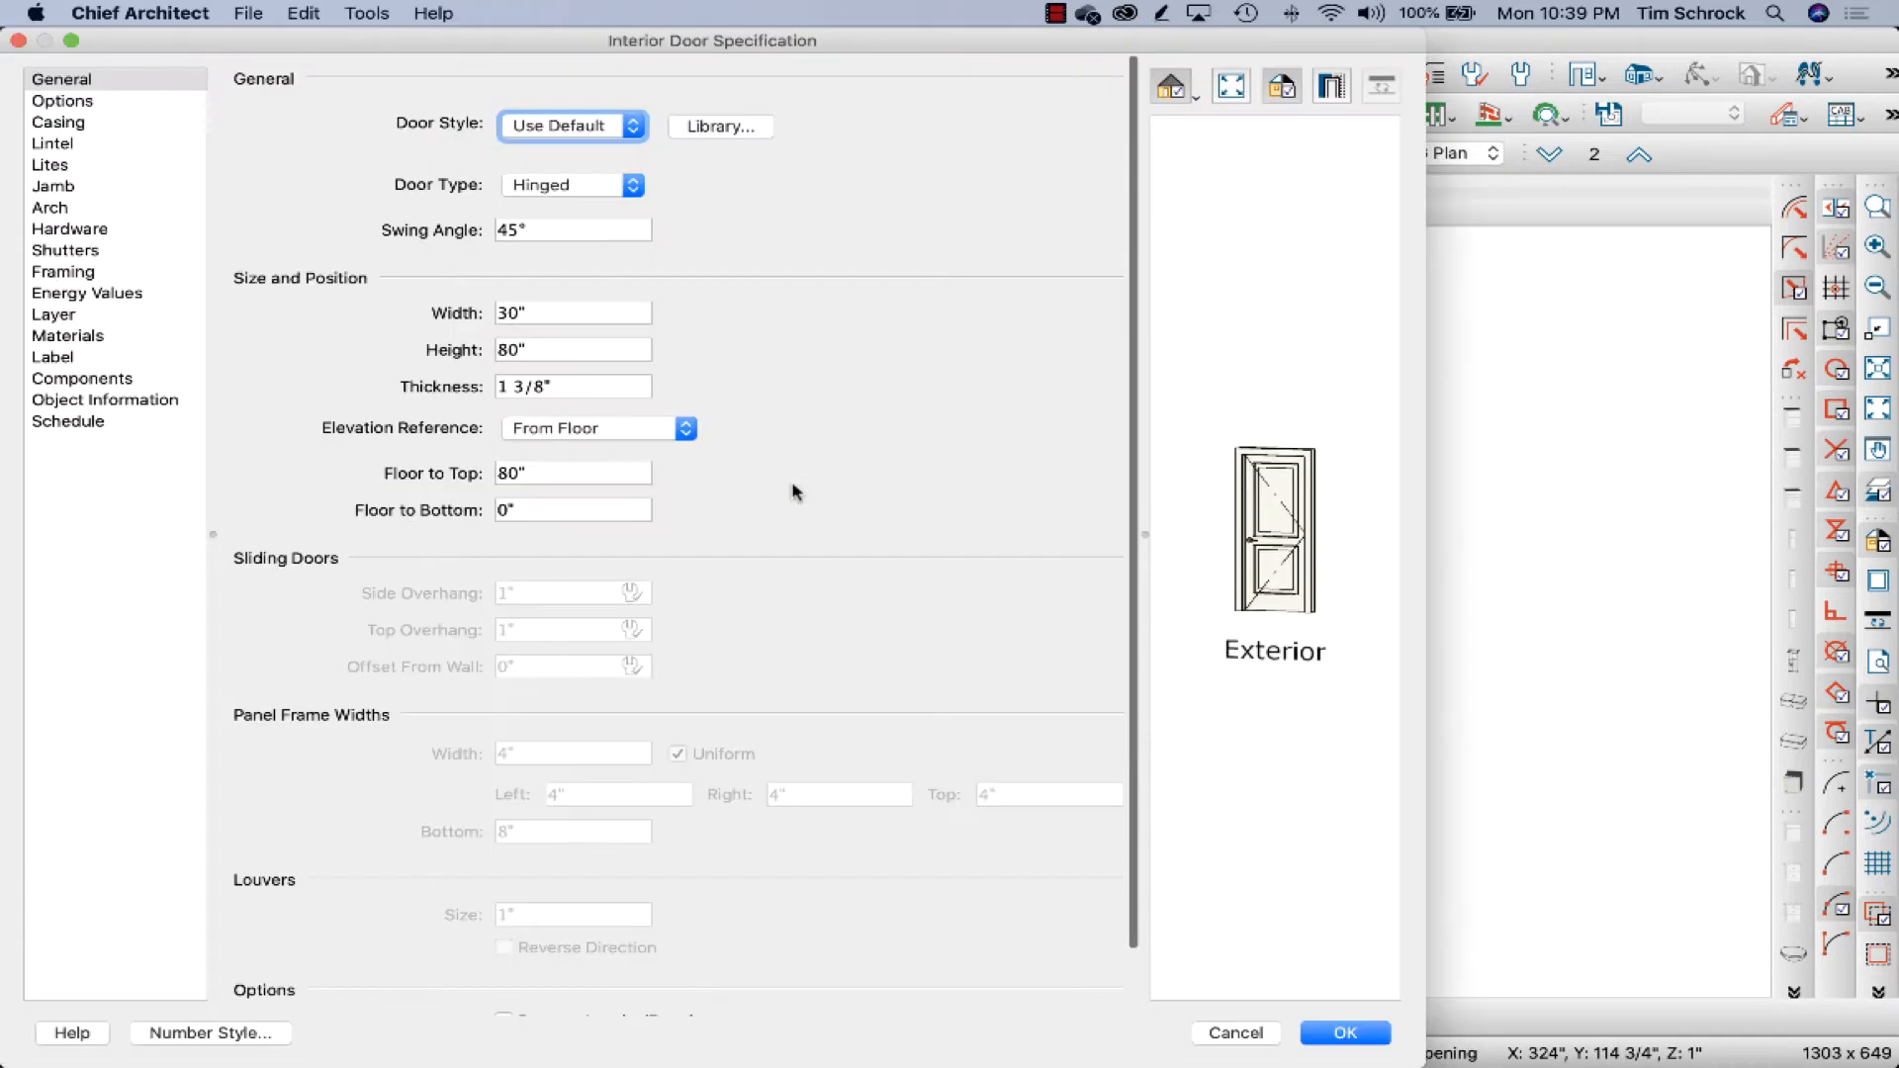
Suppress the interior door's label and exclude it from schedules.
click(52, 357)
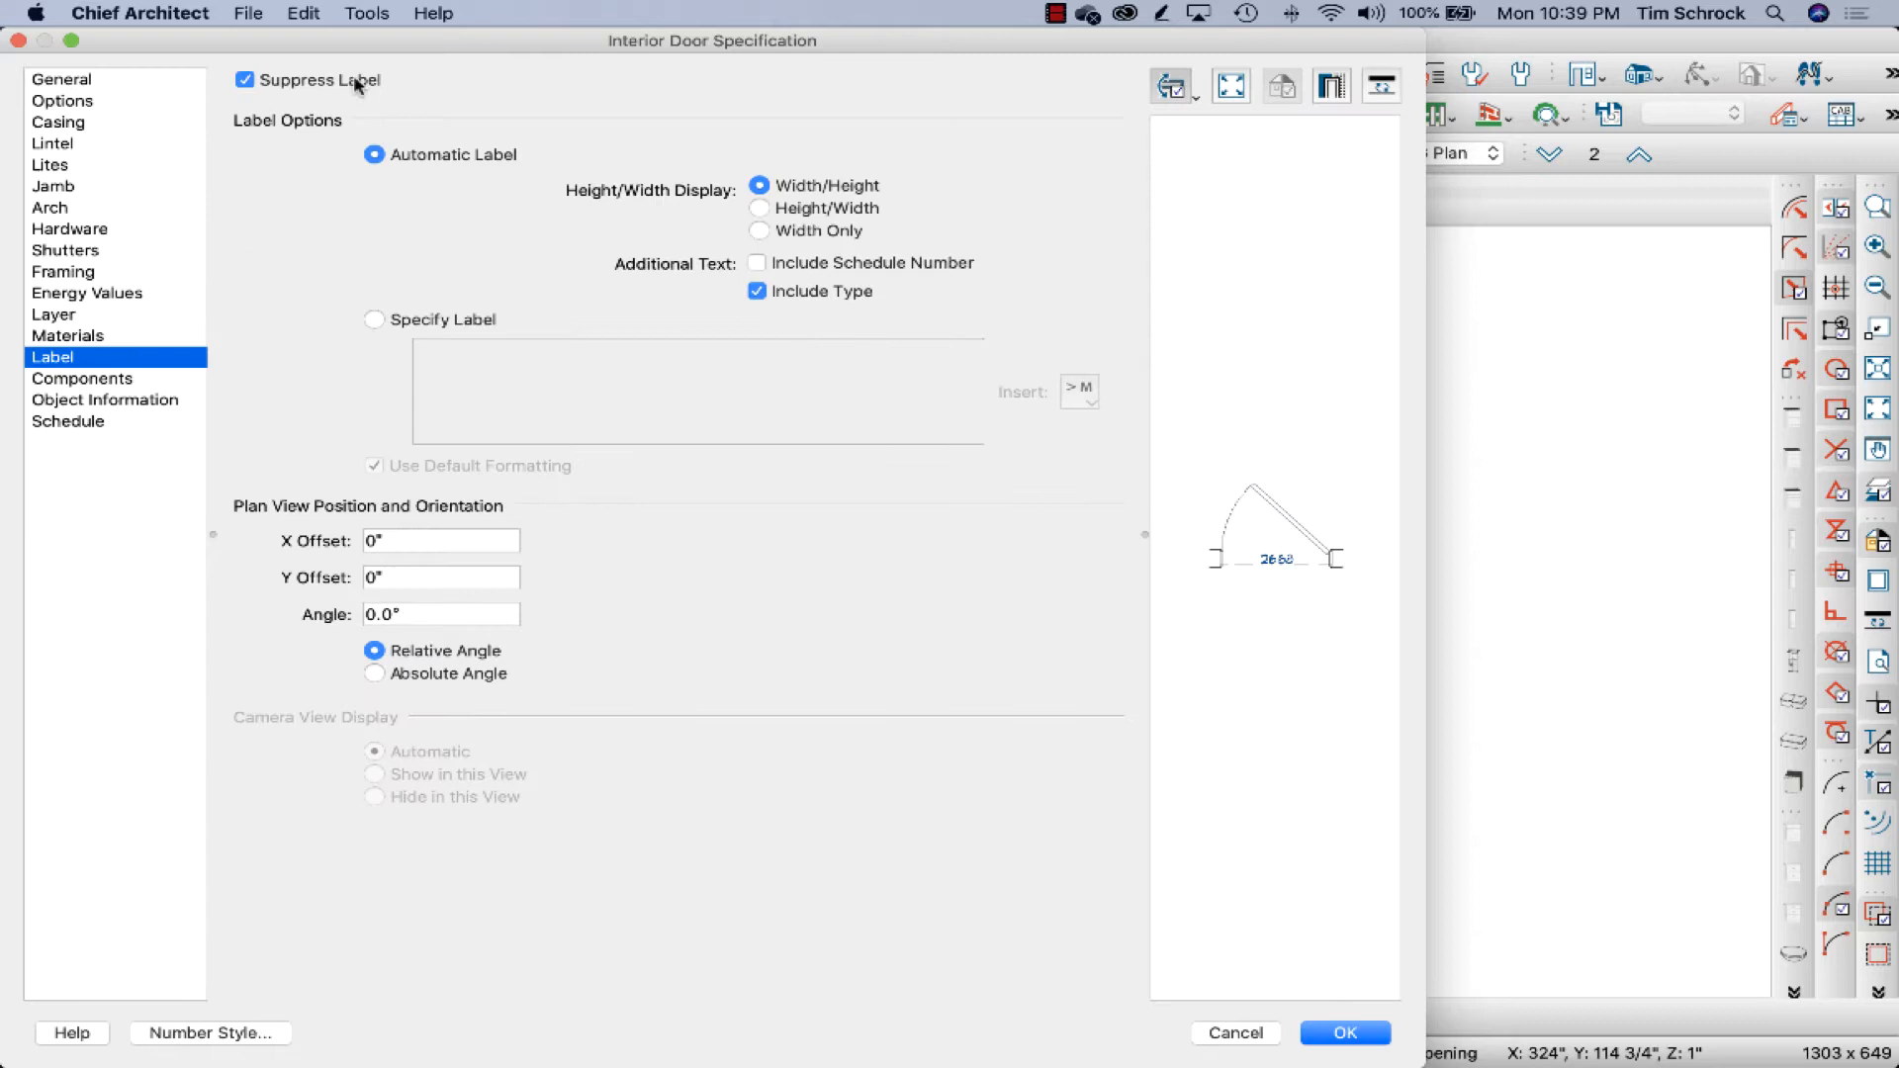
click(68, 420)
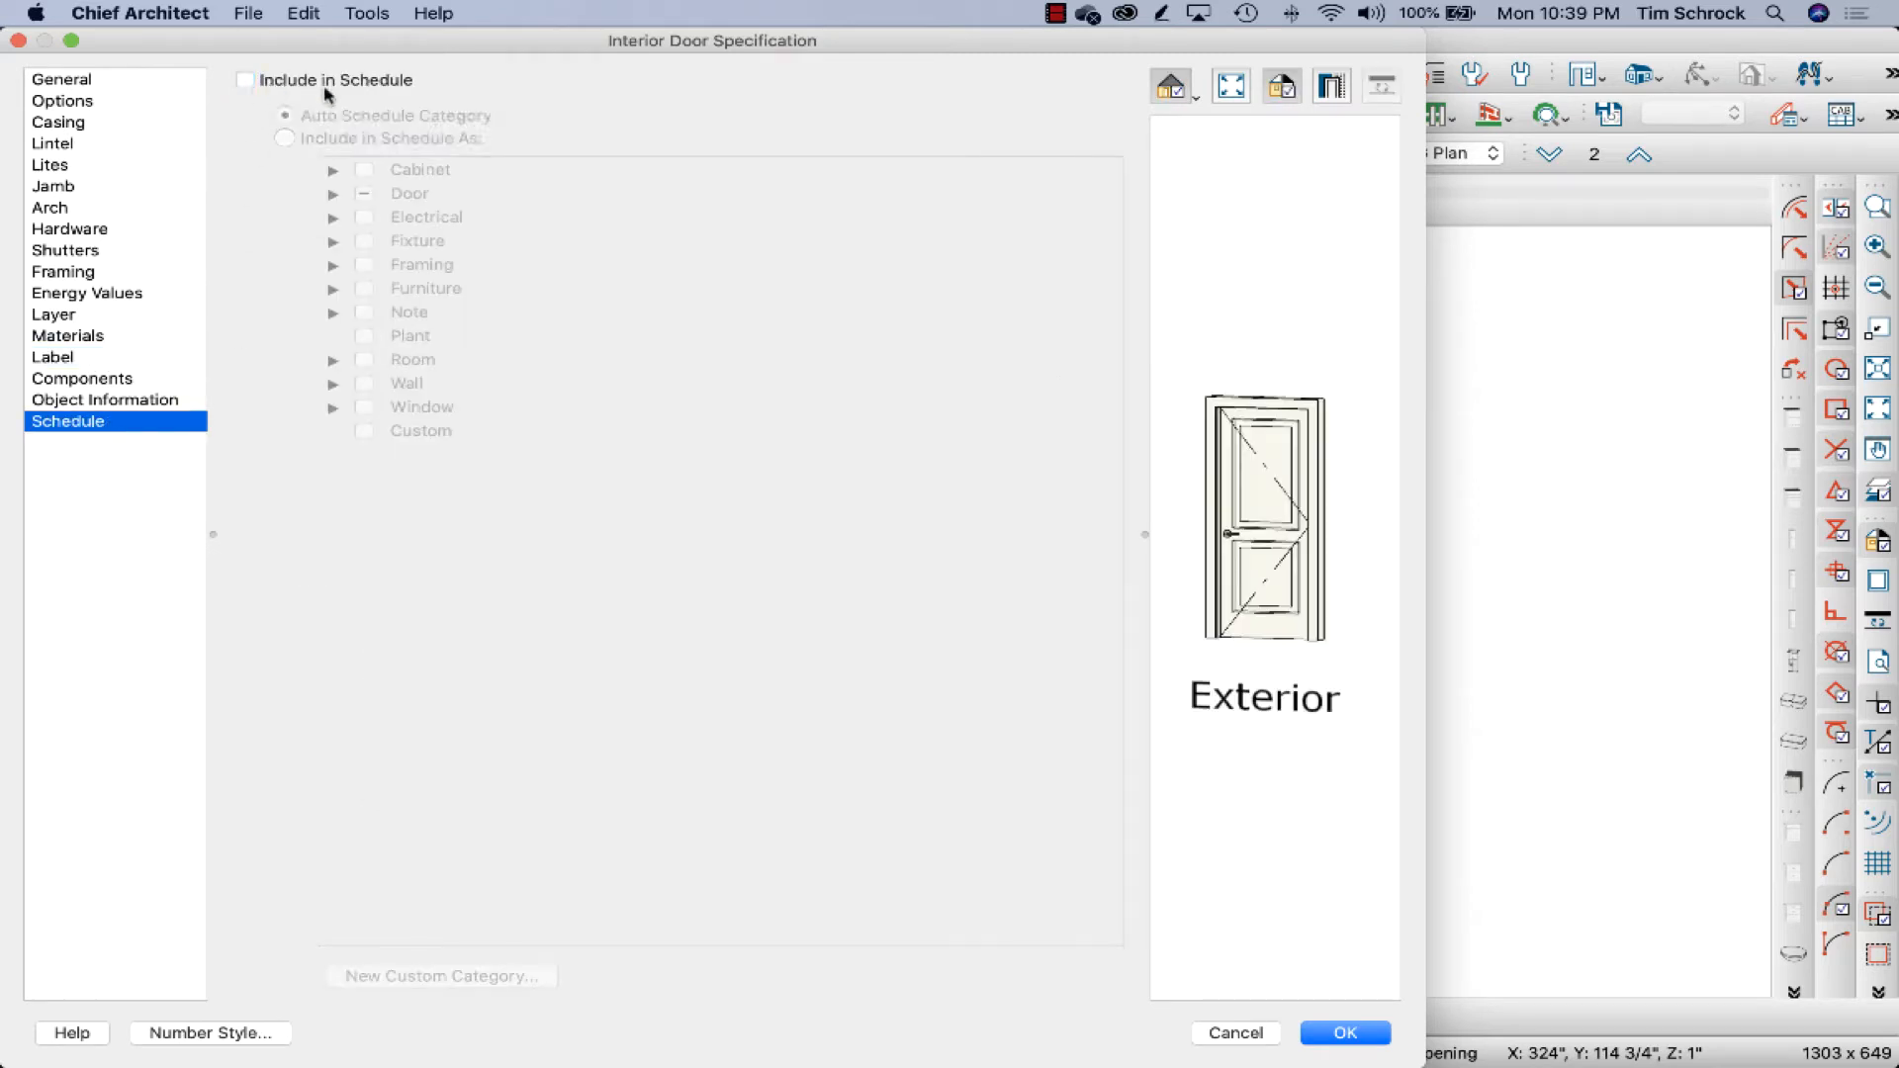
click(1343, 1032)
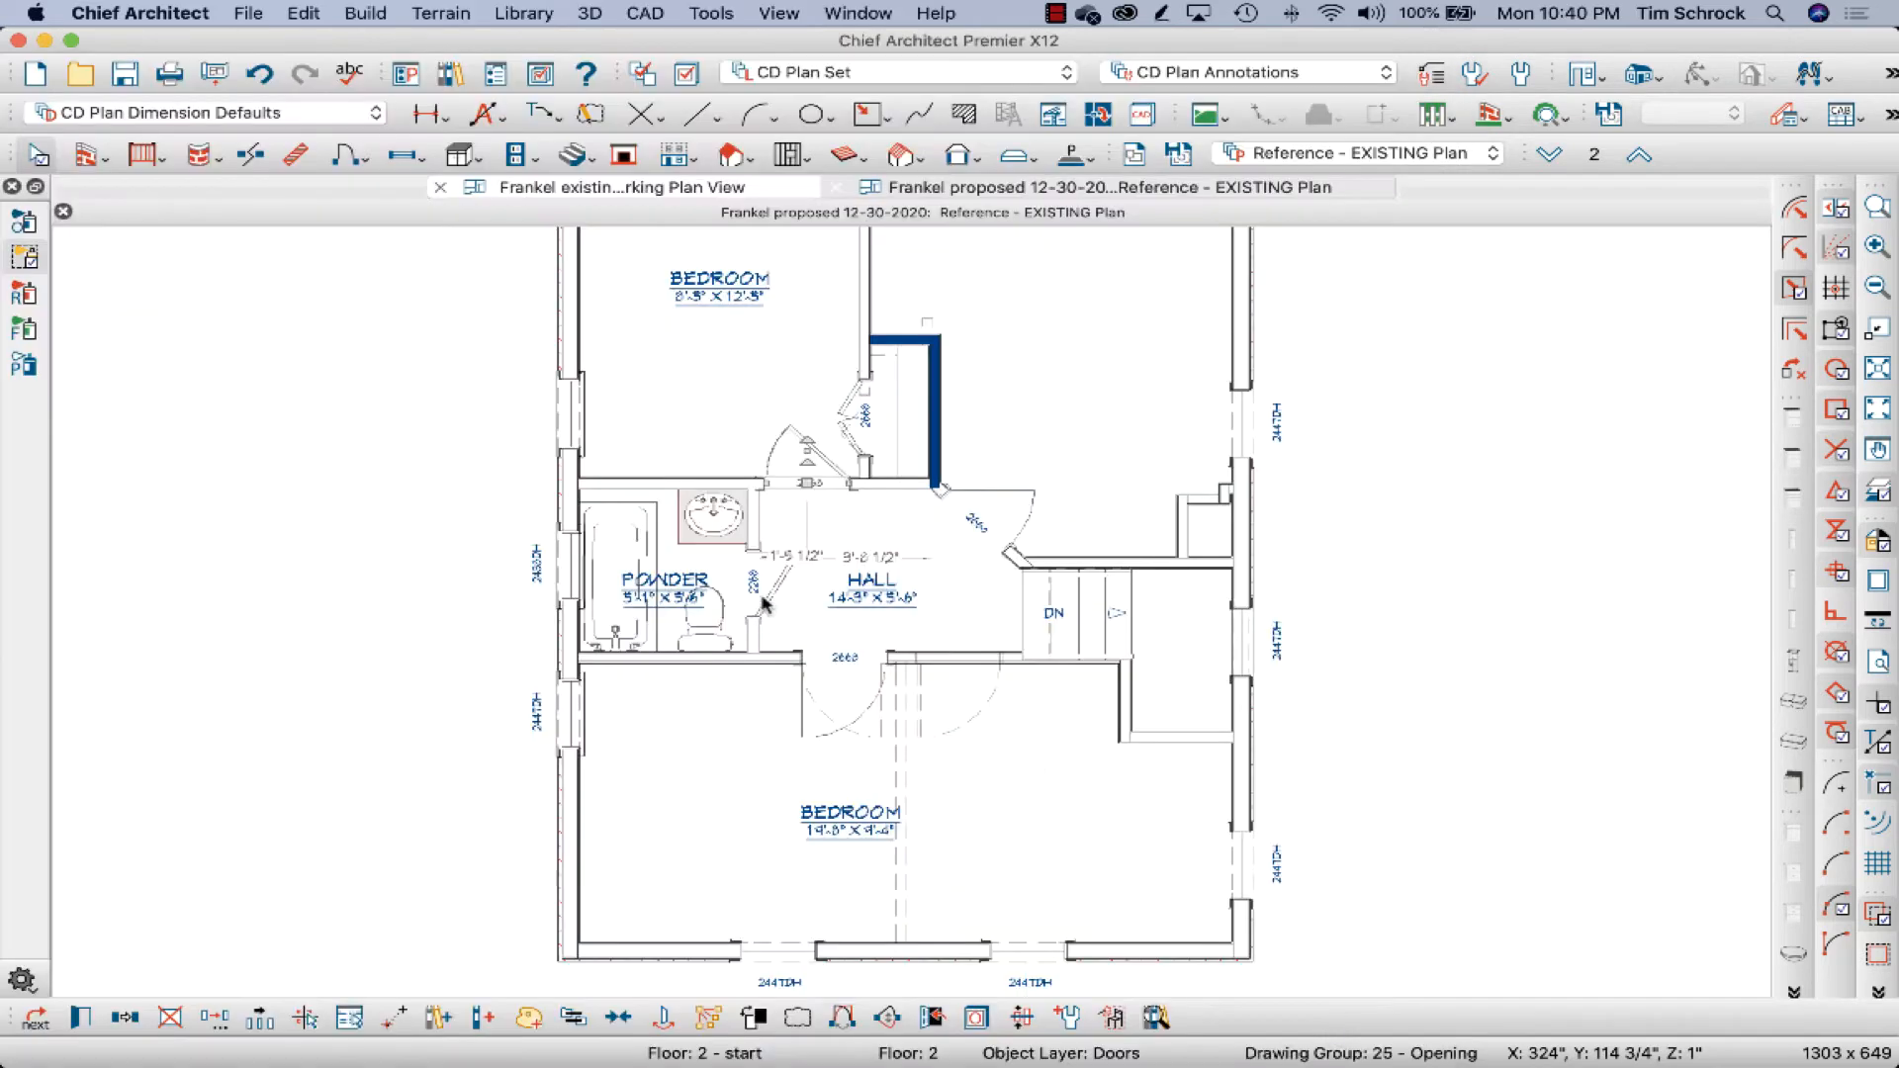
Select the hall door, then drag a selection box to take in the window as well.
click(1090, 187)
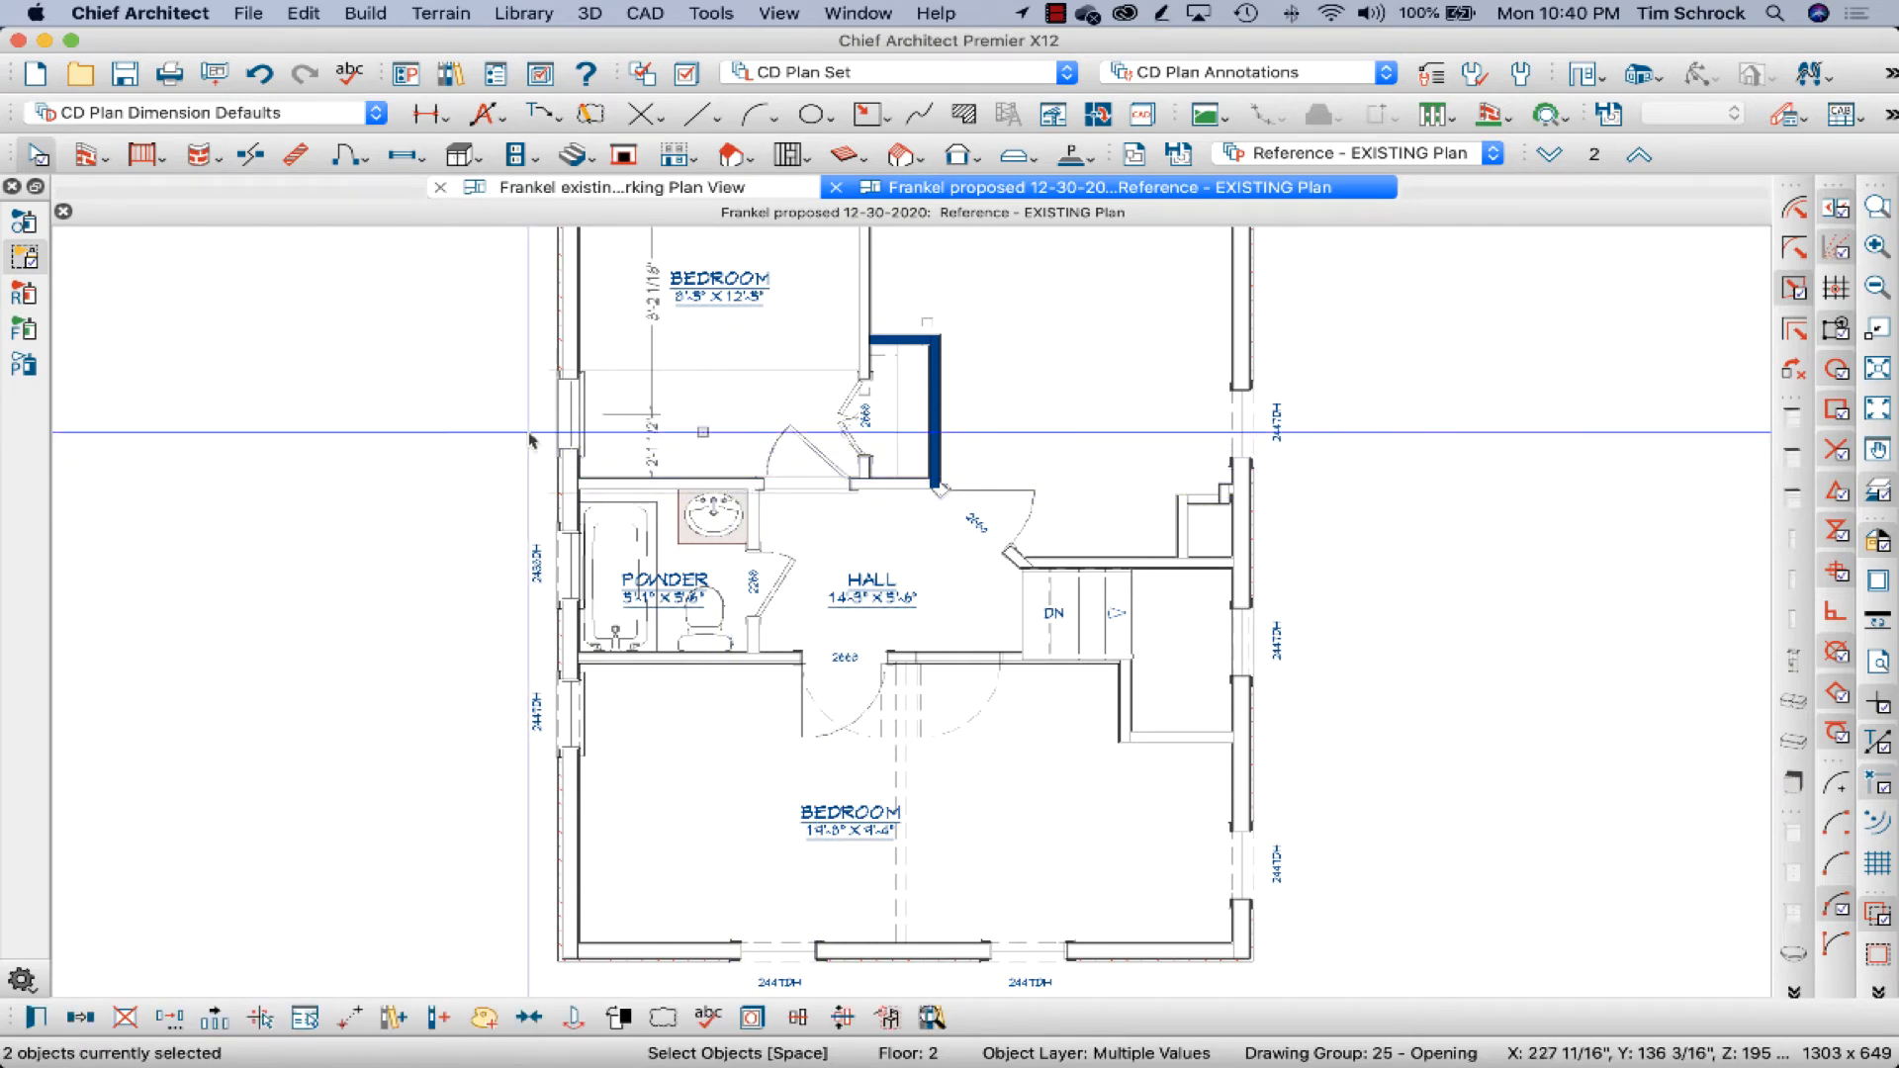
drag(539, 432, 545, 770)
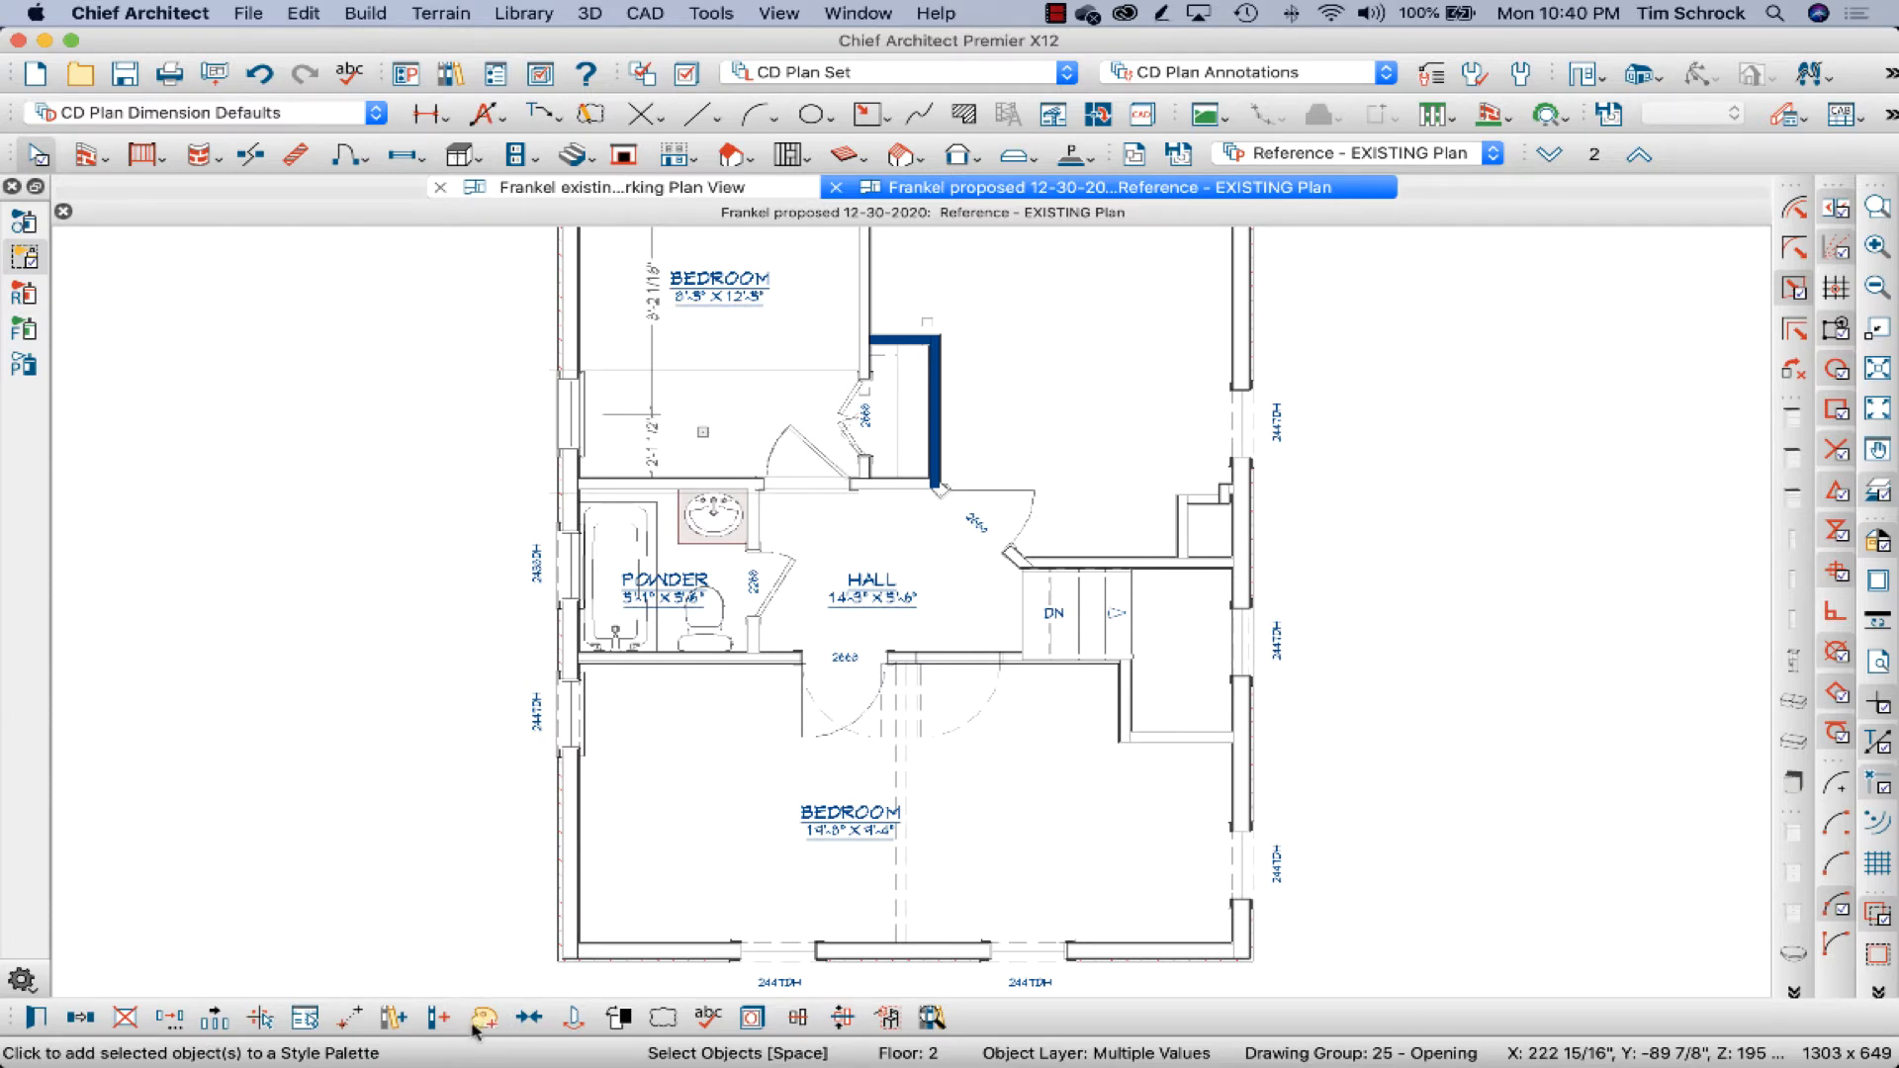
mouse_move(485, 1018)
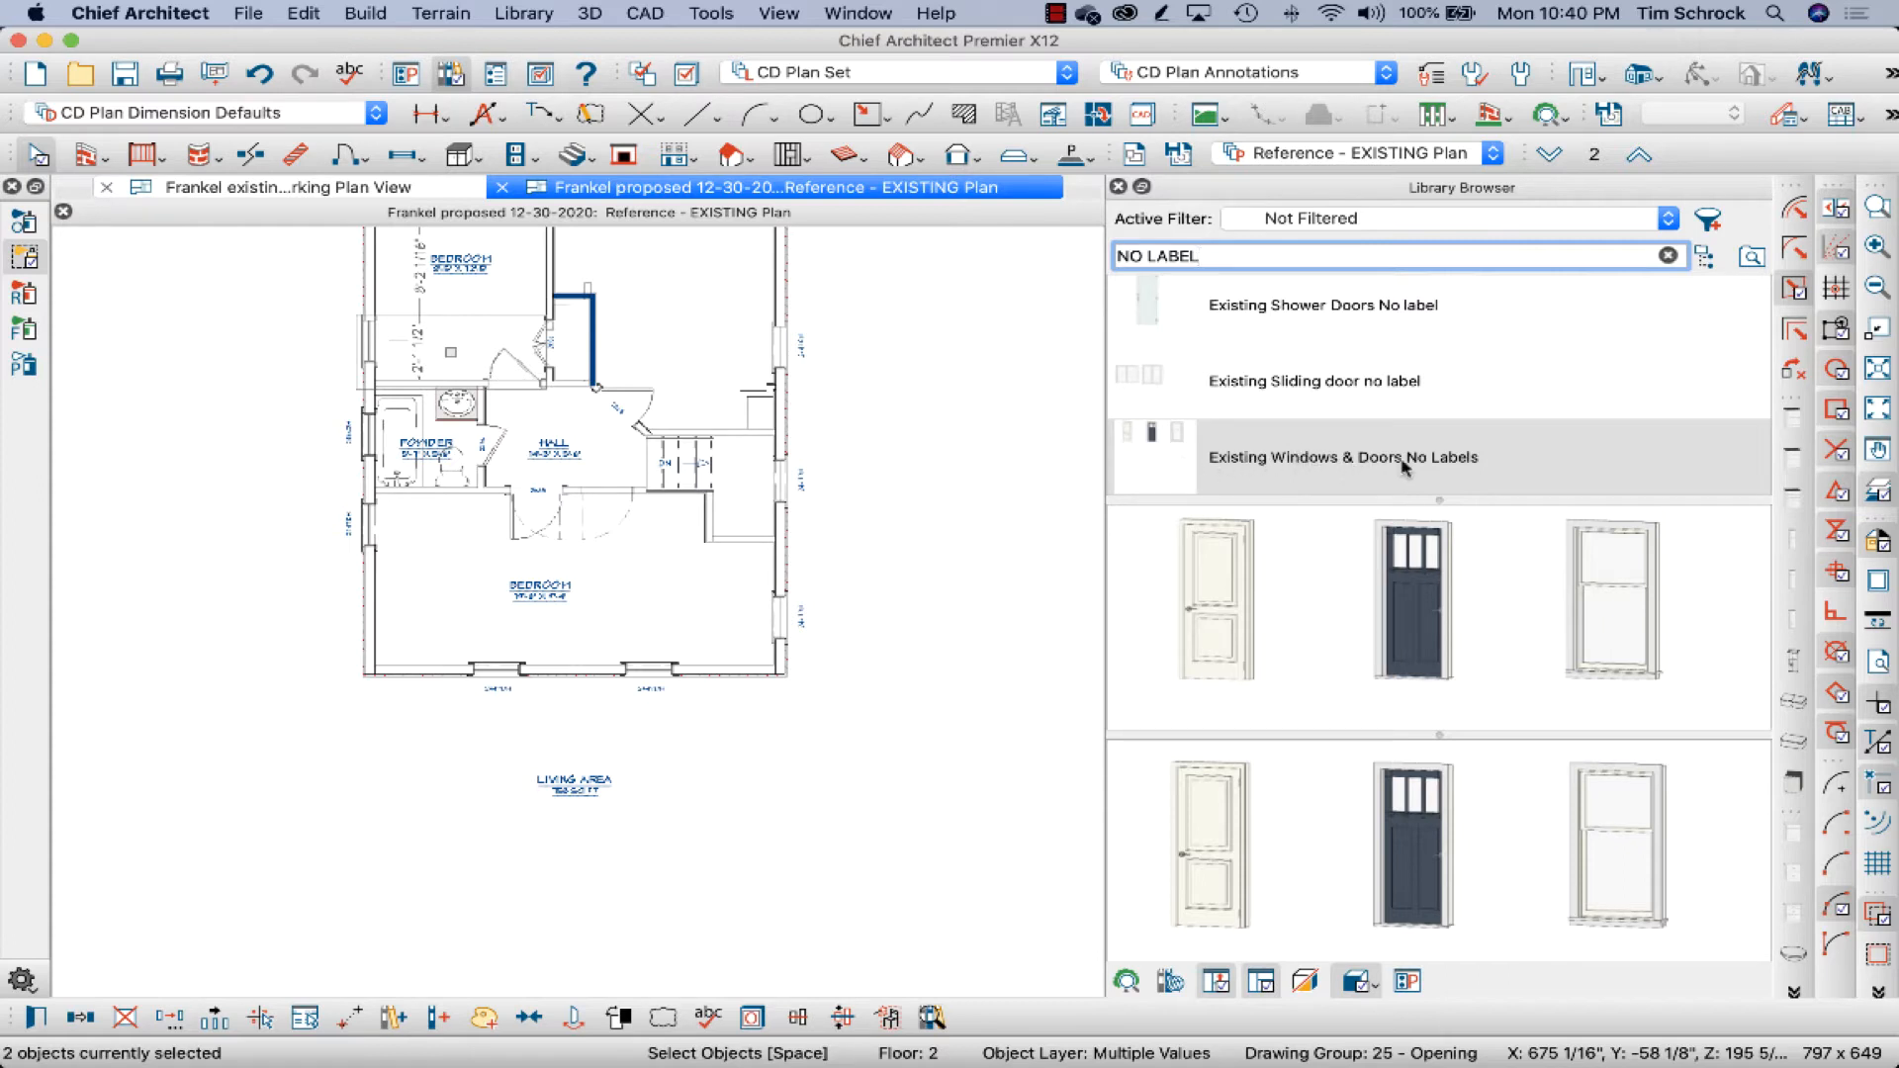
mouse_move(1192, 464)
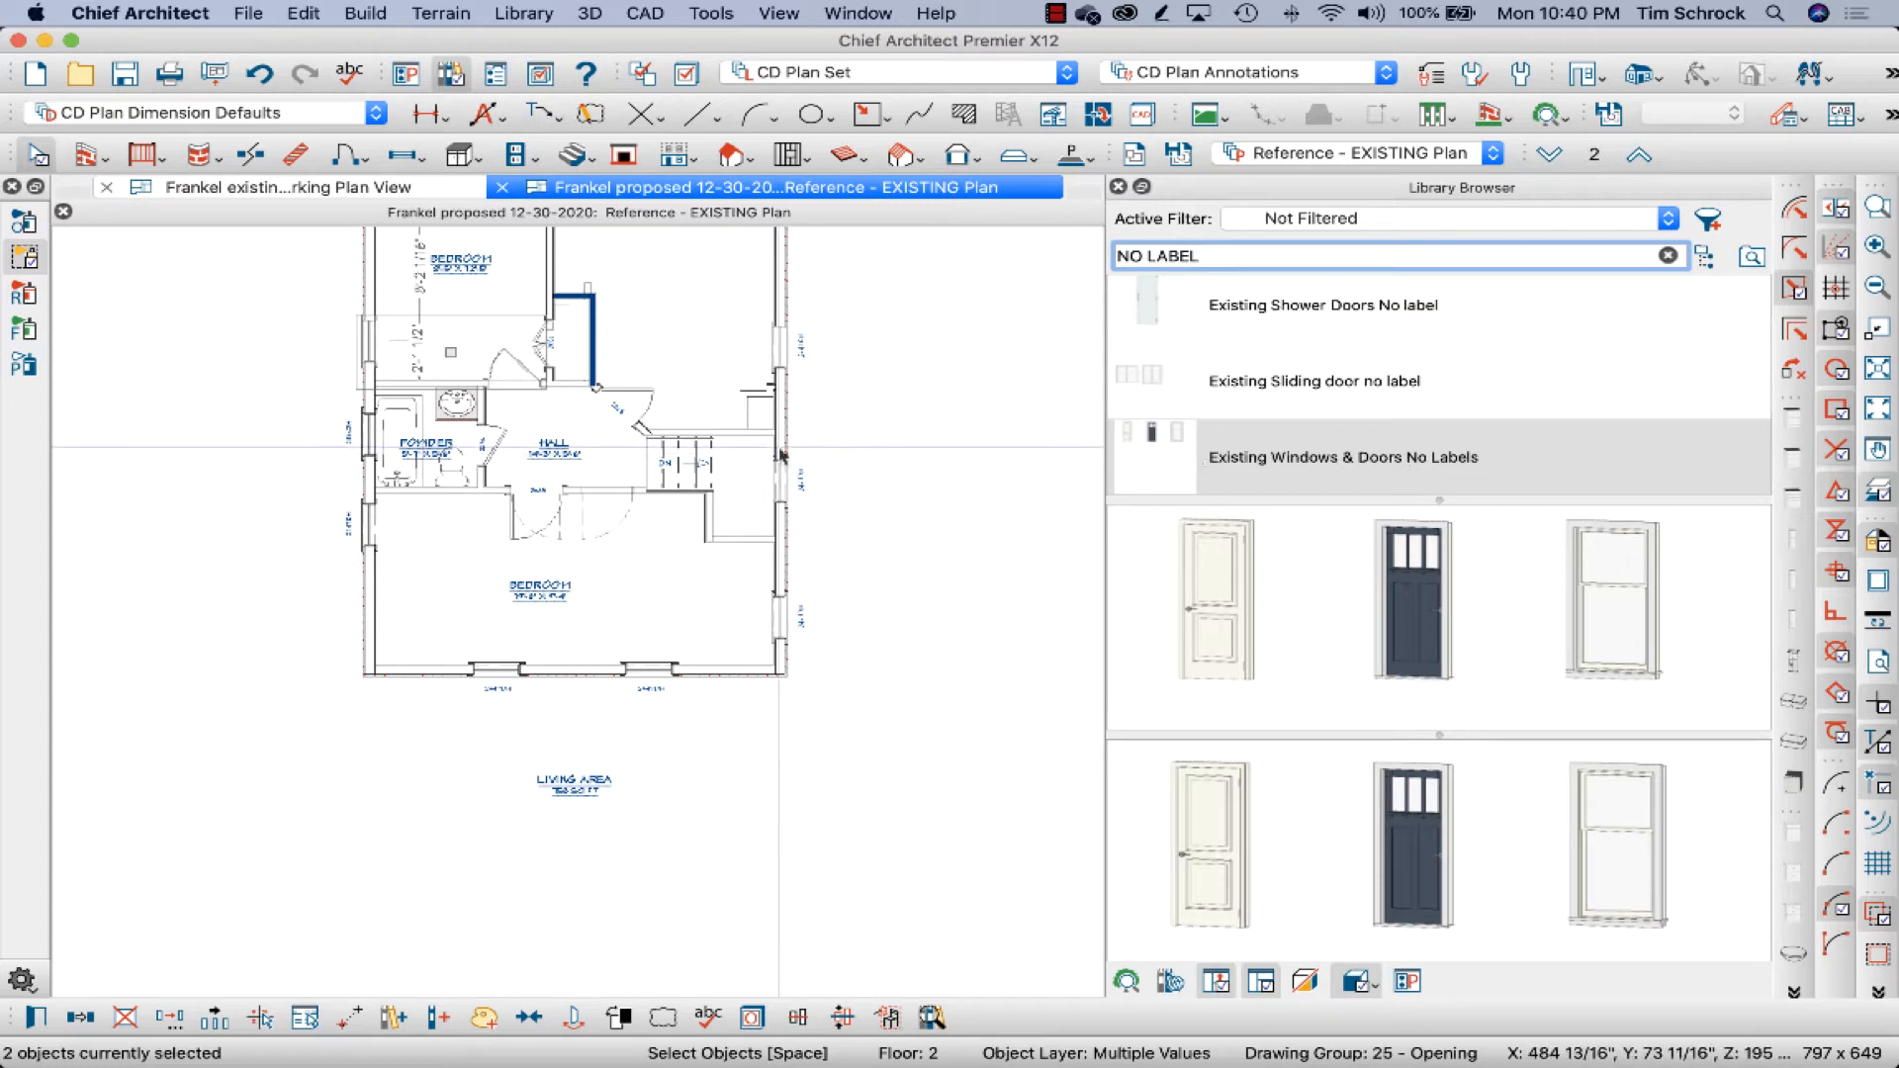
mouse_move(1244, 457)
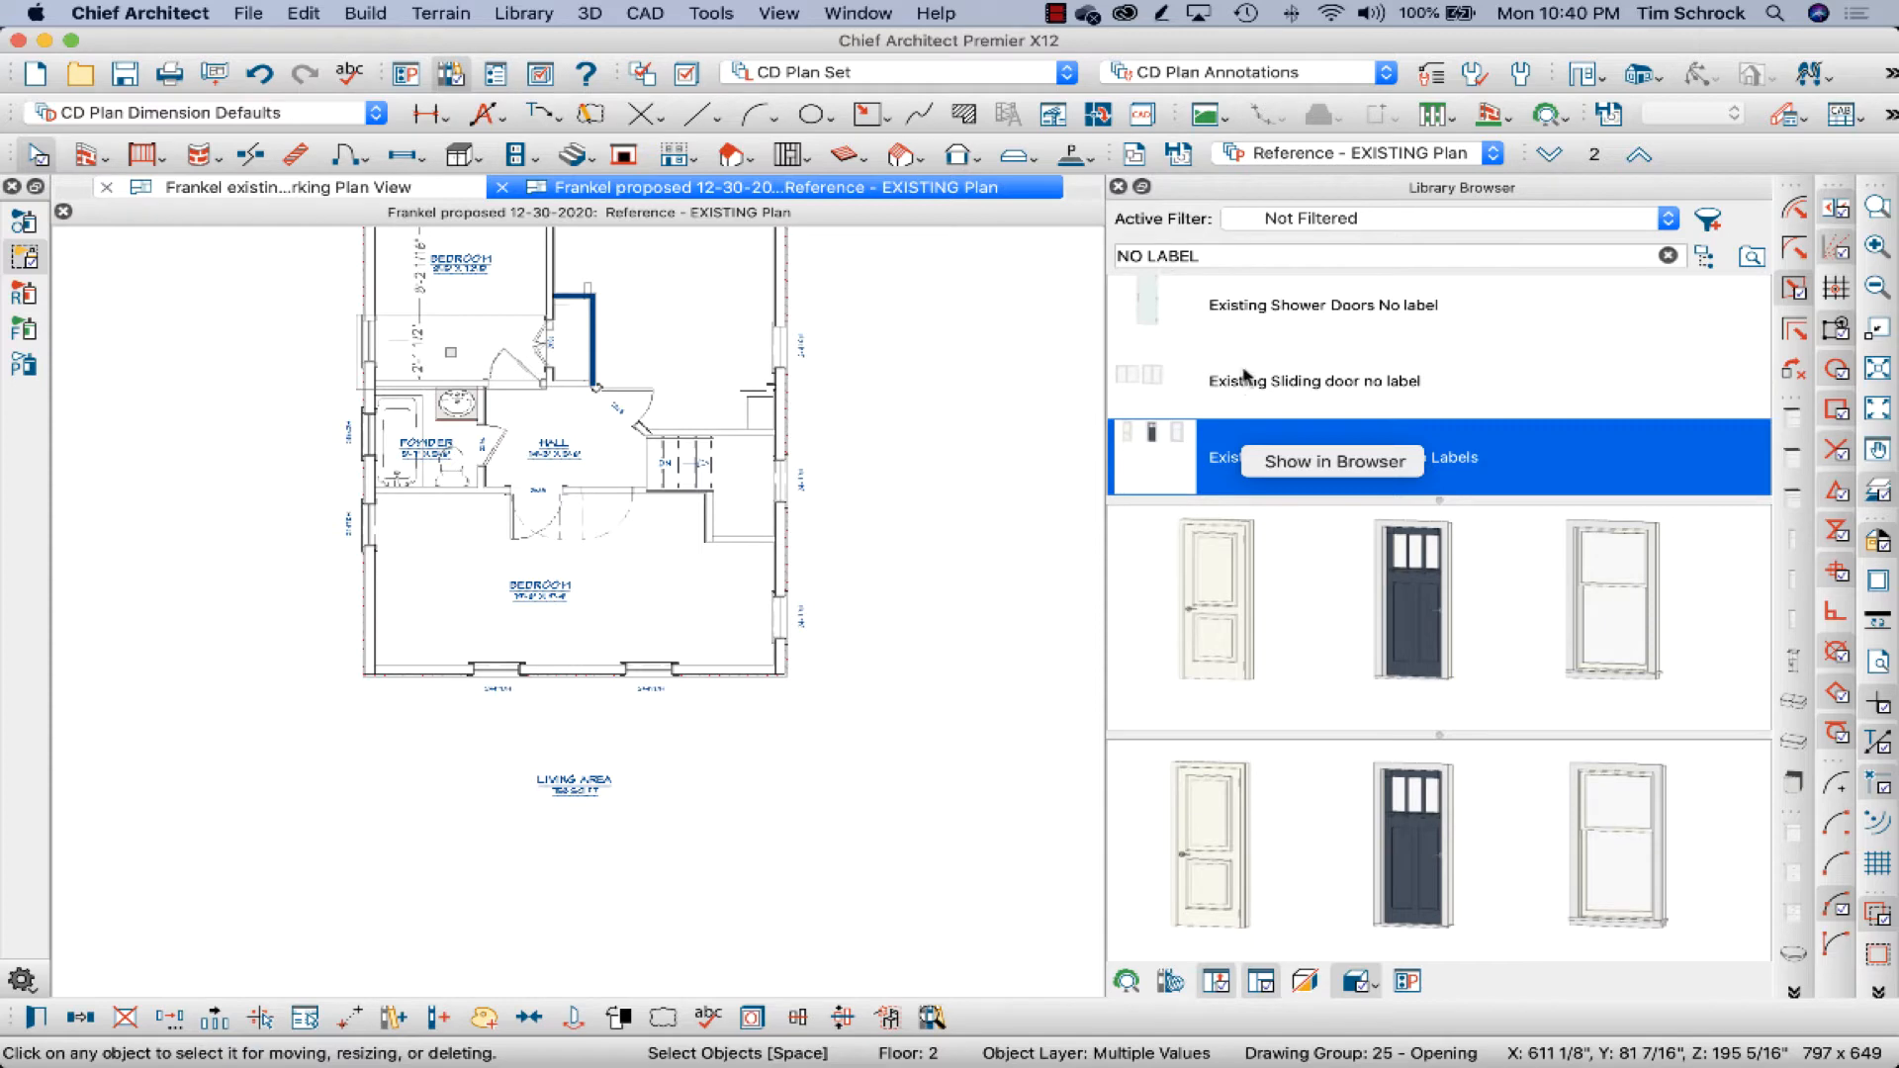
mouse_move(1224, 296)
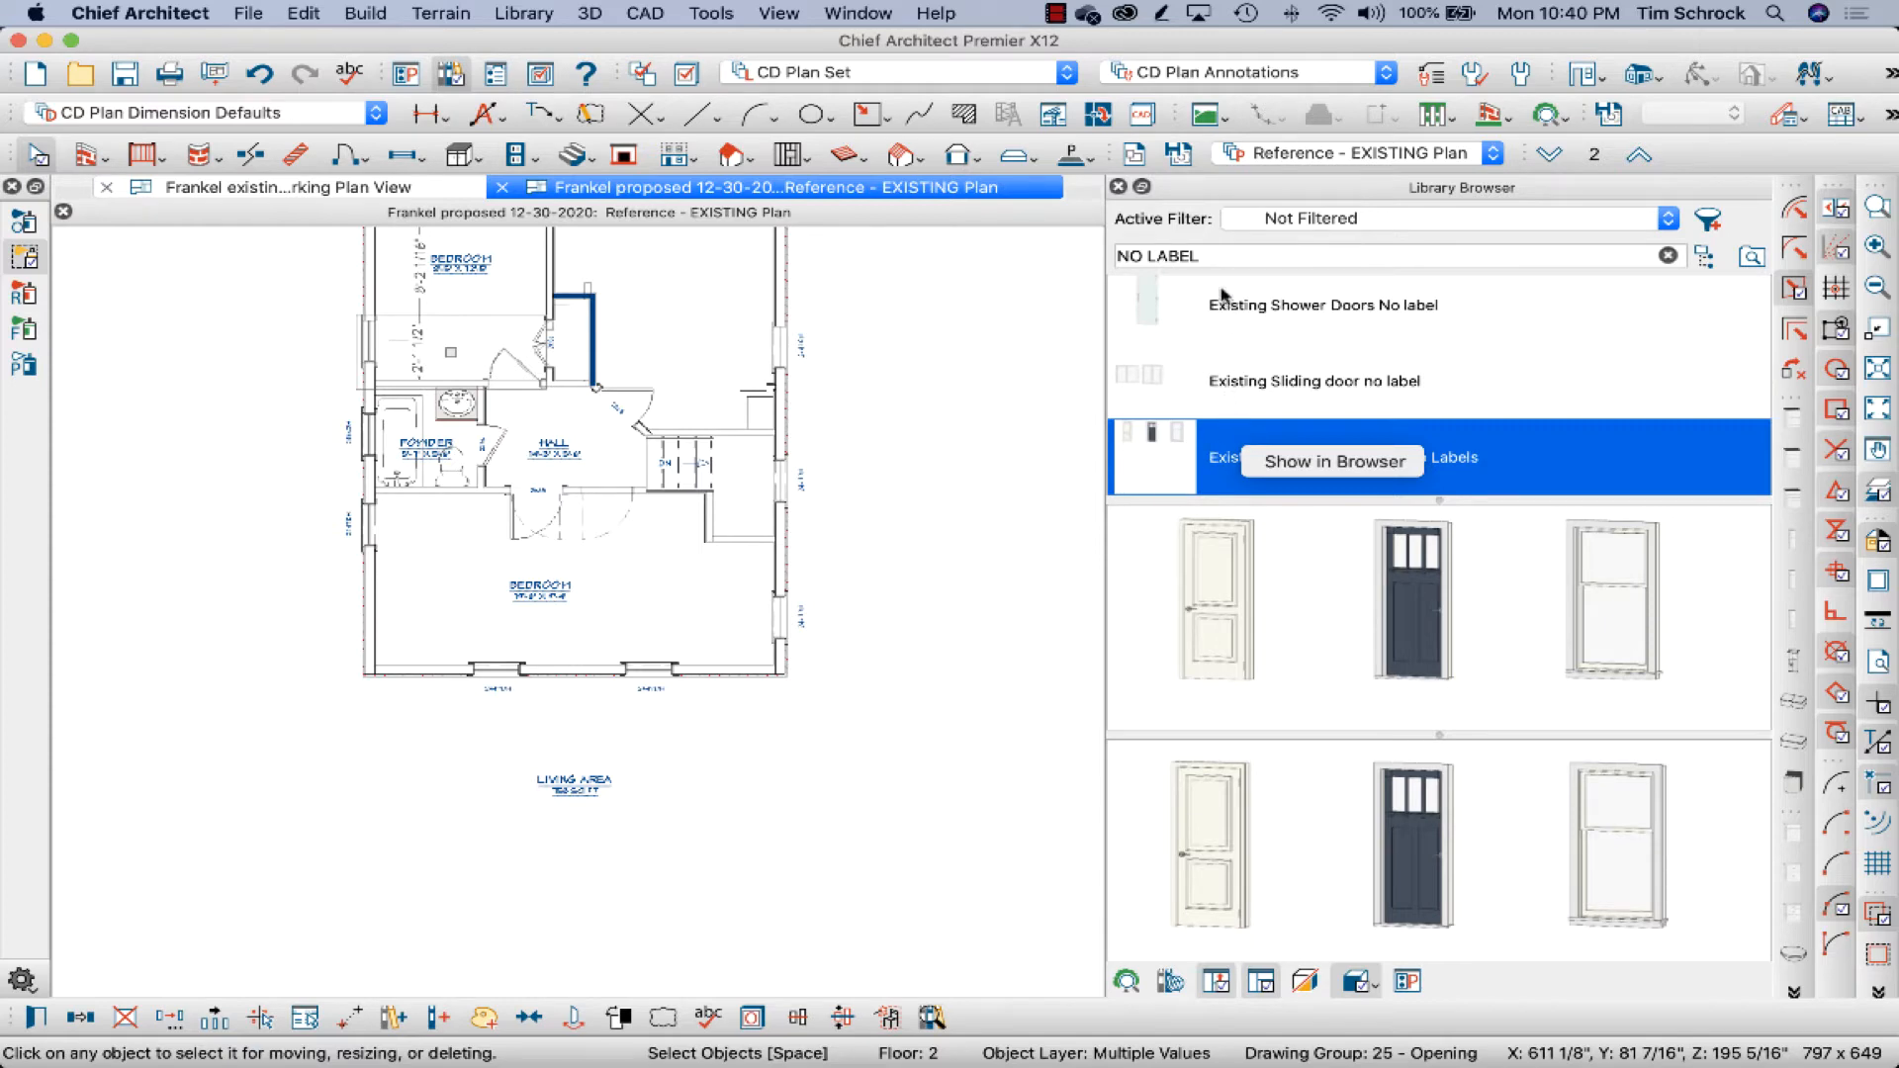
mouse_move(1258, 441)
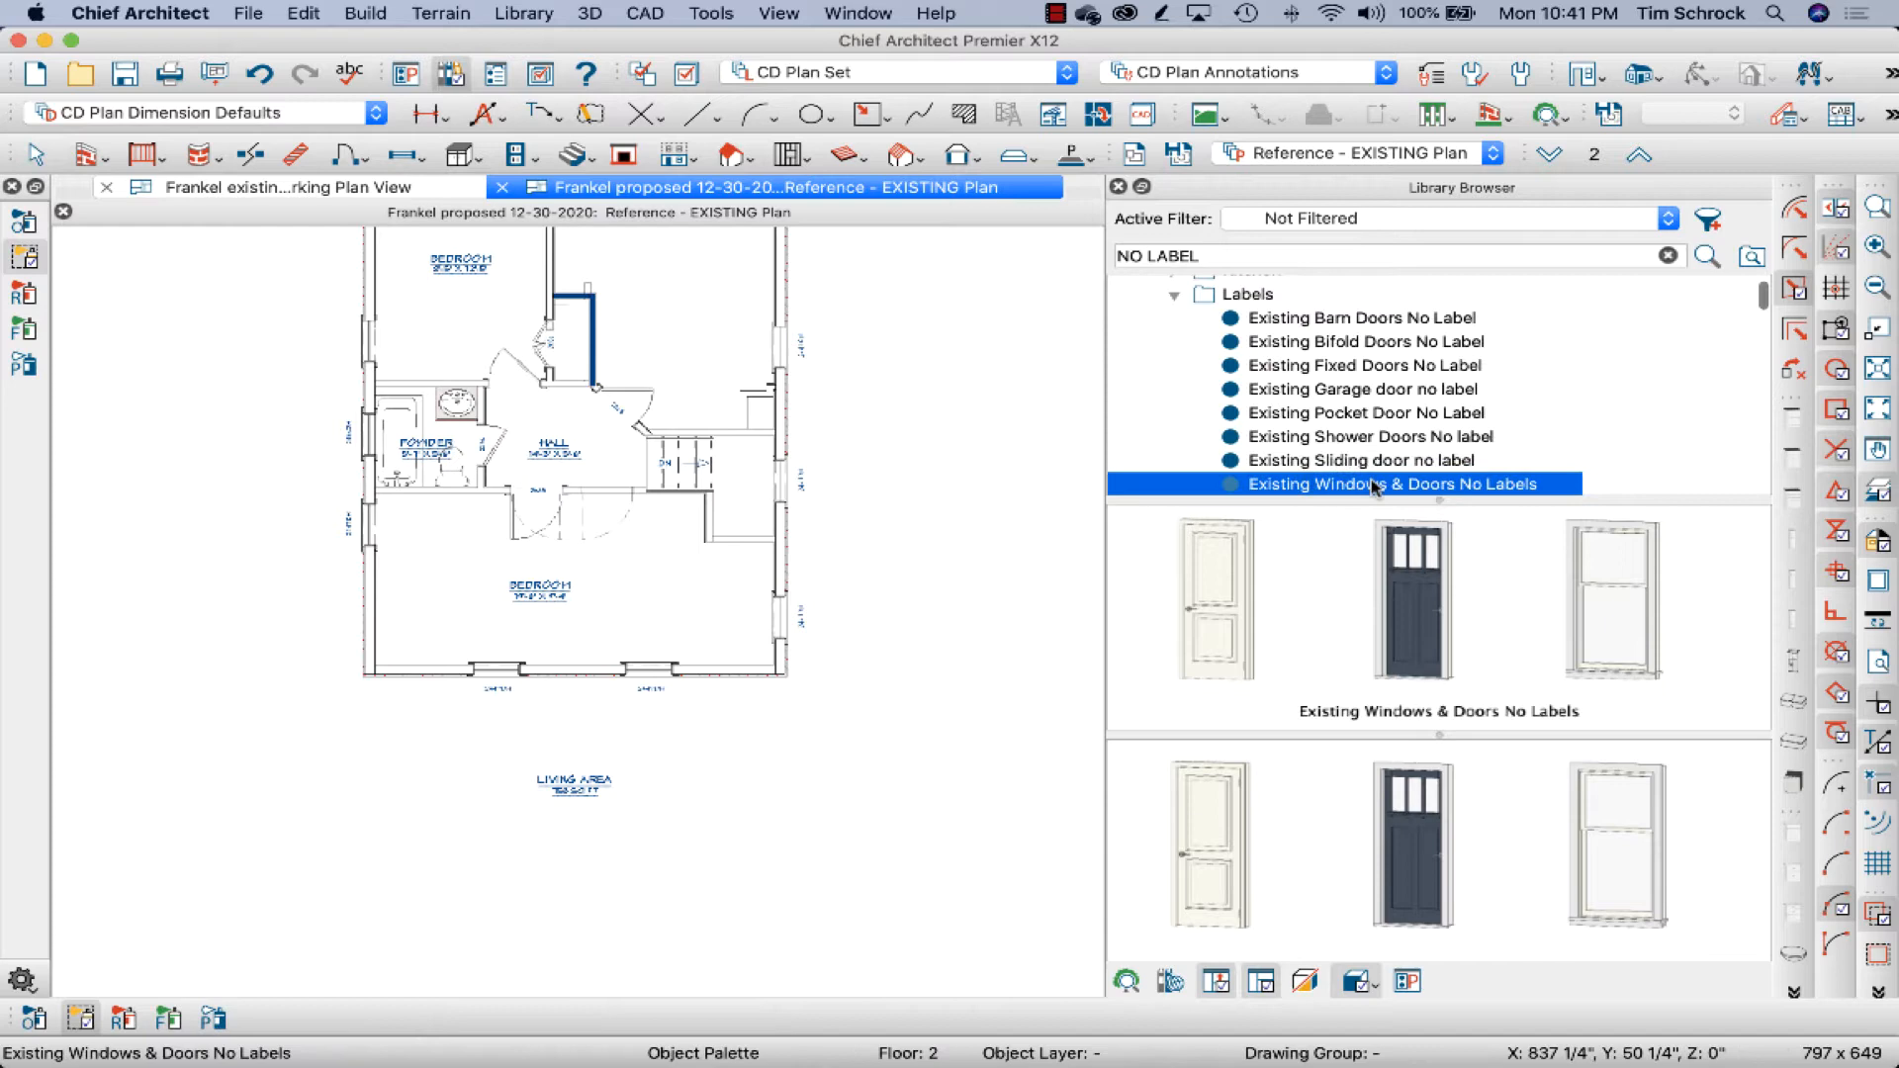
Right-click the Existing Windows & Doors No Labels palette in the library for its options.
right_click(1372, 483)
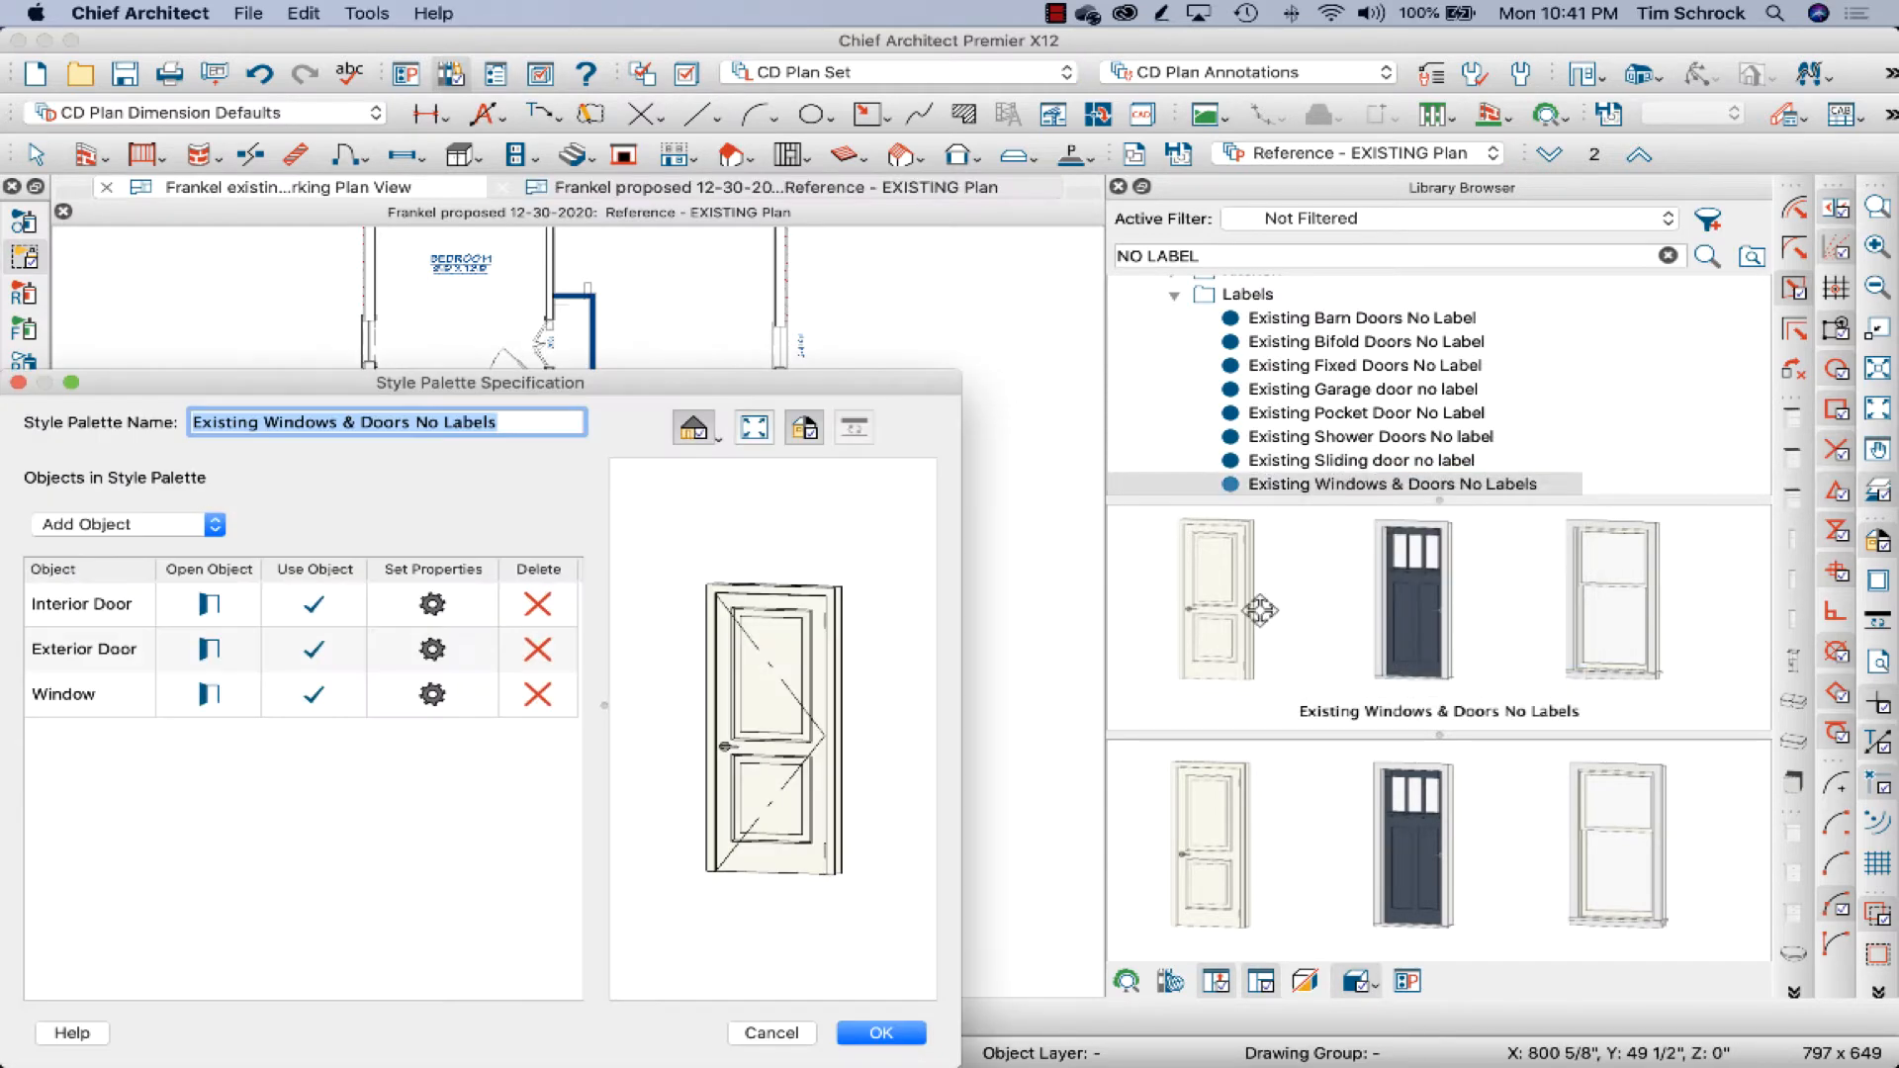
Remove the Exterior Door from the palette, leaving Interior Door and Window.
drag(479, 382, 741, 258)
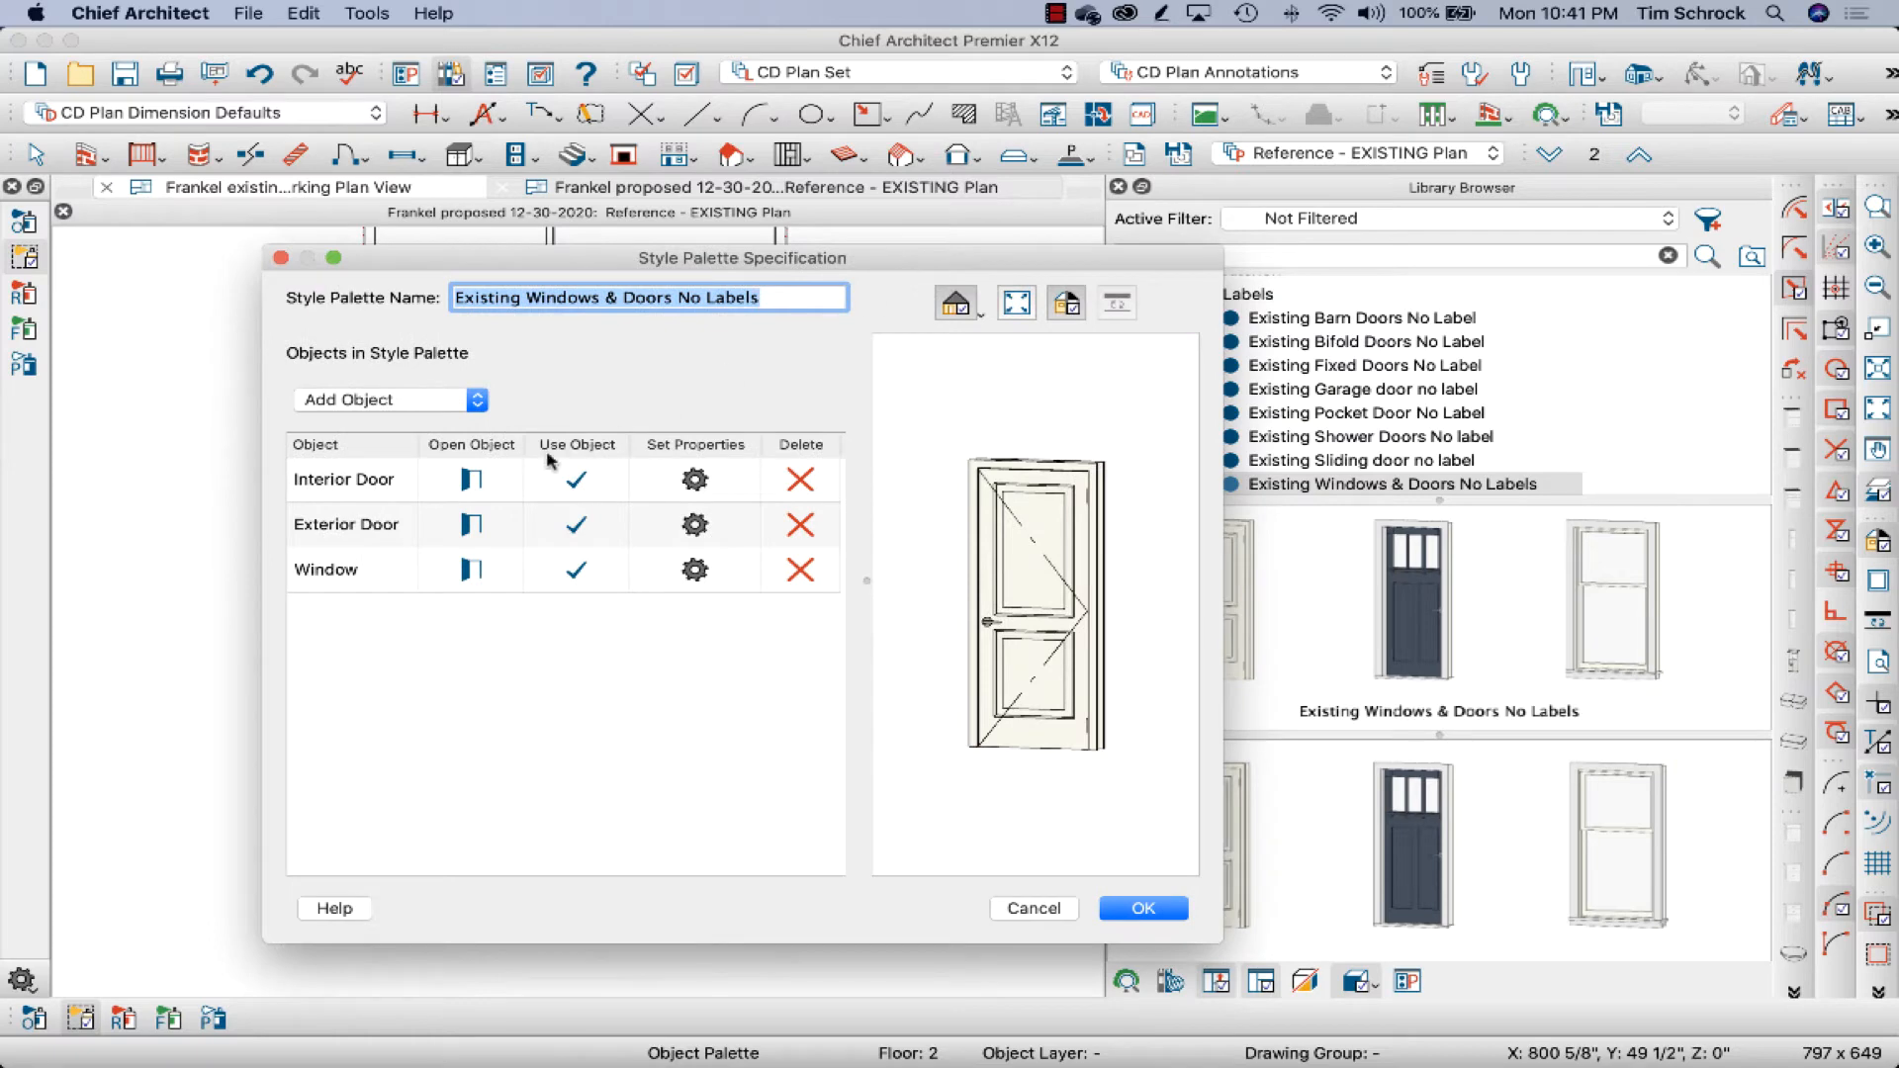
mouse_move(376, 492)
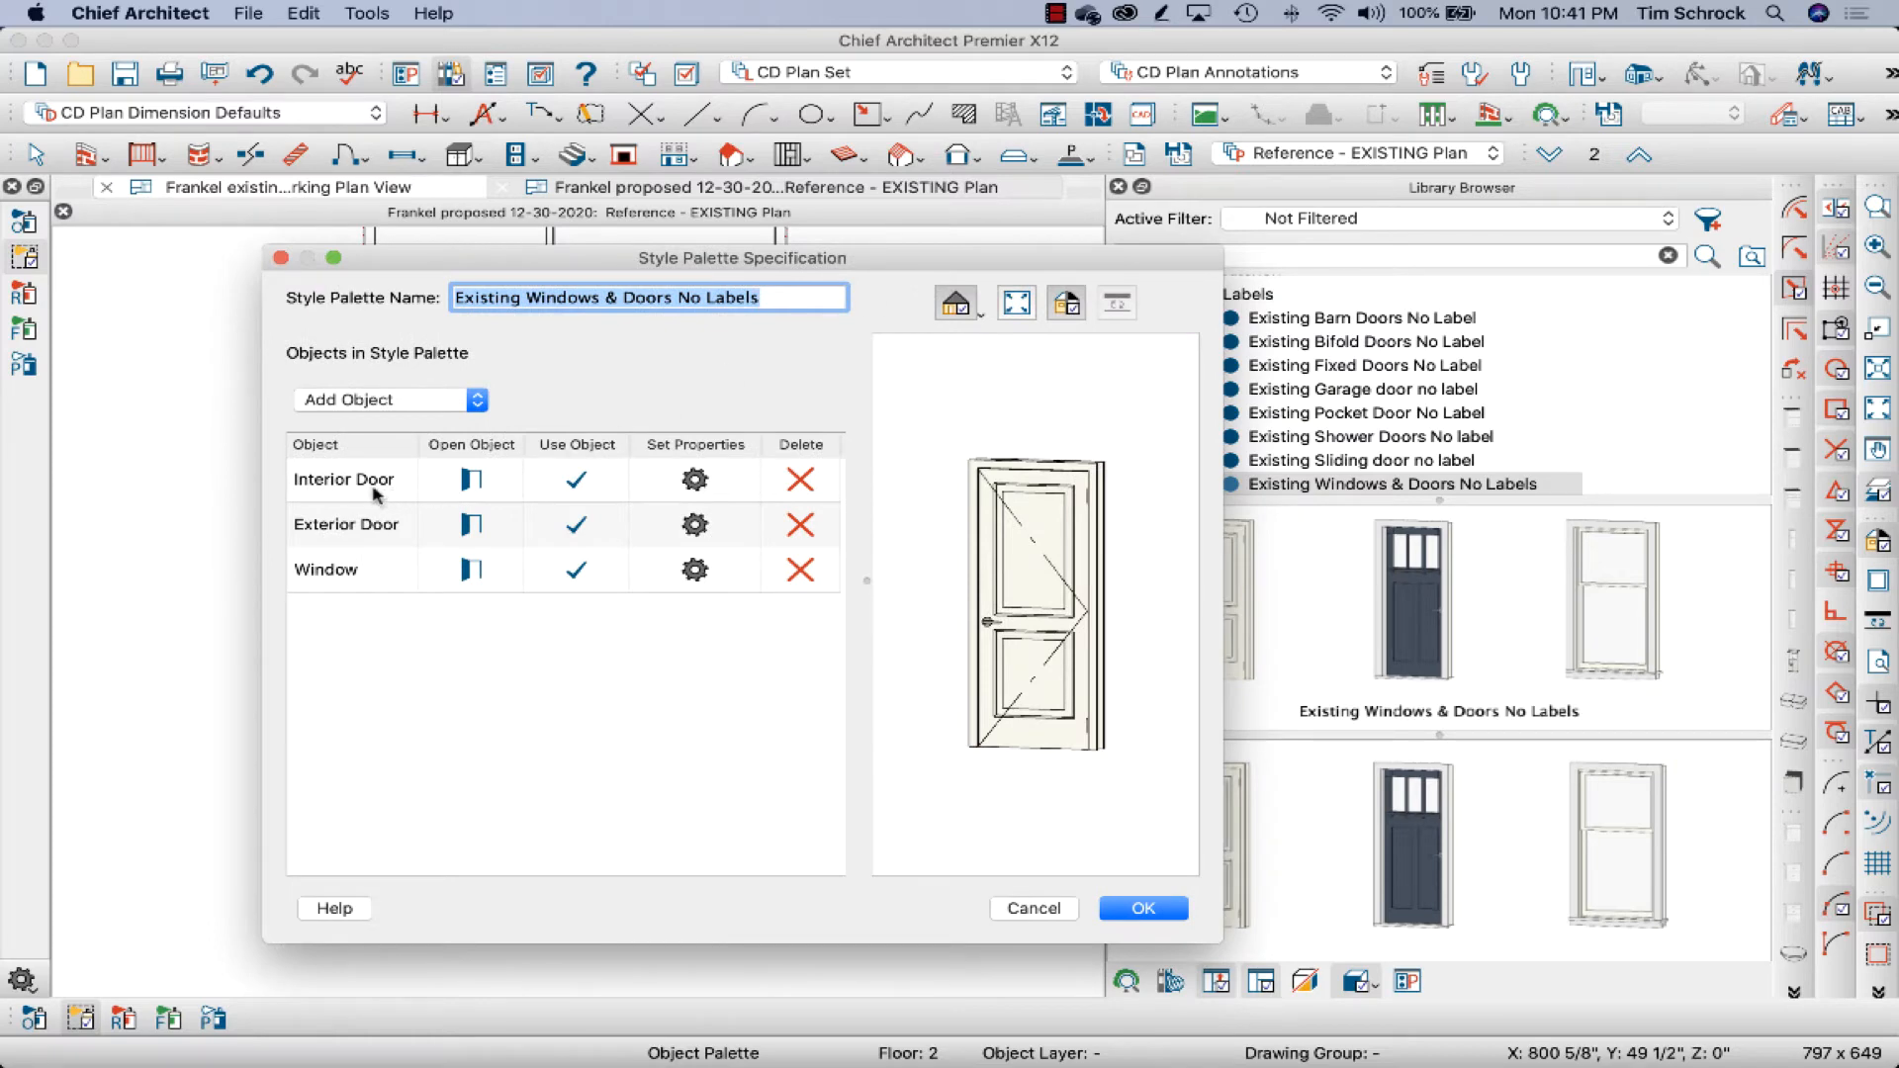
mouse_move(366, 534)
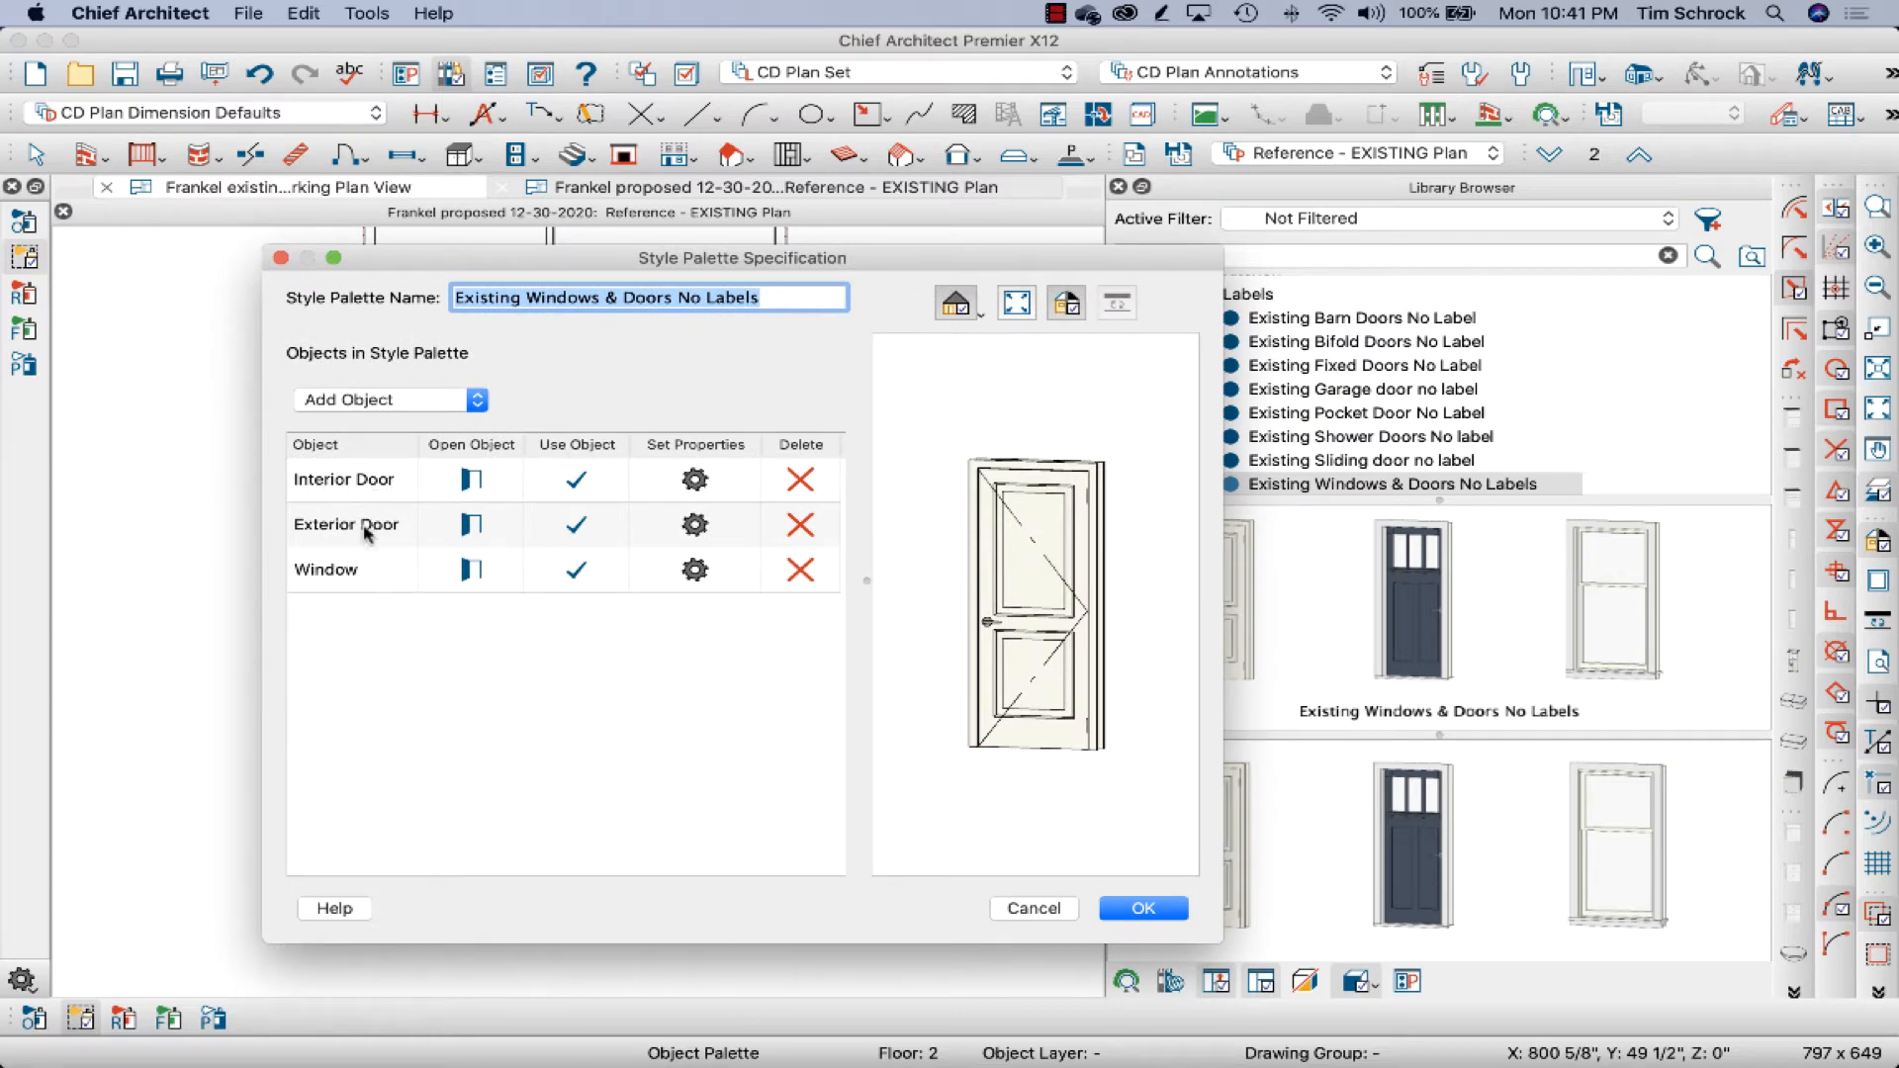
mouse_move(374, 583)
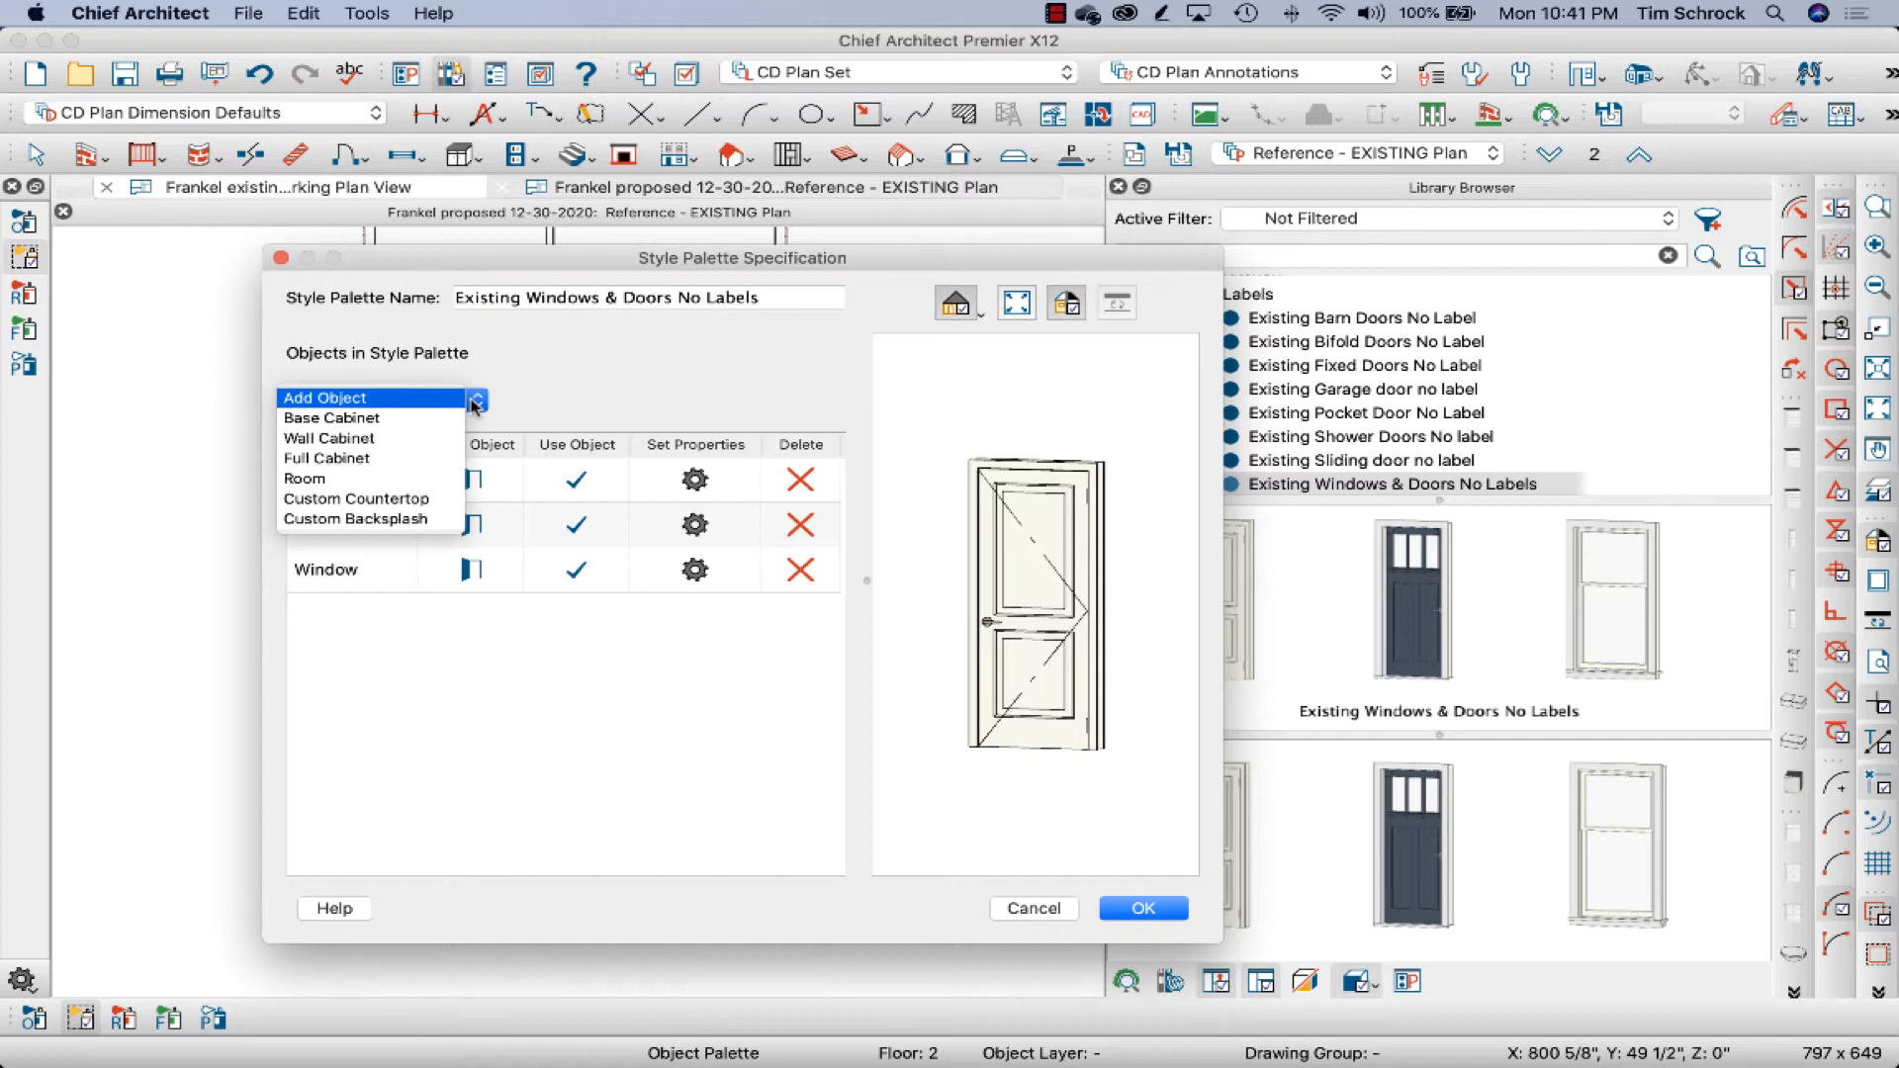
mouse_move(414, 405)
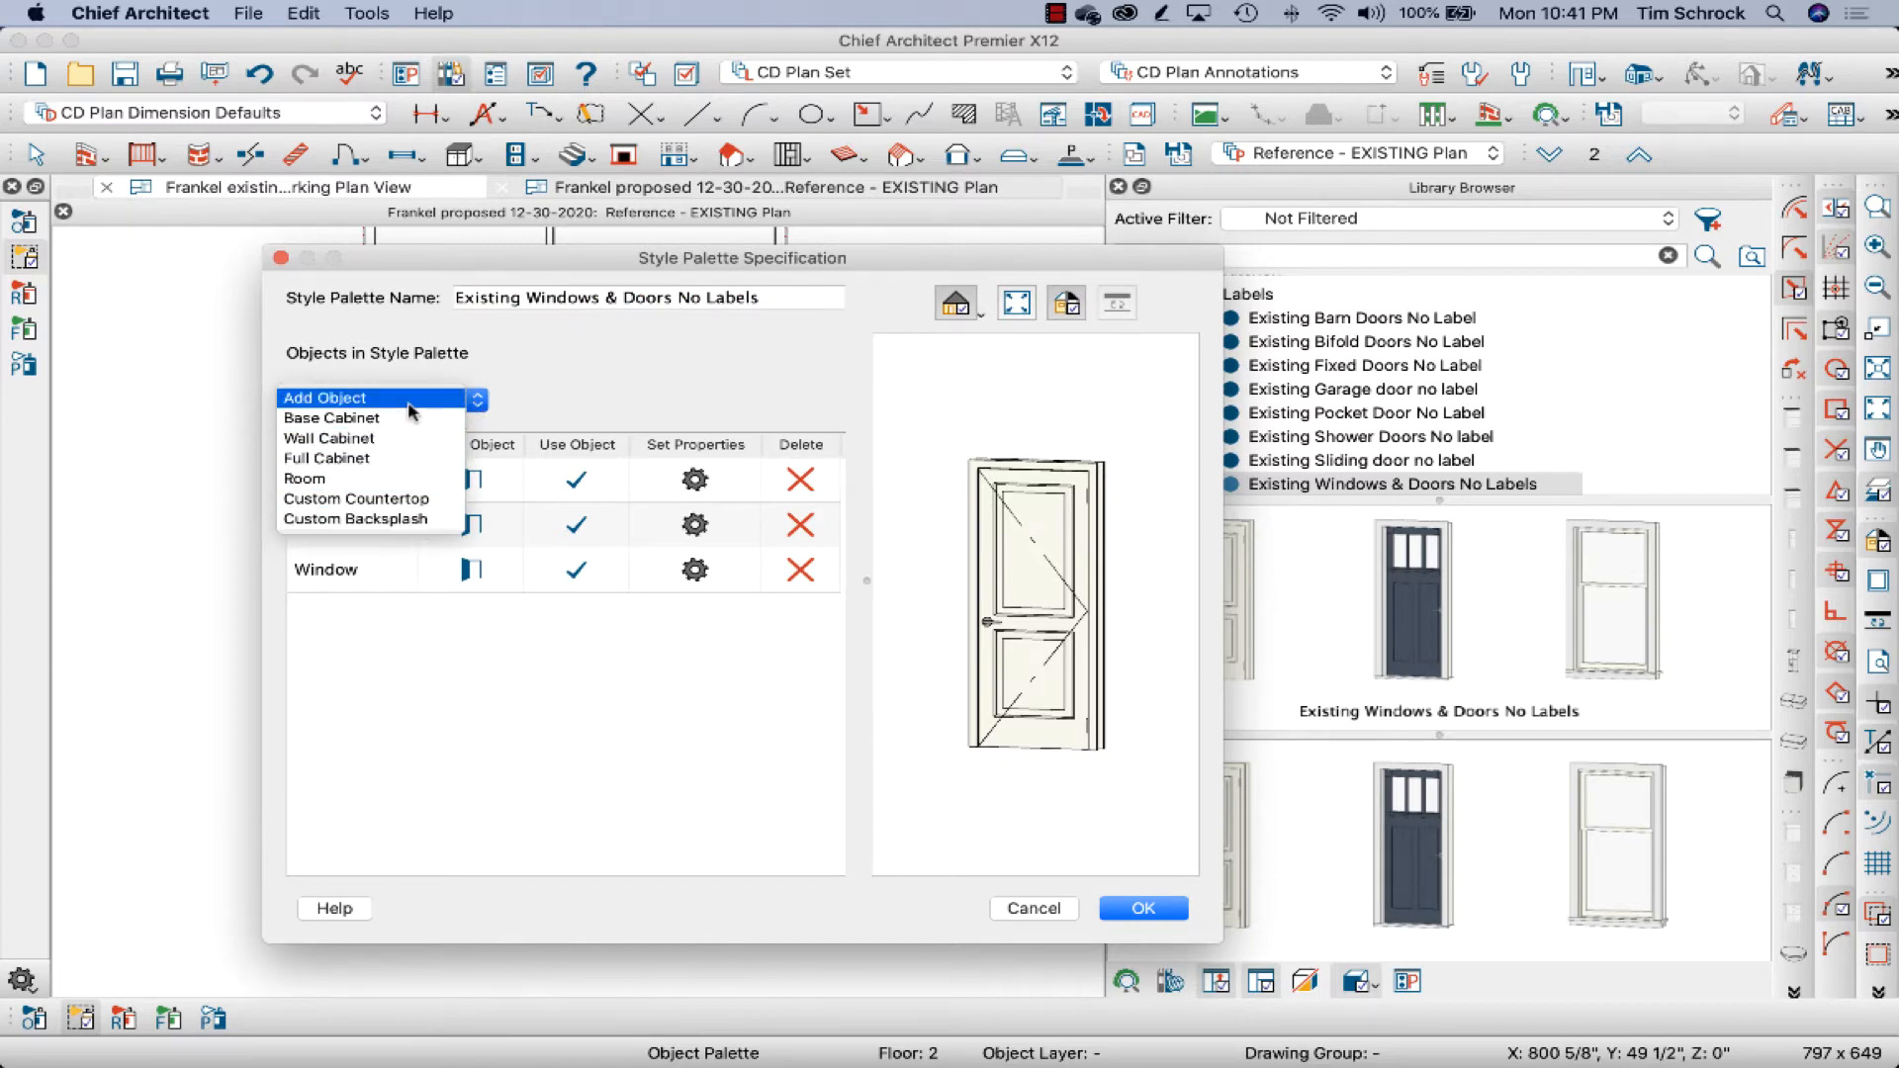
mouse_move(355, 518)
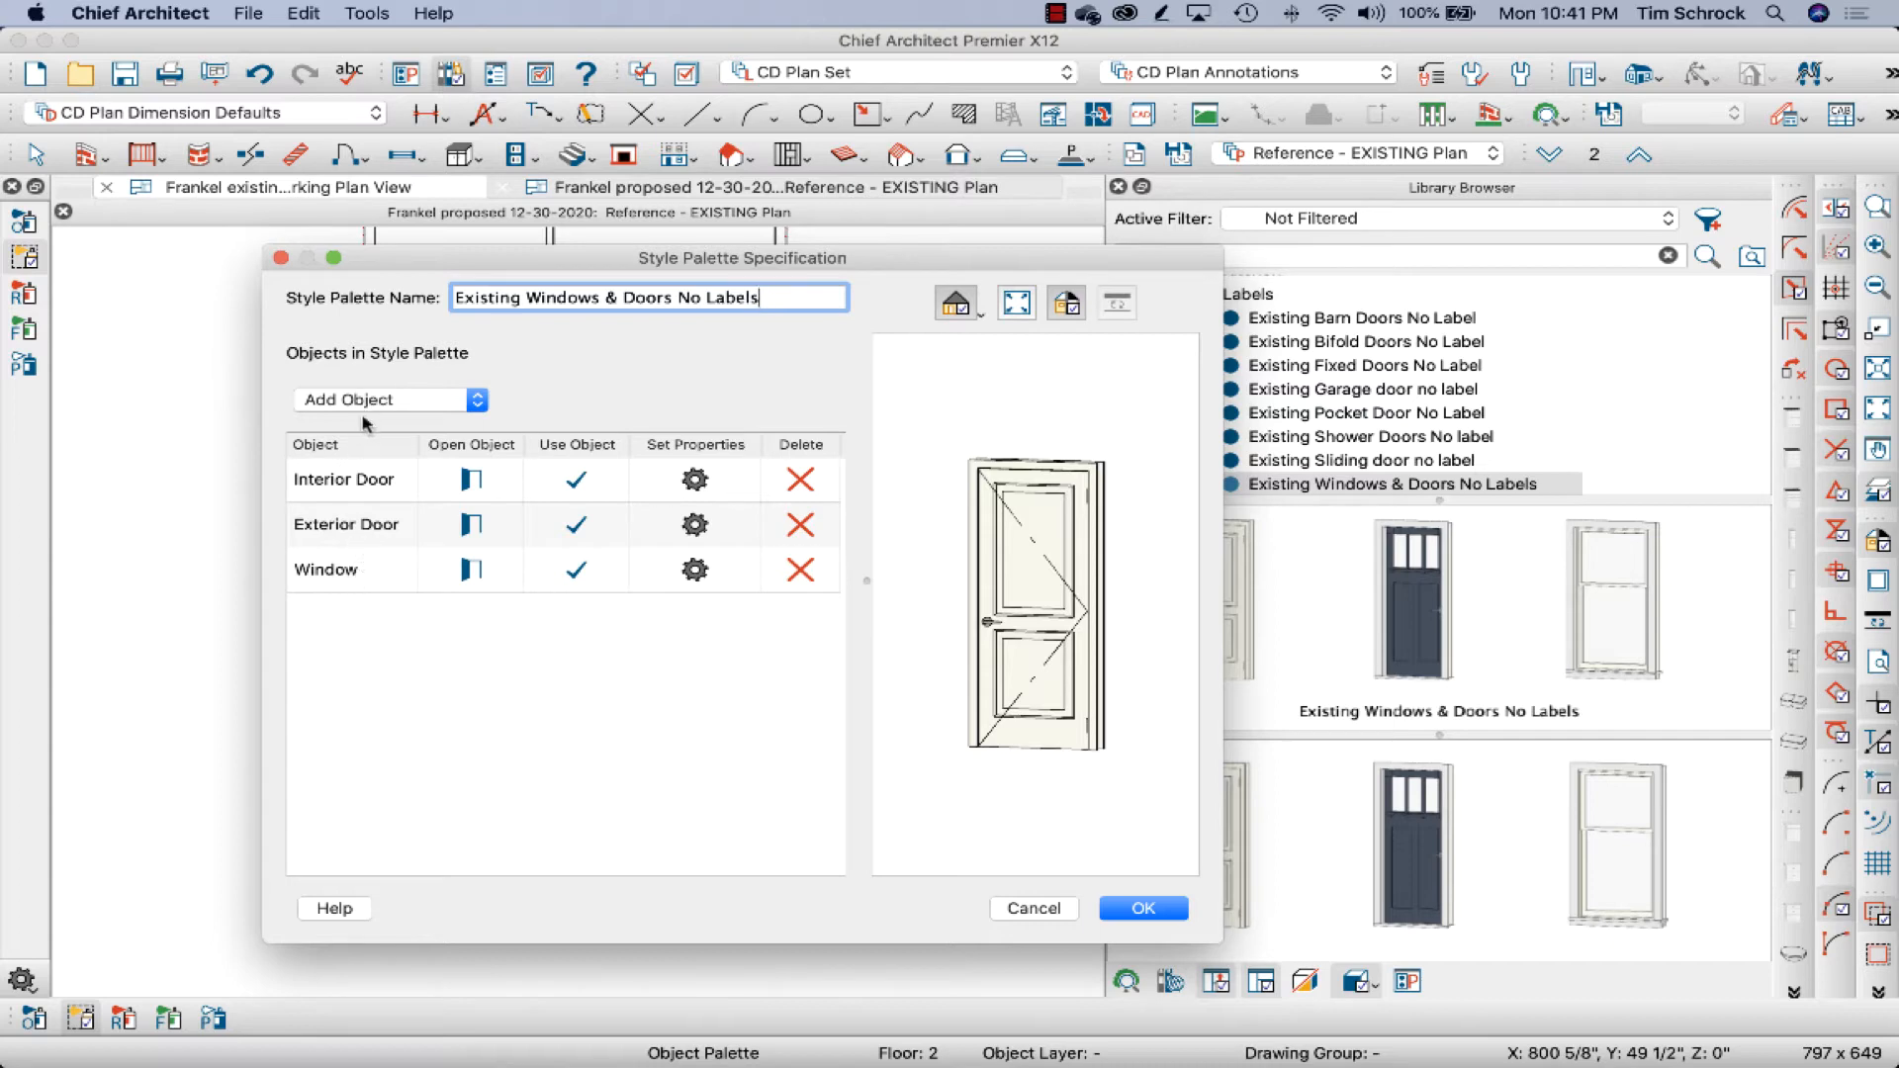
click(1140, 908)
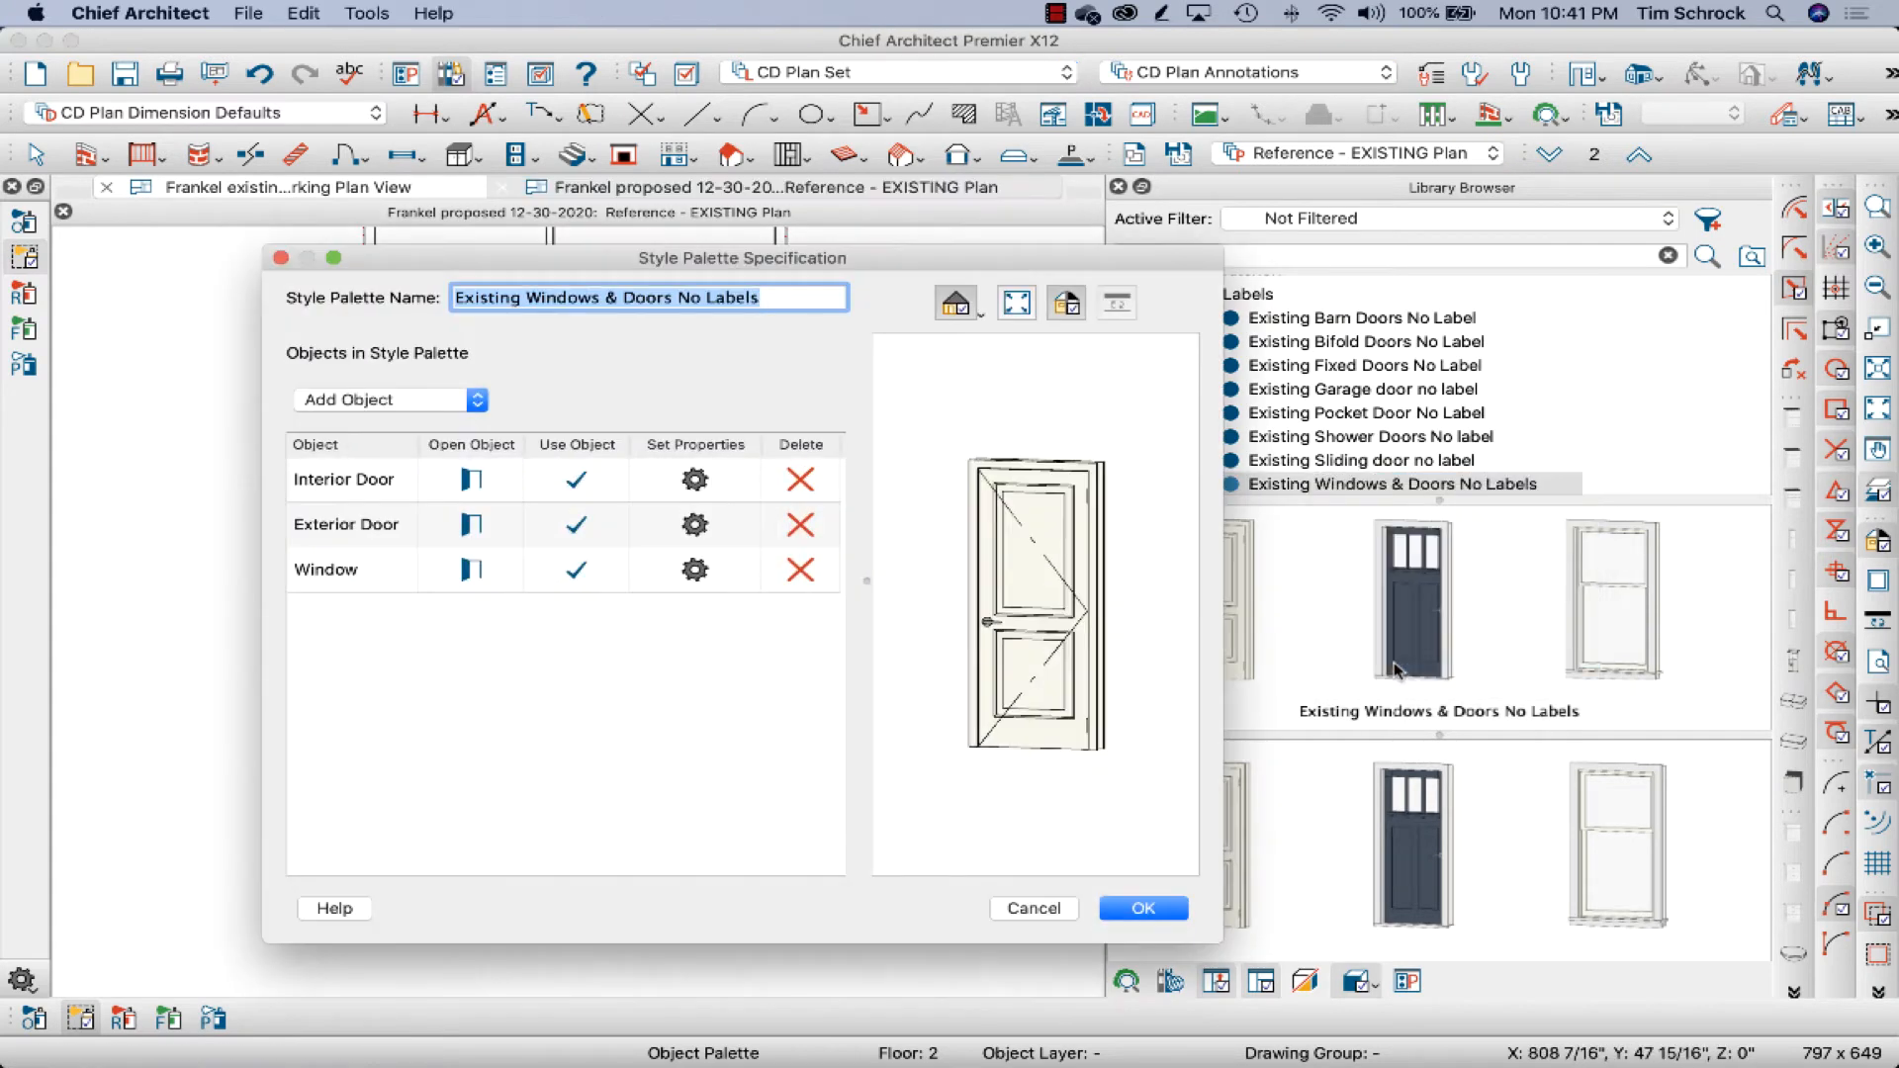
mouse_move(508, 529)
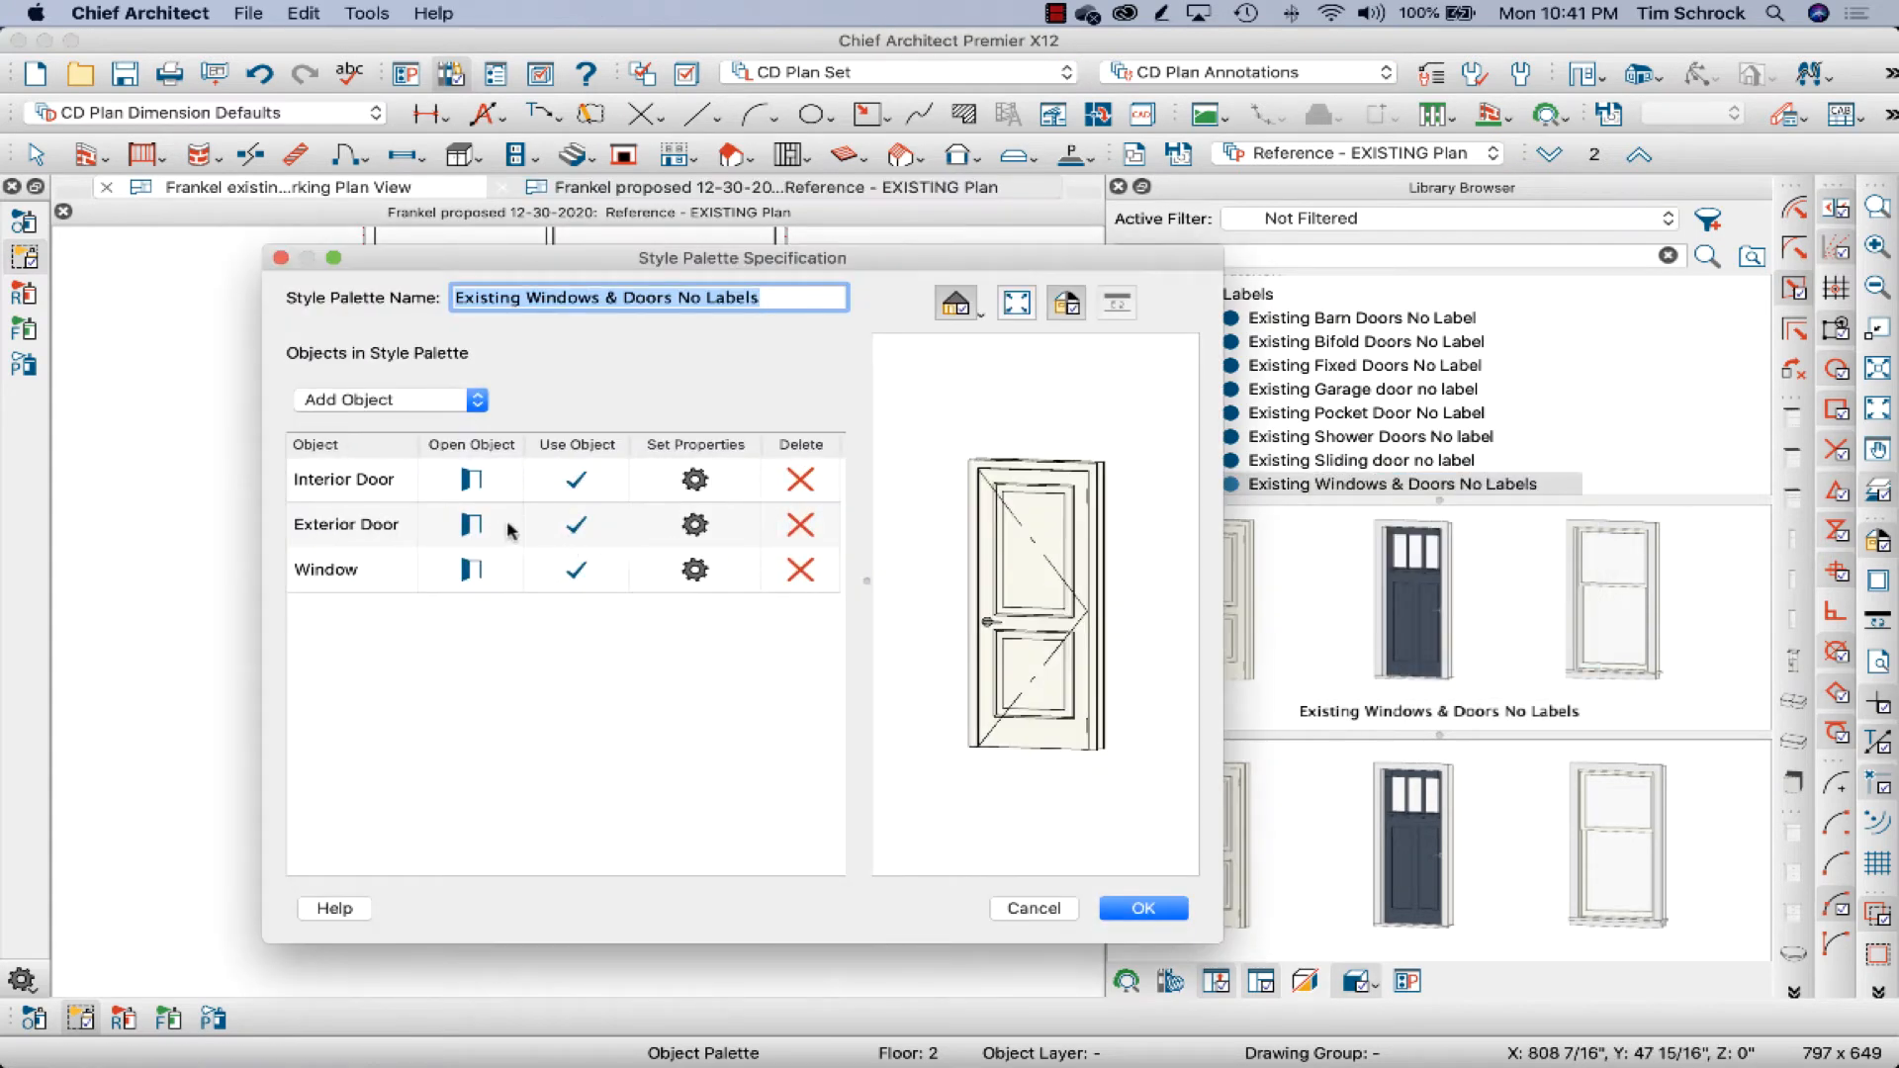
click(798, 523)
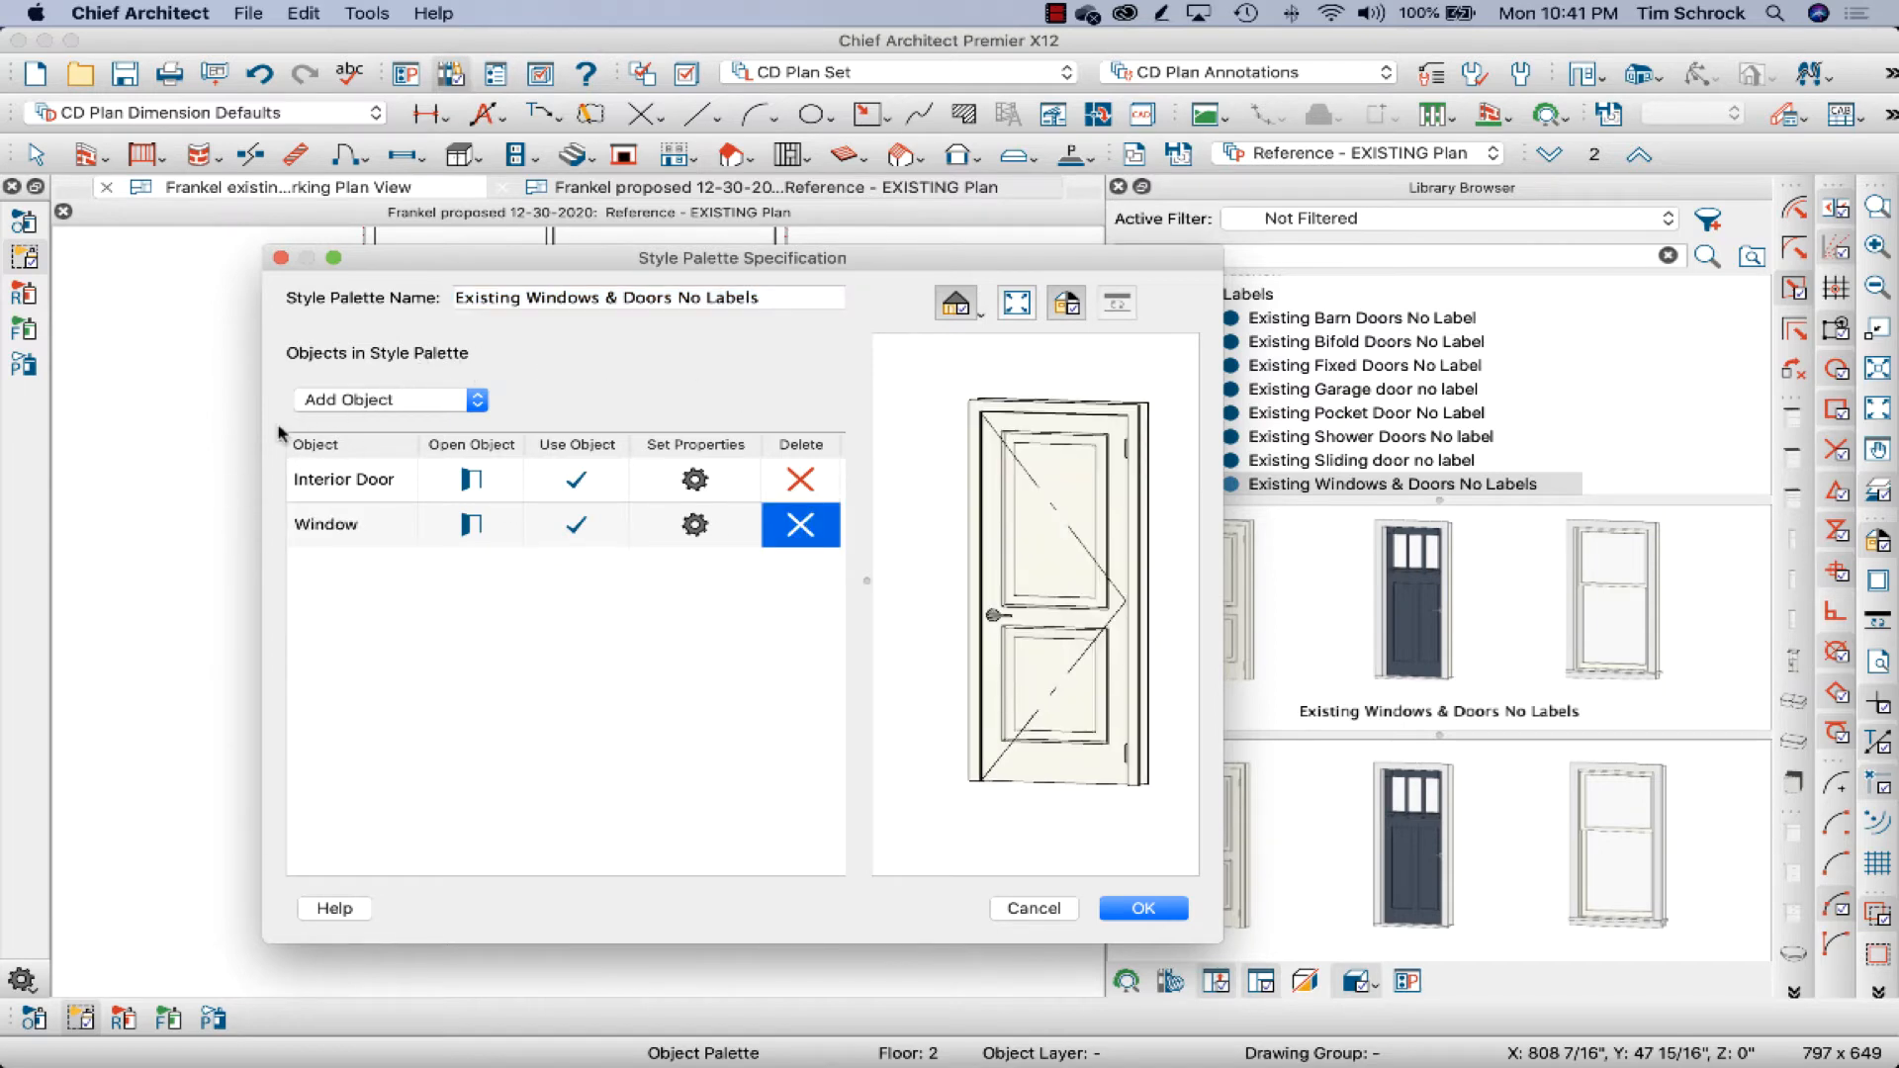
mouse_move(368, 491)
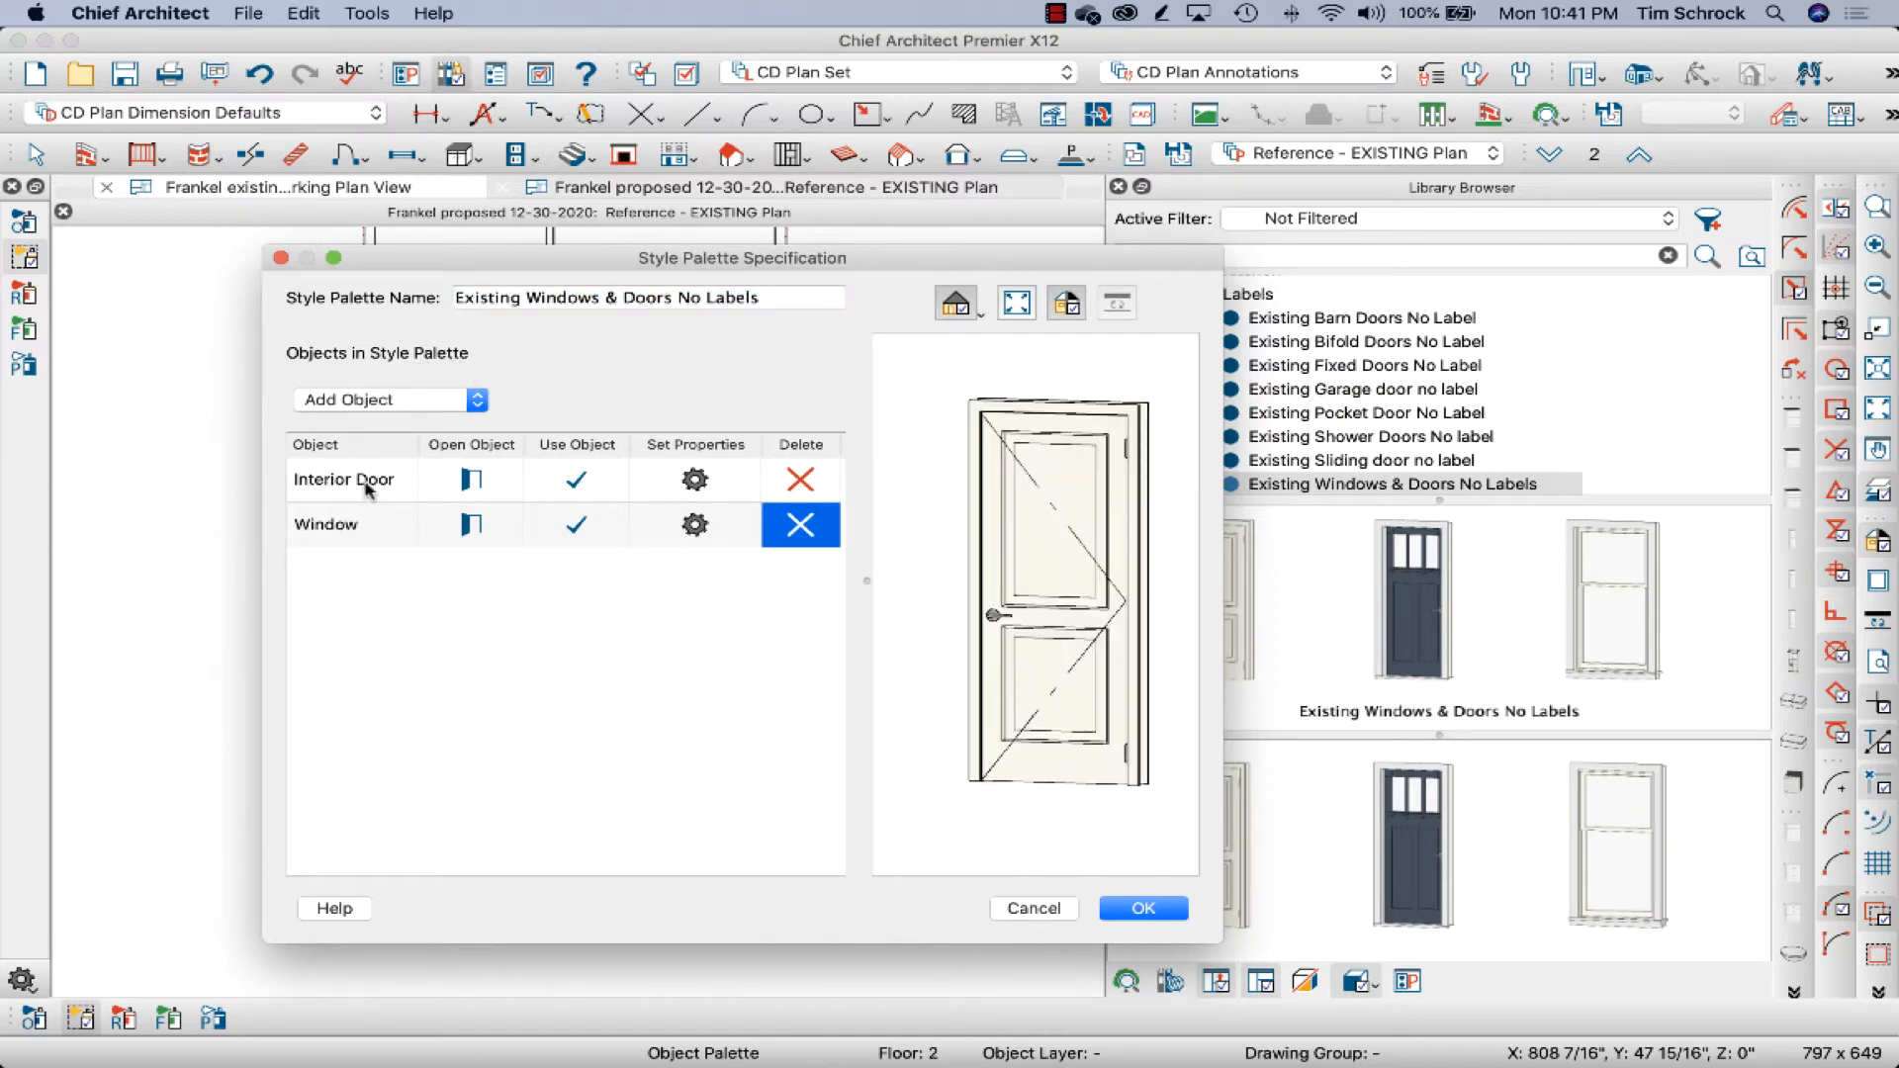
mouse_move(301, 369)
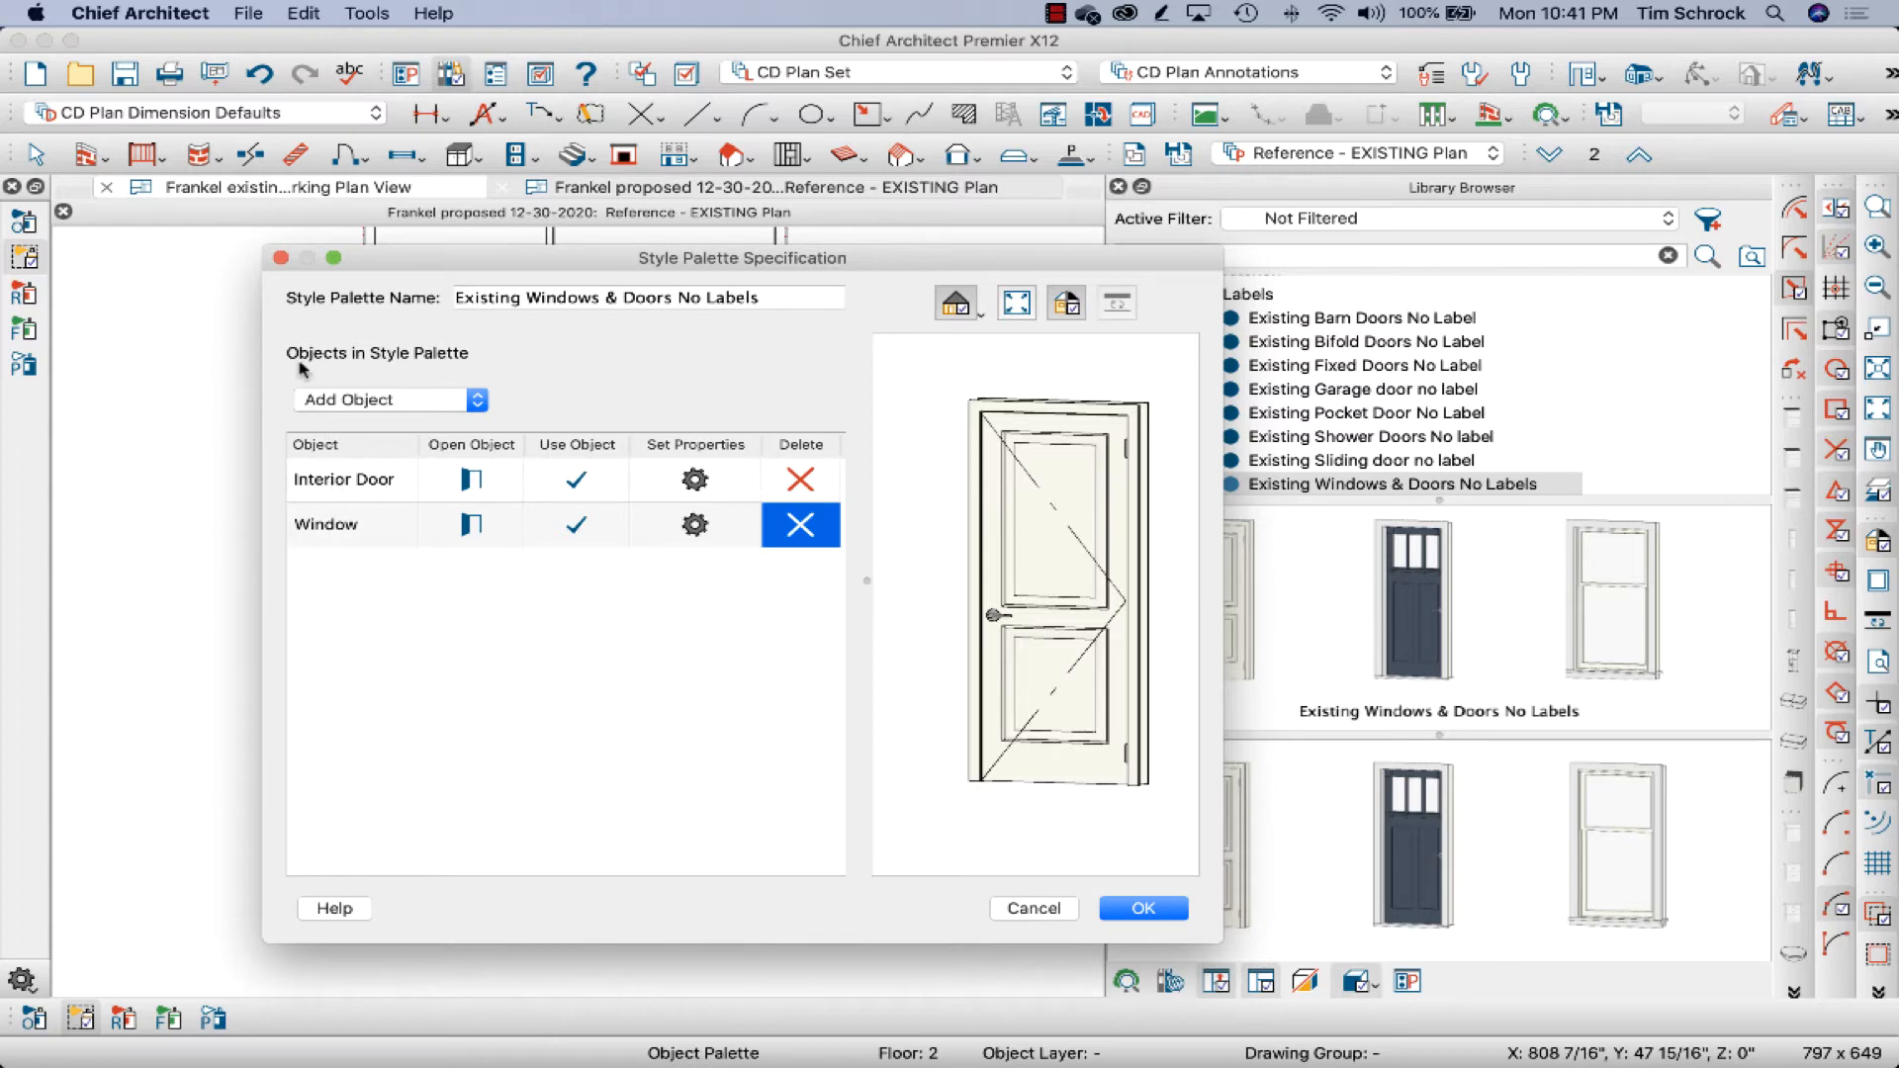
drag(741, 258, 1057, 250)
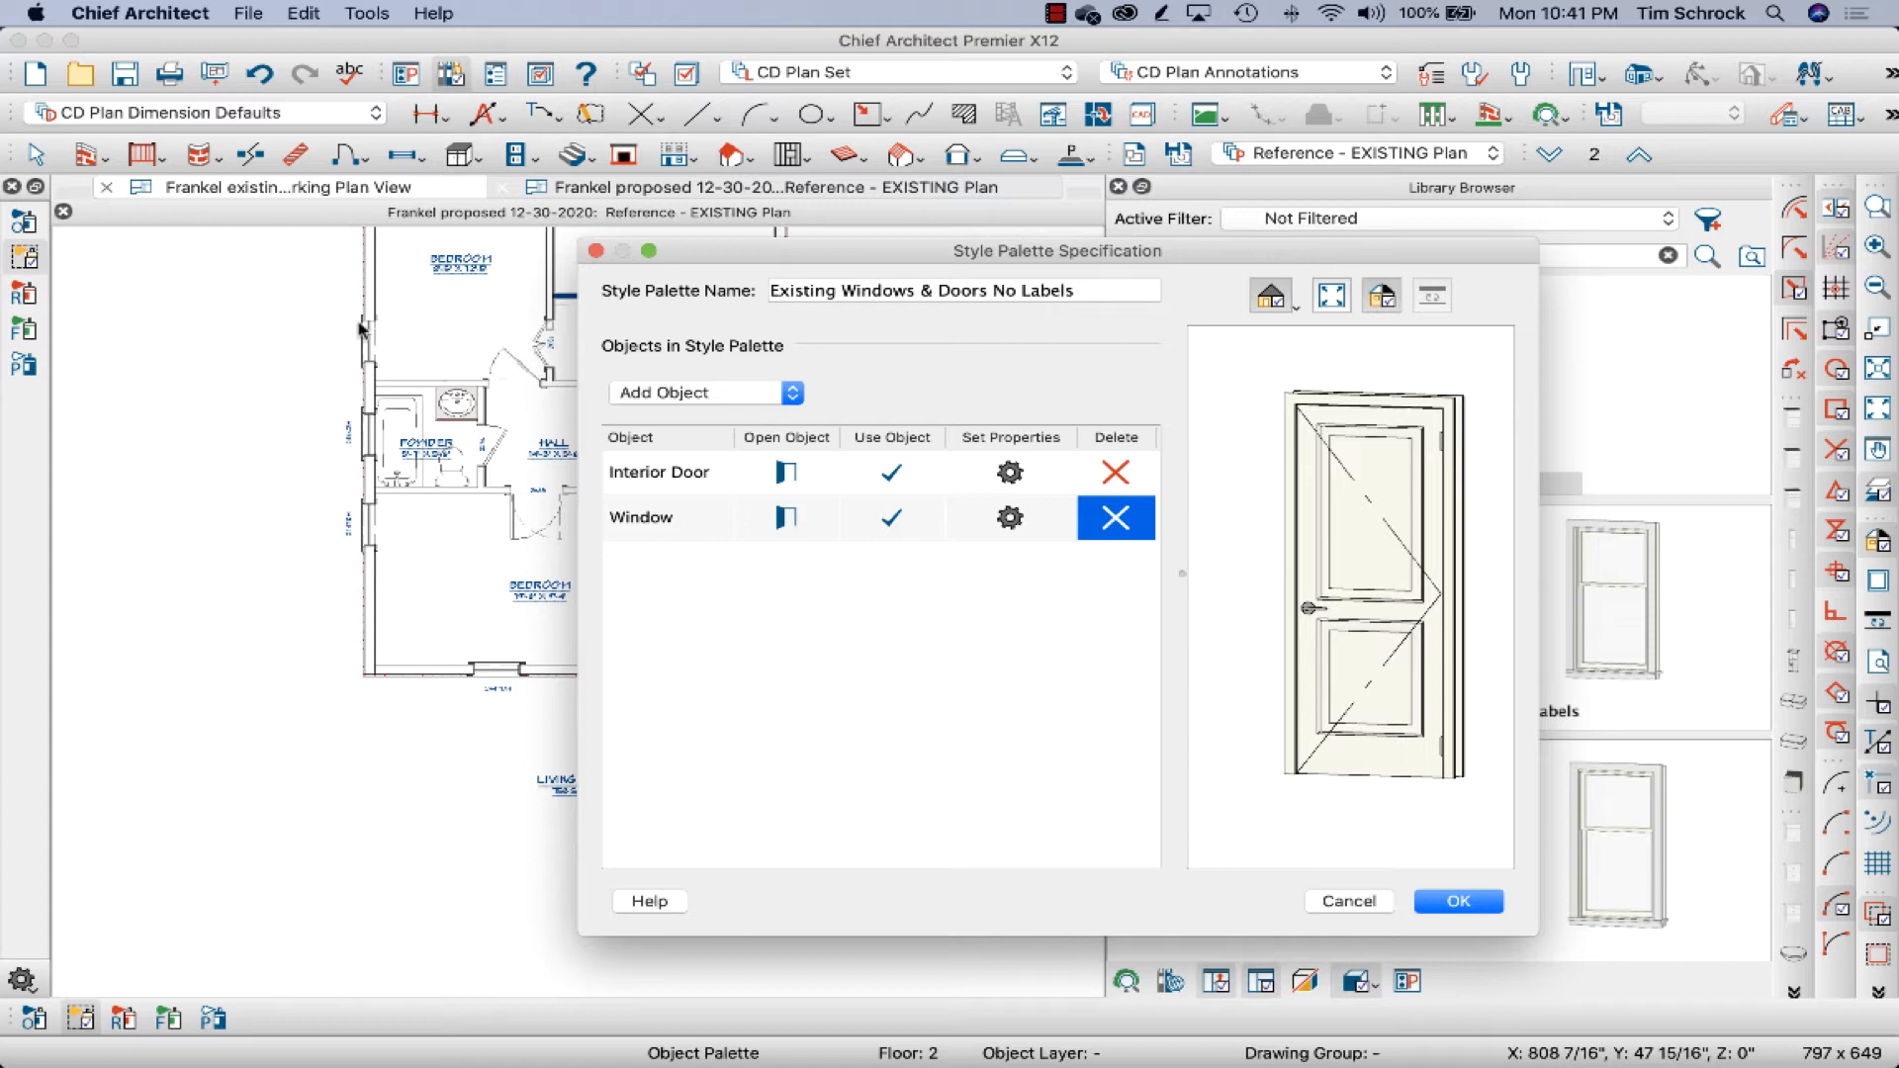
mouse_move(503, 383)
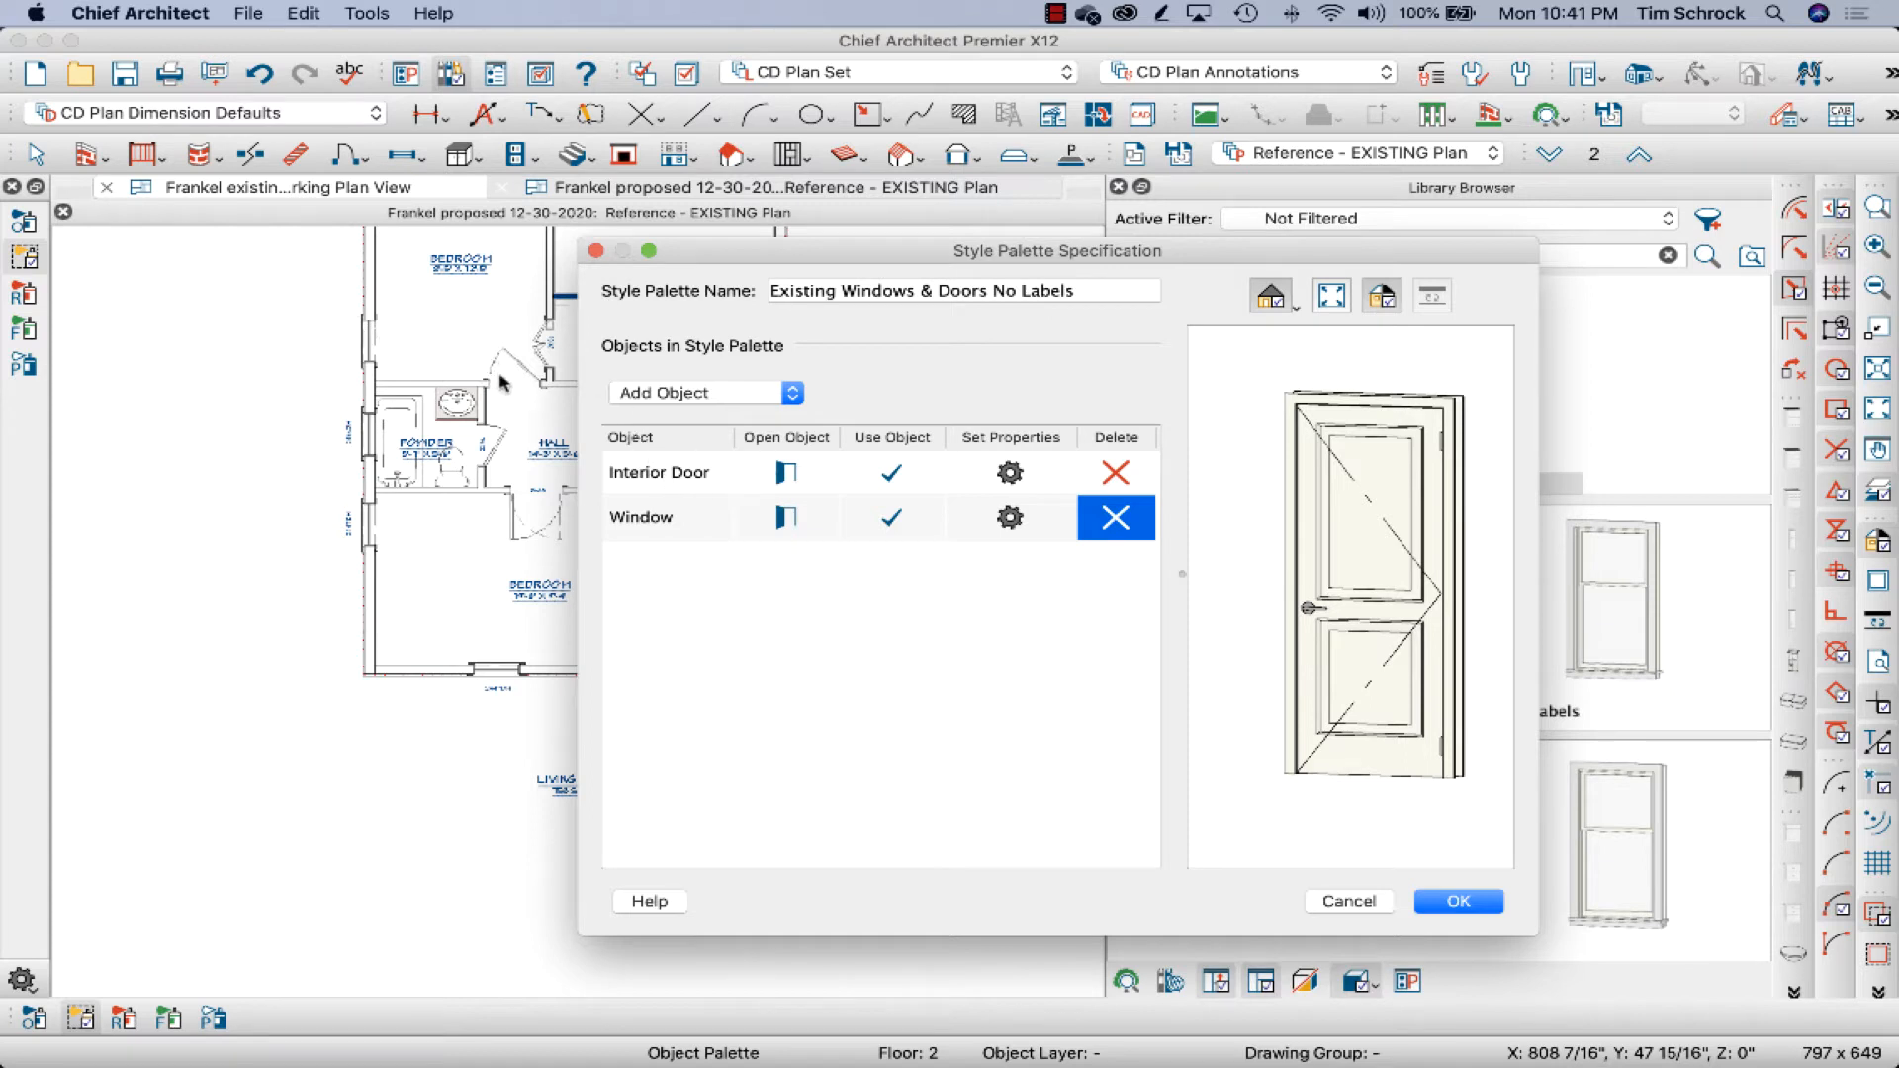
Add an Exterior Door to the palette with Include in Schedule turned off.
click(700, 391)
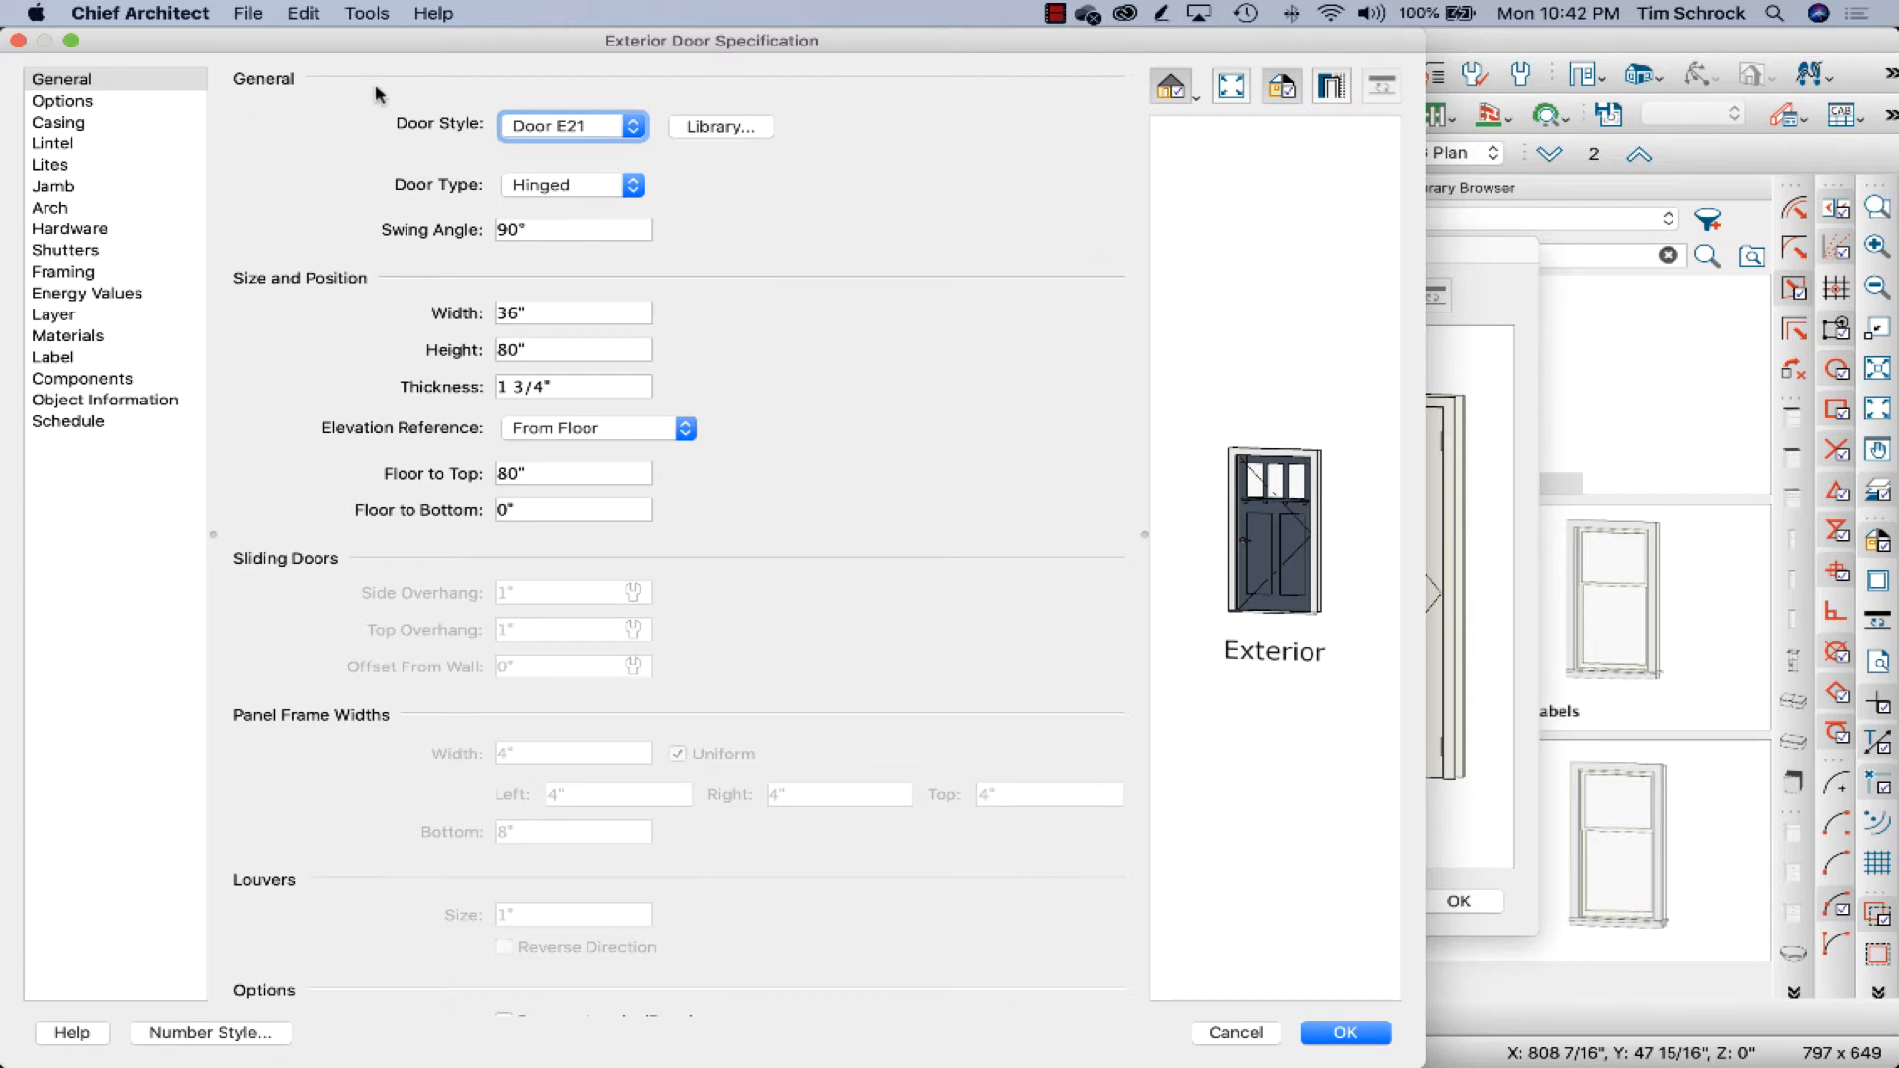
mouse_move(206, 317)
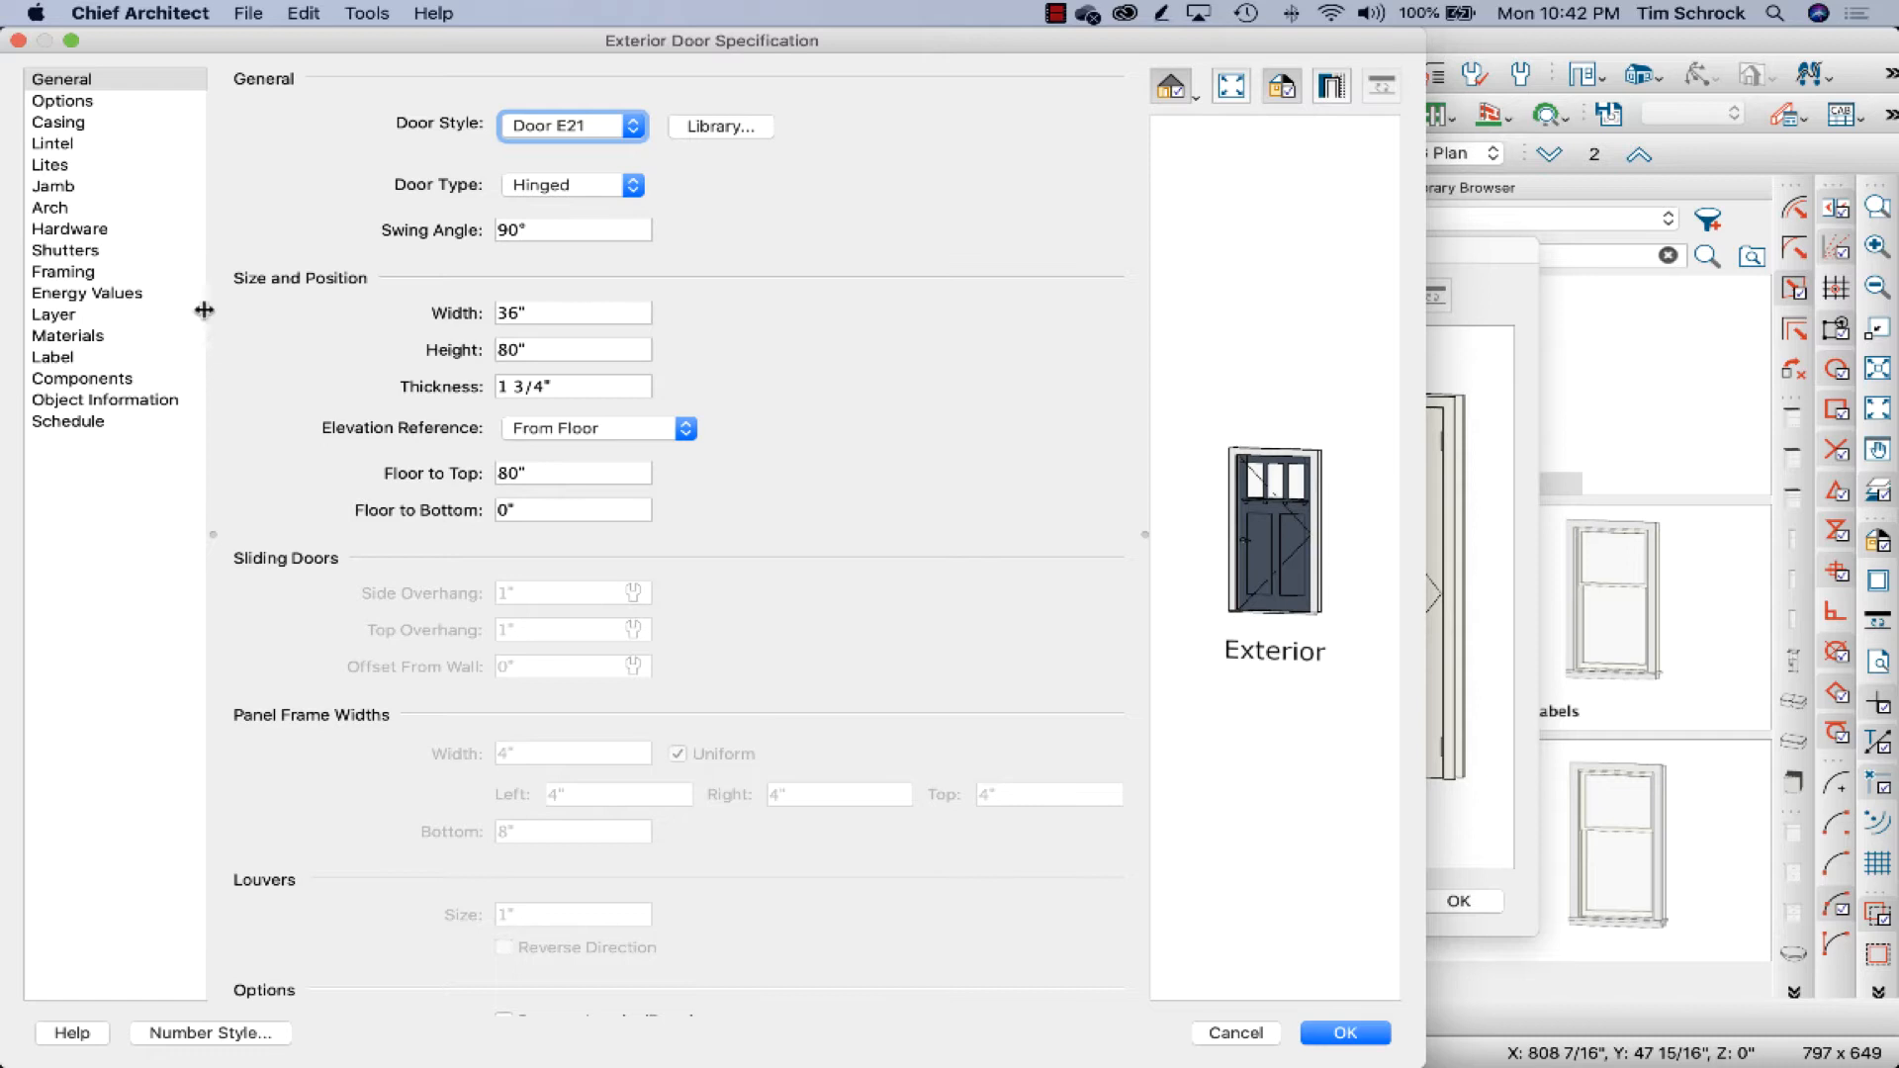
mouse_move(238, 317)
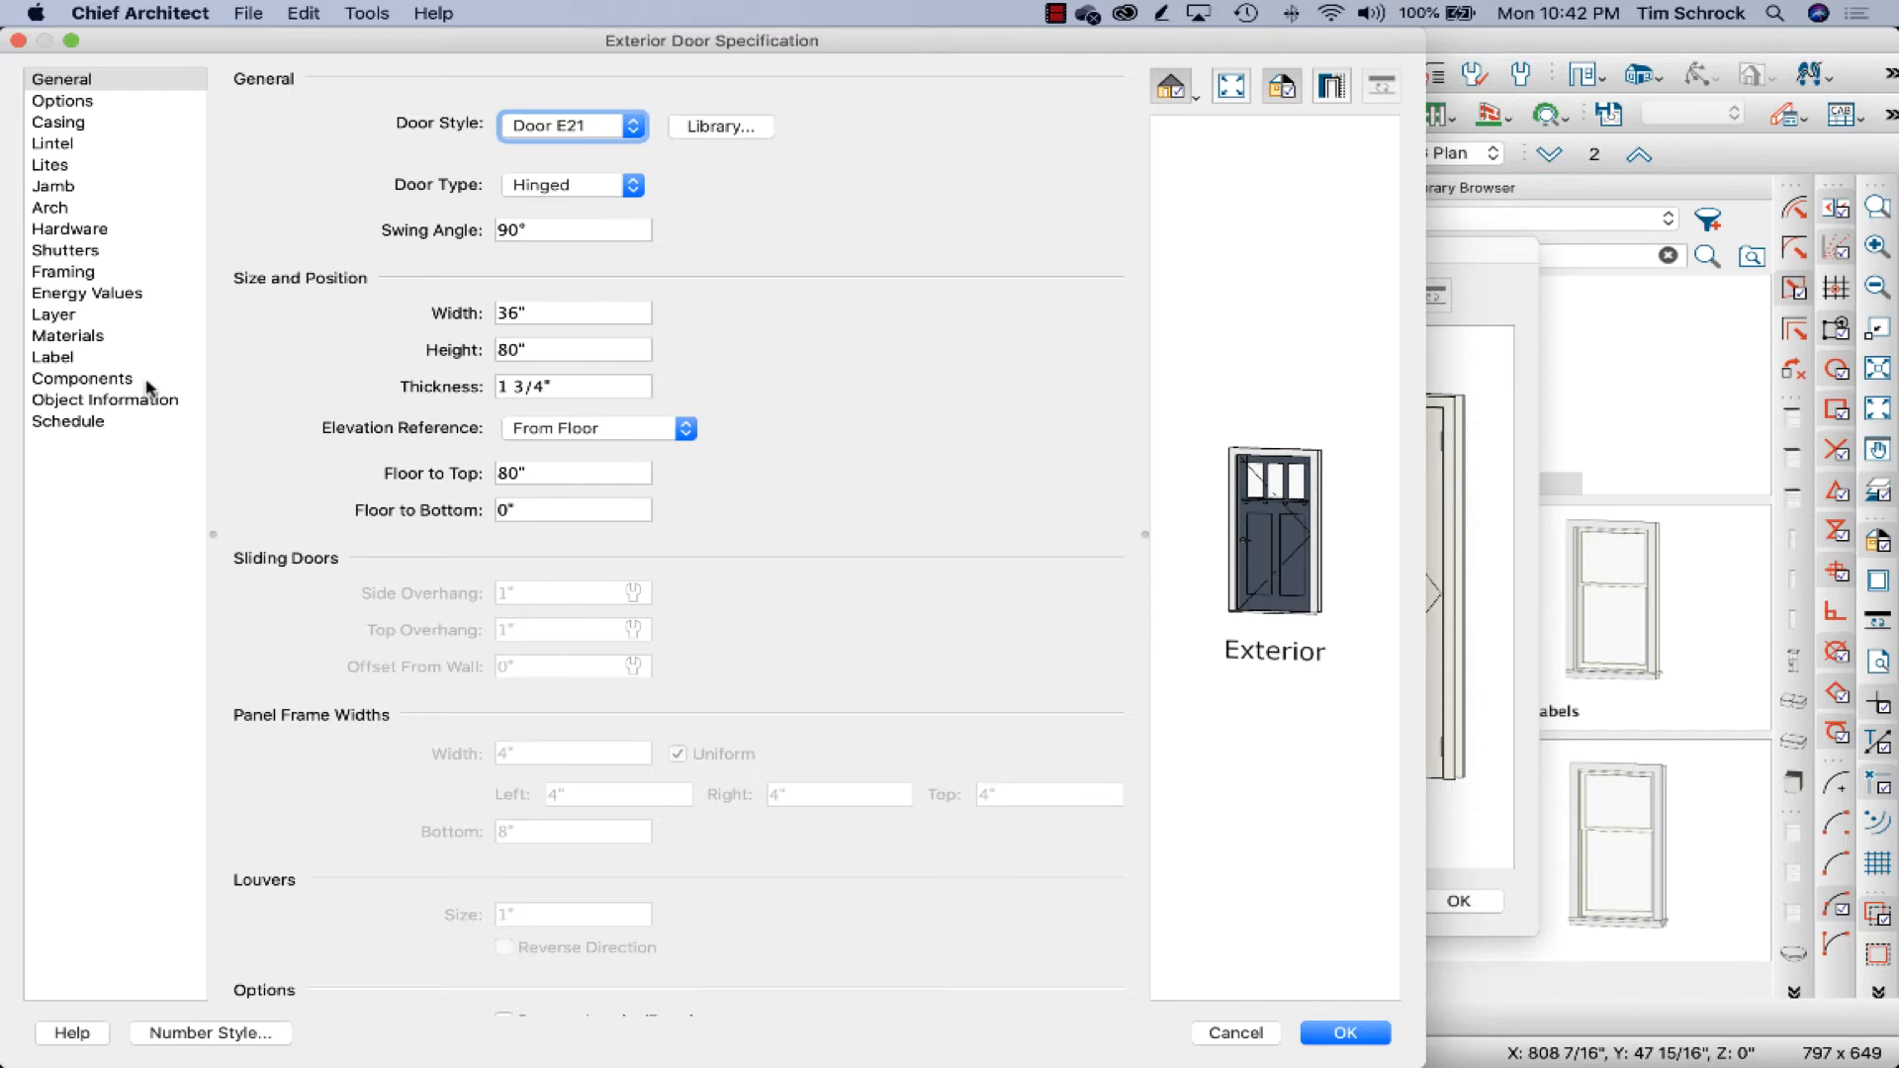
click(52, 356)
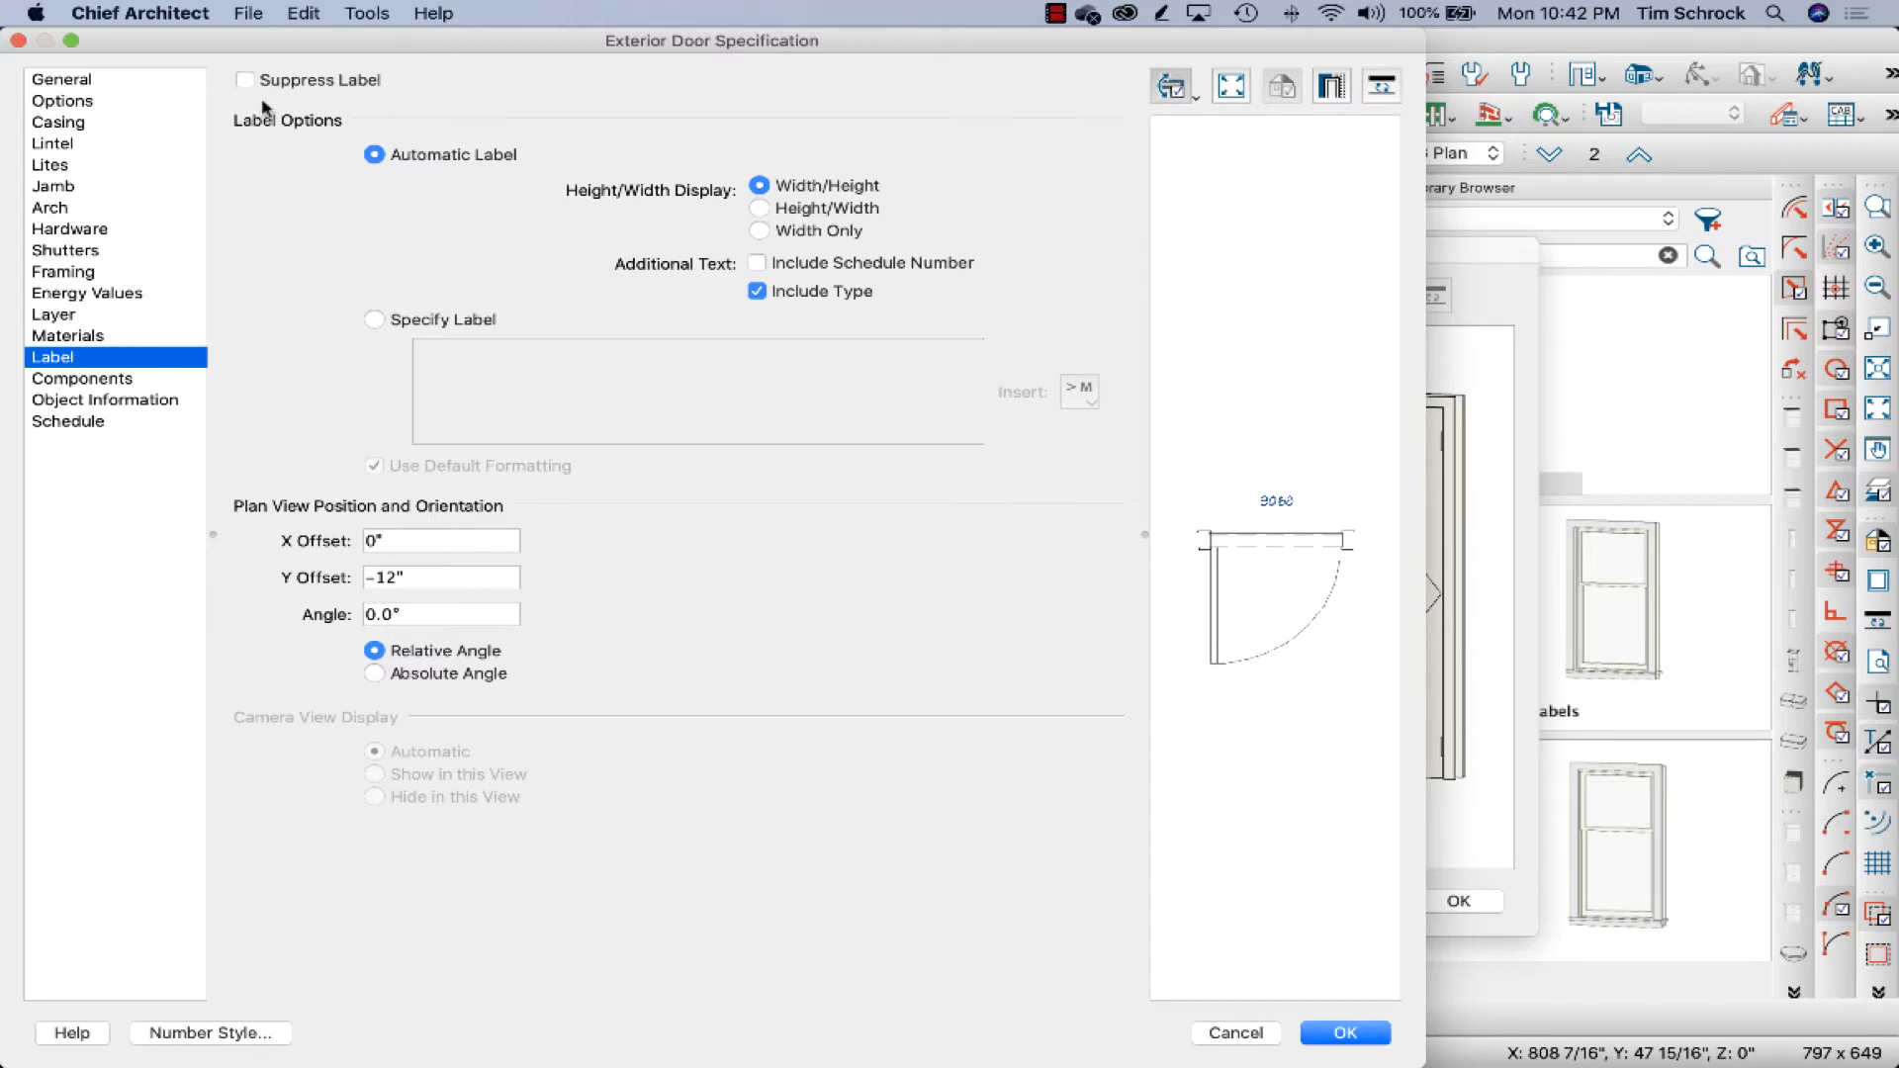
click(68, 421)
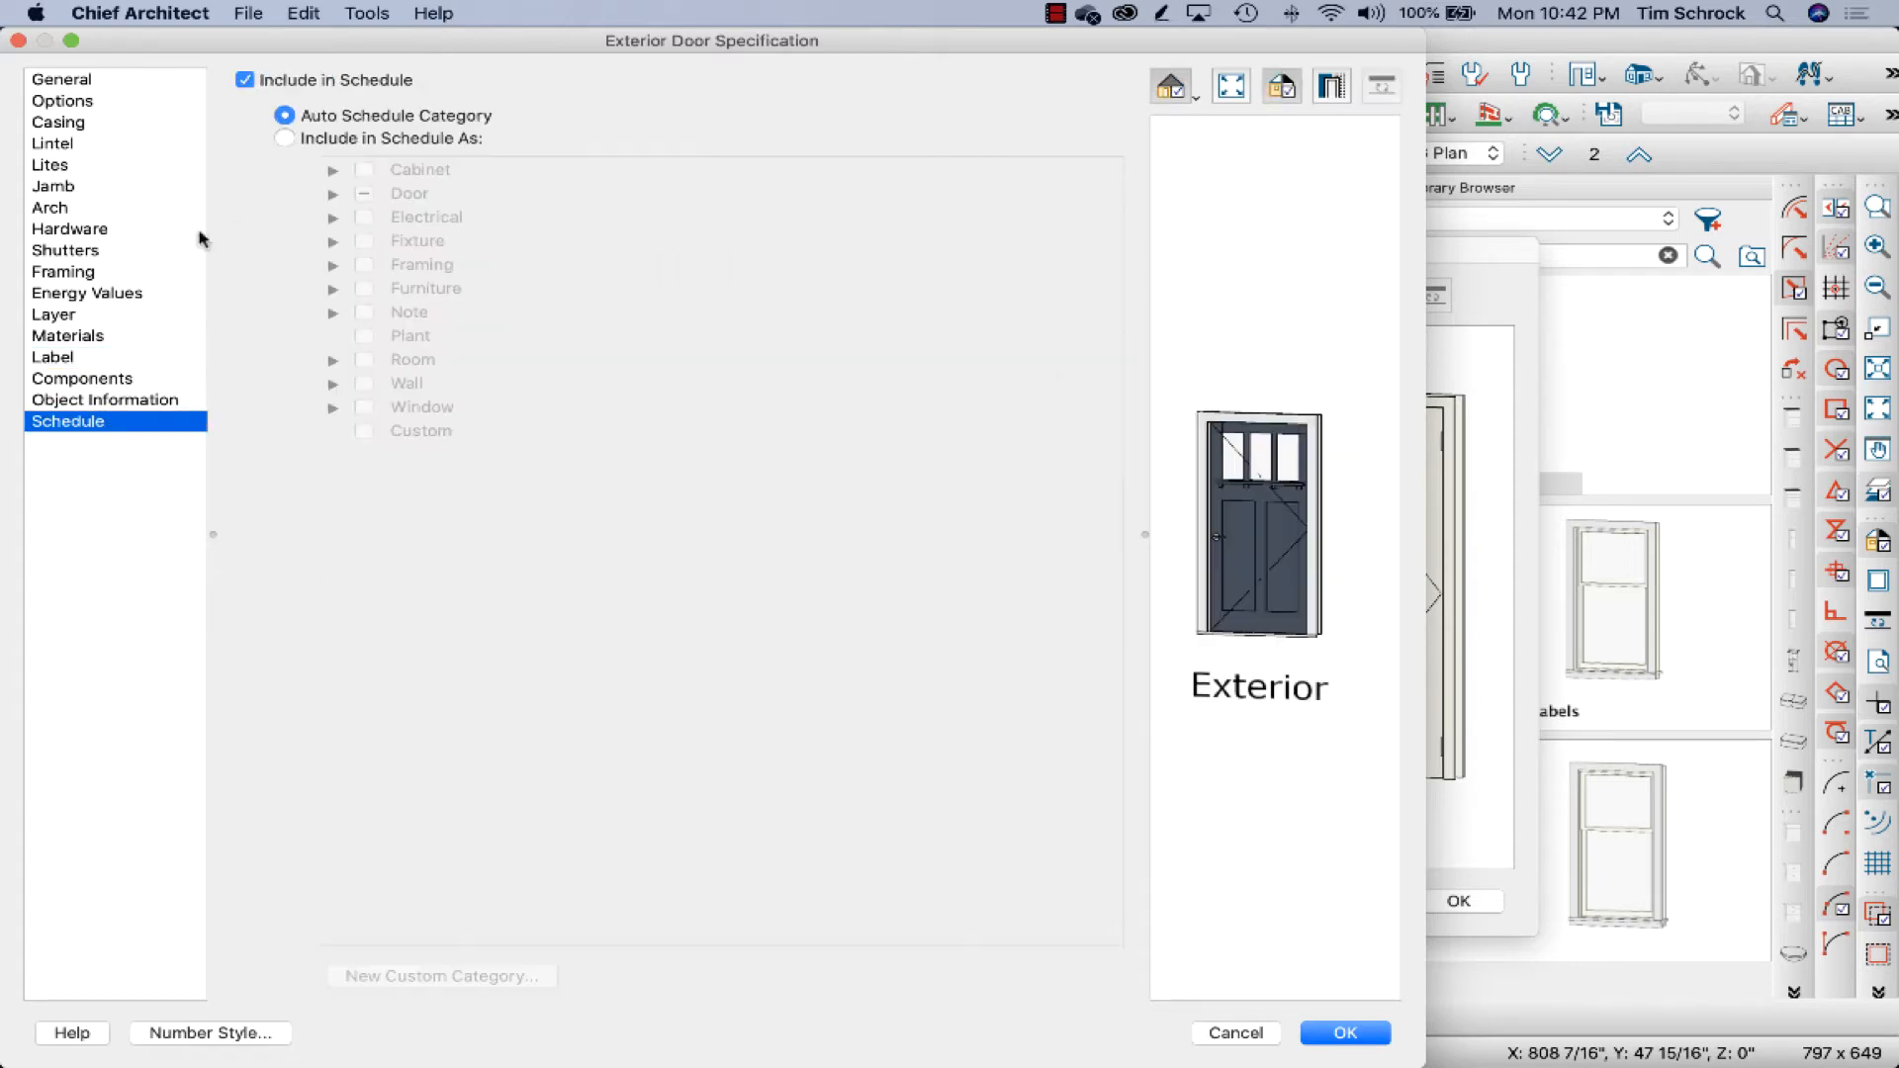
click(244, 80)
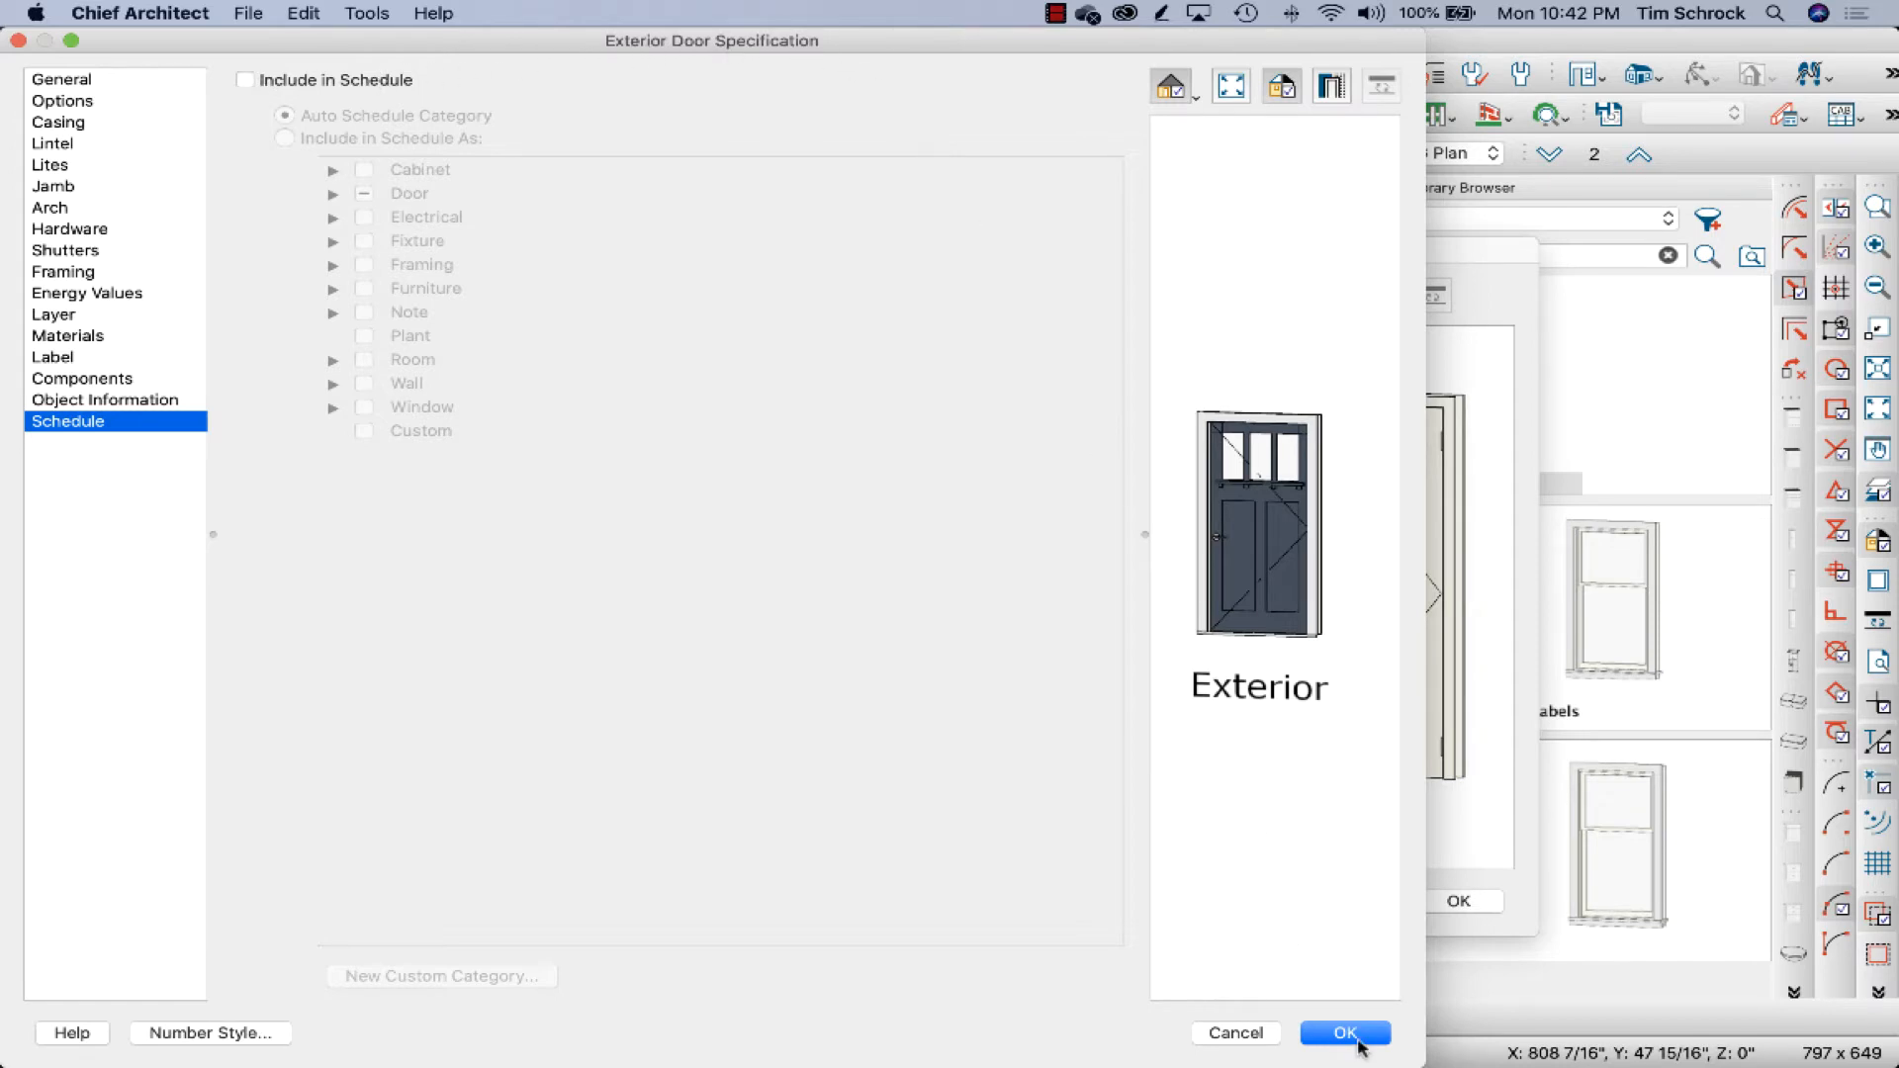
click(1345, 1031)
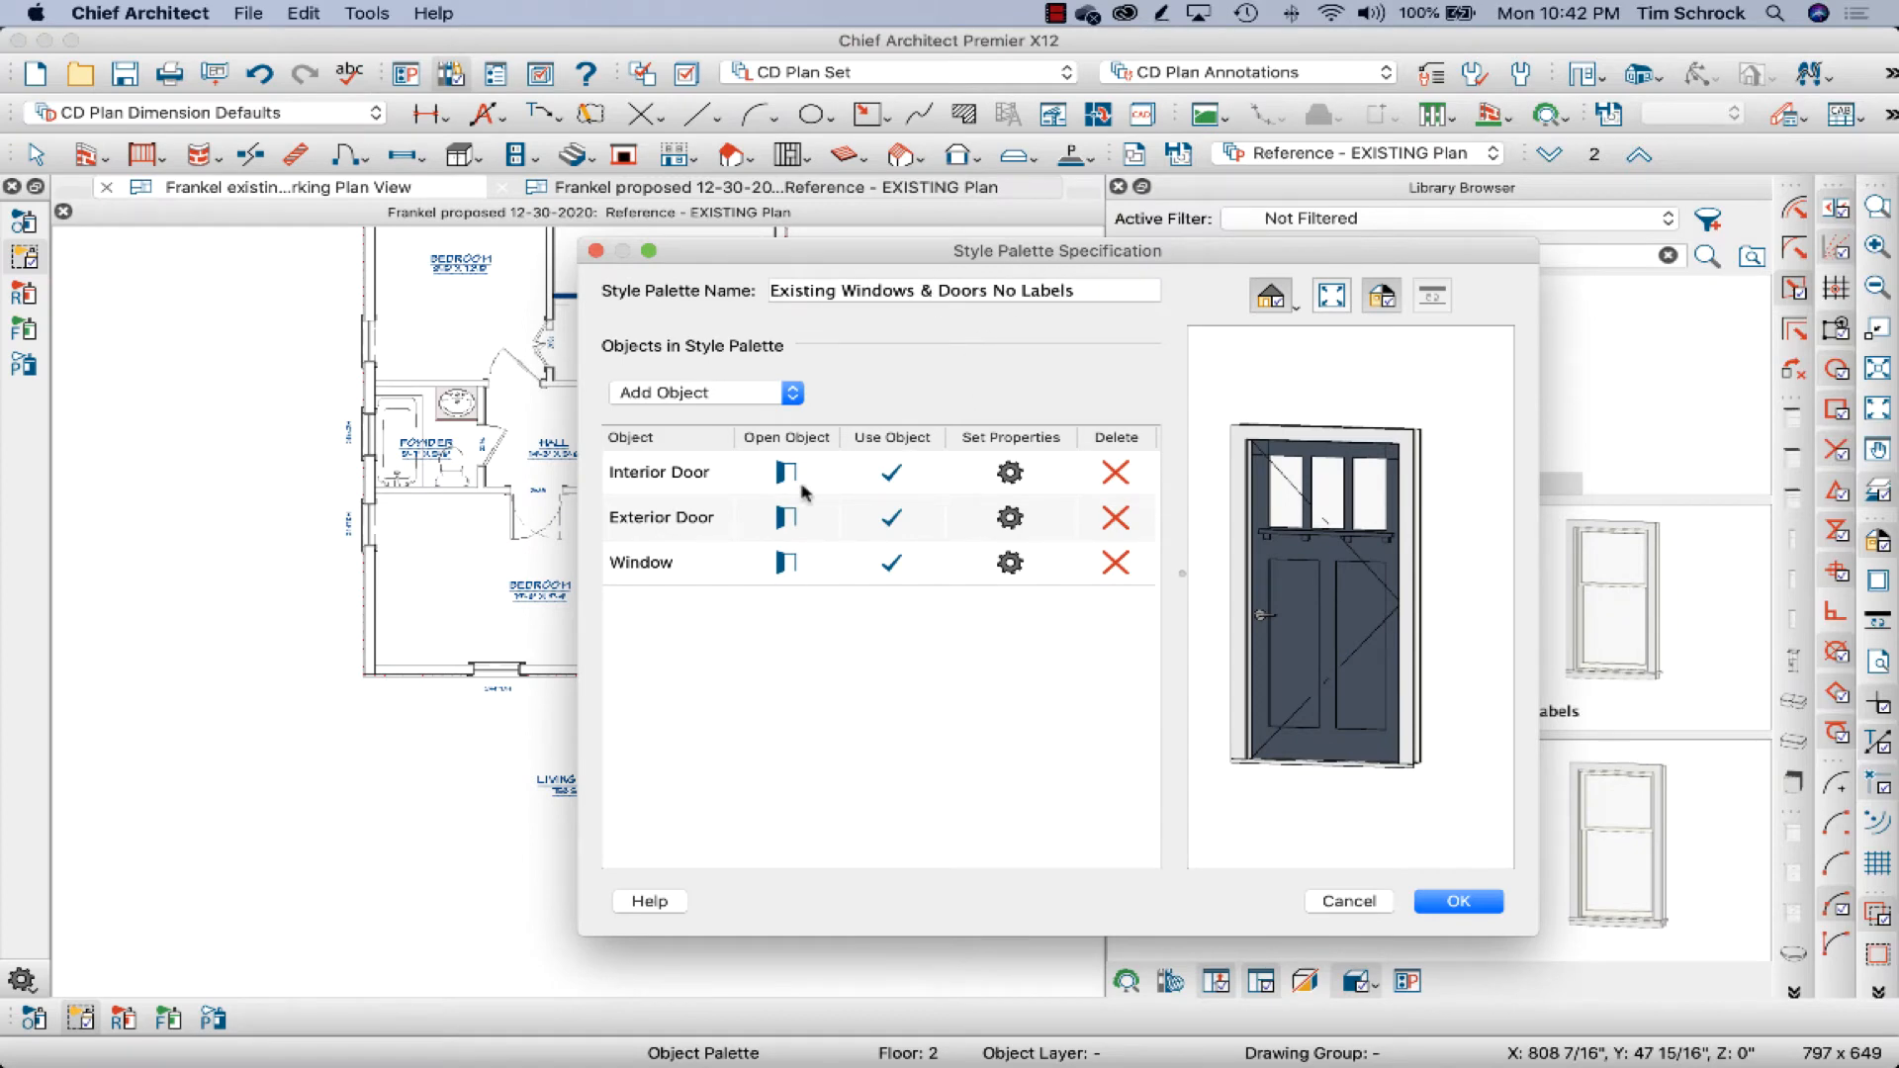
mouse_move(977, 576)
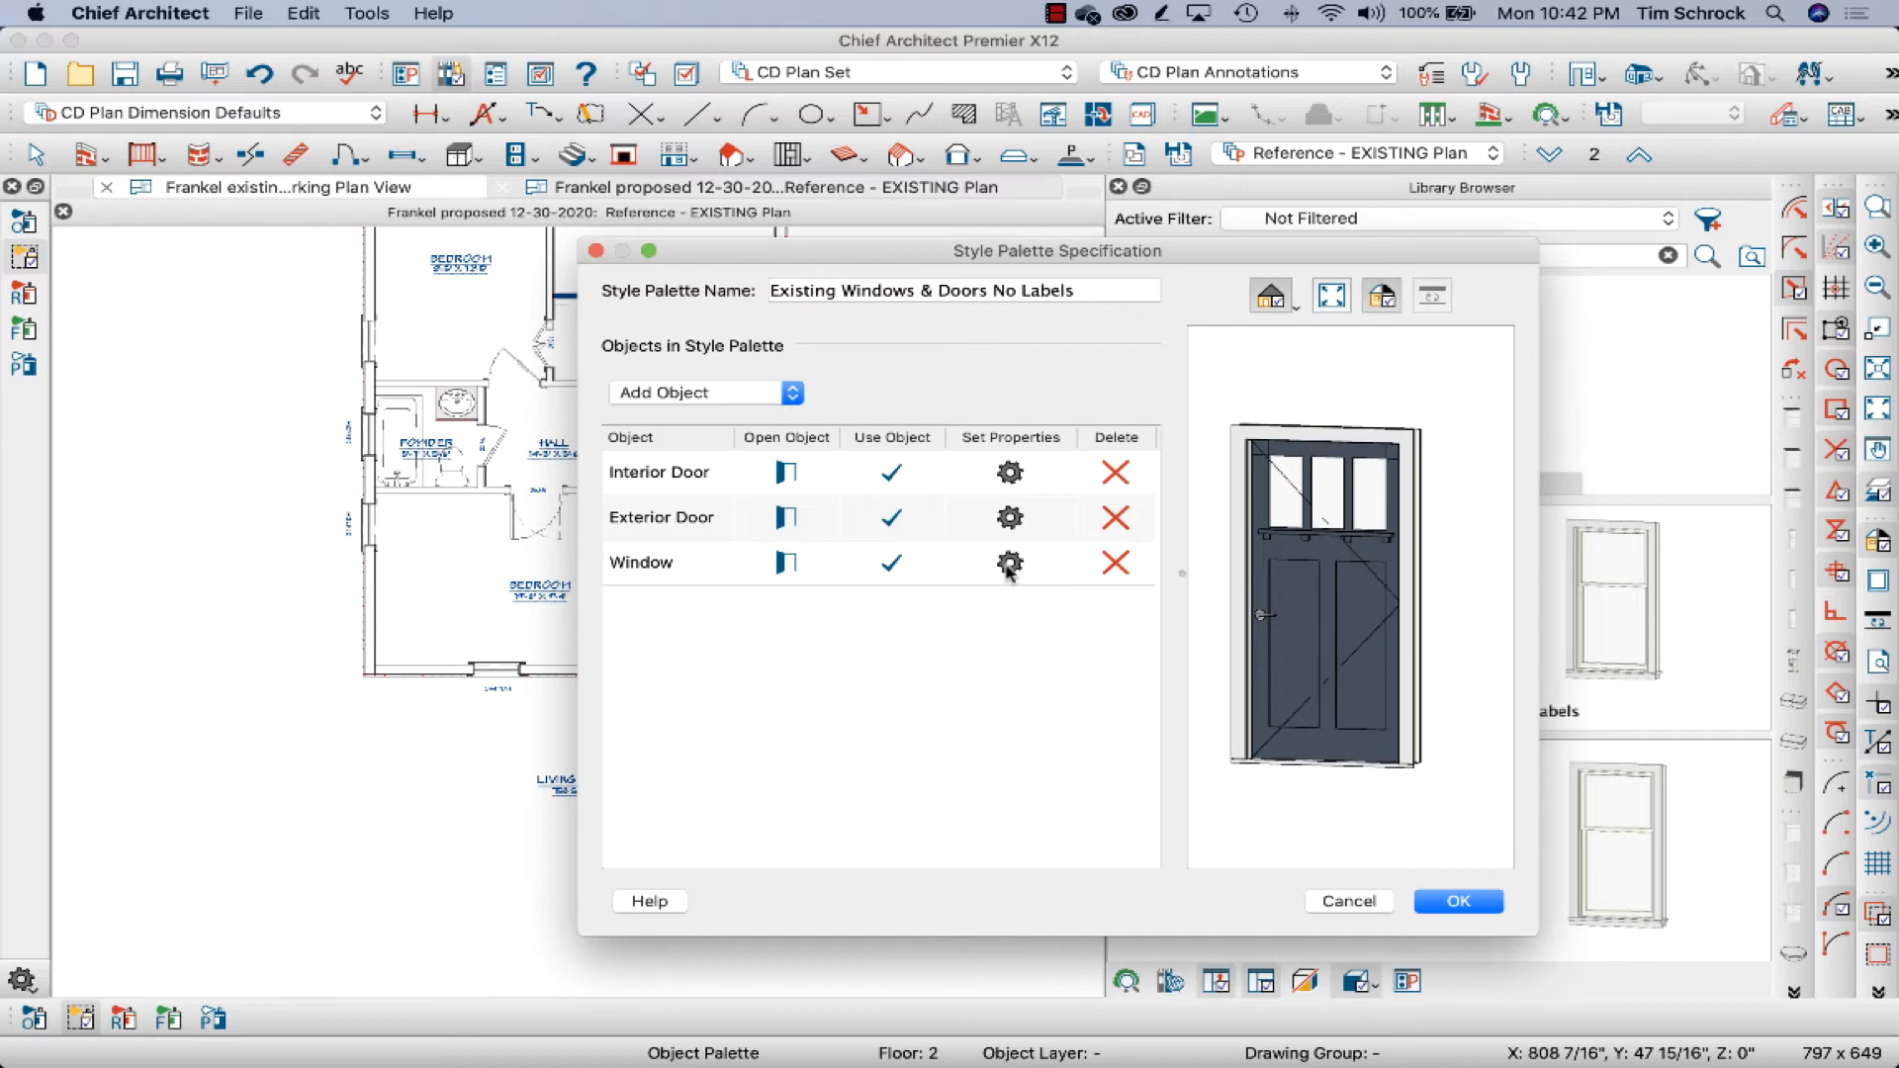
click(1009, 563)
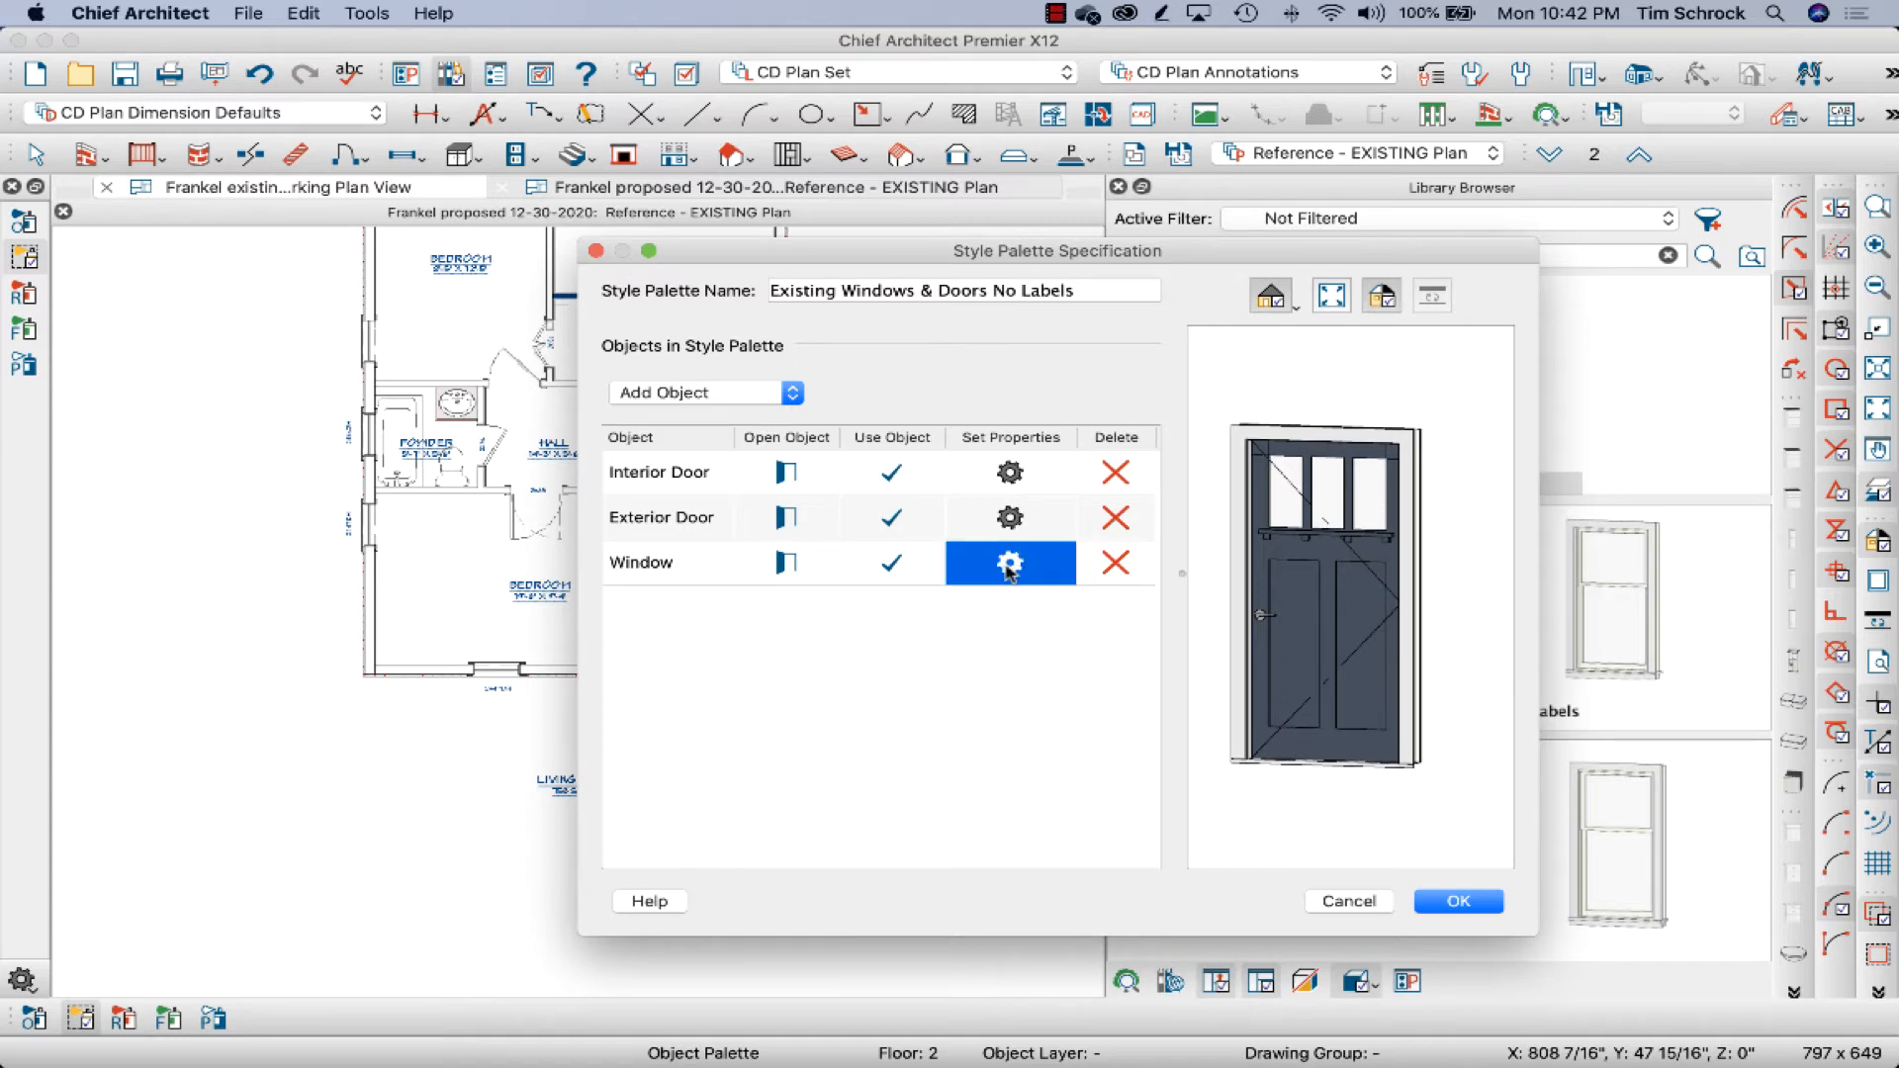
Clear the window entry's properties so it applies only Include In Schedule.
click(1009, 562)
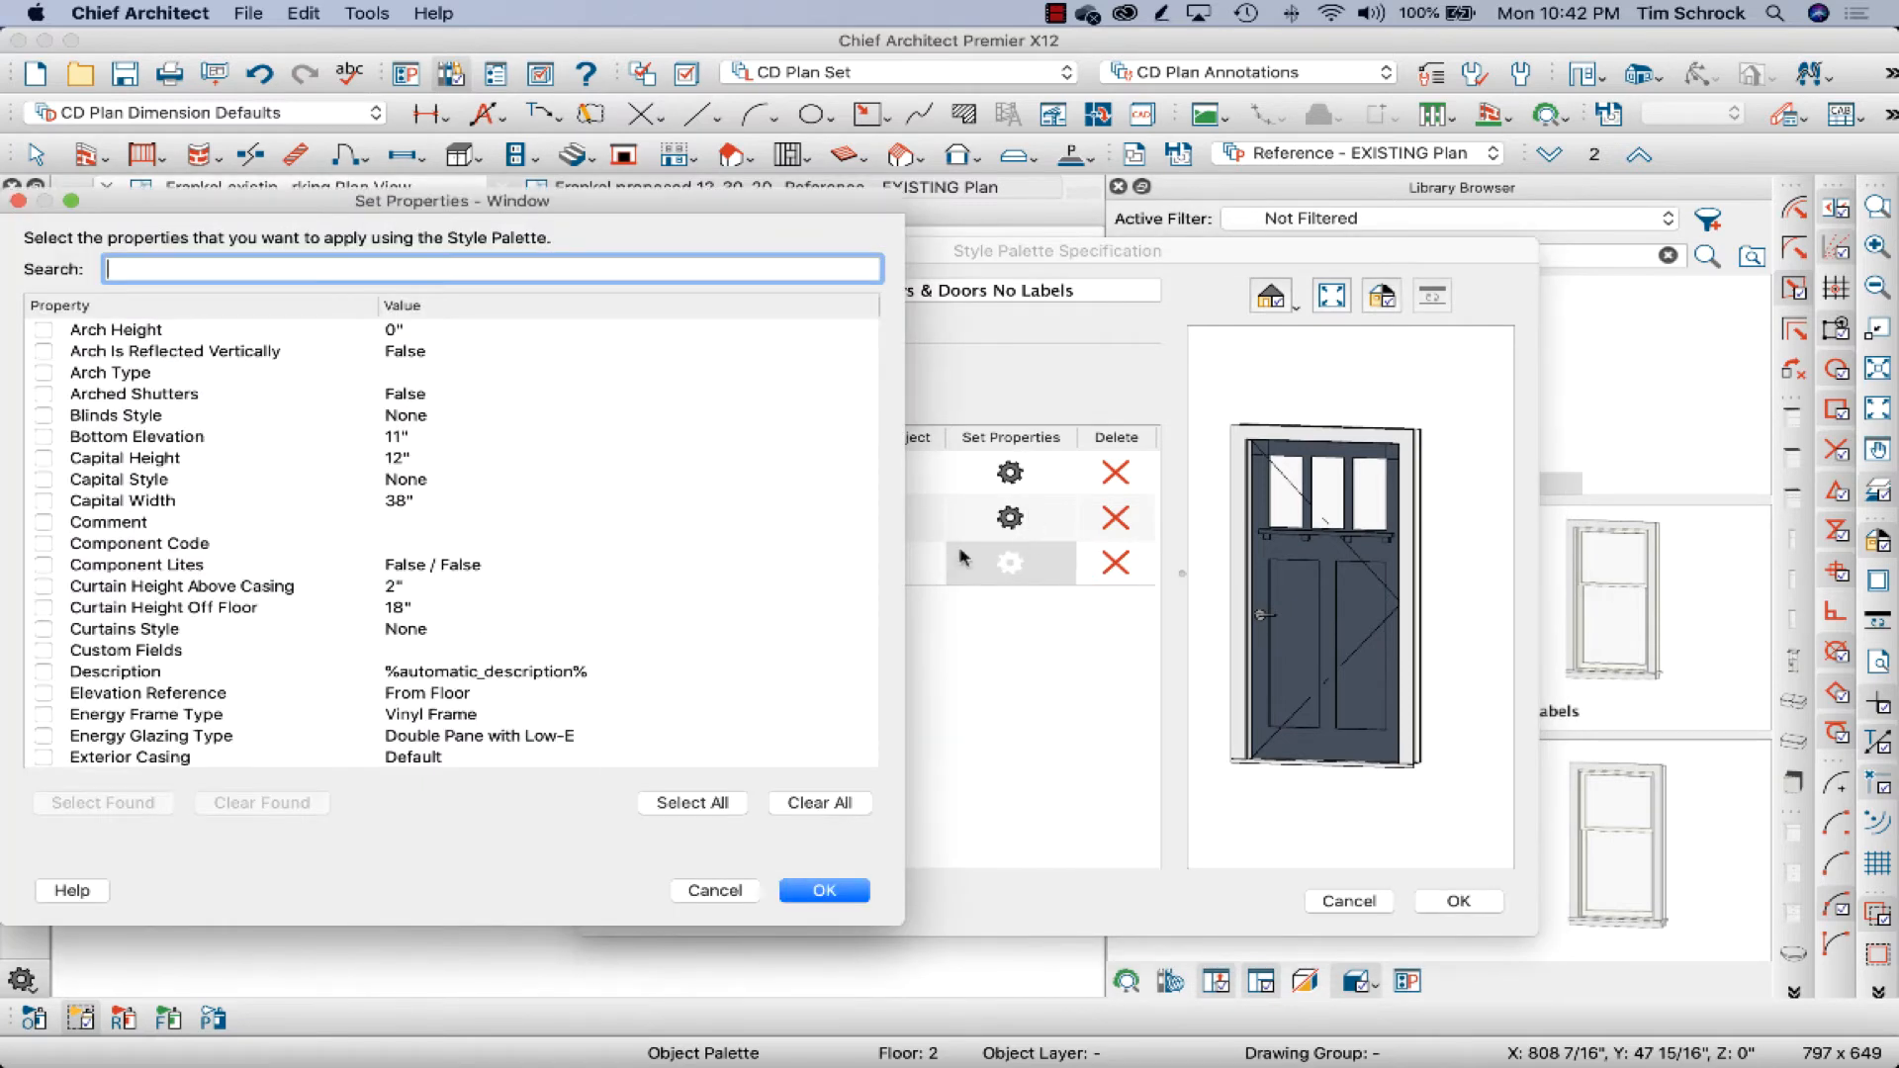
scroll(down, 3)
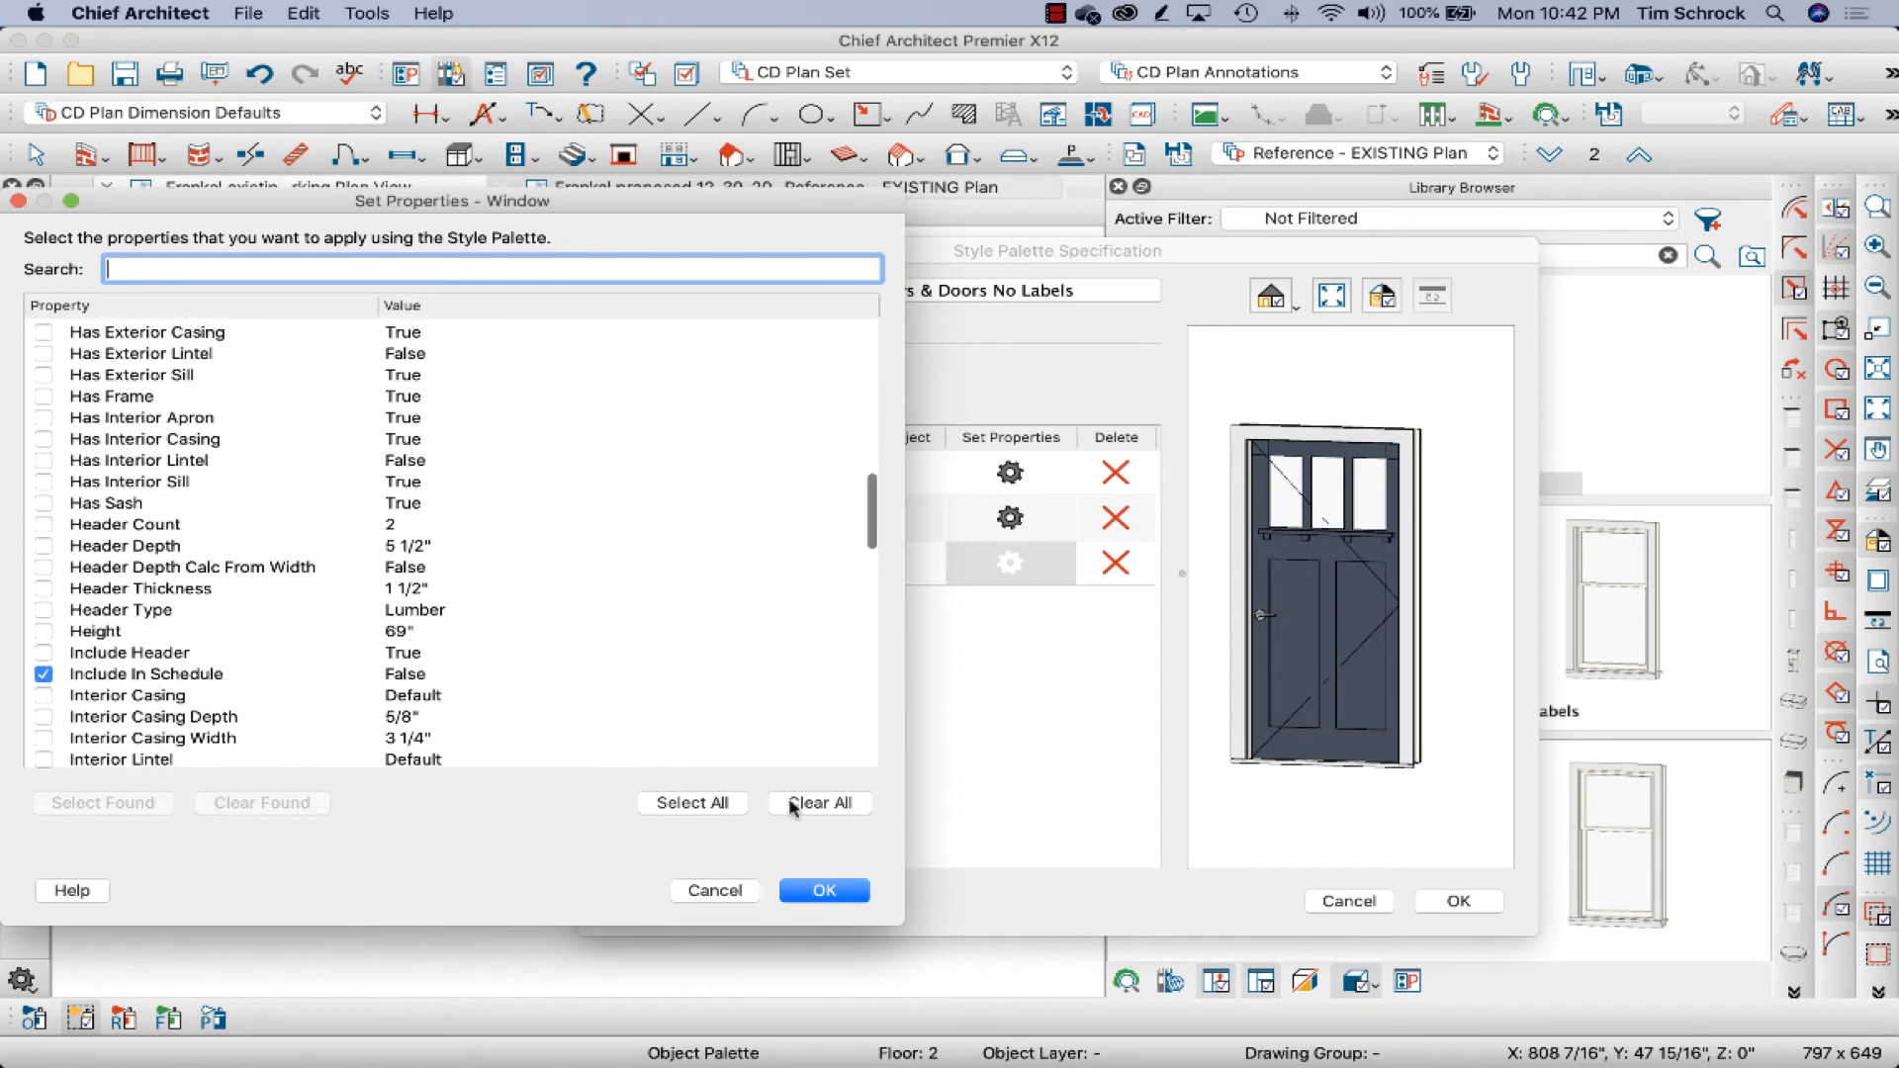
click(819, 802)
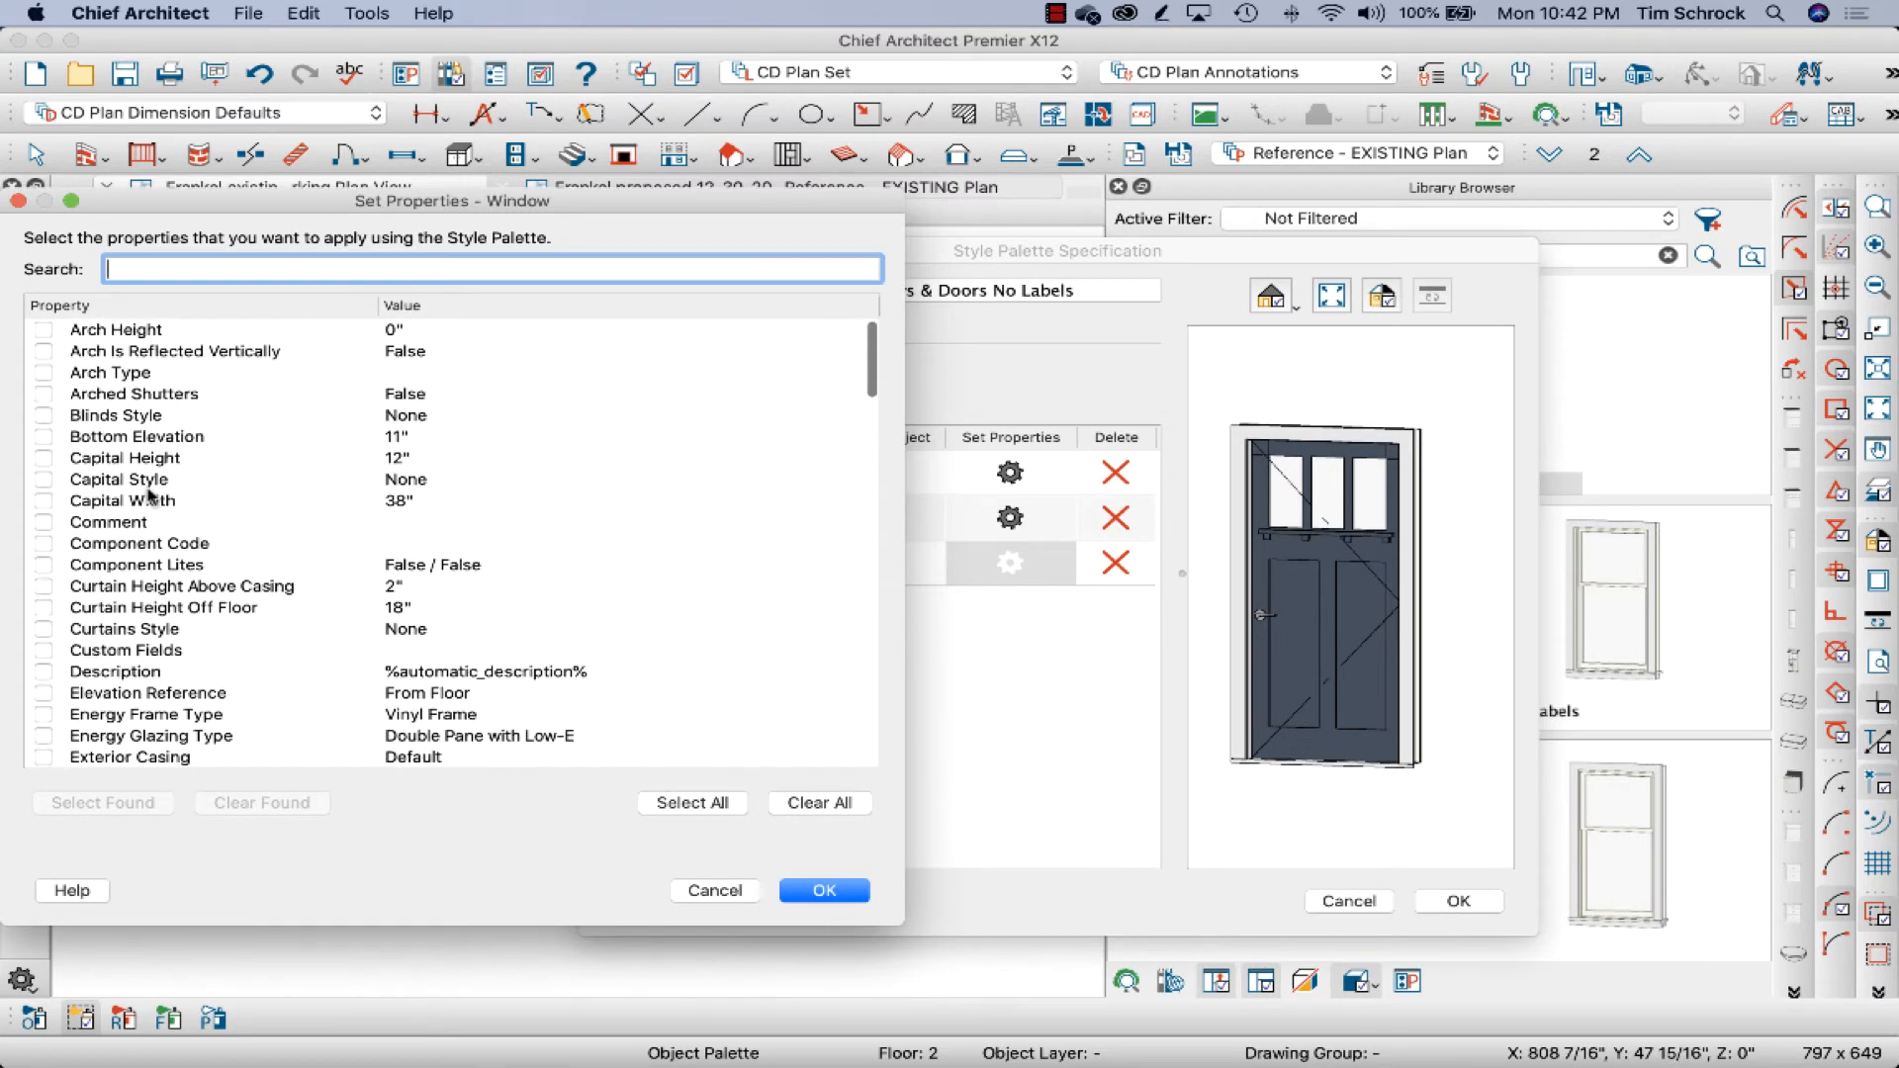
scroll(down, 3)
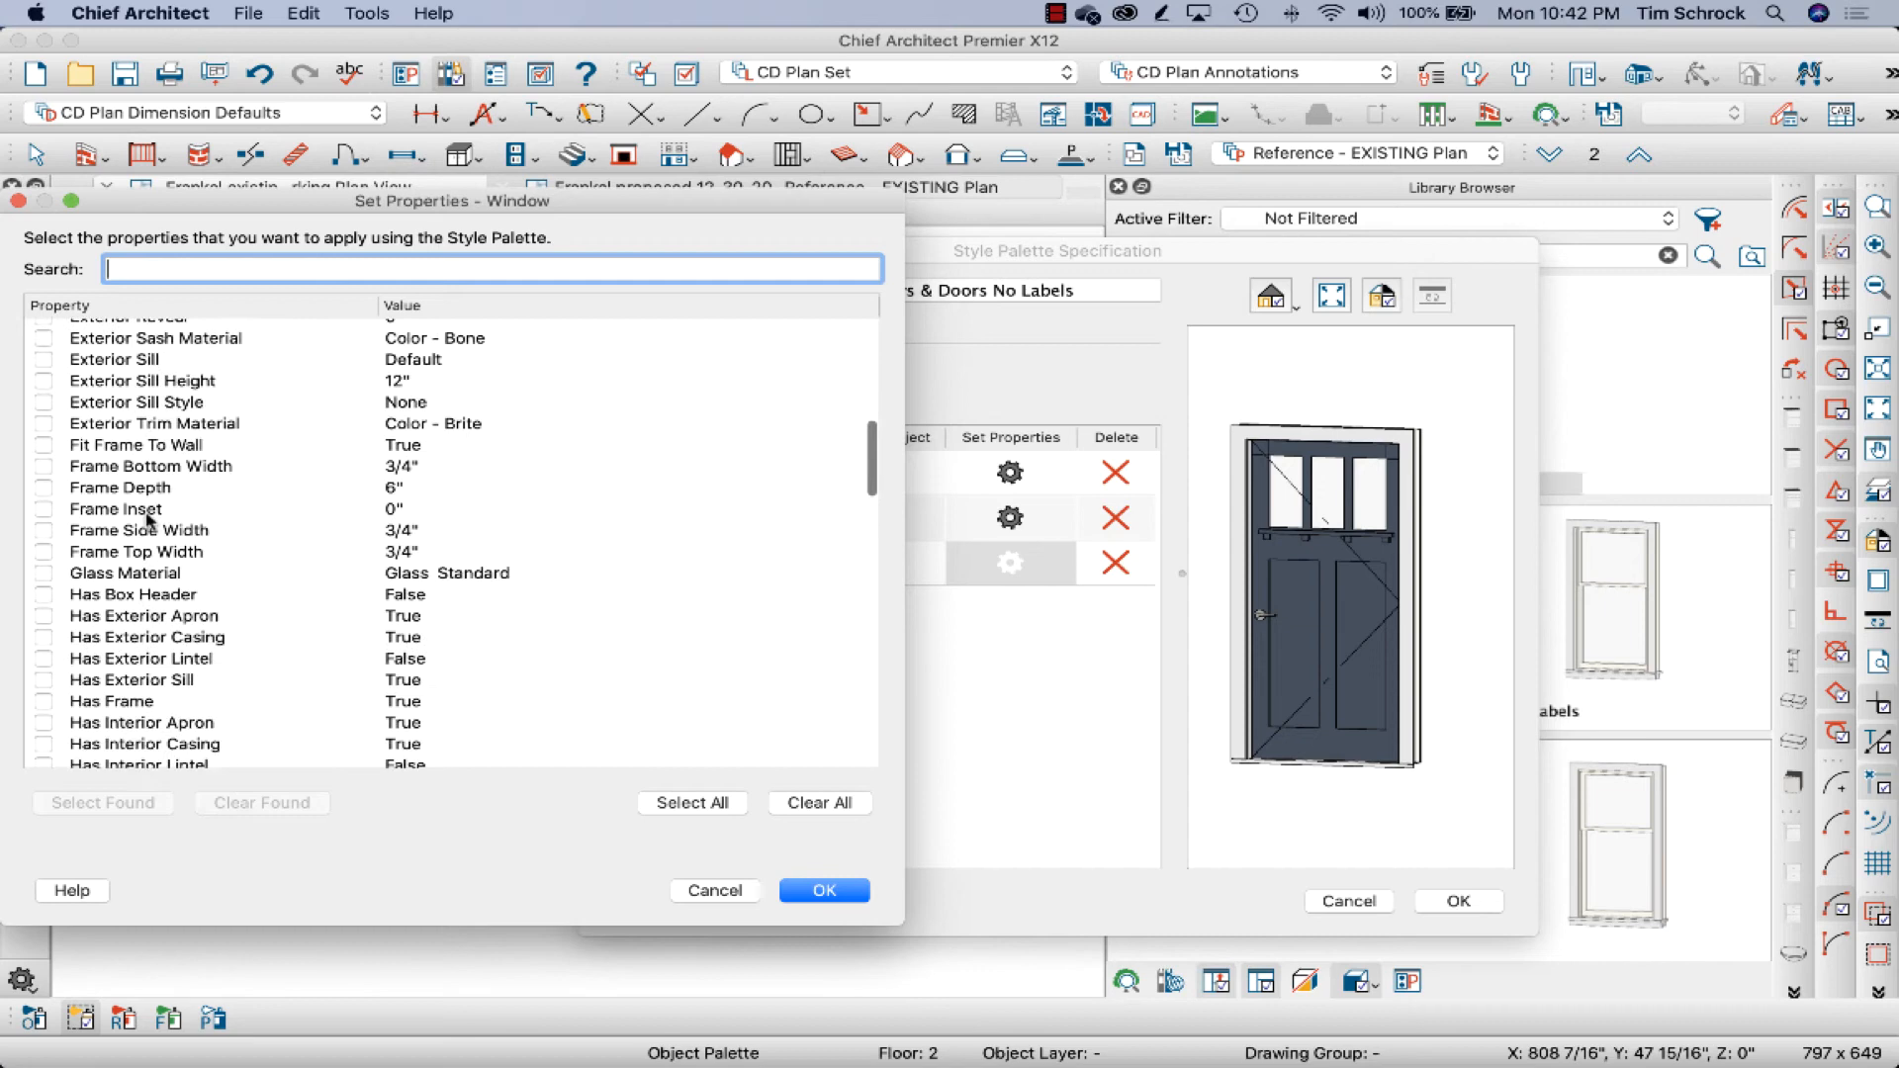
scroll(down, 3)
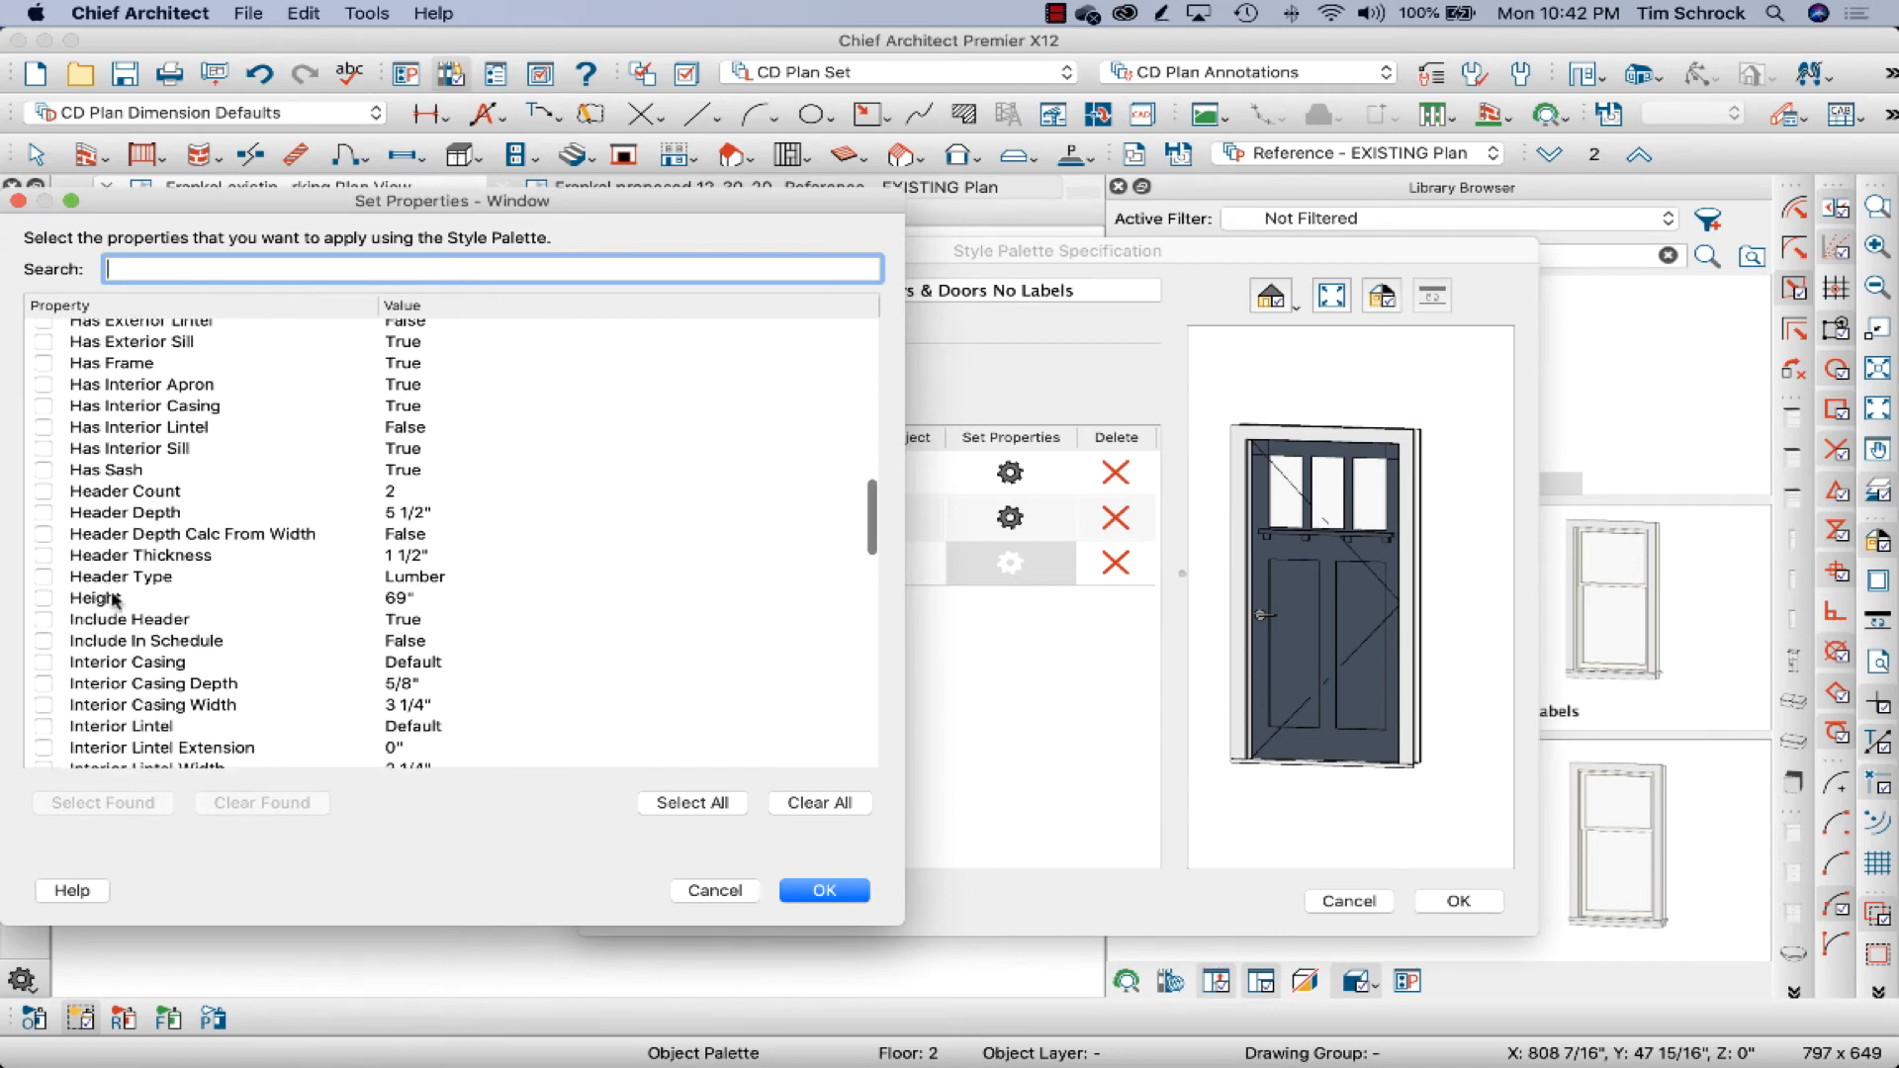
click(43, 641)
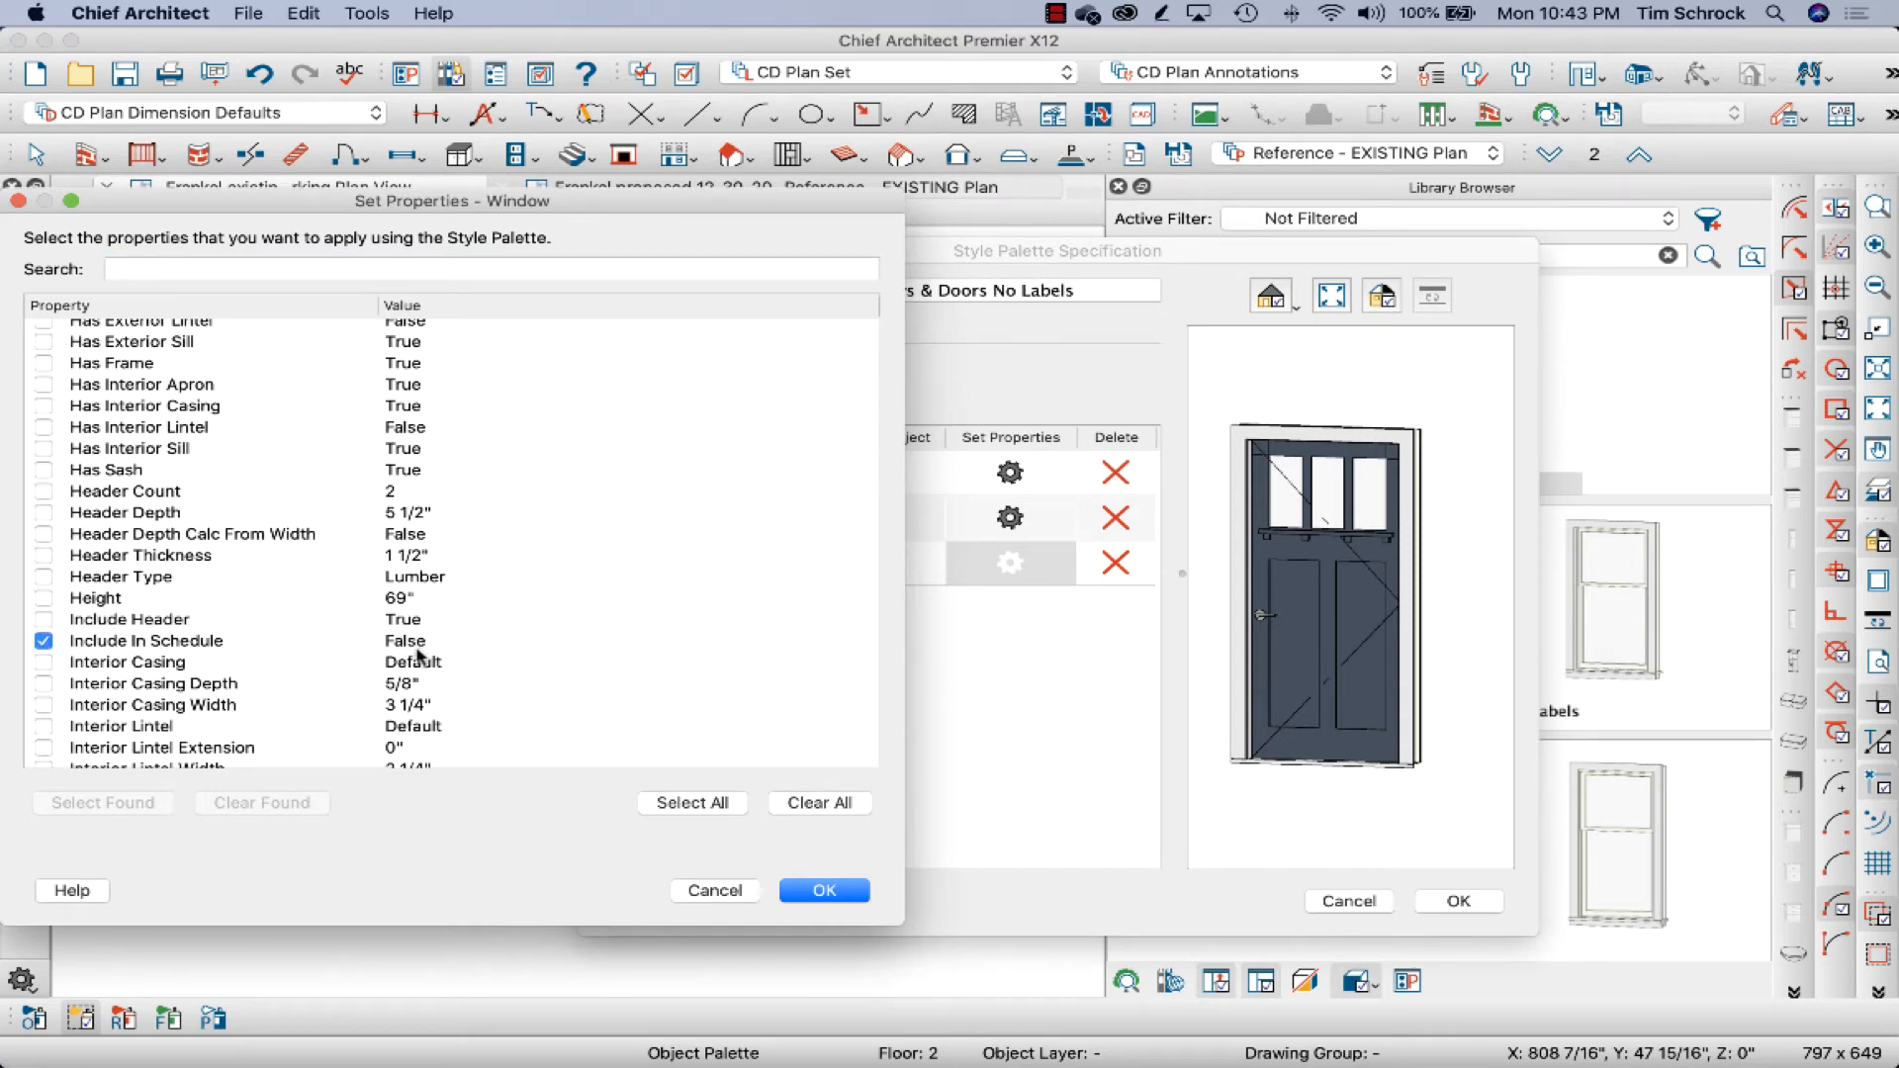
mouse_move(281, 657)
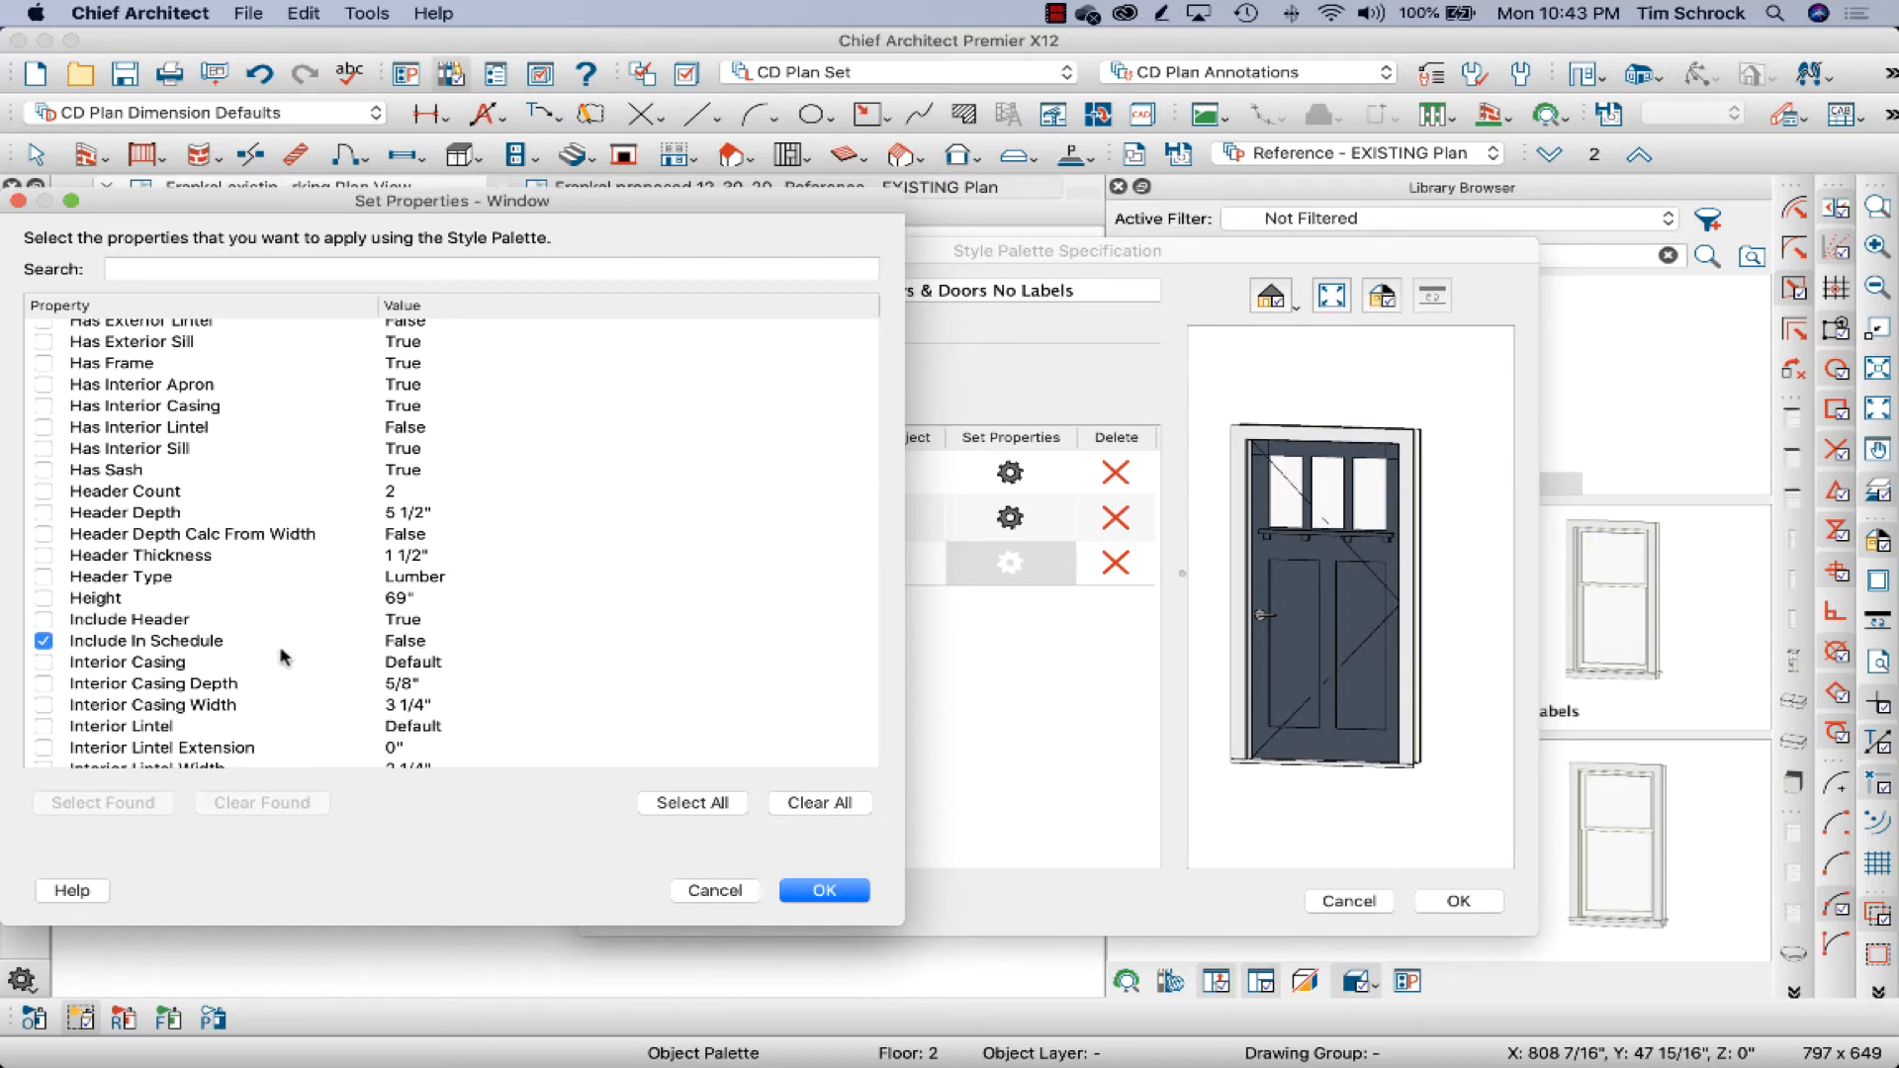
mouse_move(418, 654)
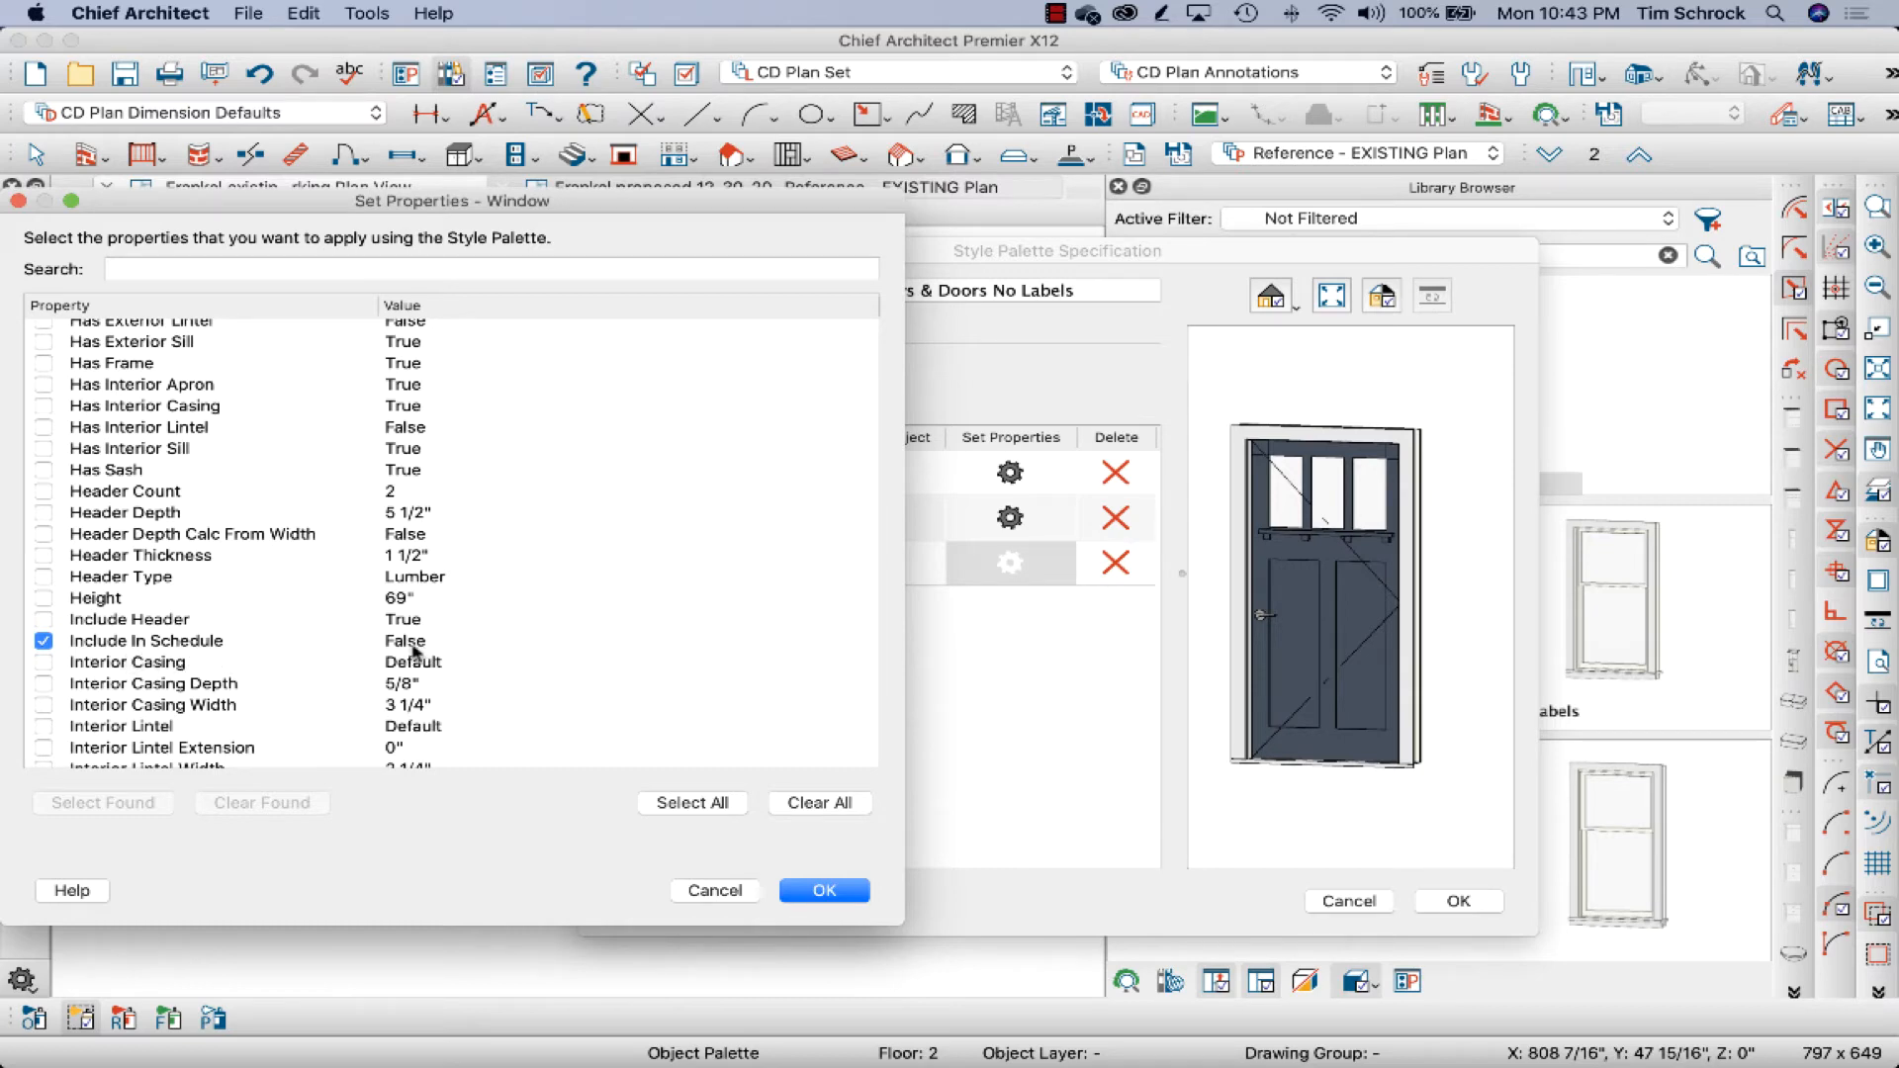
Add Suppress Label to the window's applied properties and confirm.
scroll(down, 3)
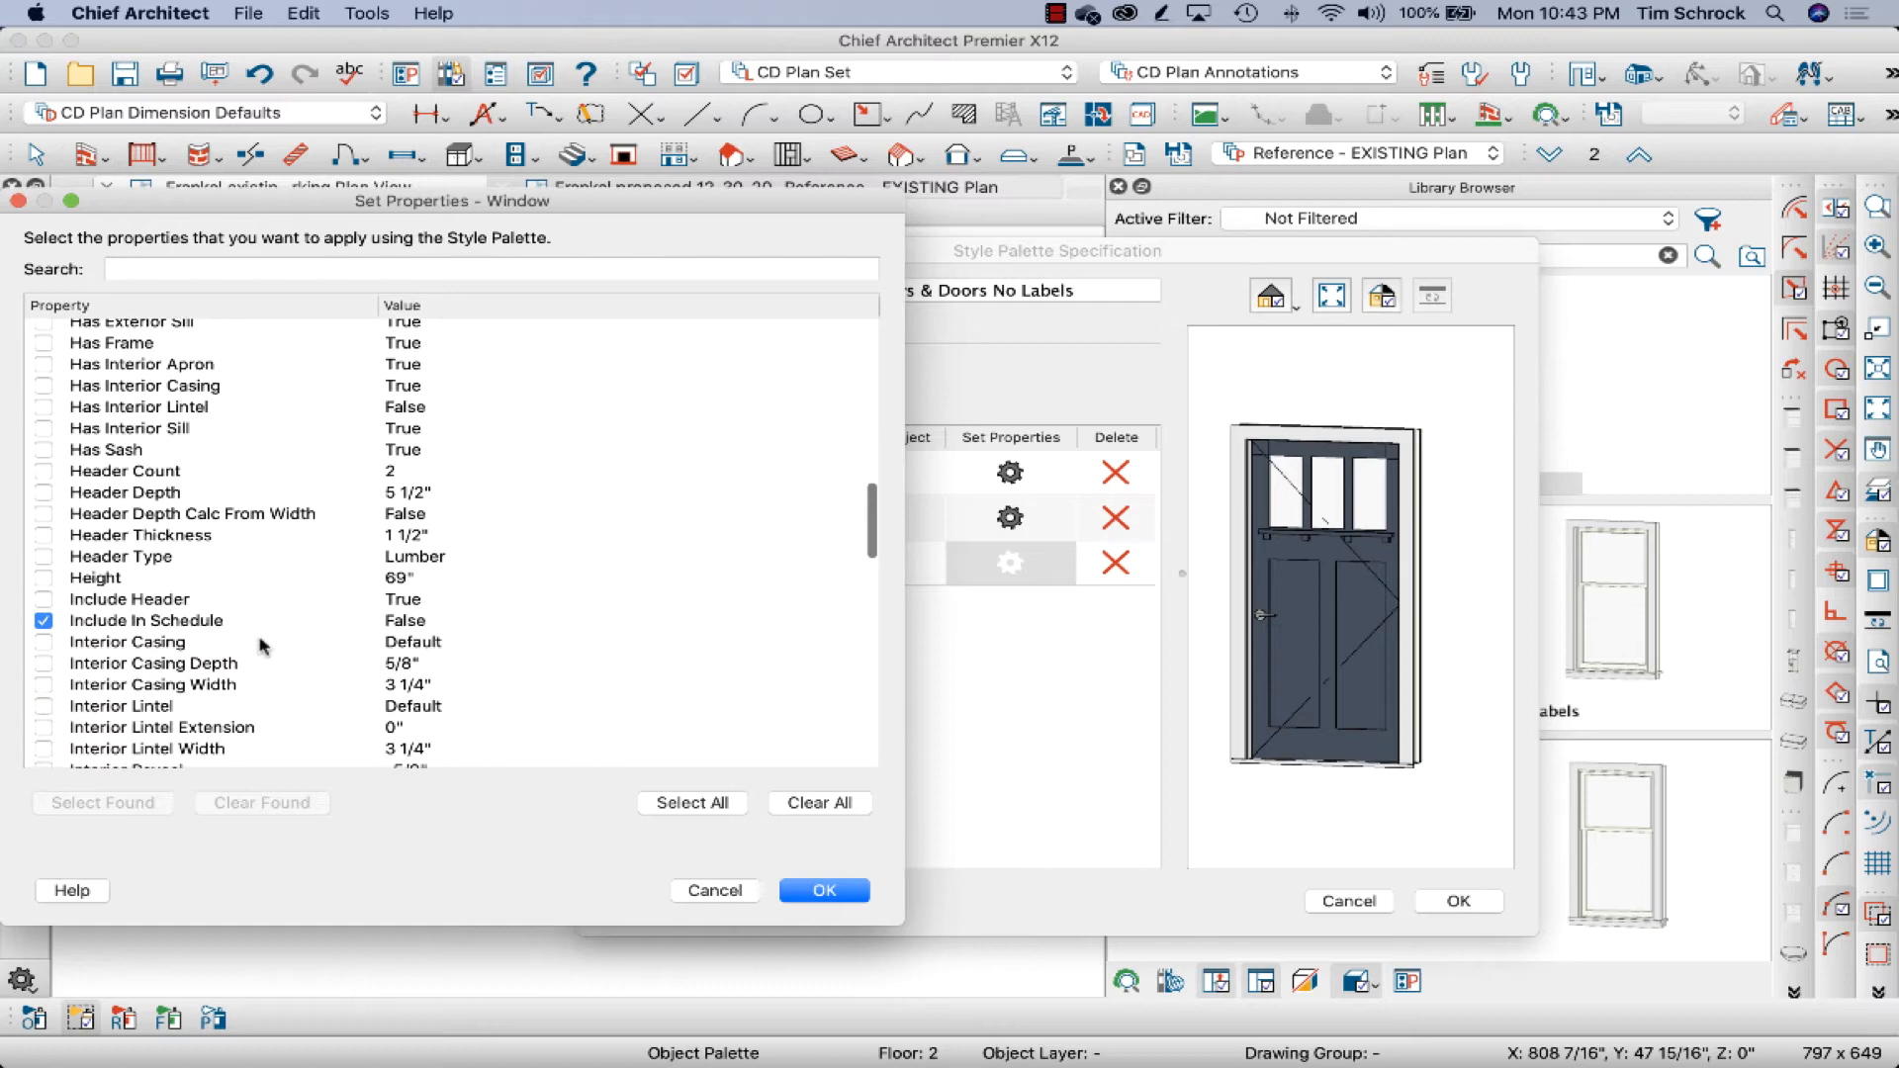
scroll(down, 3)
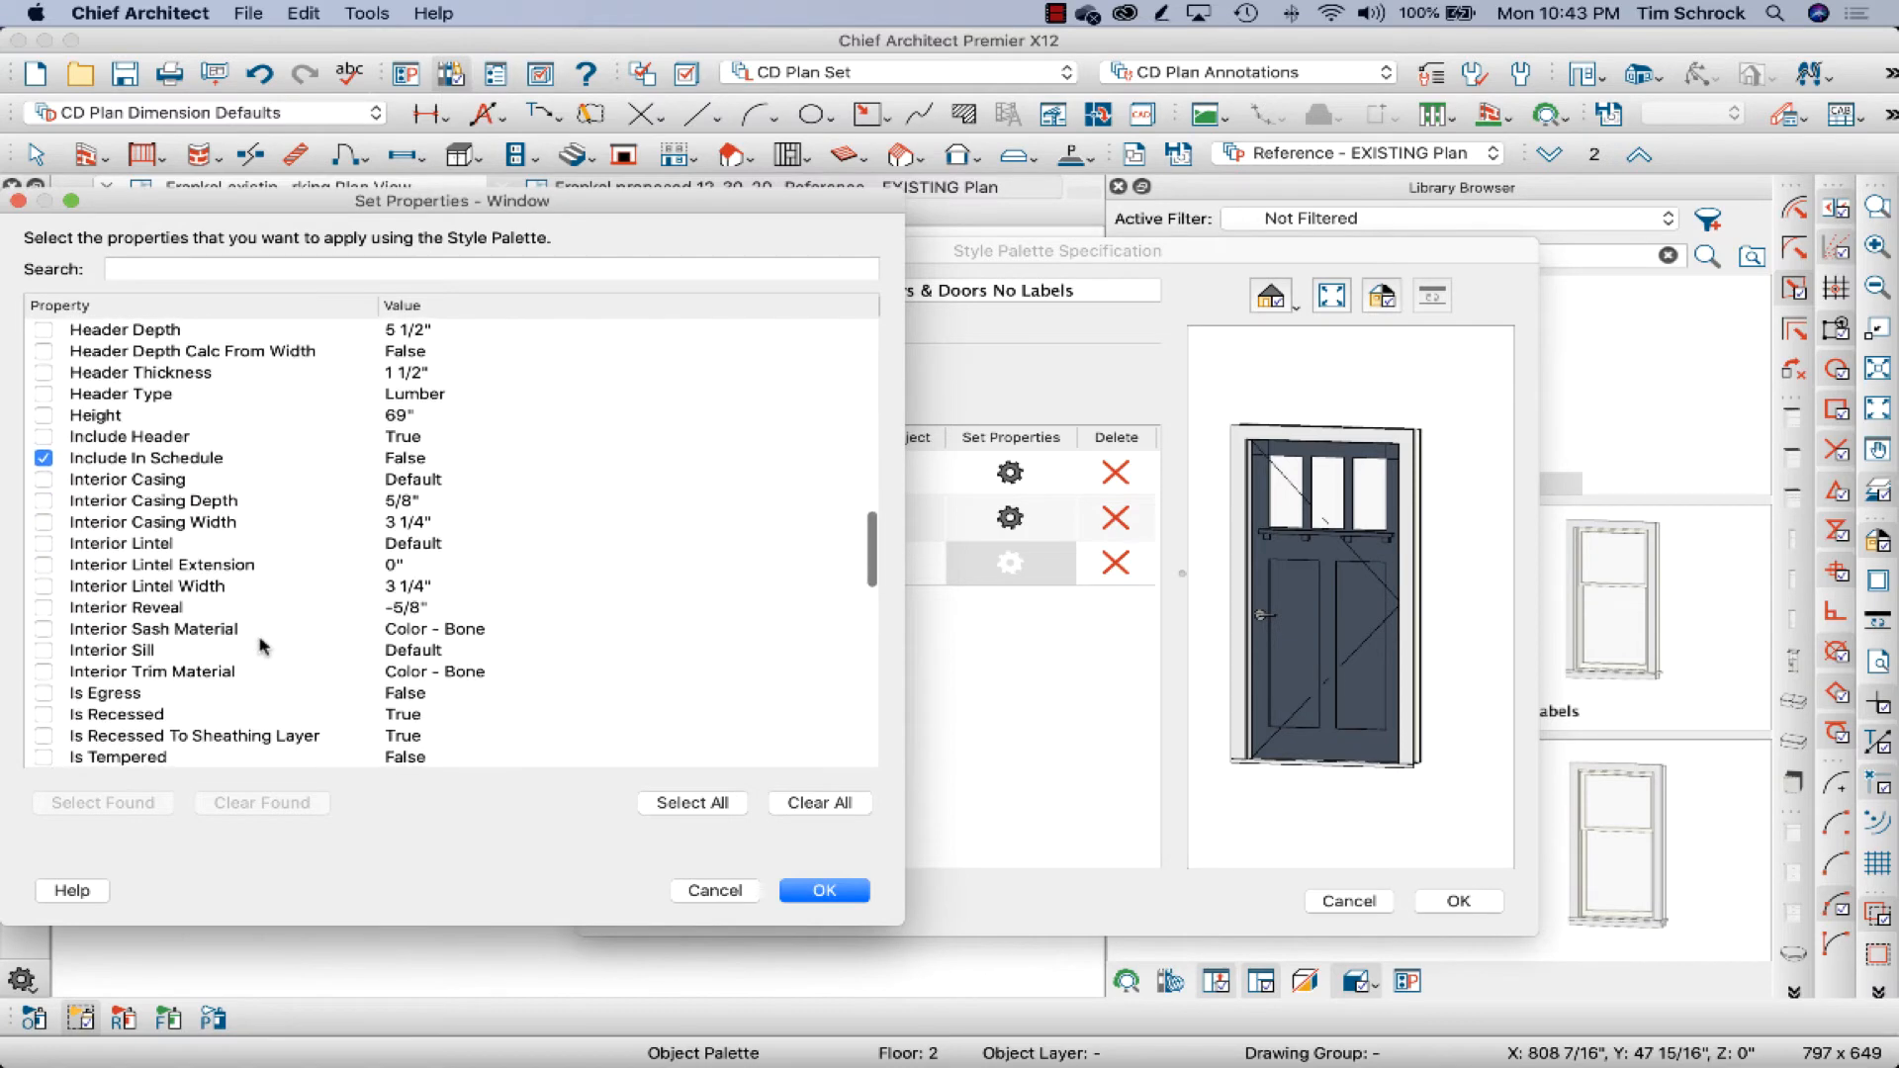
click(484, 269)
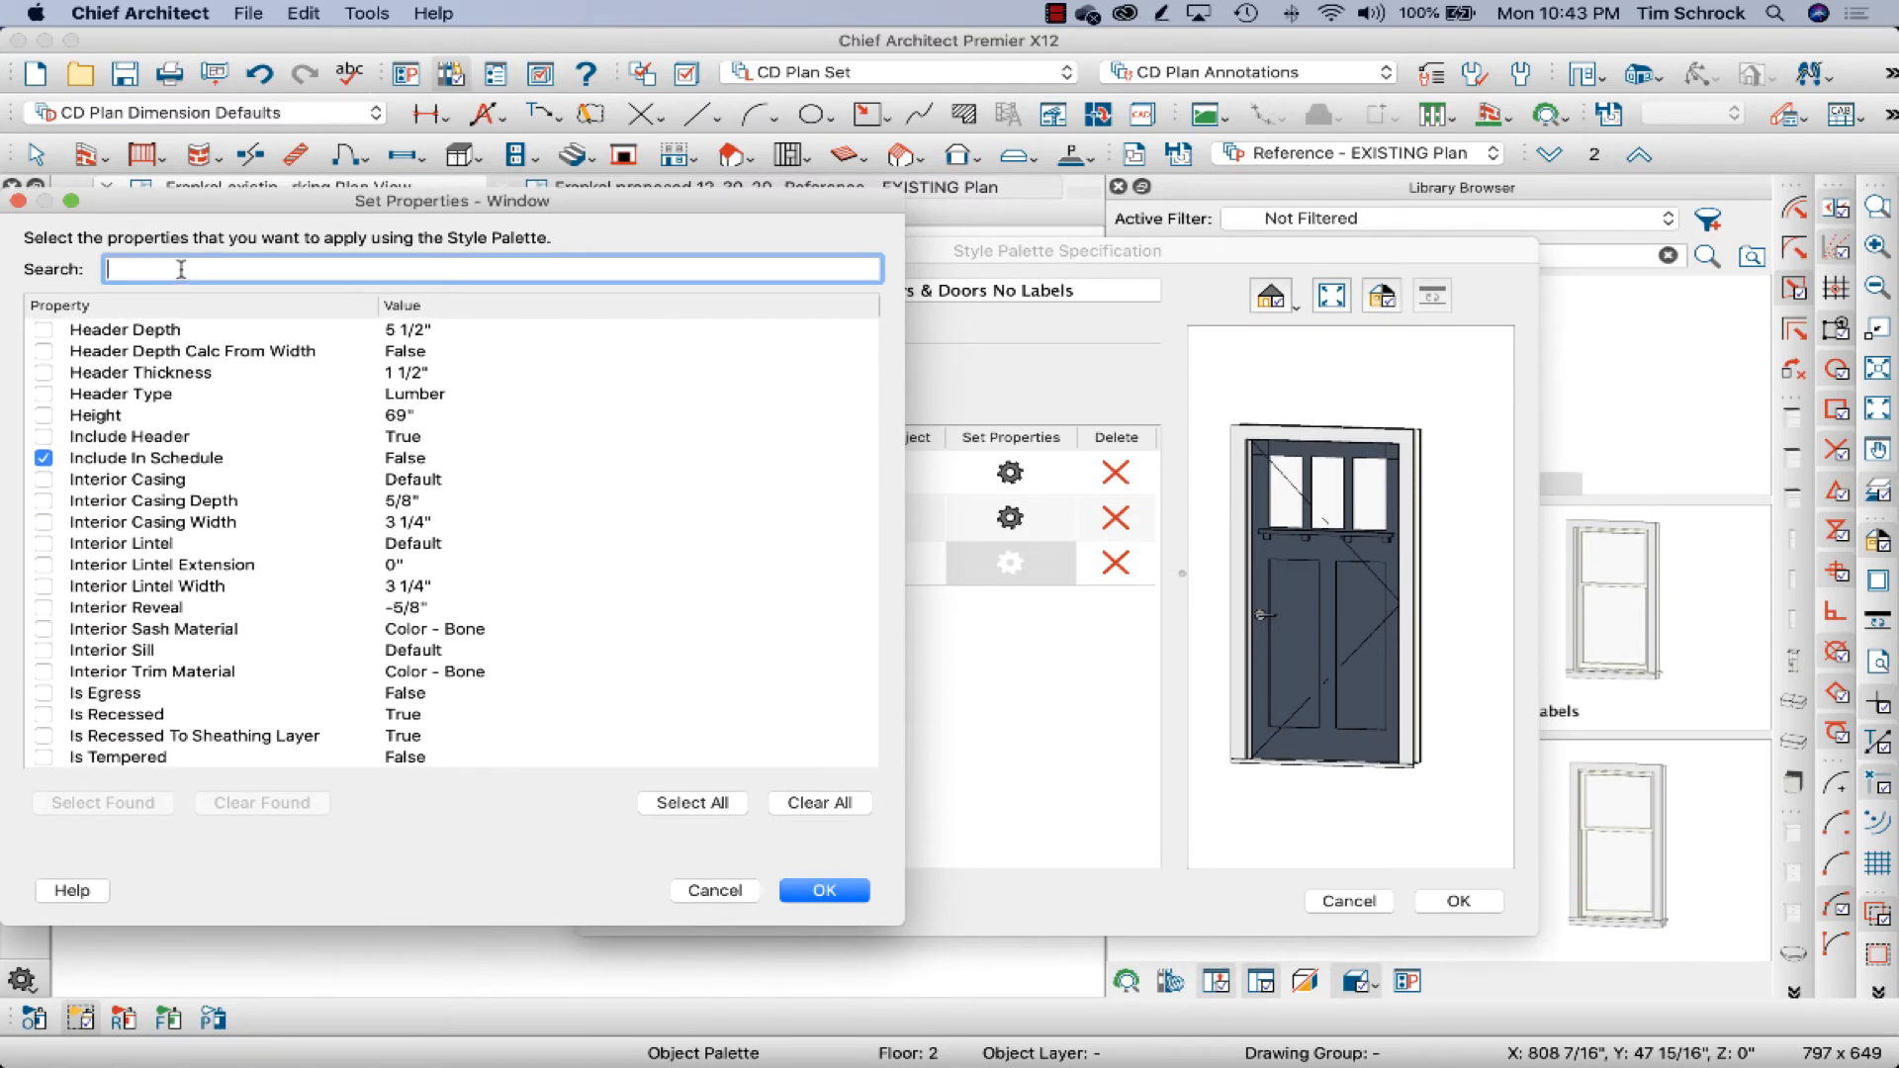
text(label)
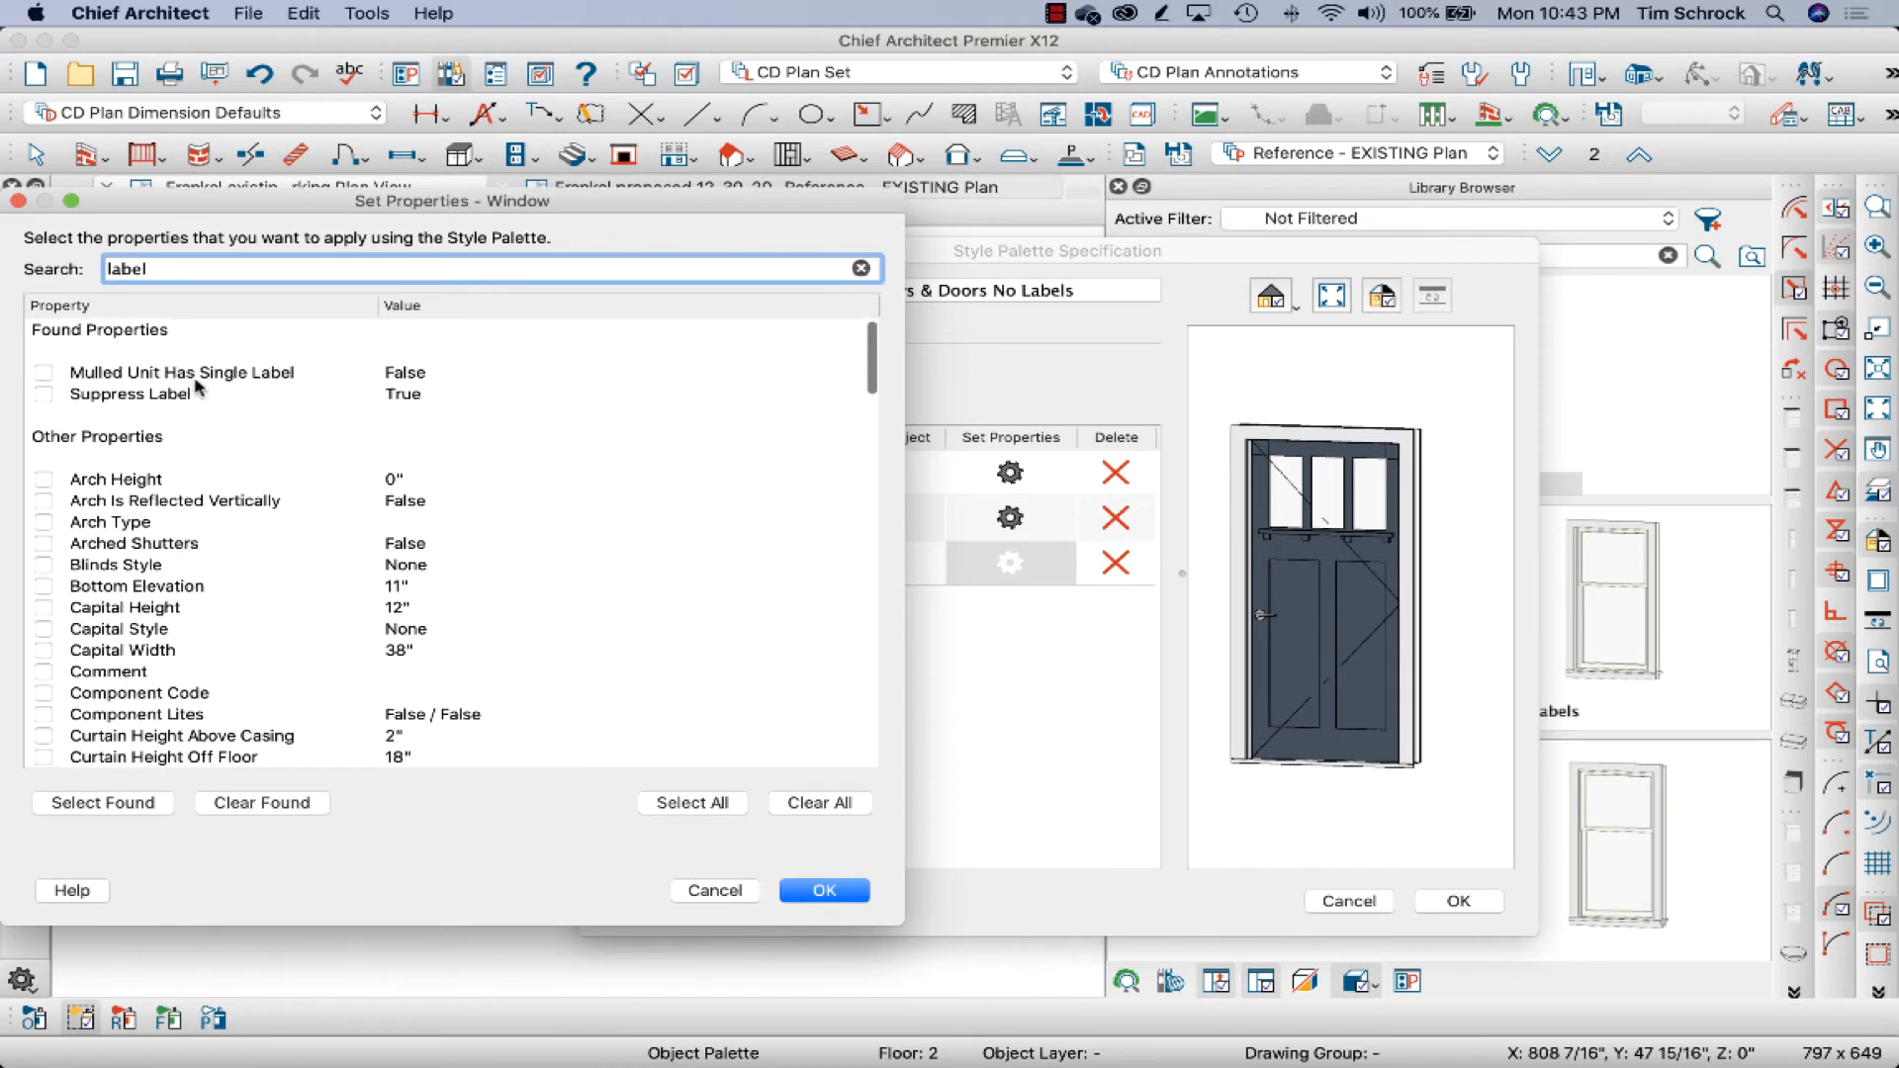
mouse_move(54, 345)
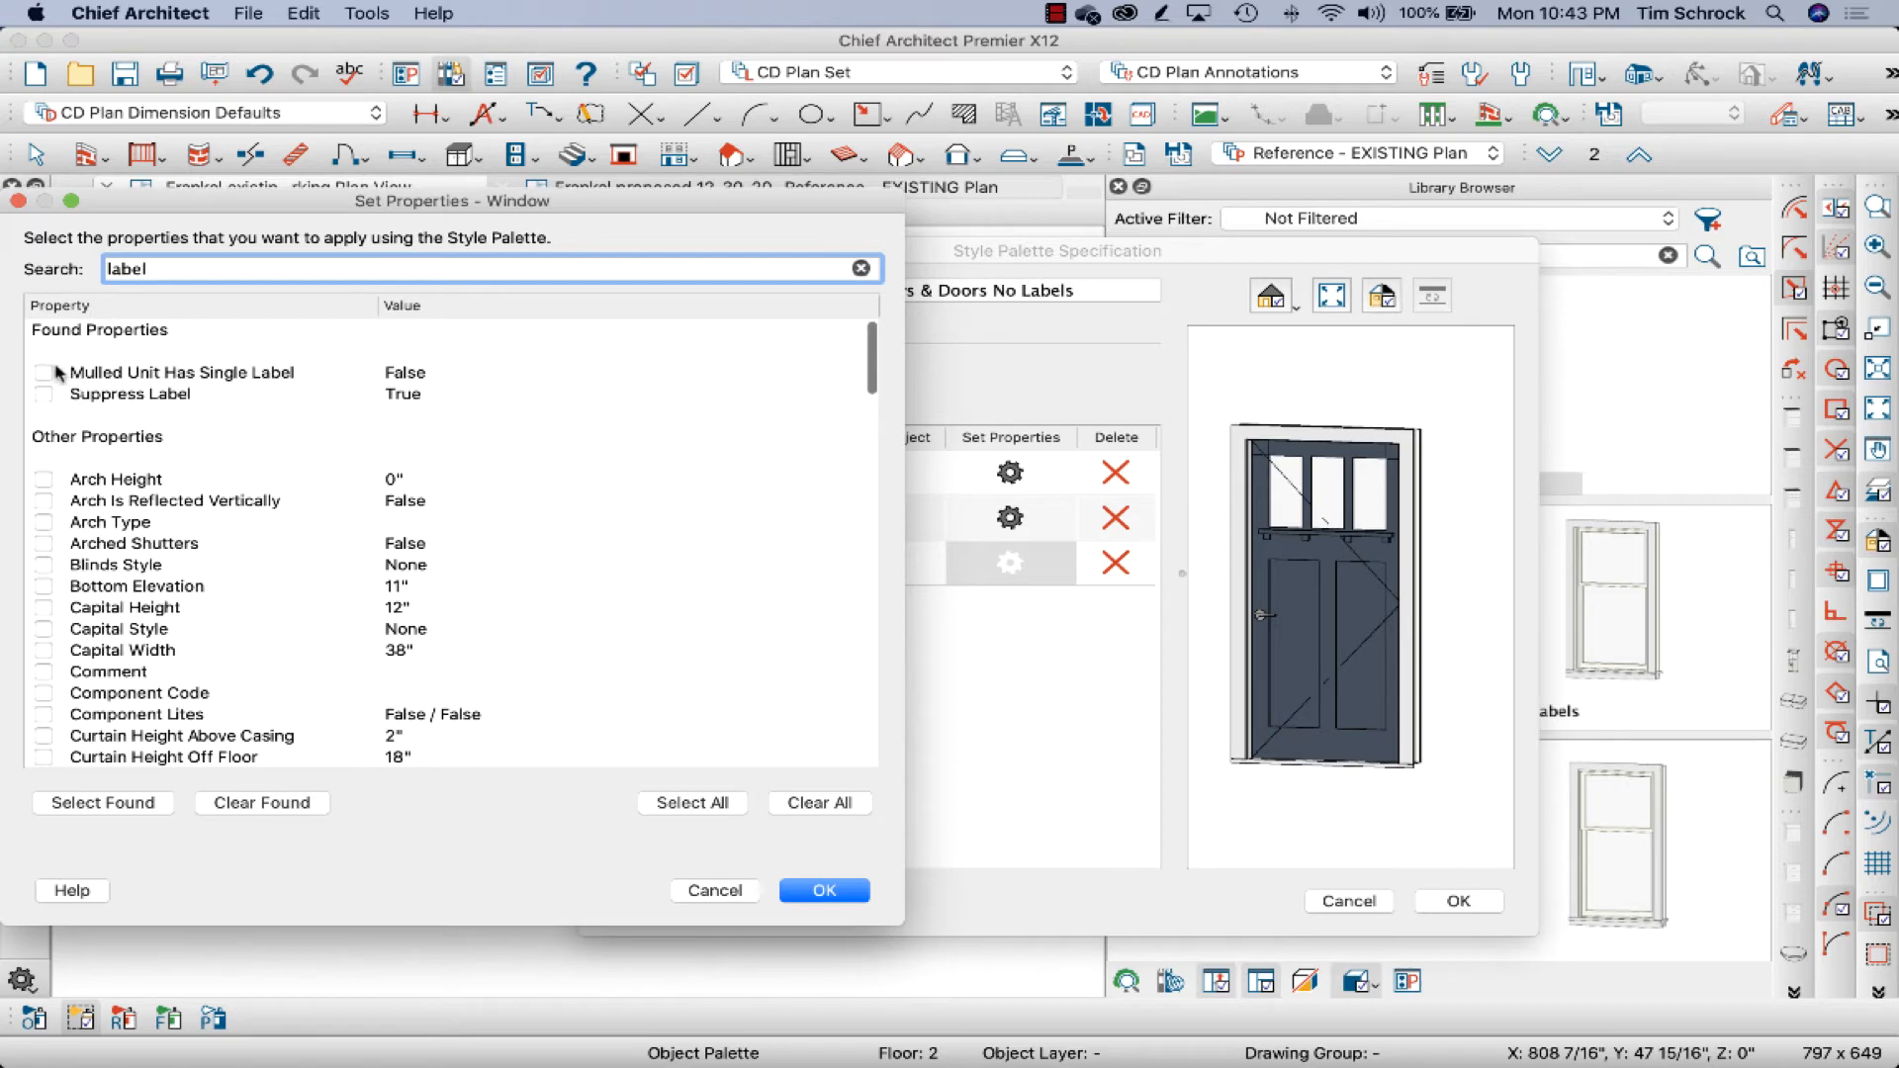
mouse_move(95, 269)
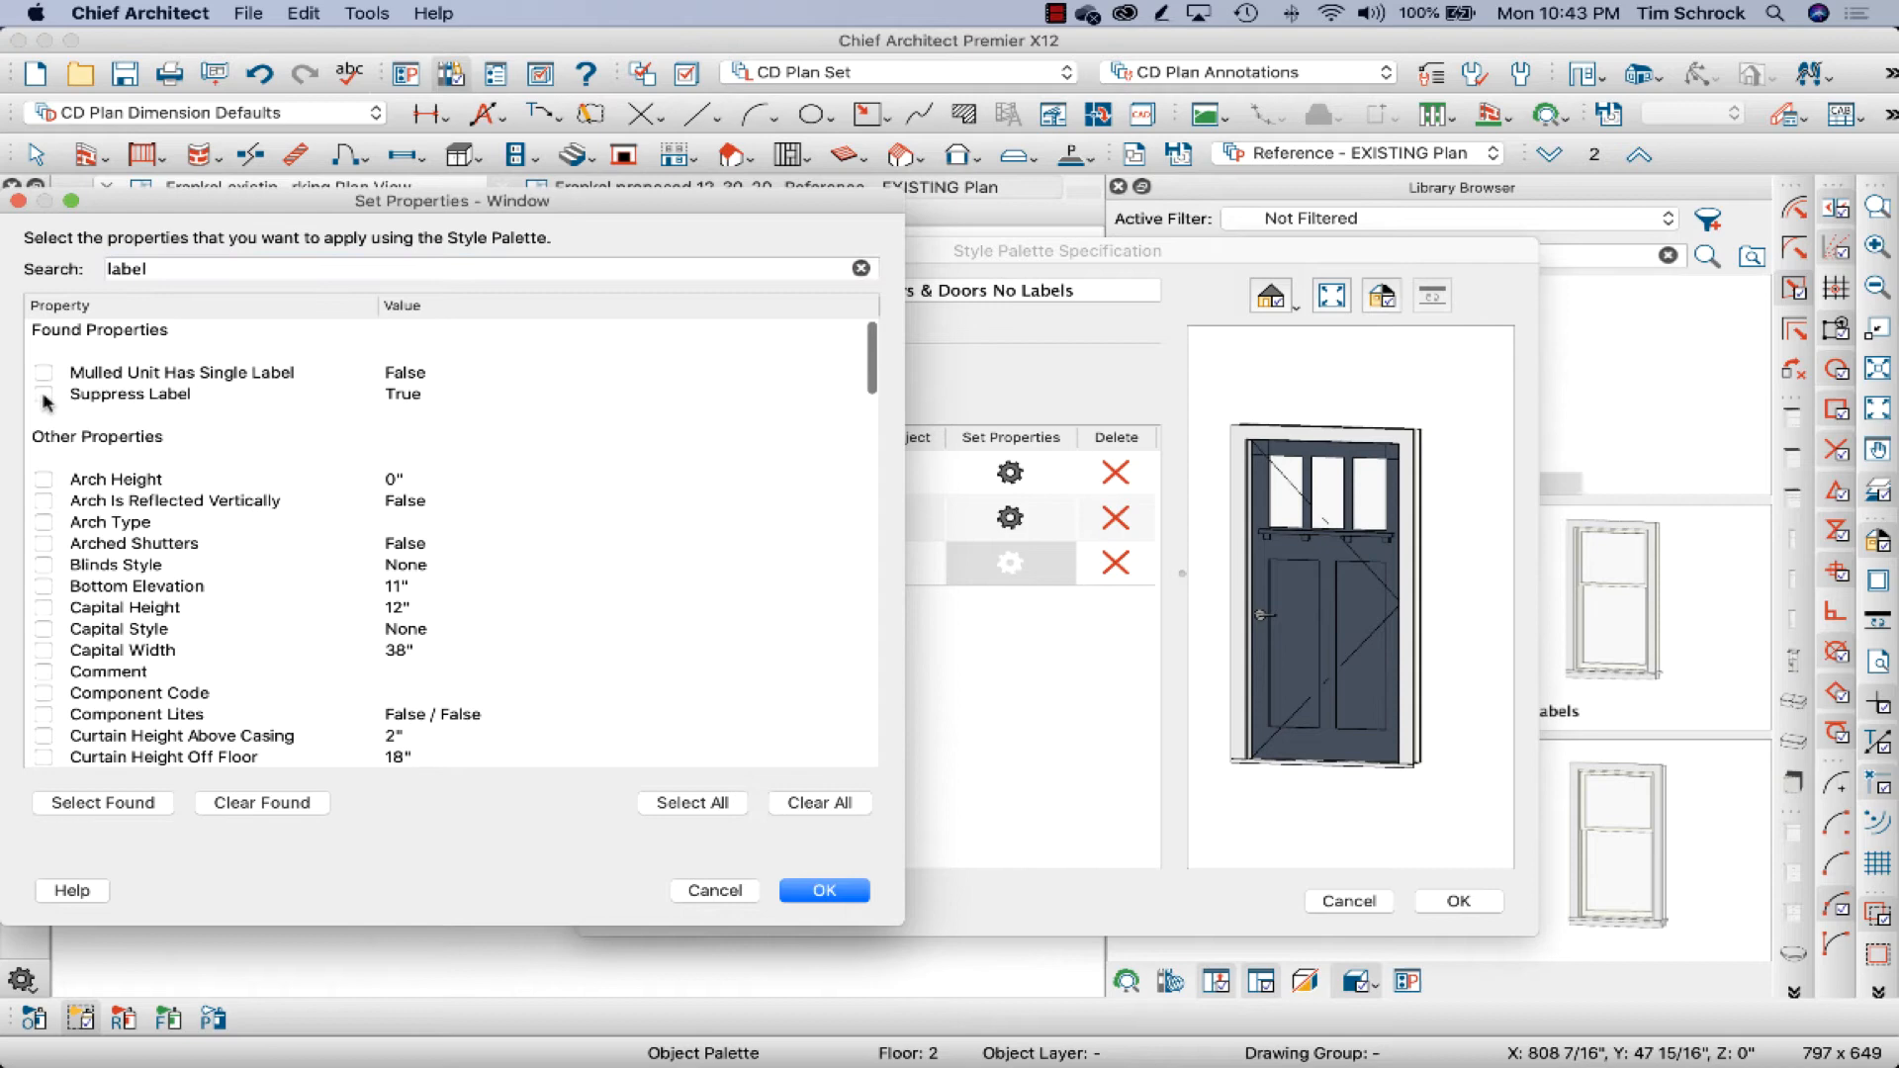
click(44, 394)
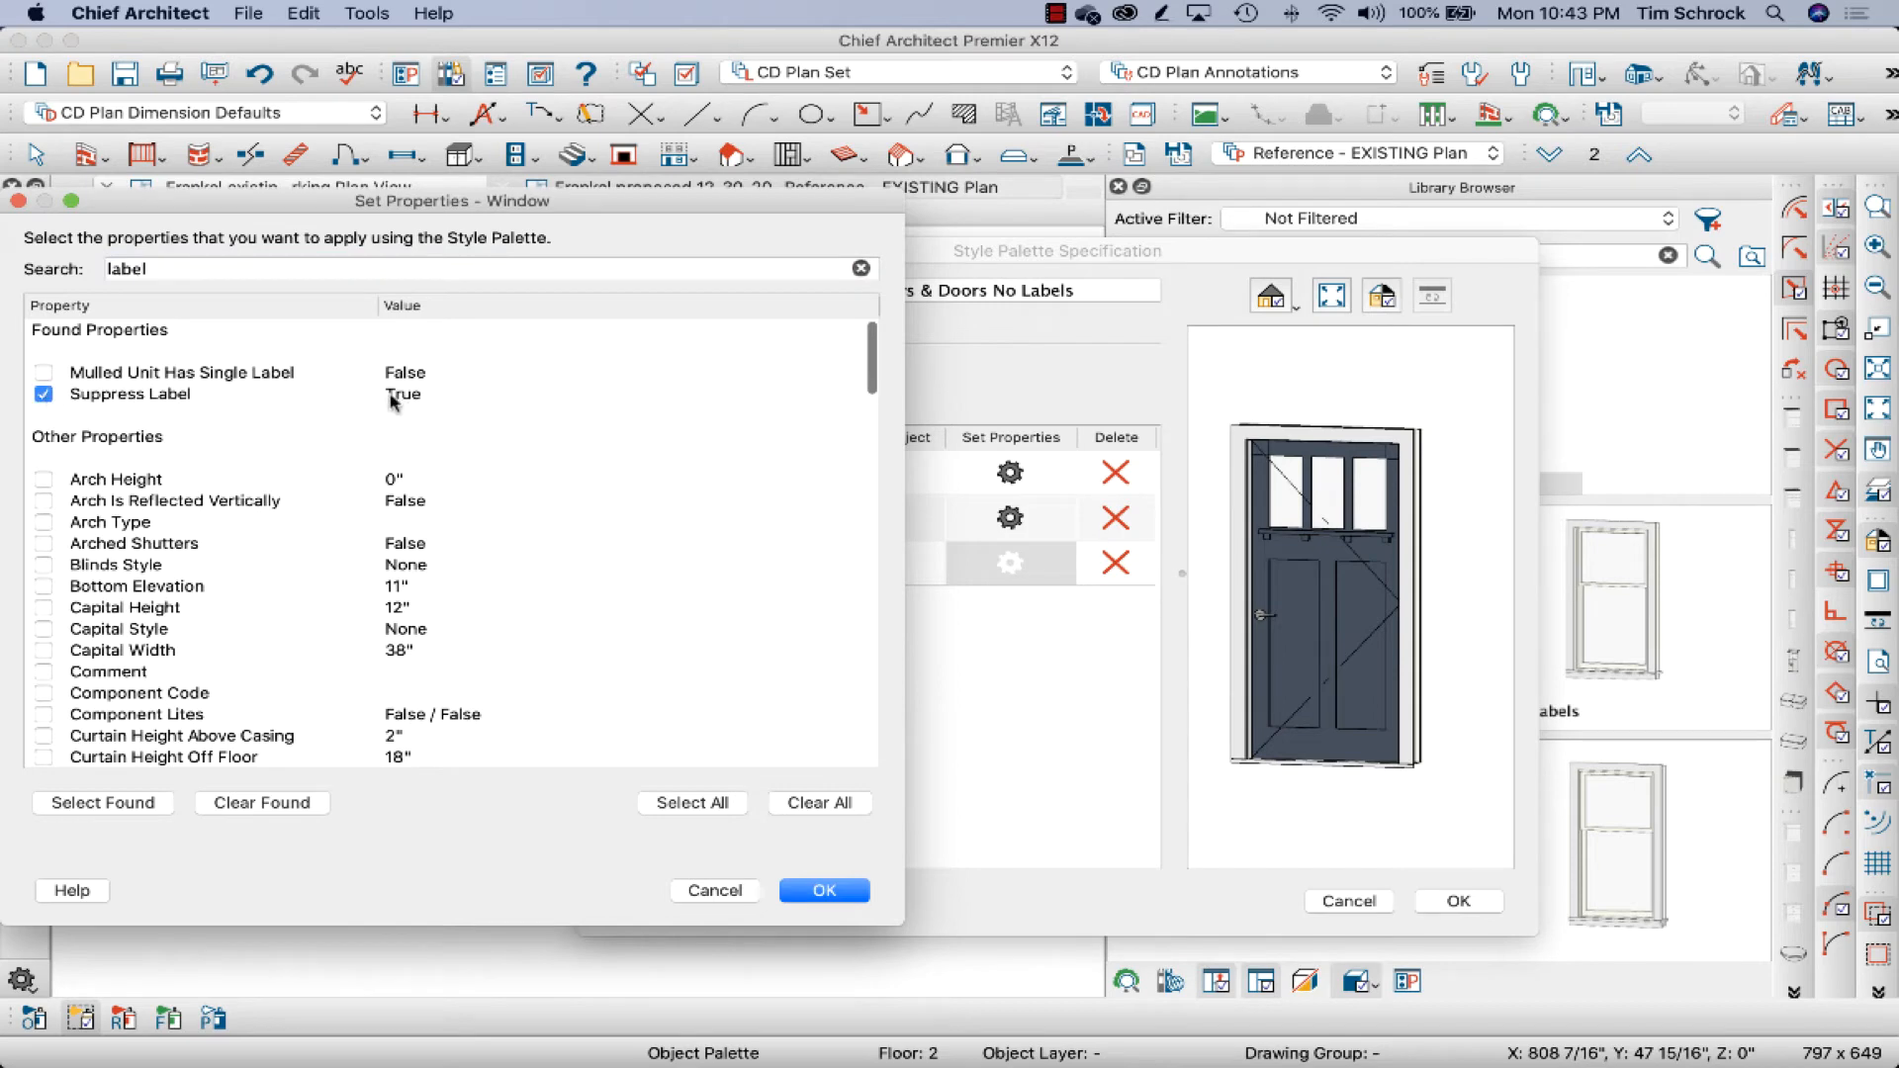
mouse_move(438, 420)
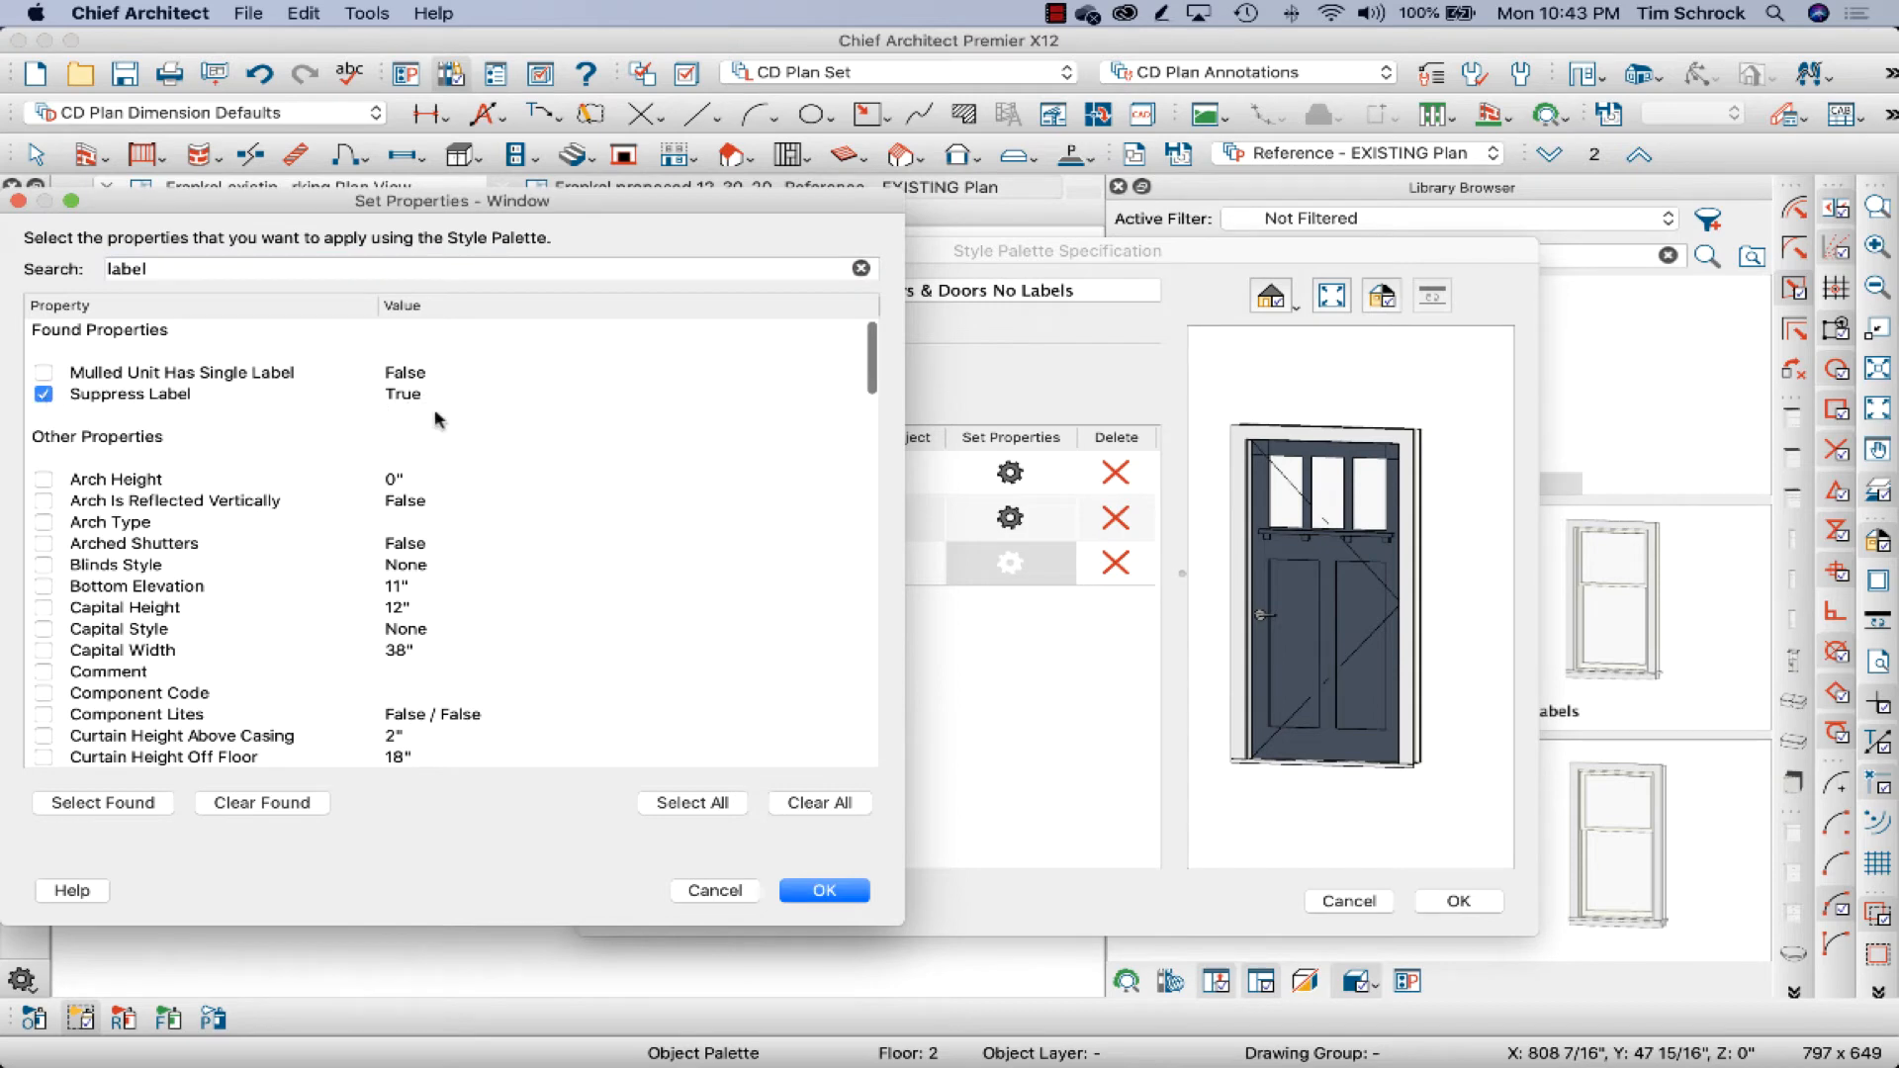
click(822, 890)
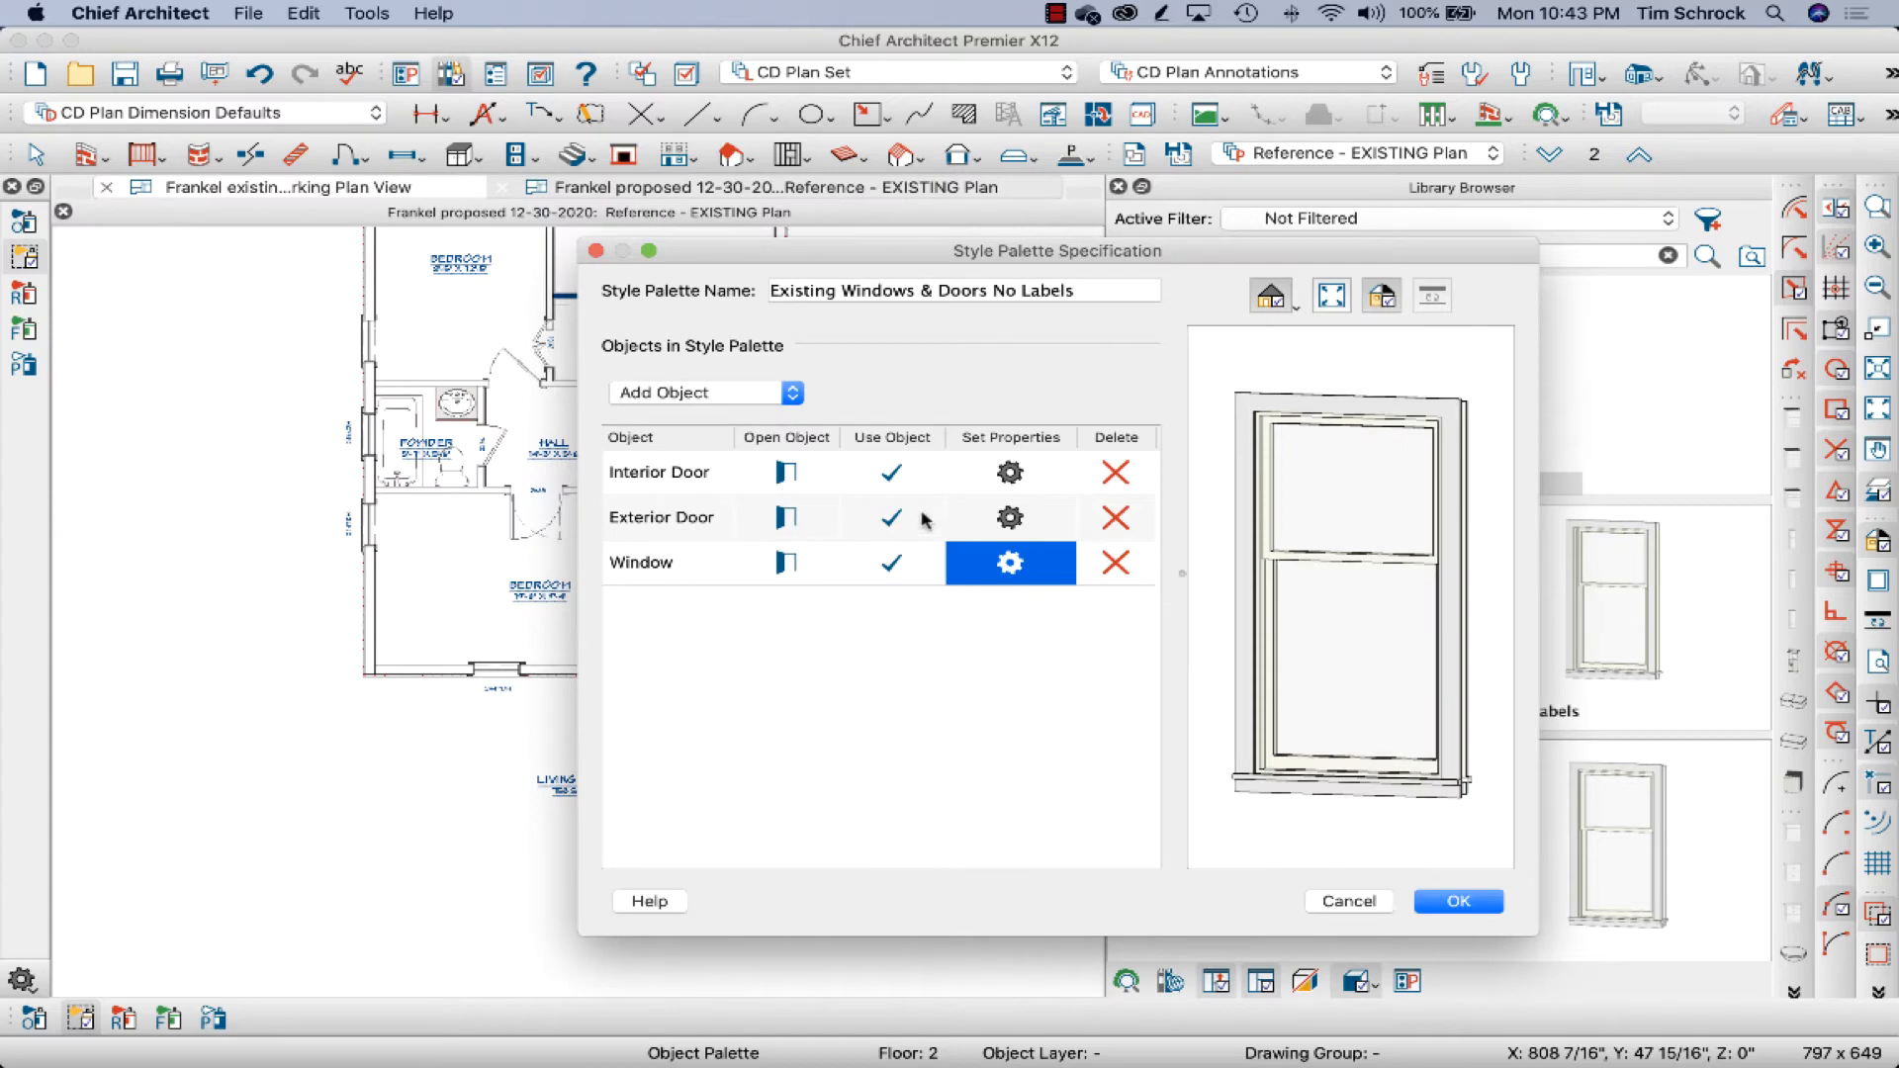
Set the exterior door entry to apply only Include In Schedule and Suppress Label.
click(1009, 517)
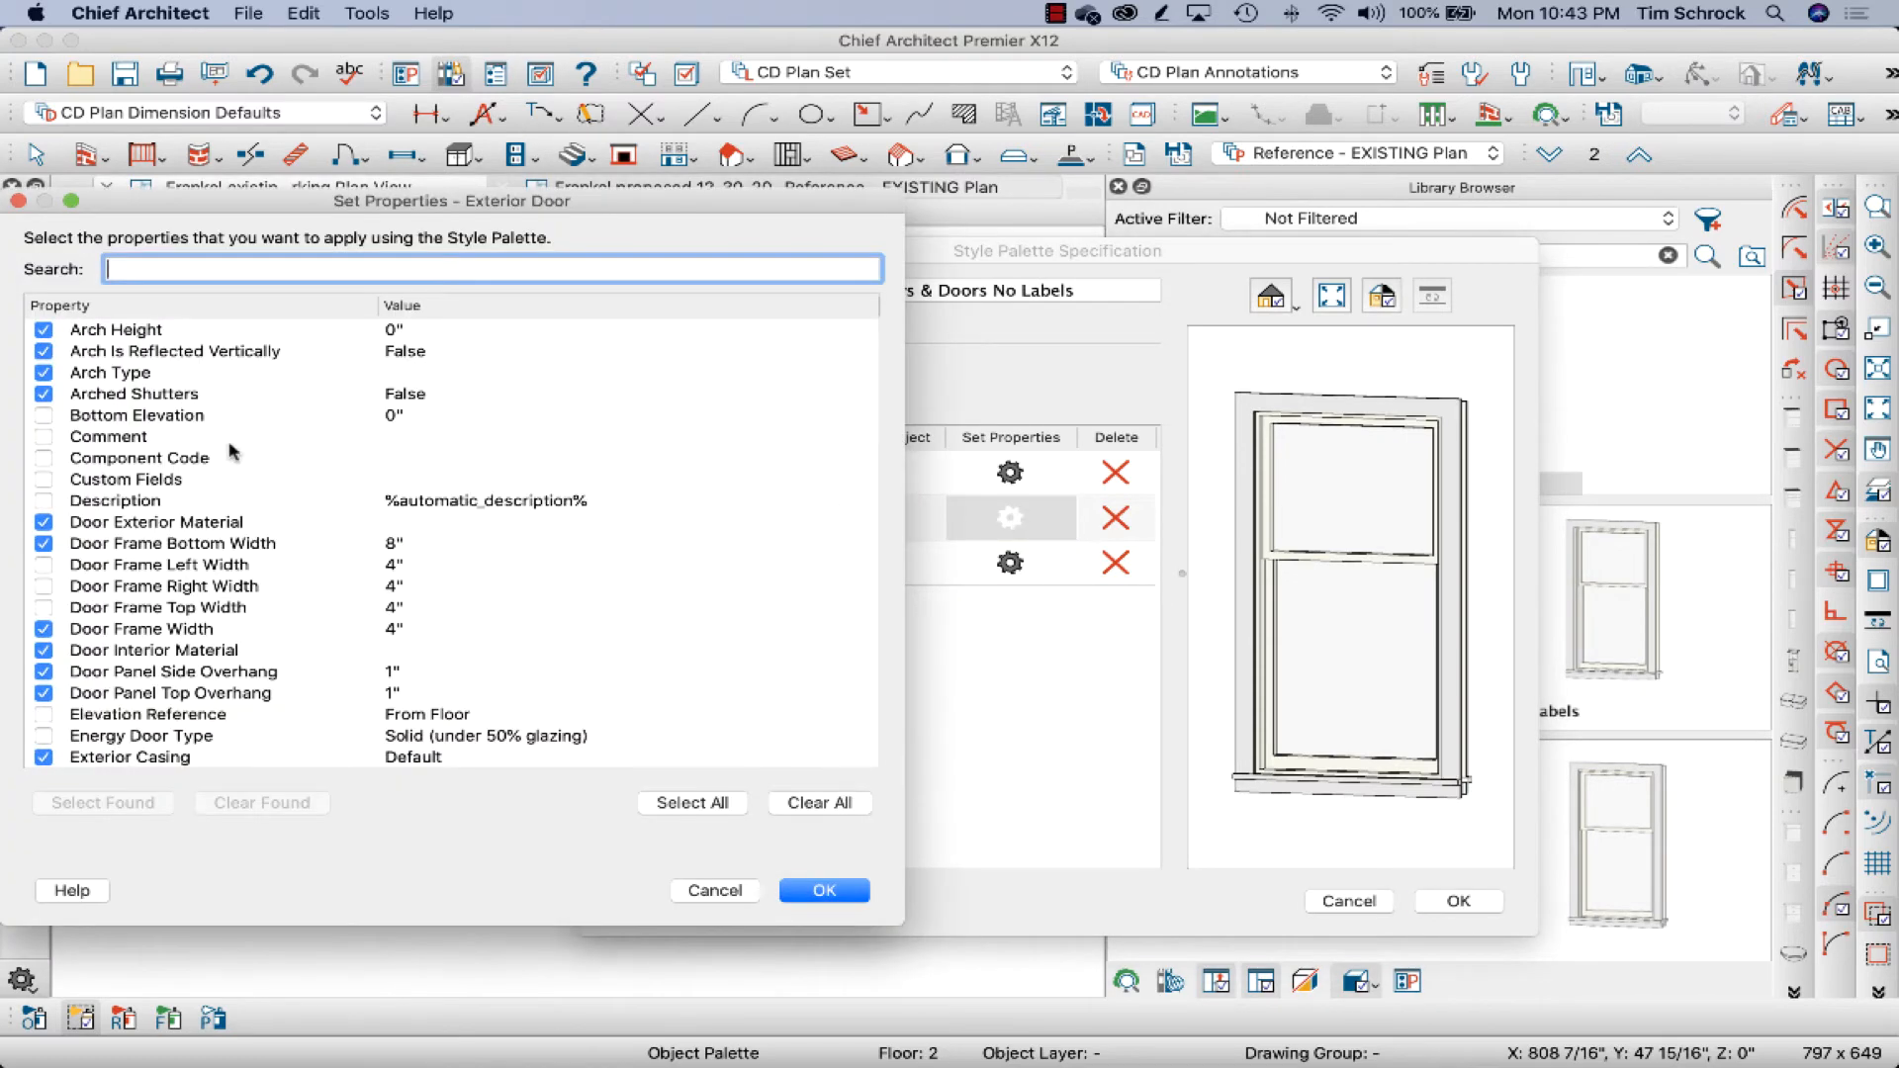
mouse_move(695, 718)
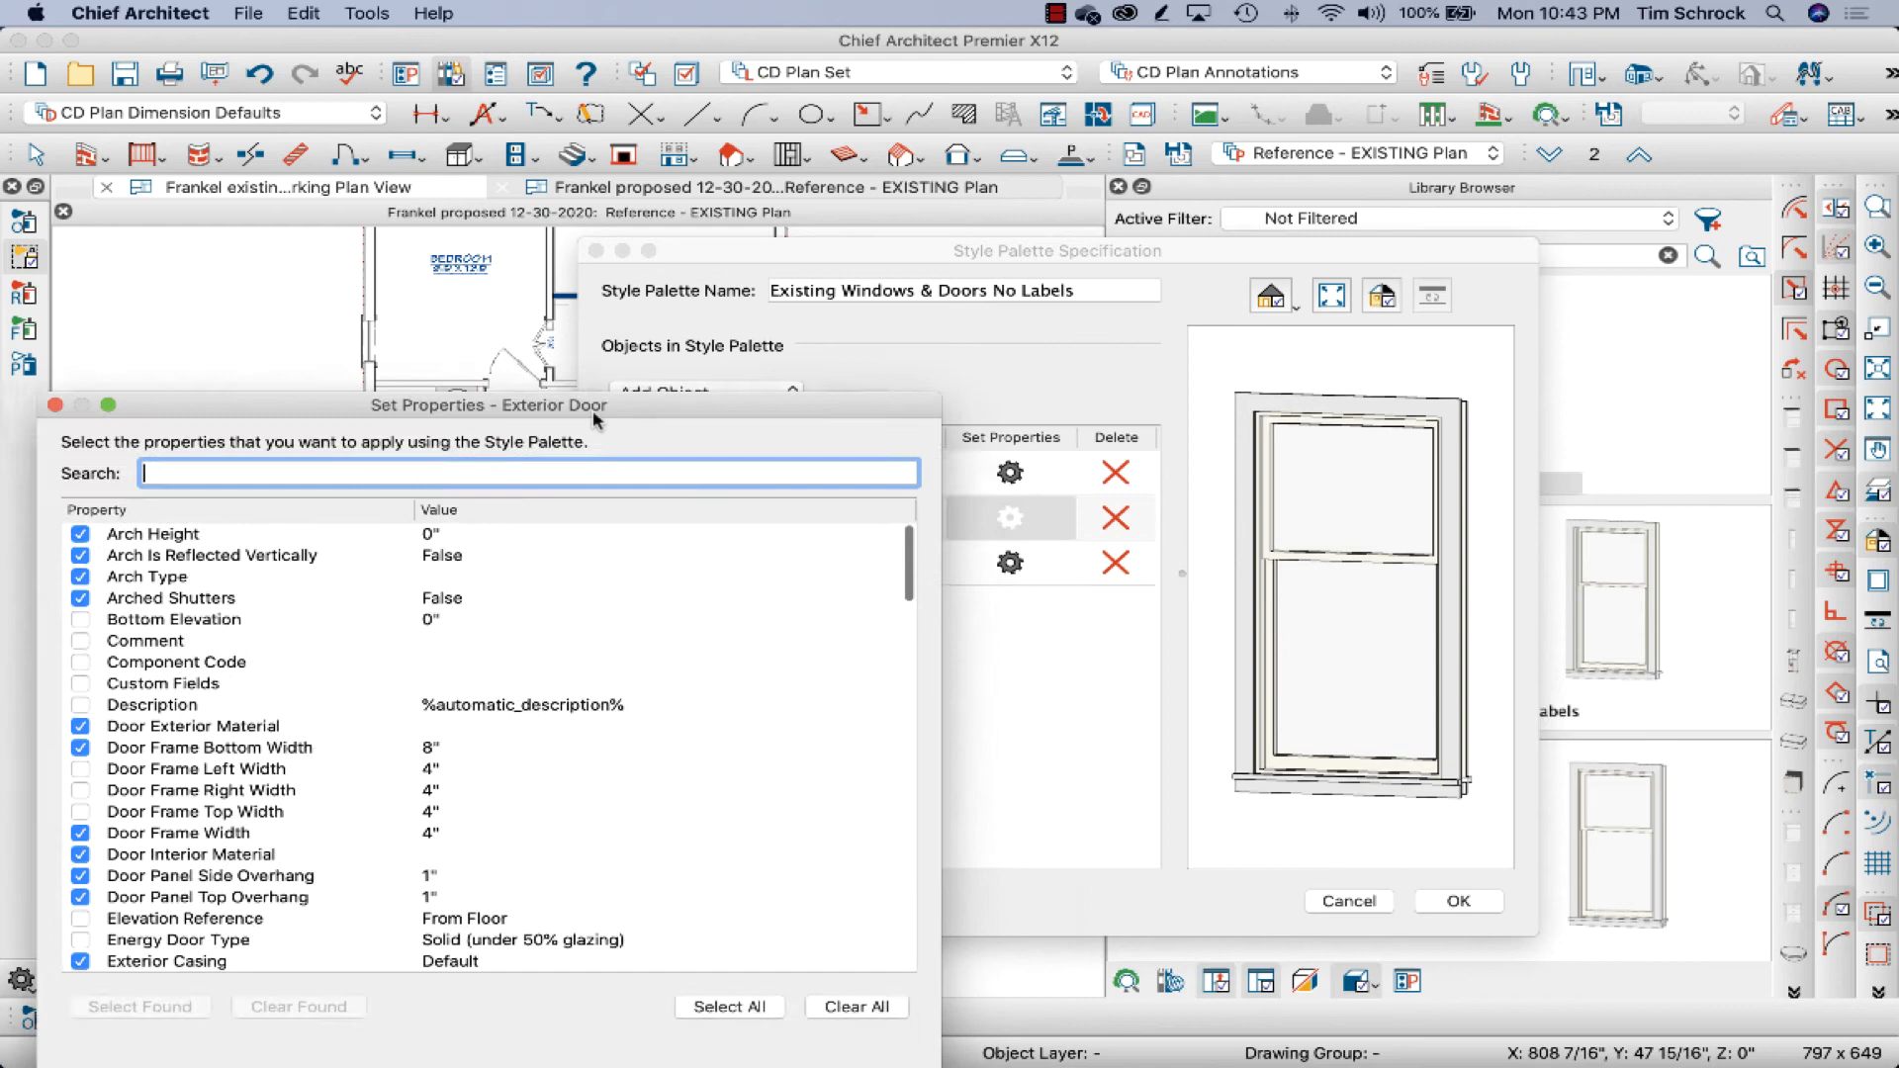
click(856, 1007)
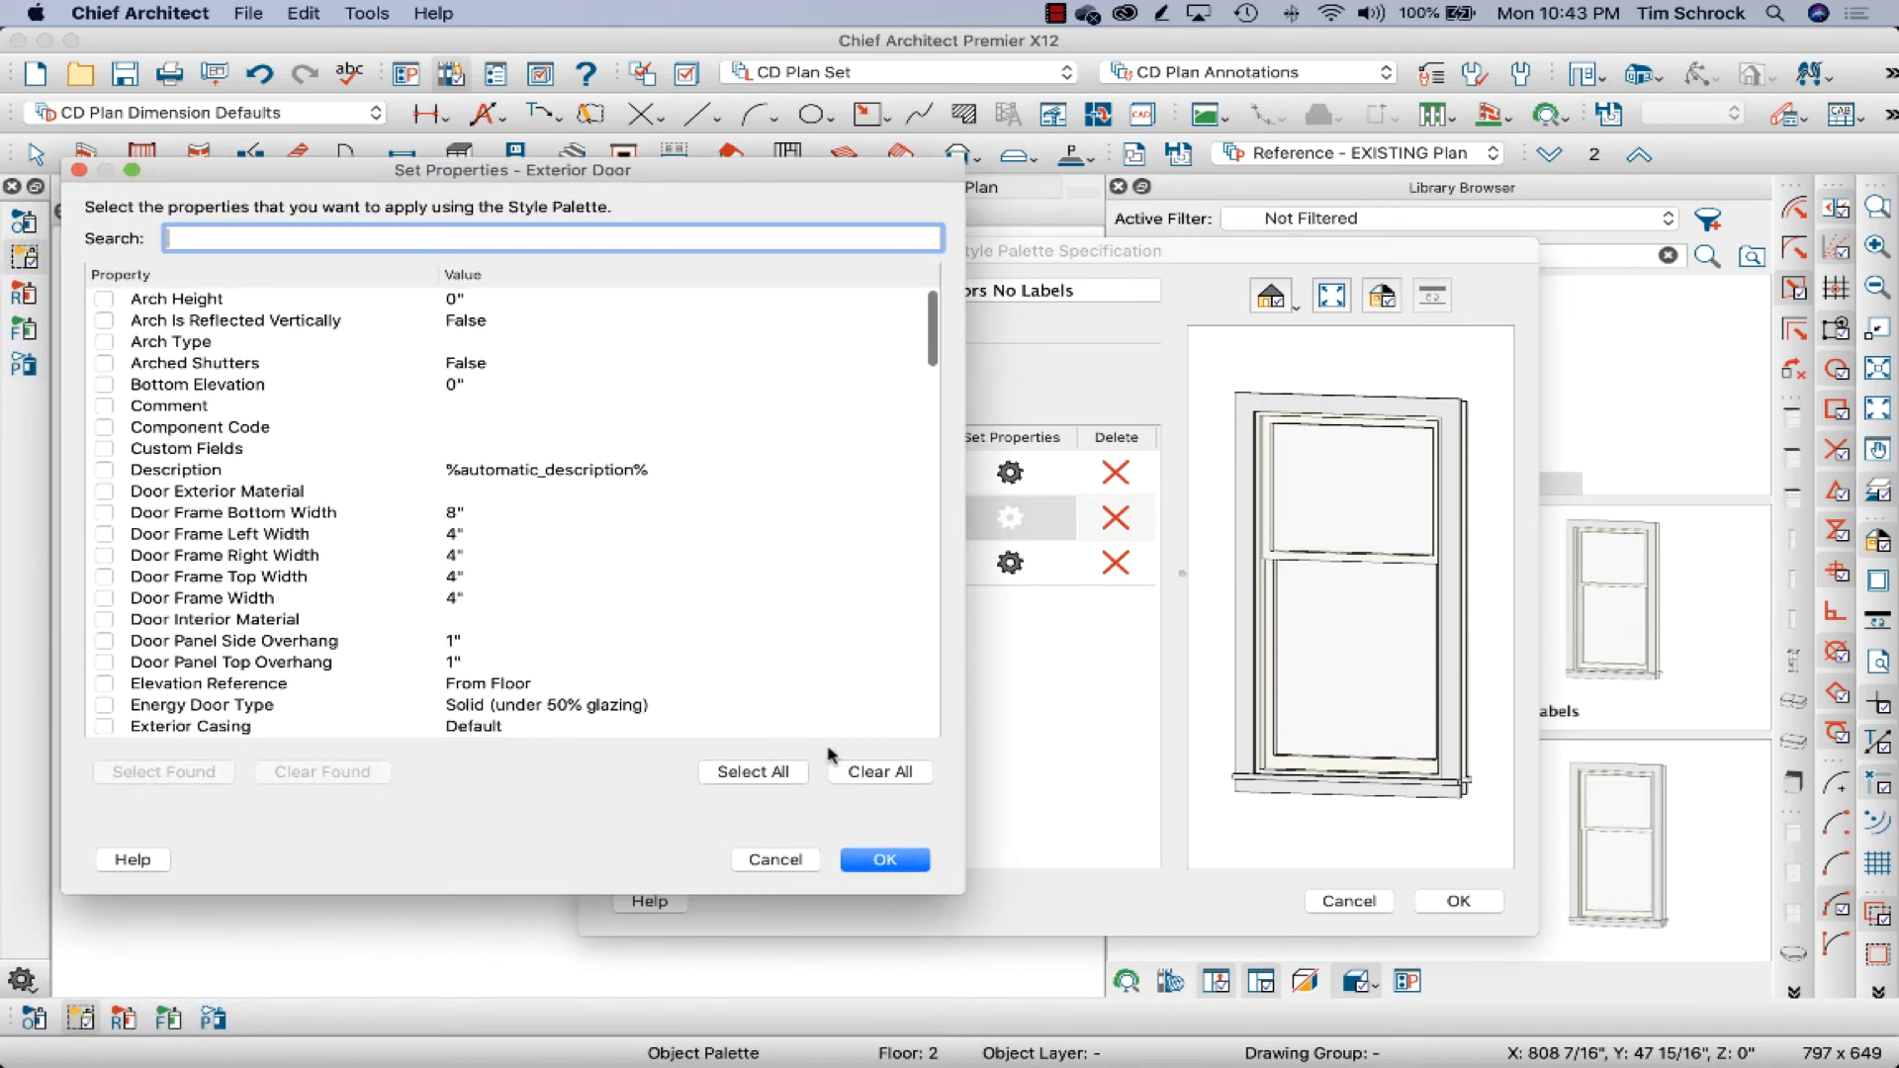
text(s)
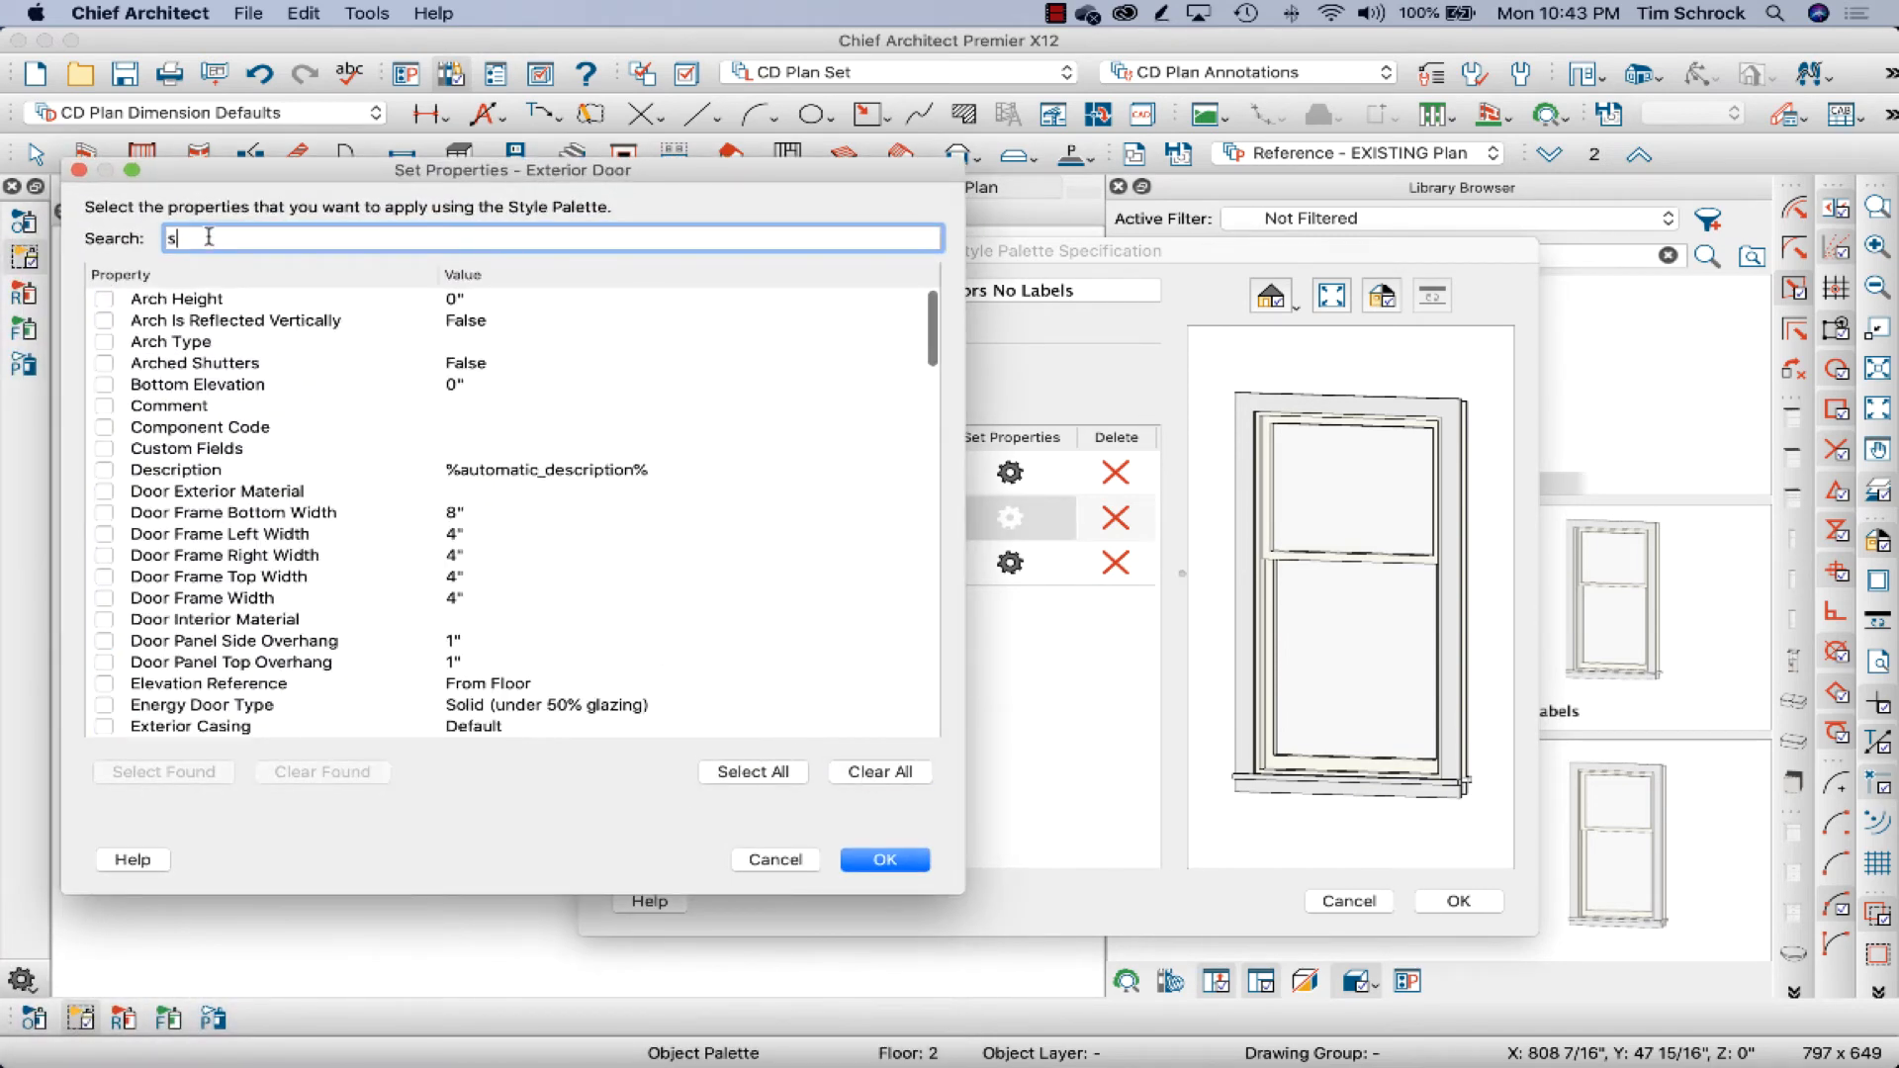
text(ched)
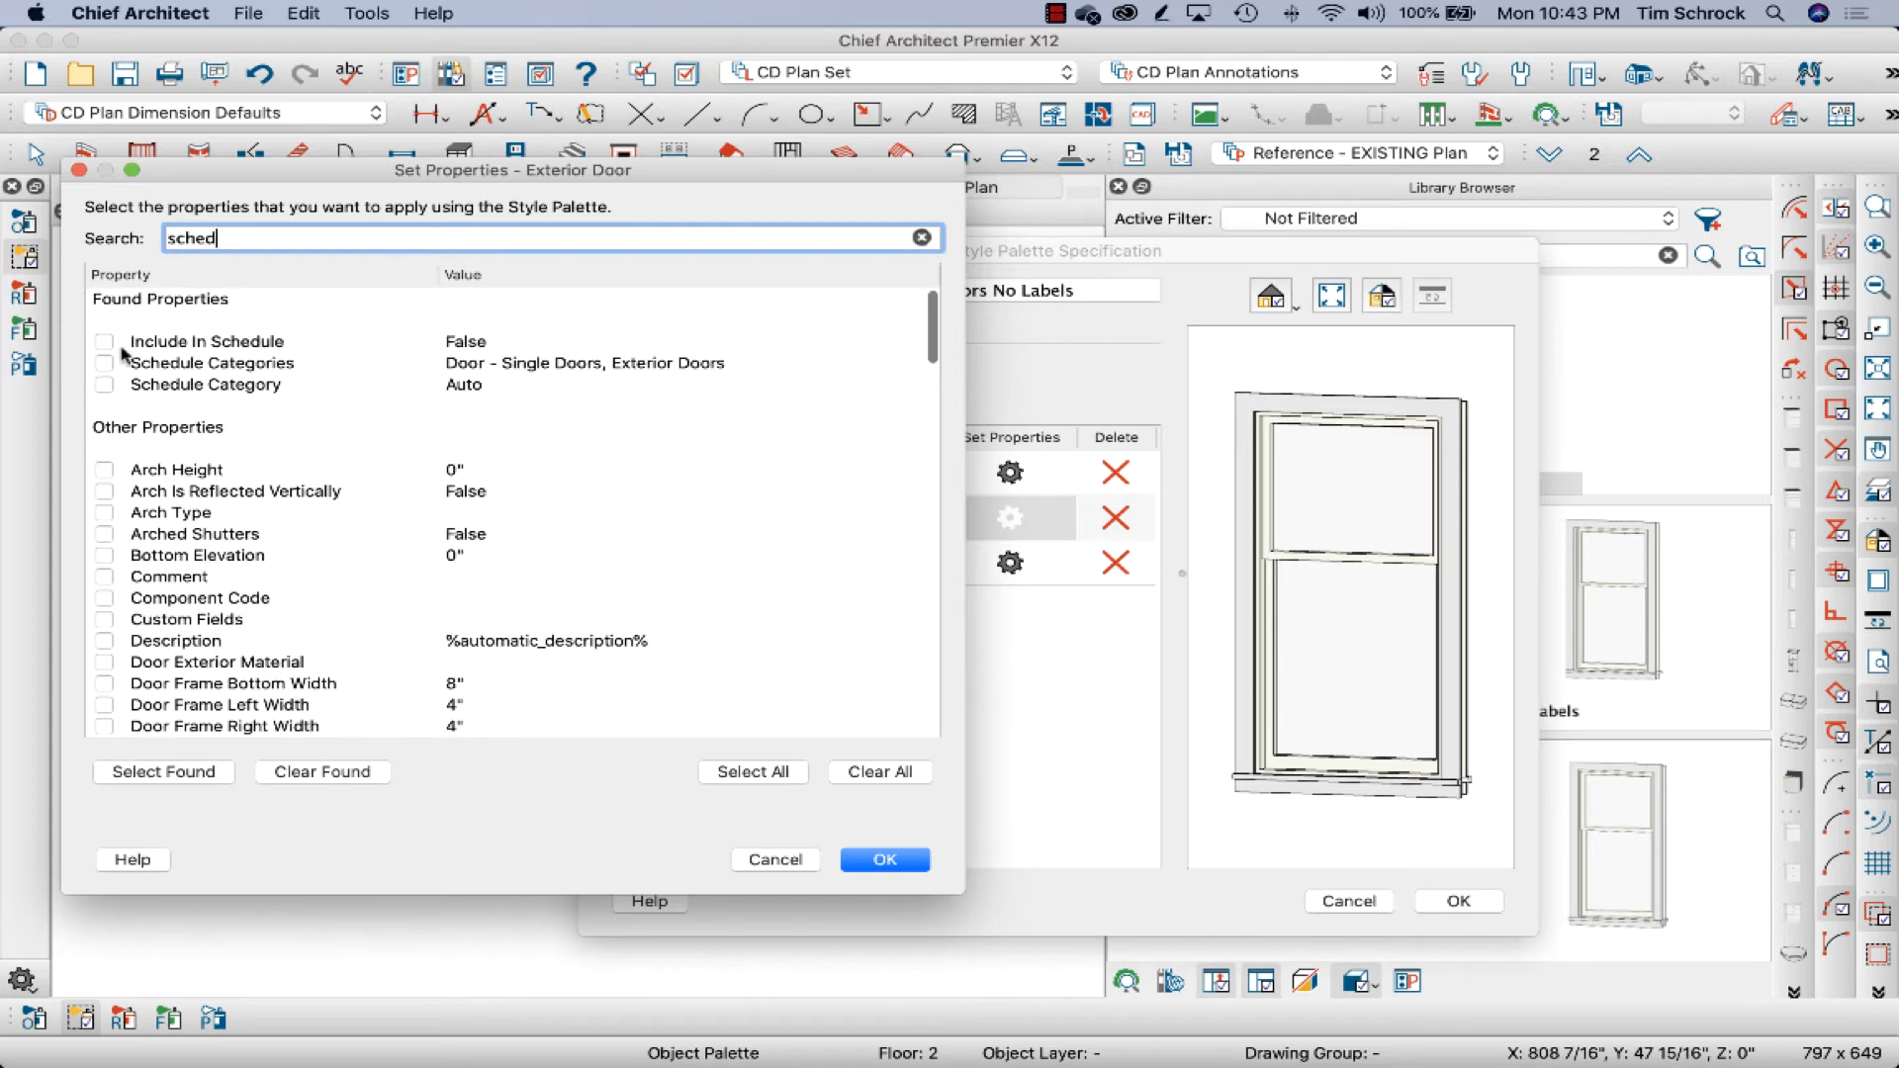
click(106, 341)
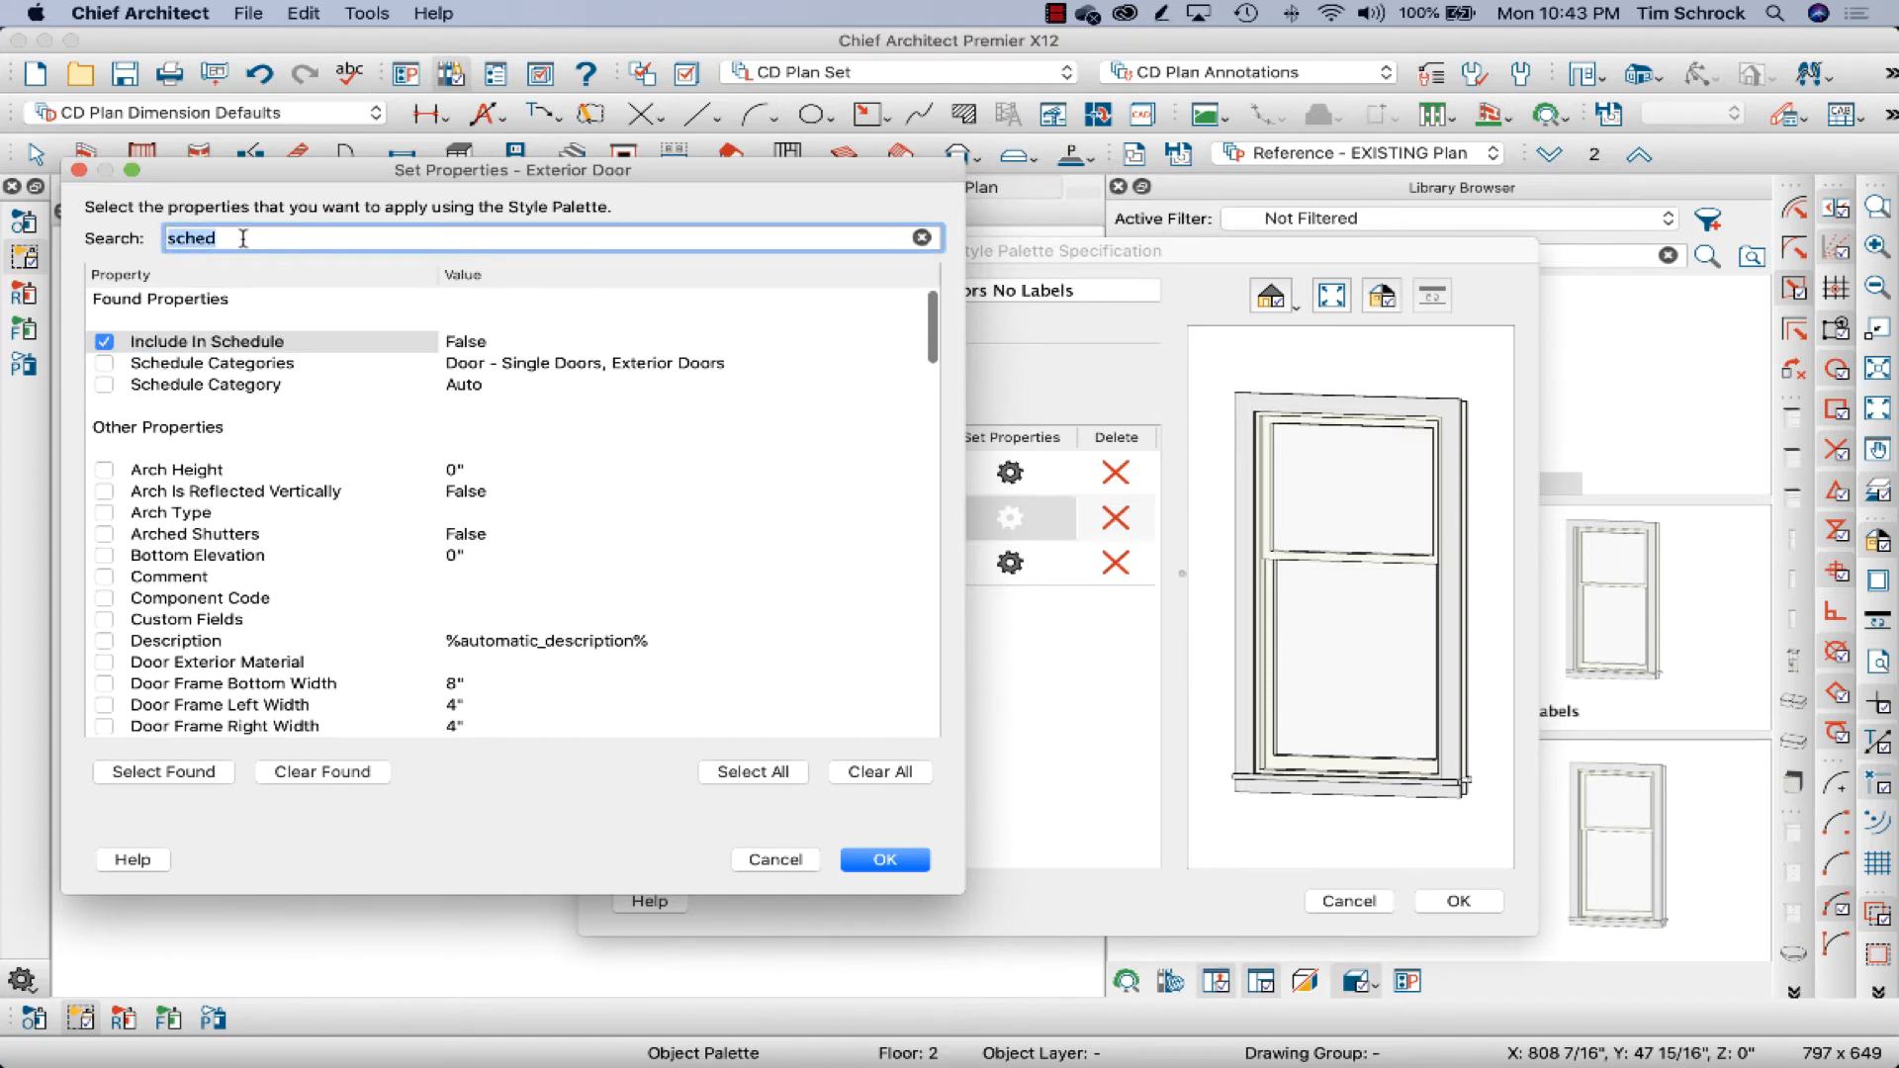
text(label)
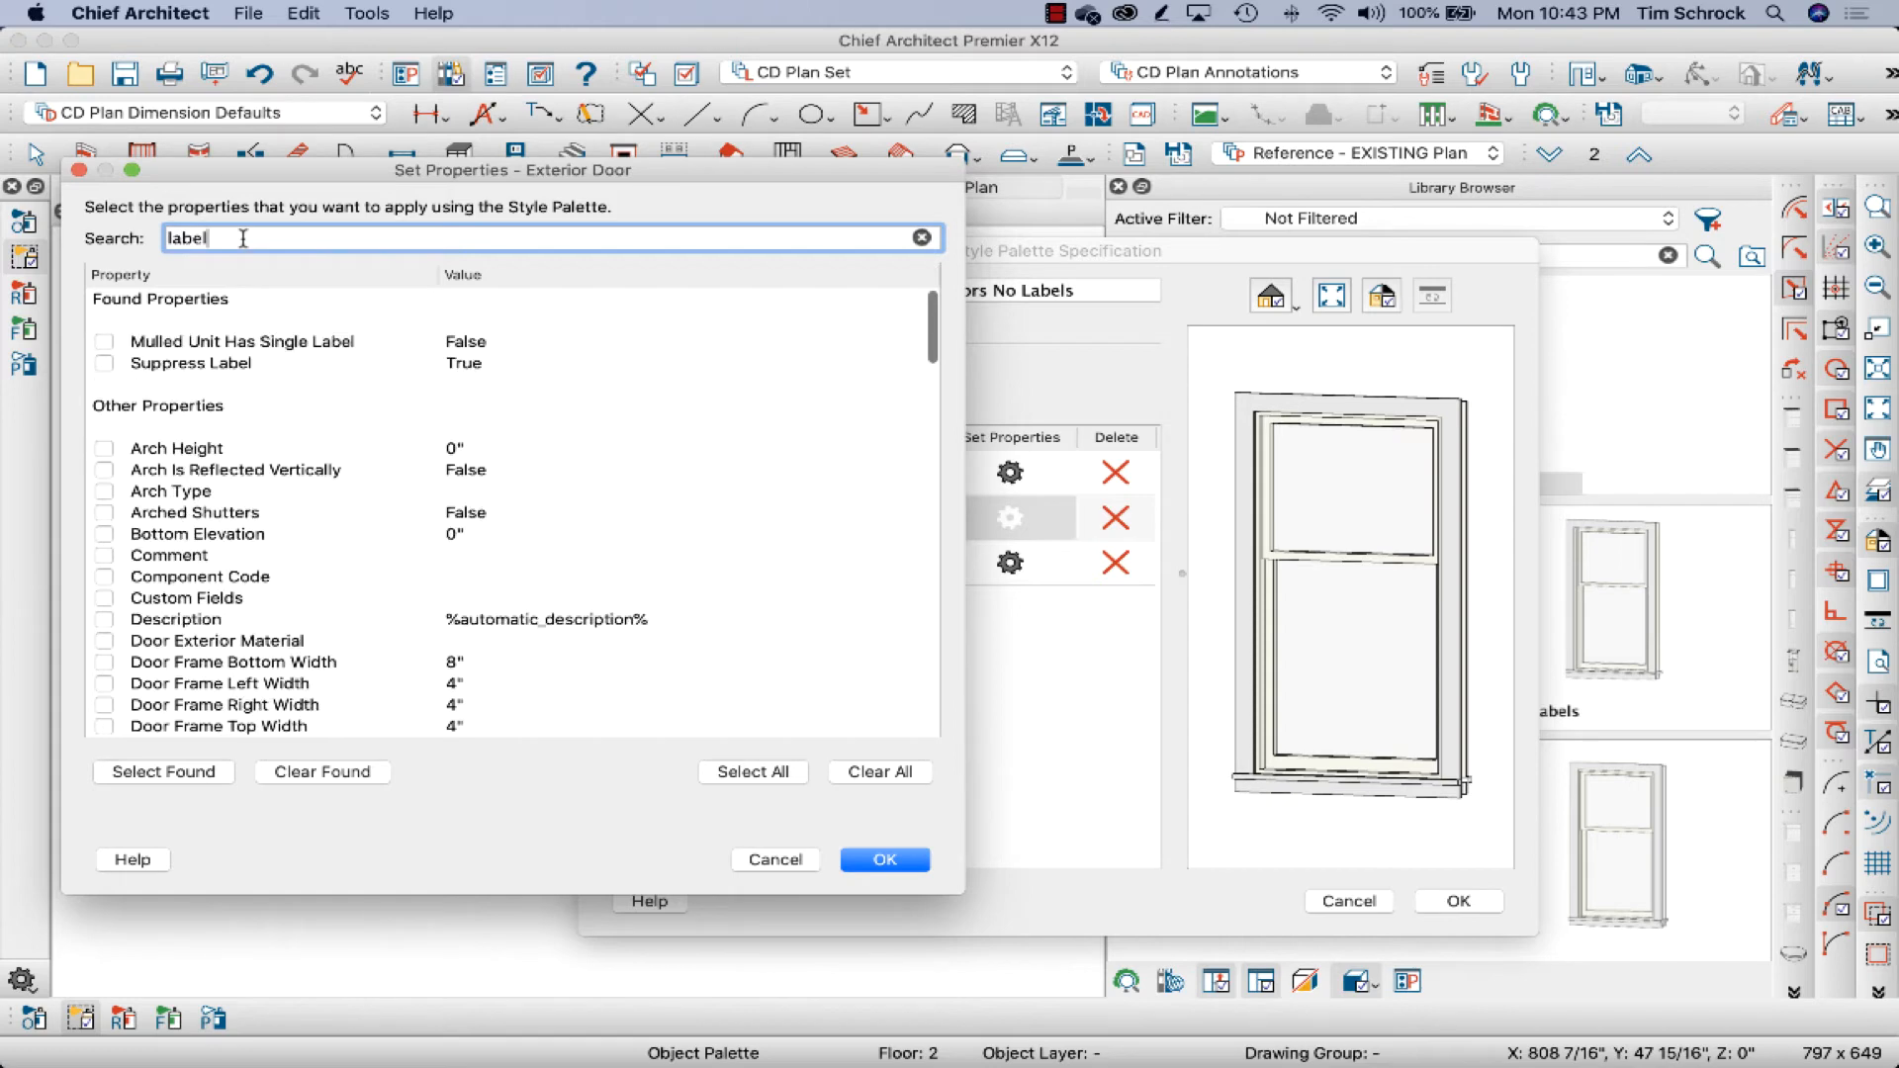
click(103, 362)
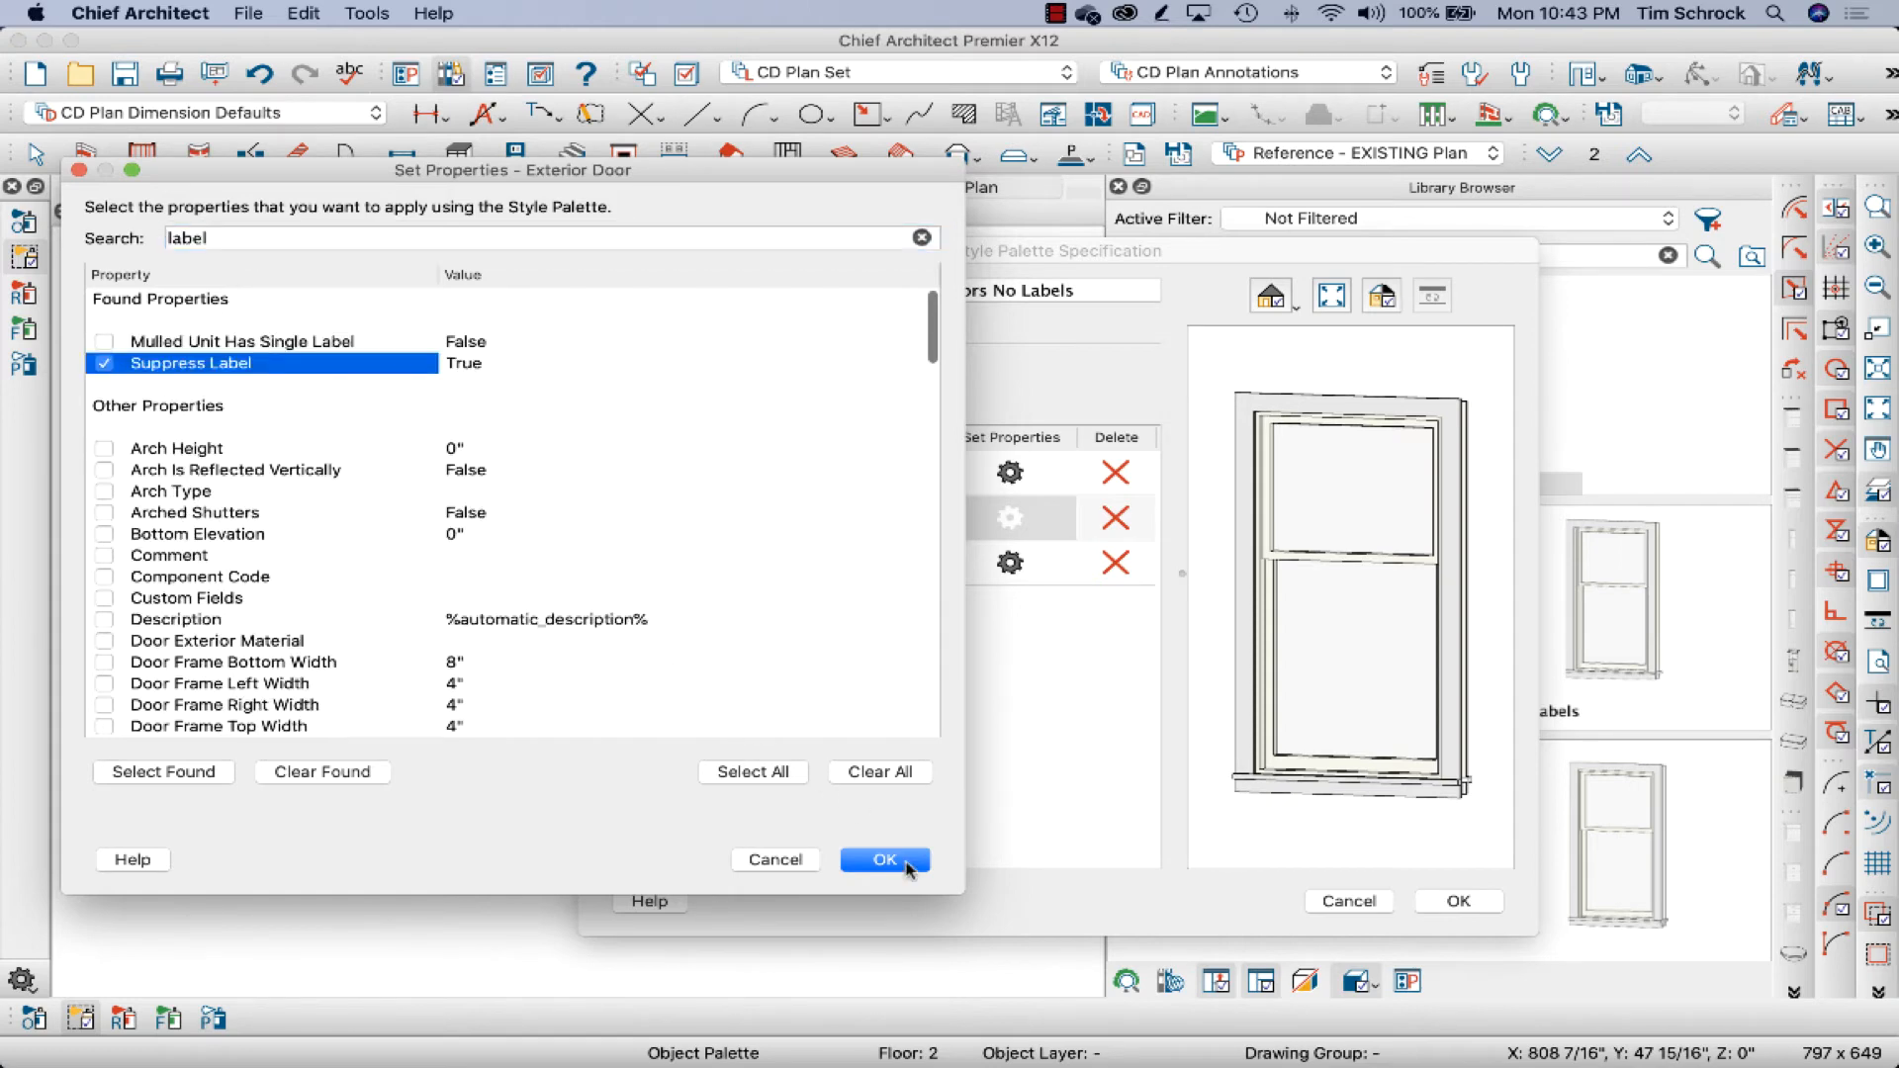
click(923, 237)
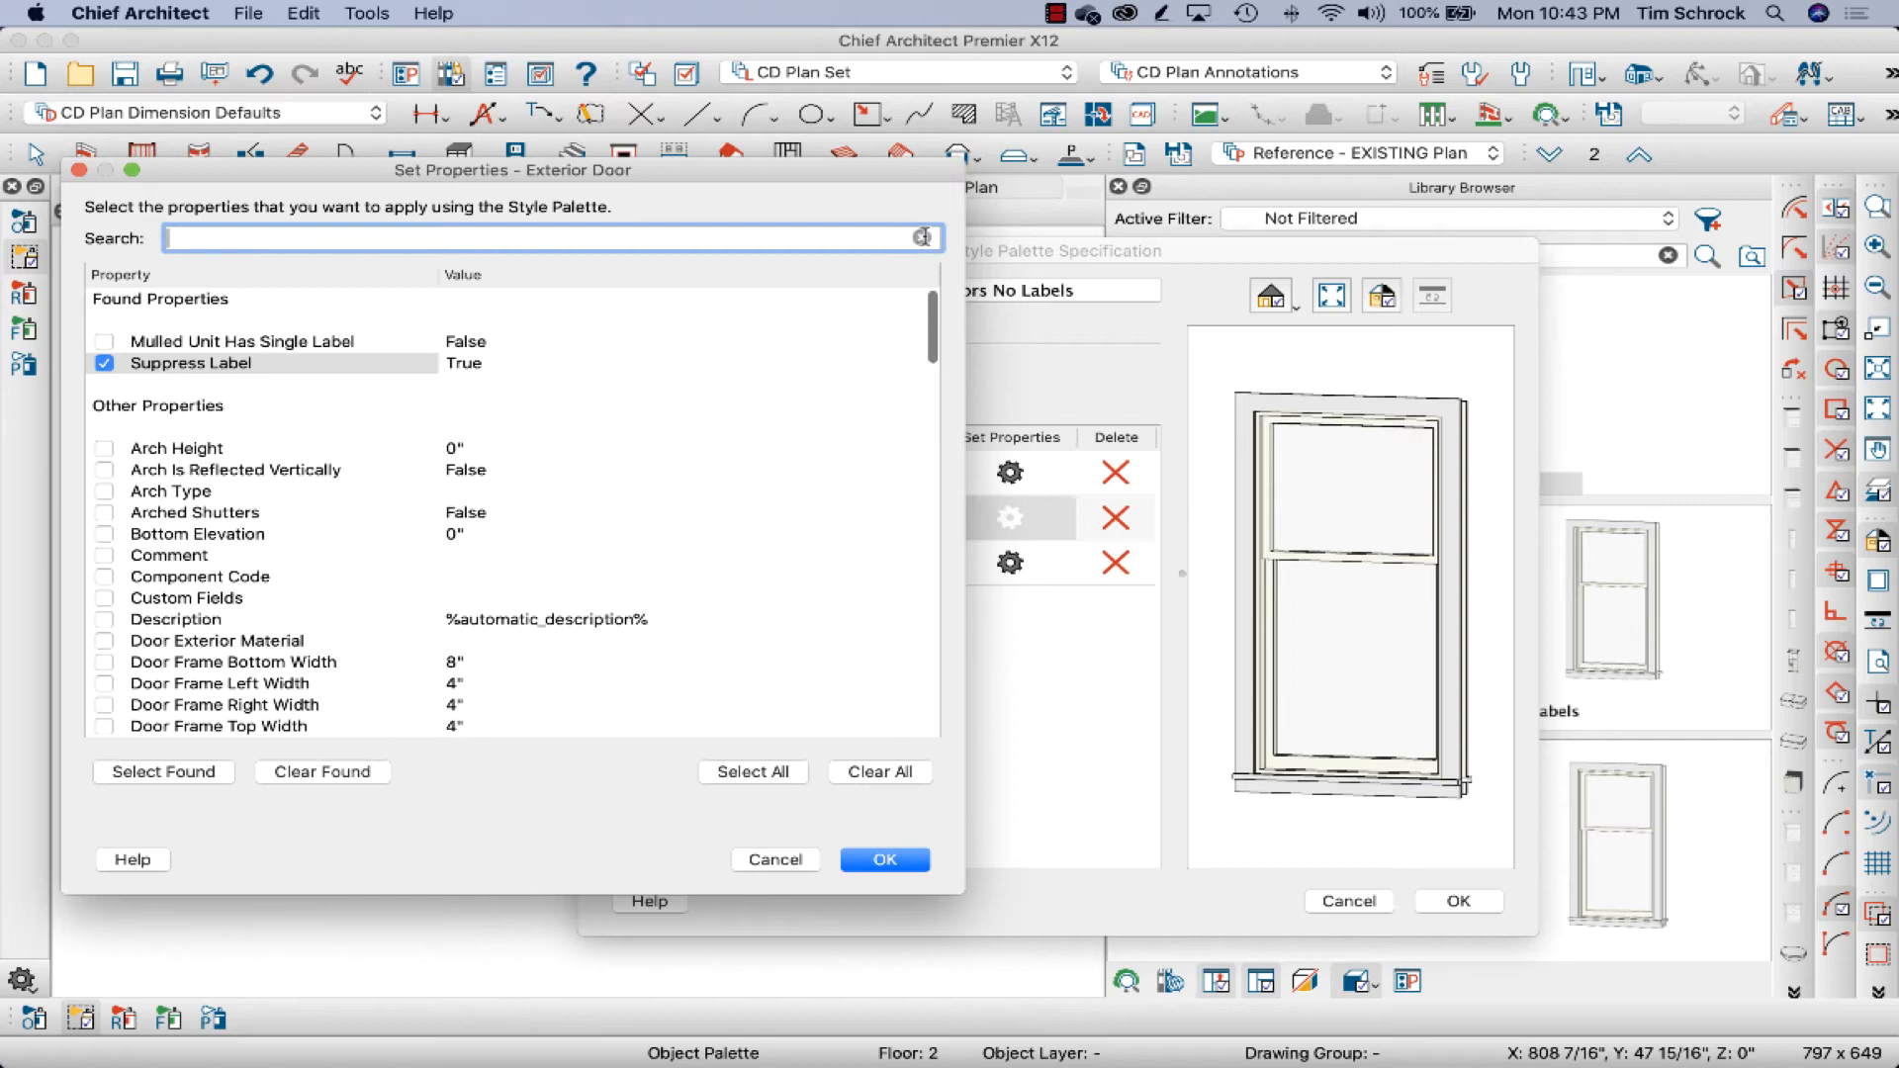
scroll(down, 3)
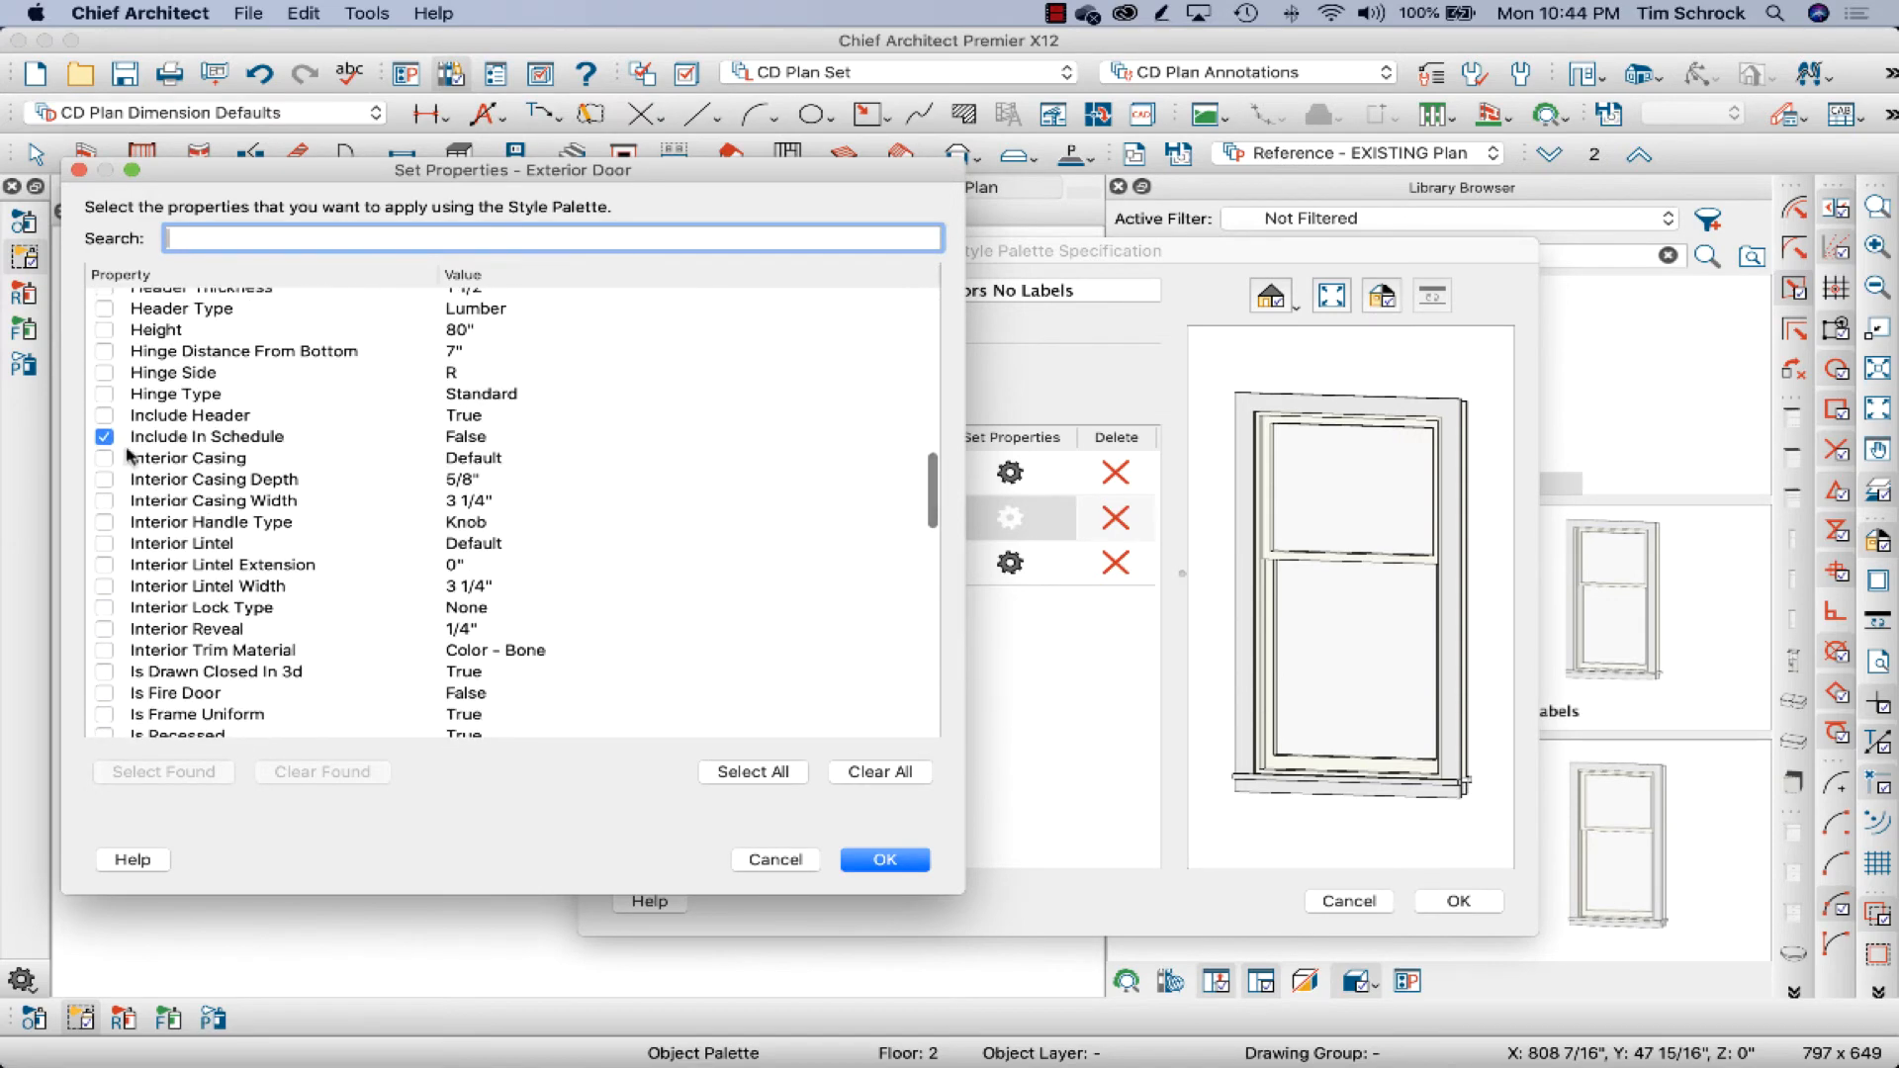
scroll(down, 3)
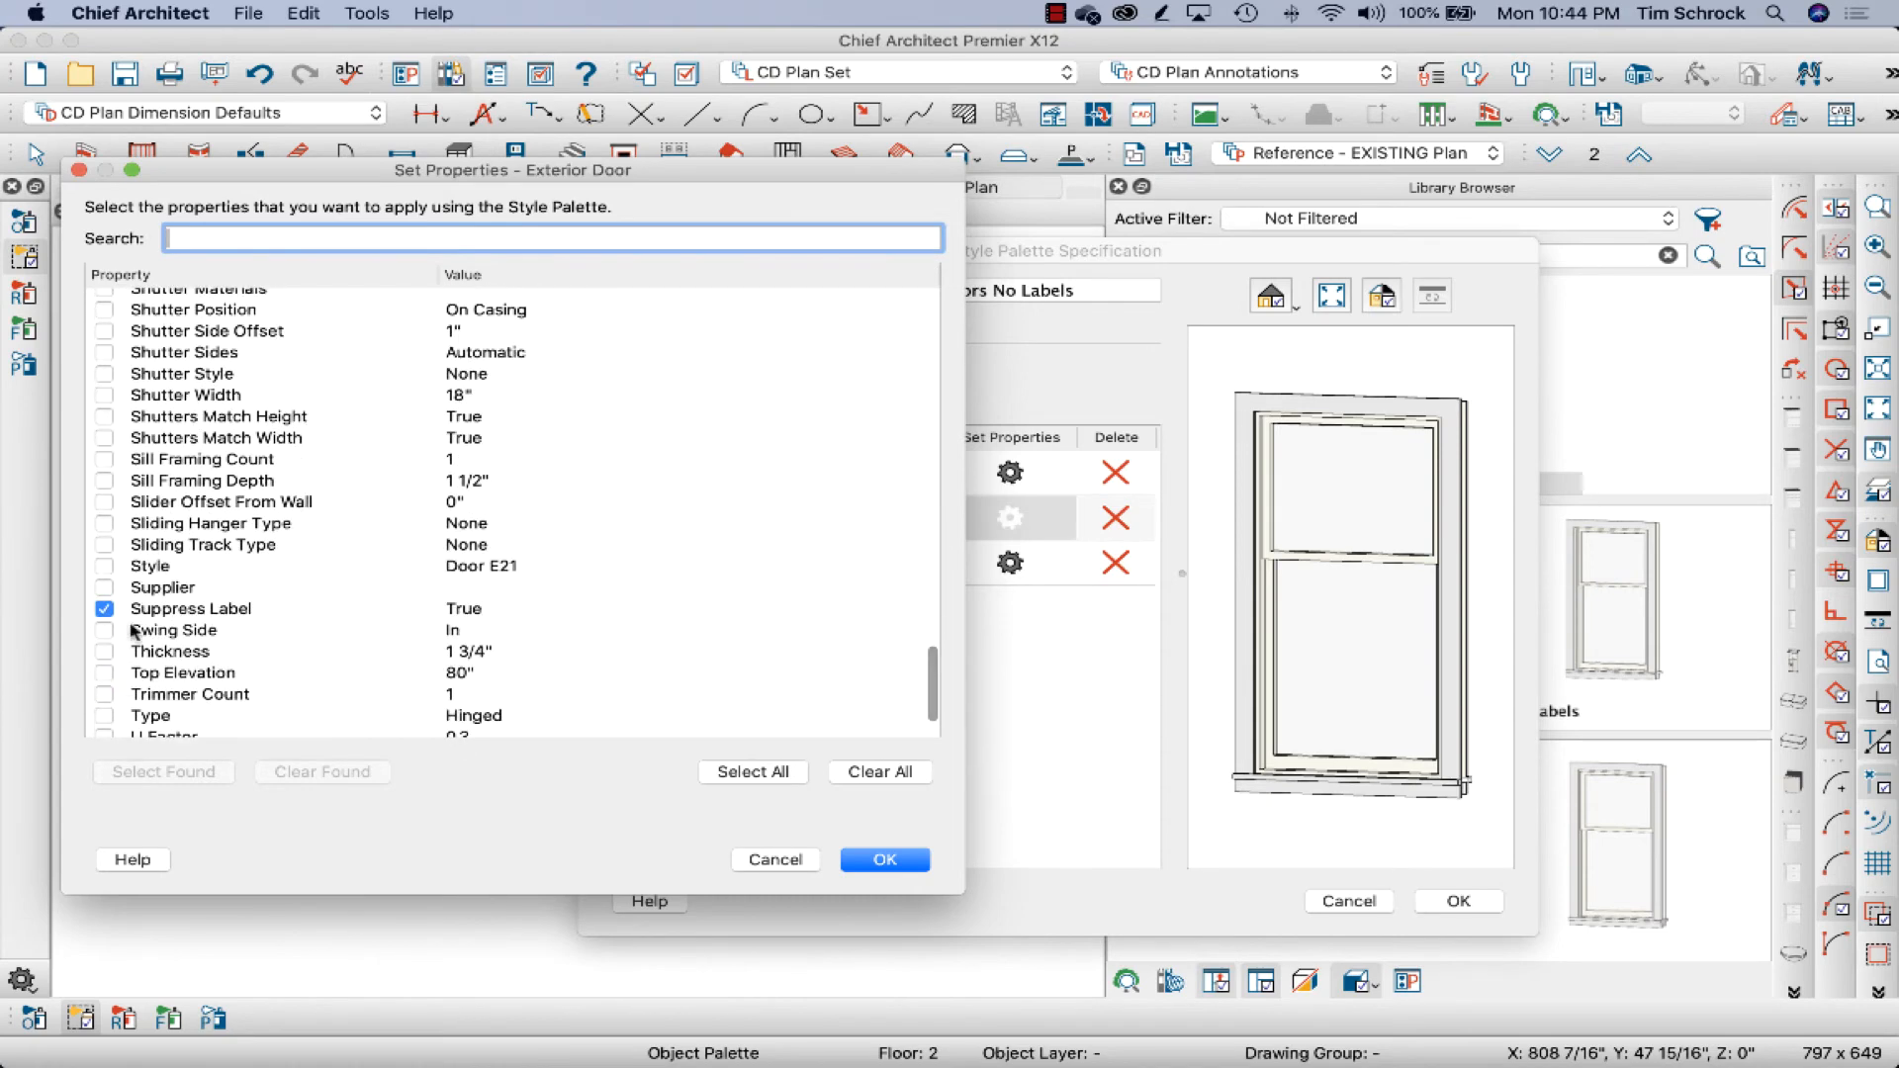
scroll(down, 3)
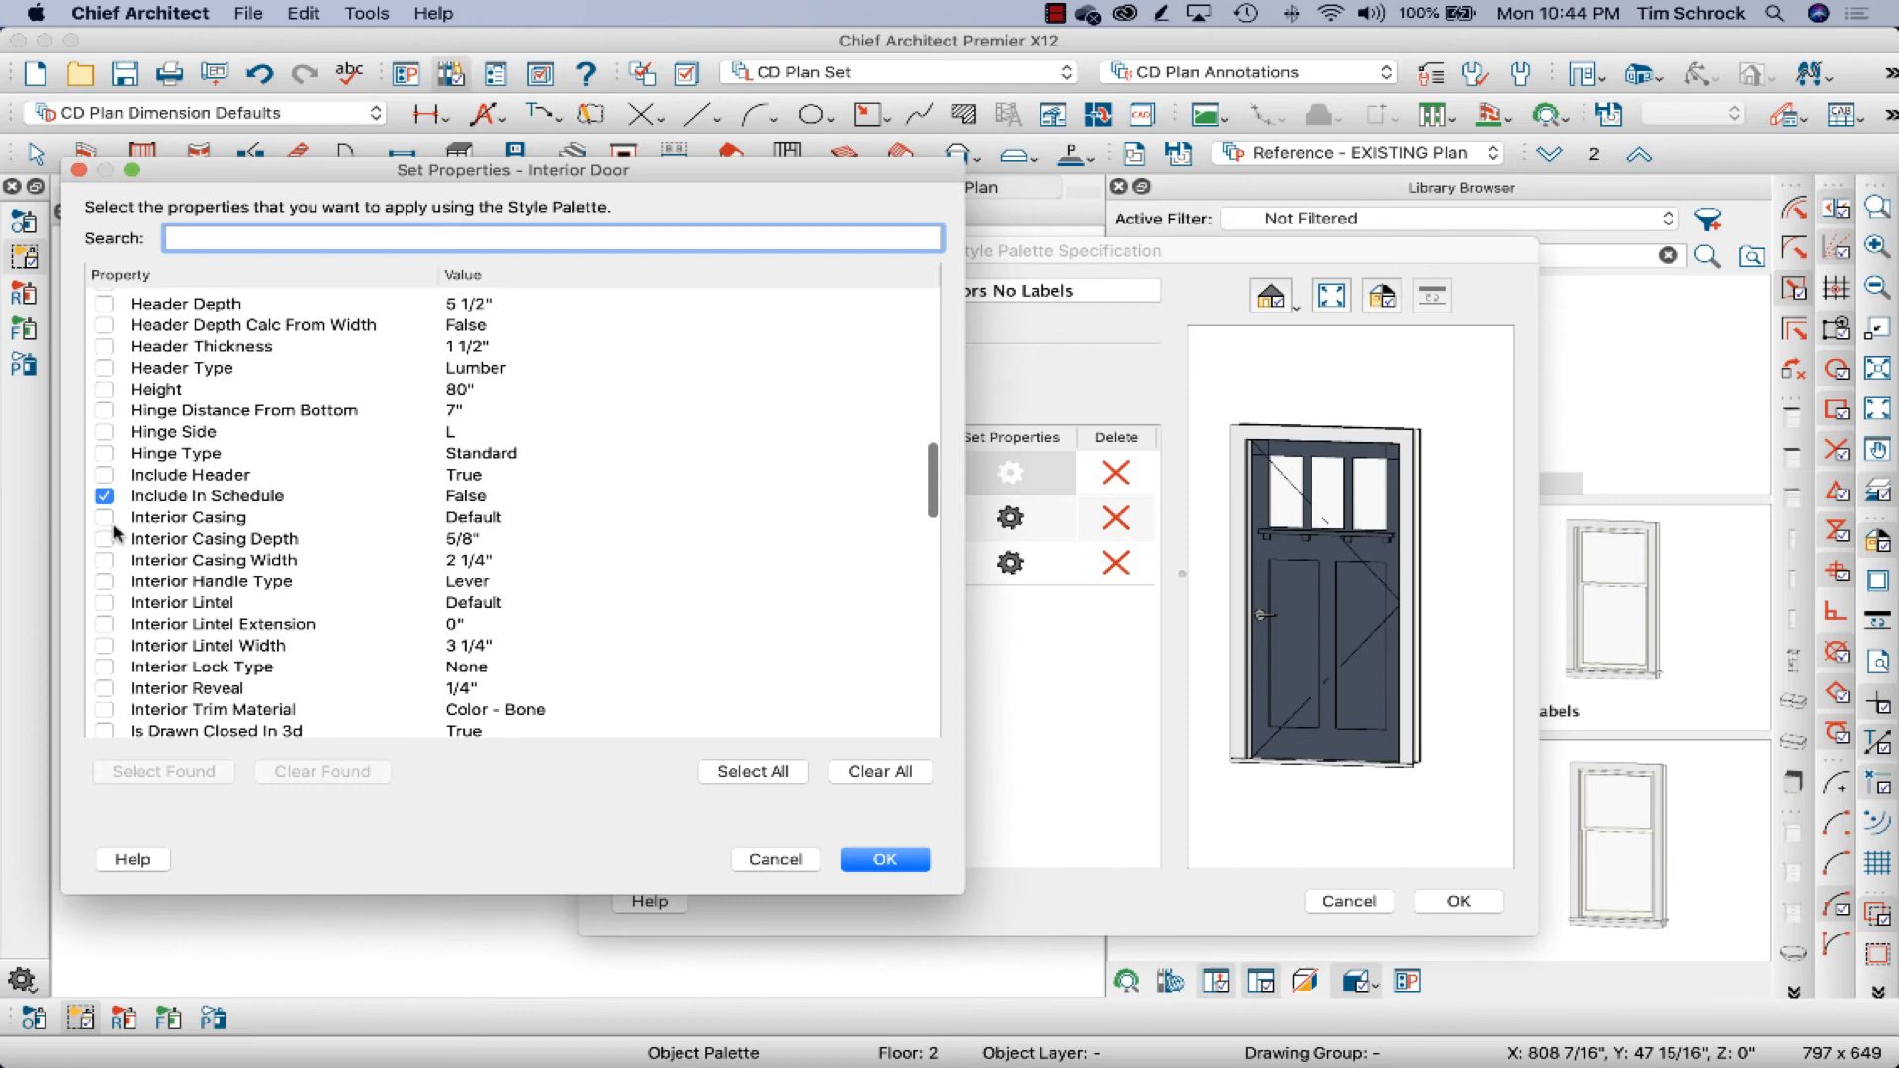
Confirm the interior door properties, save the palette, and dismiss the read-only error.
scroll(down, 3)
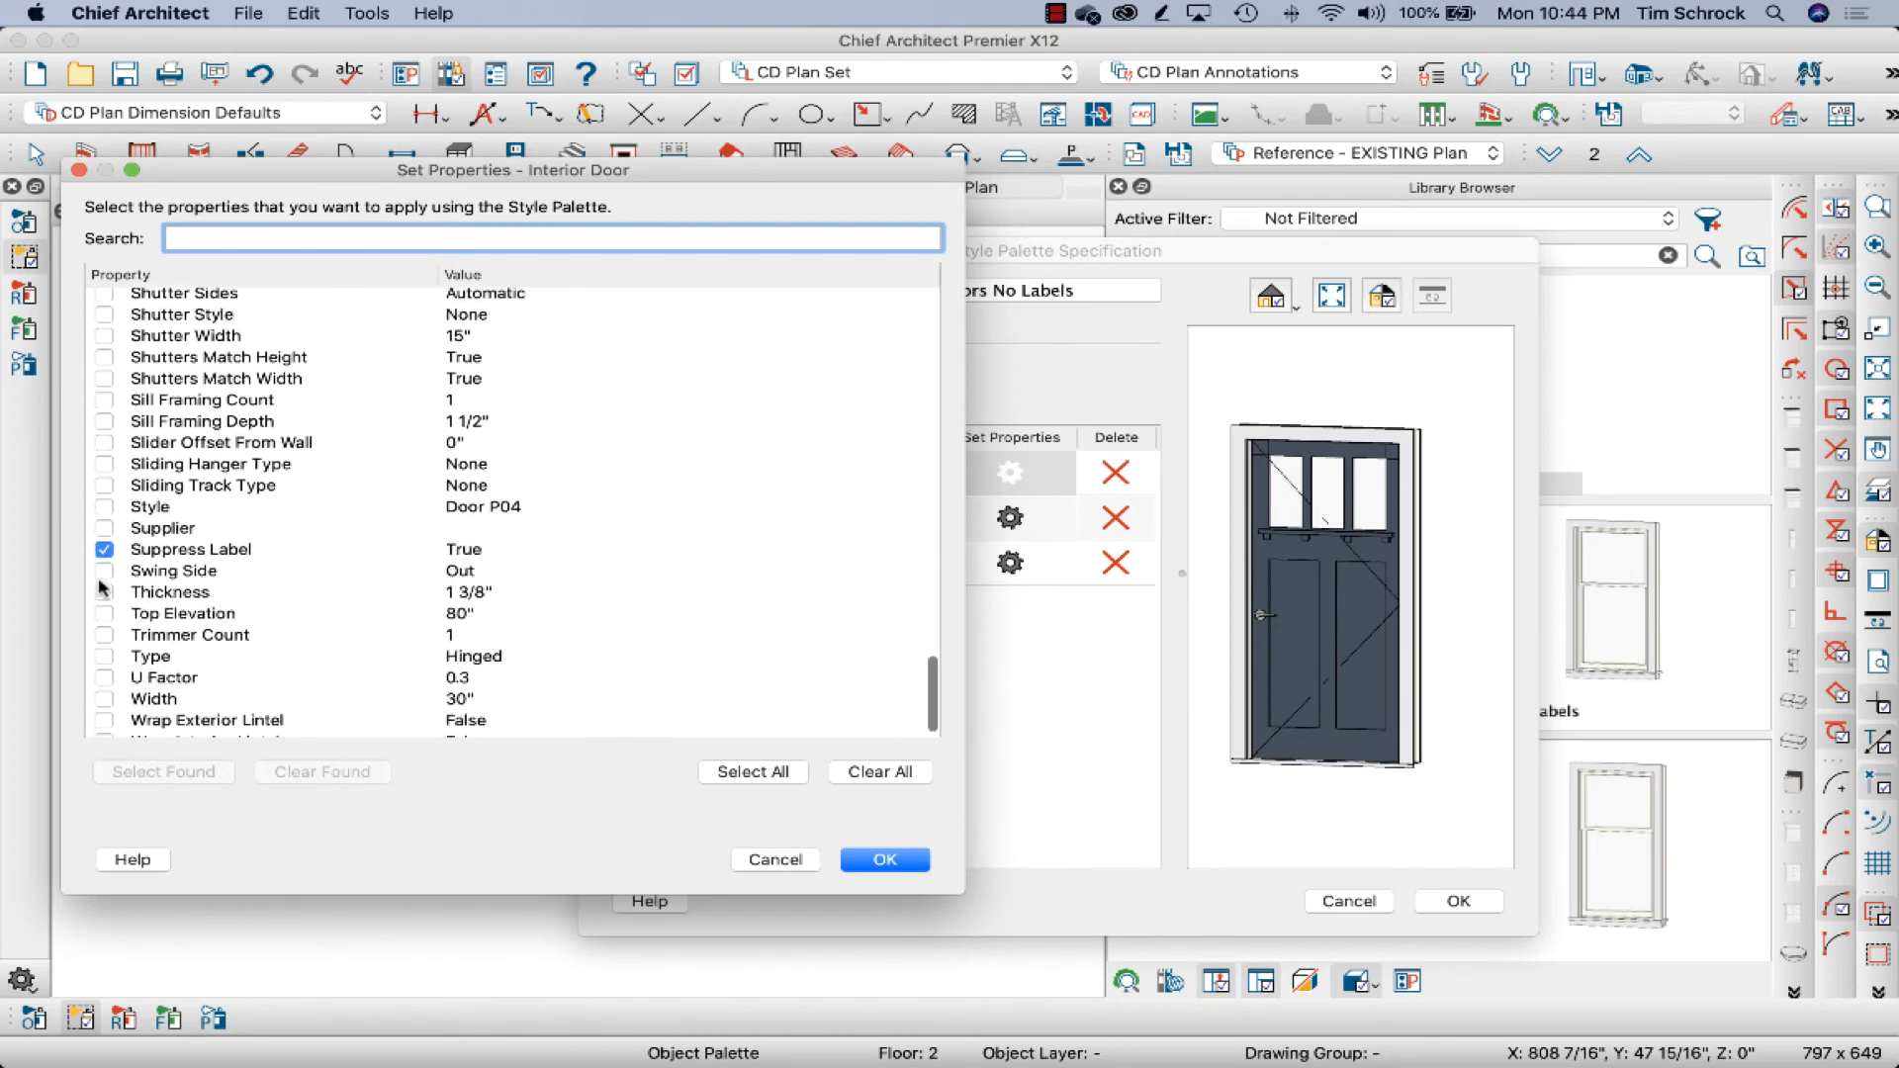
click(883, 858)
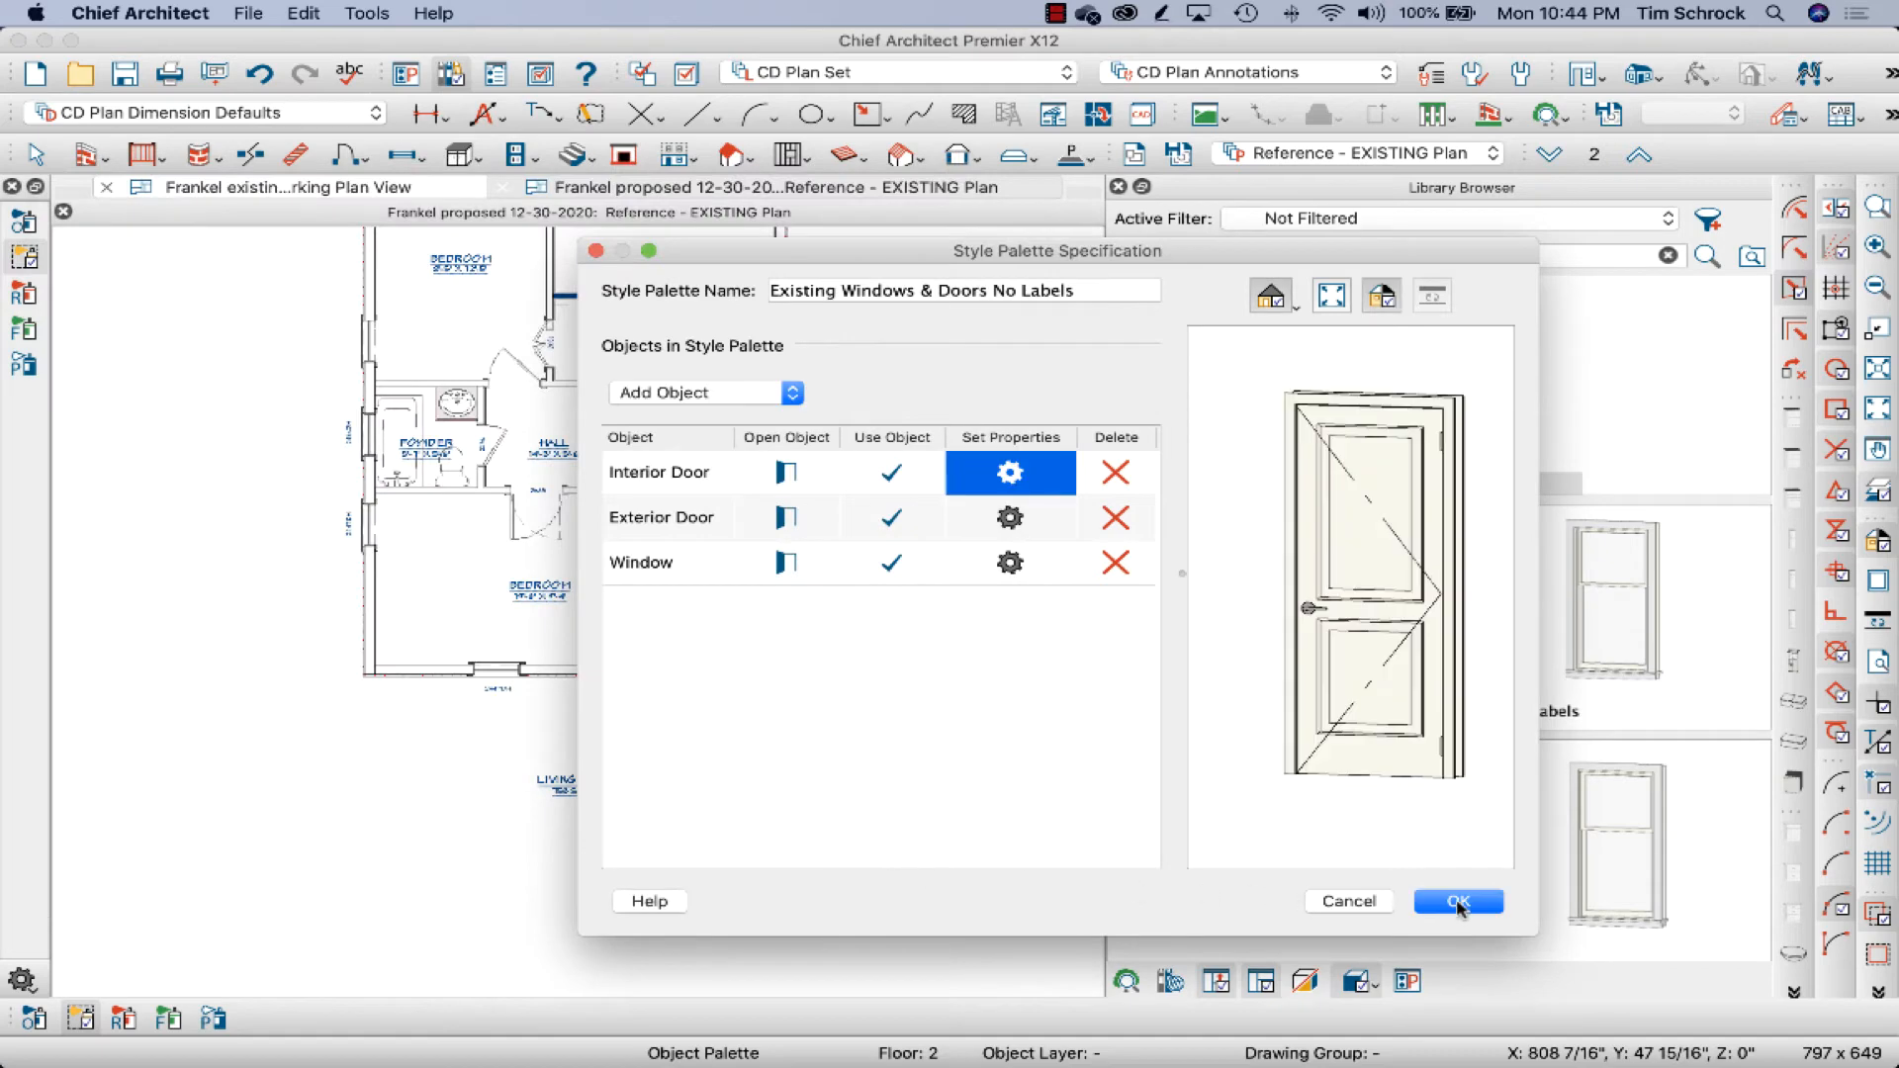
click(1458, 901)
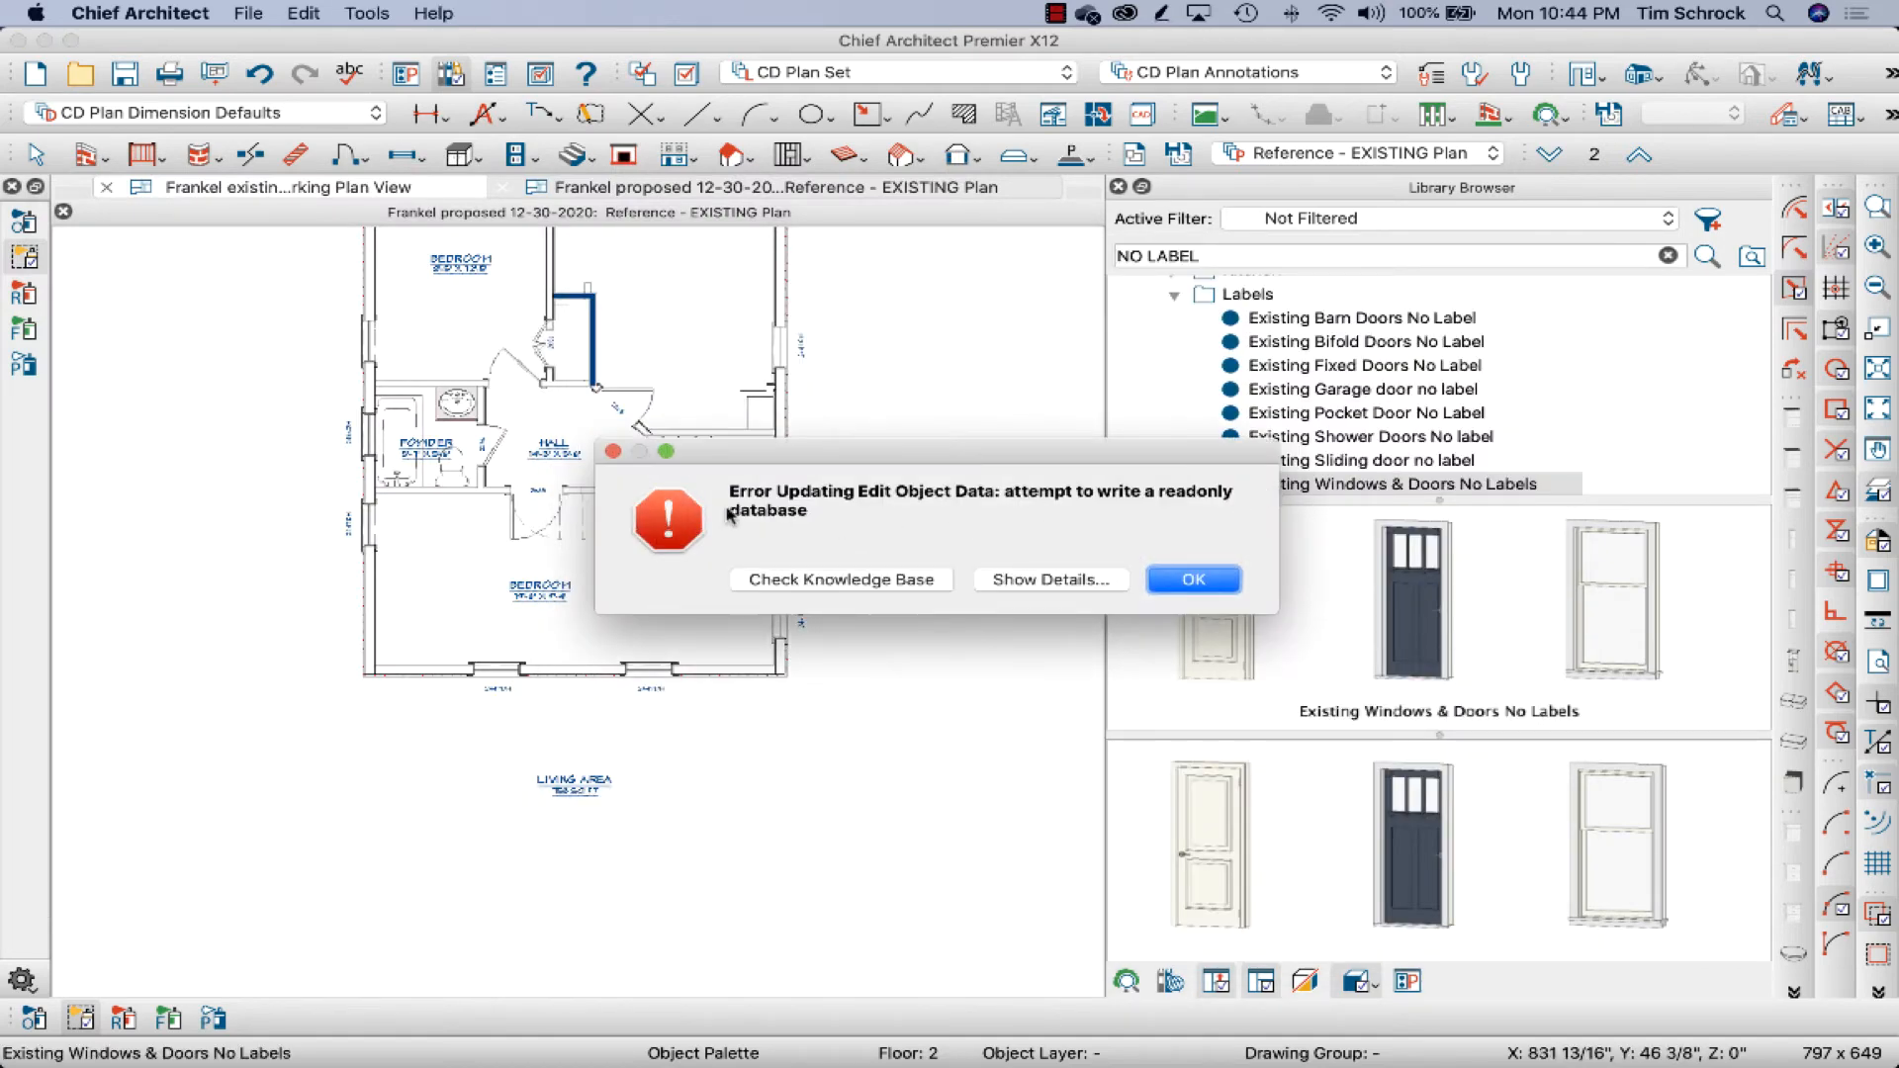
click(1191, 578)
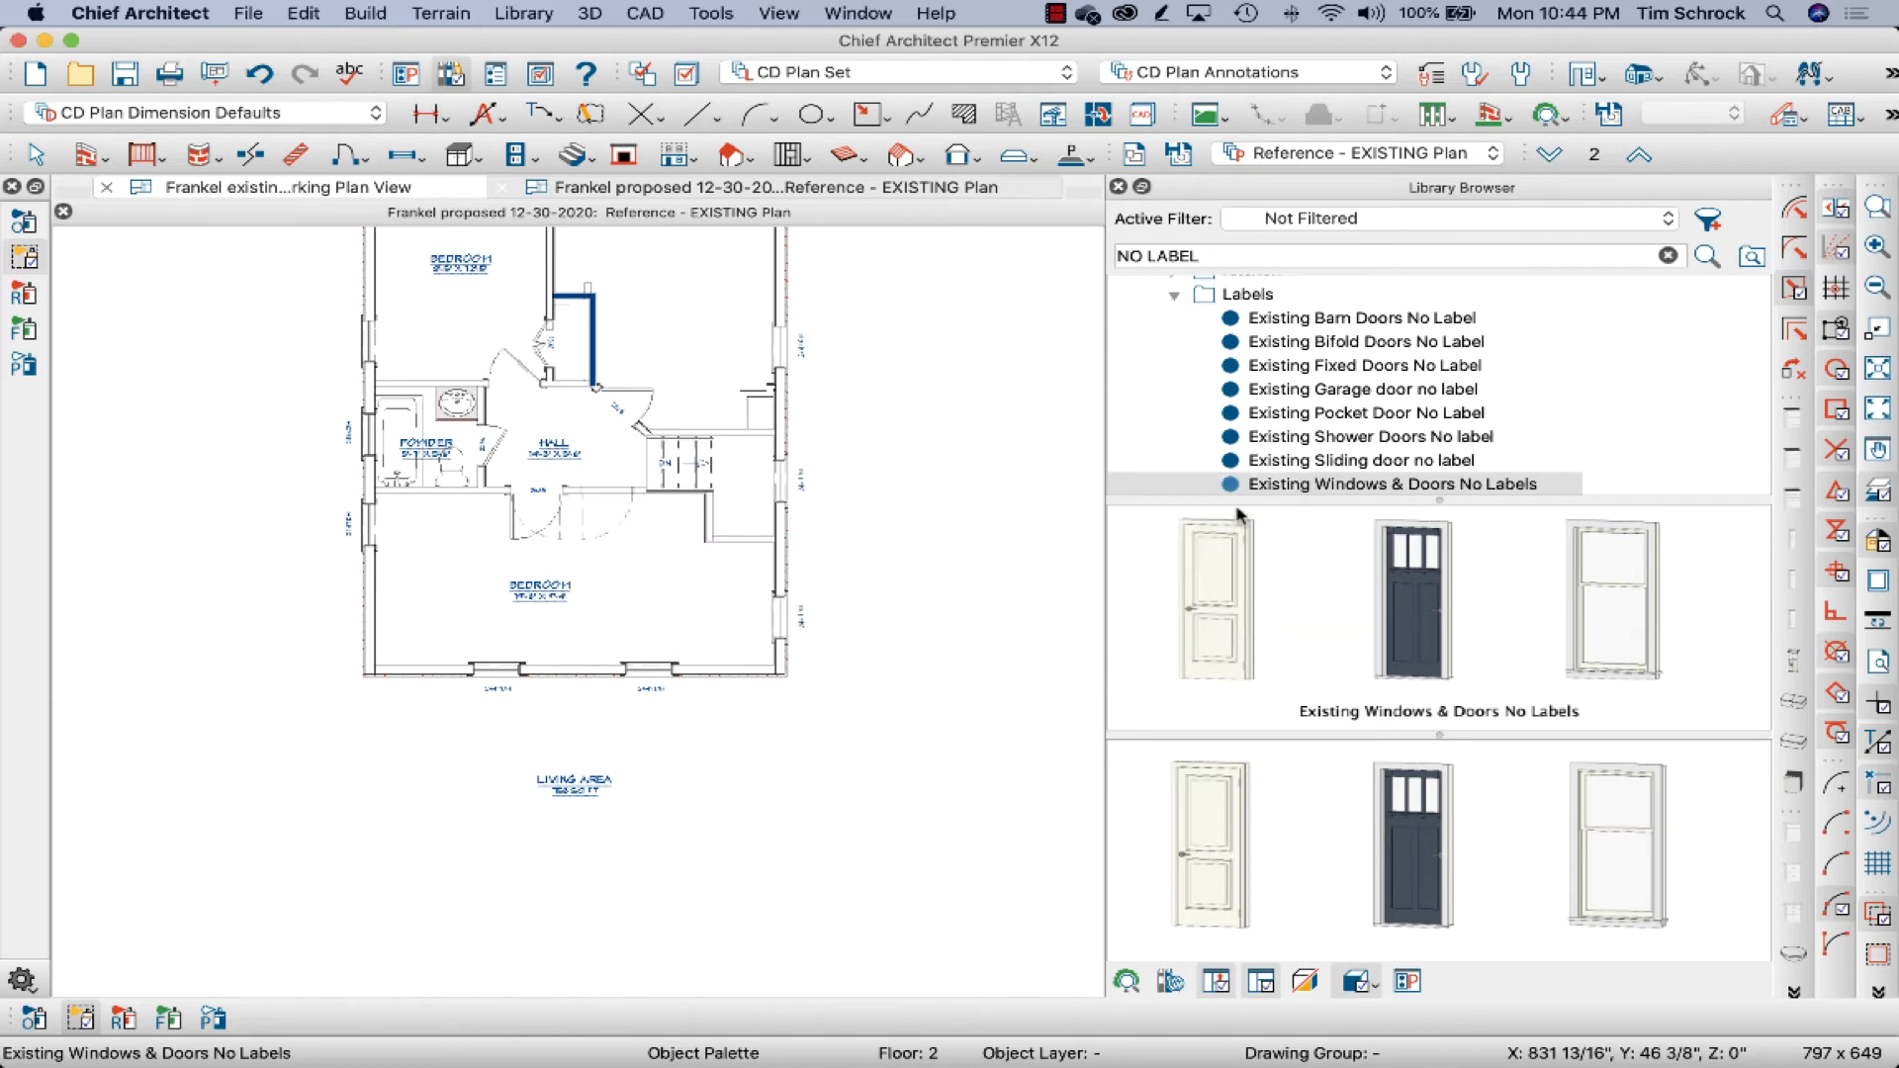
Select the Existing Windows & Doors No Labels palette in the Library Browser.
click(1387, 484)
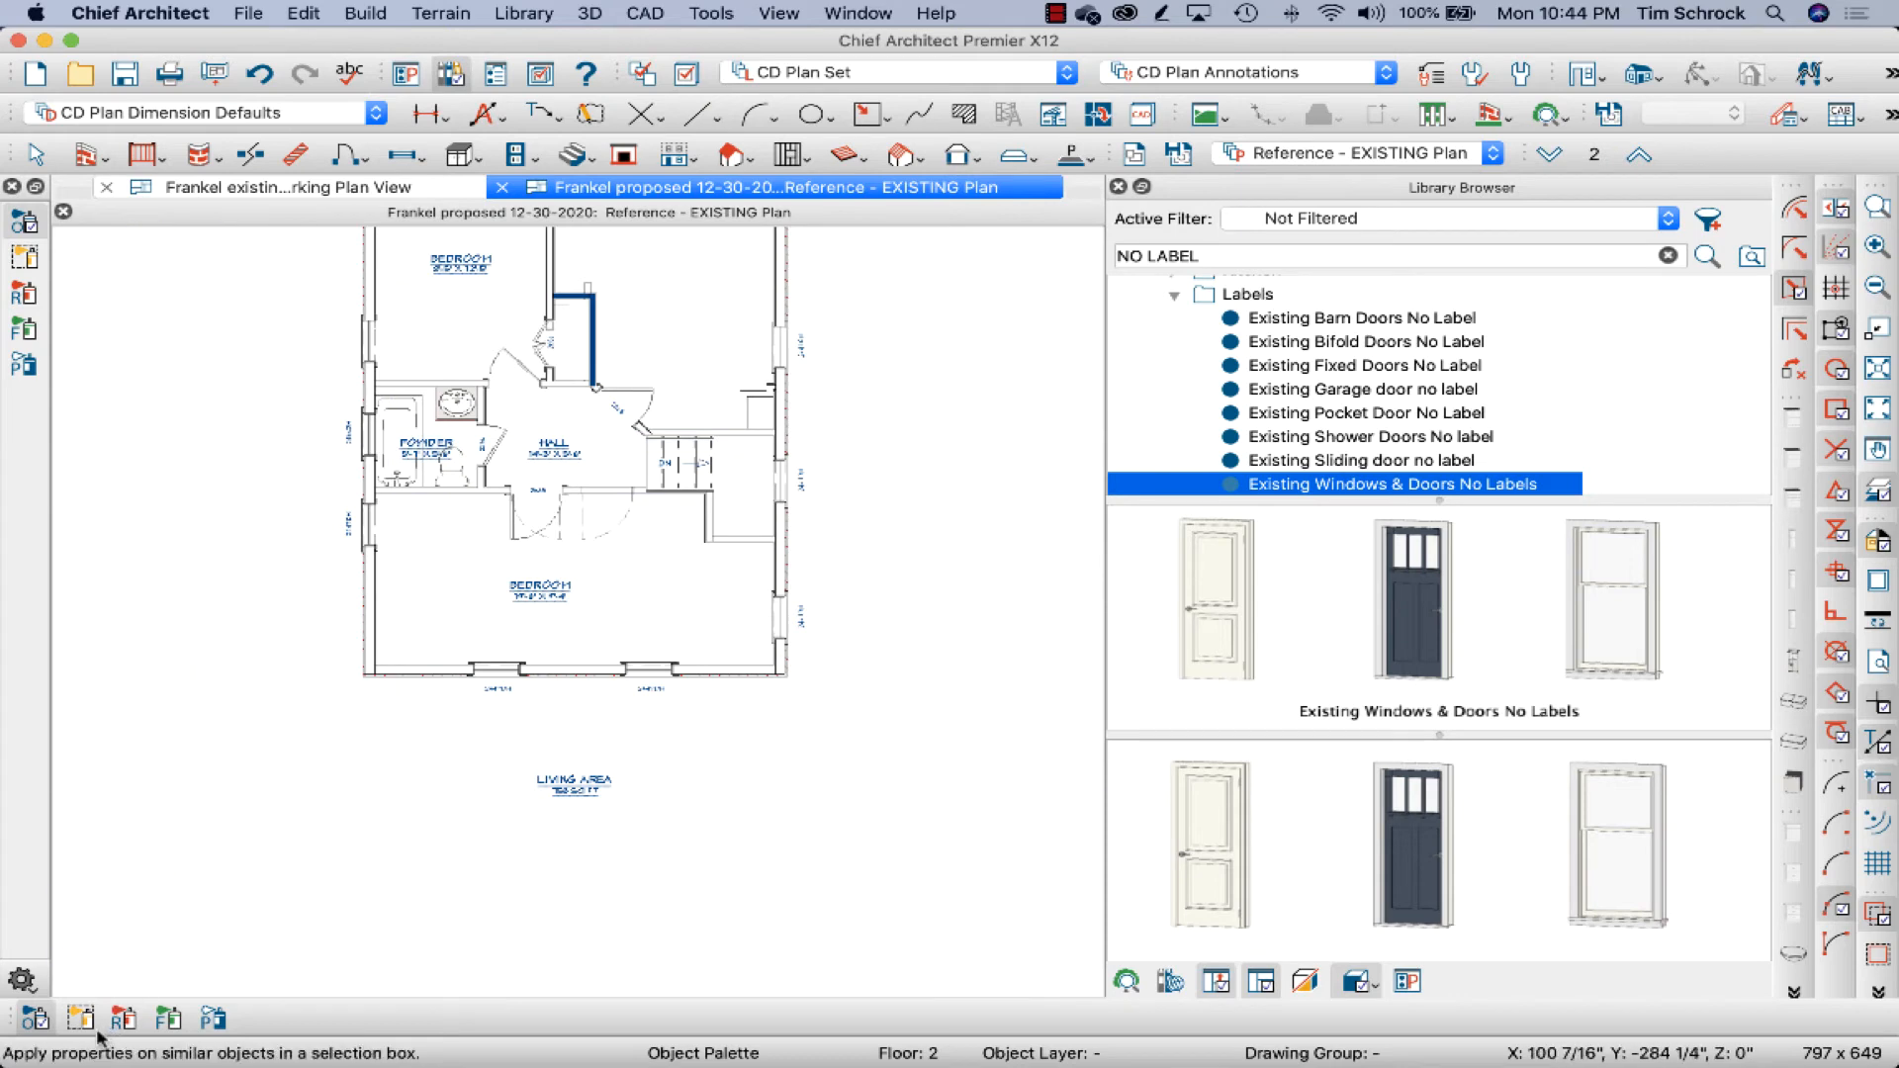
mouse_move(123, 1018)
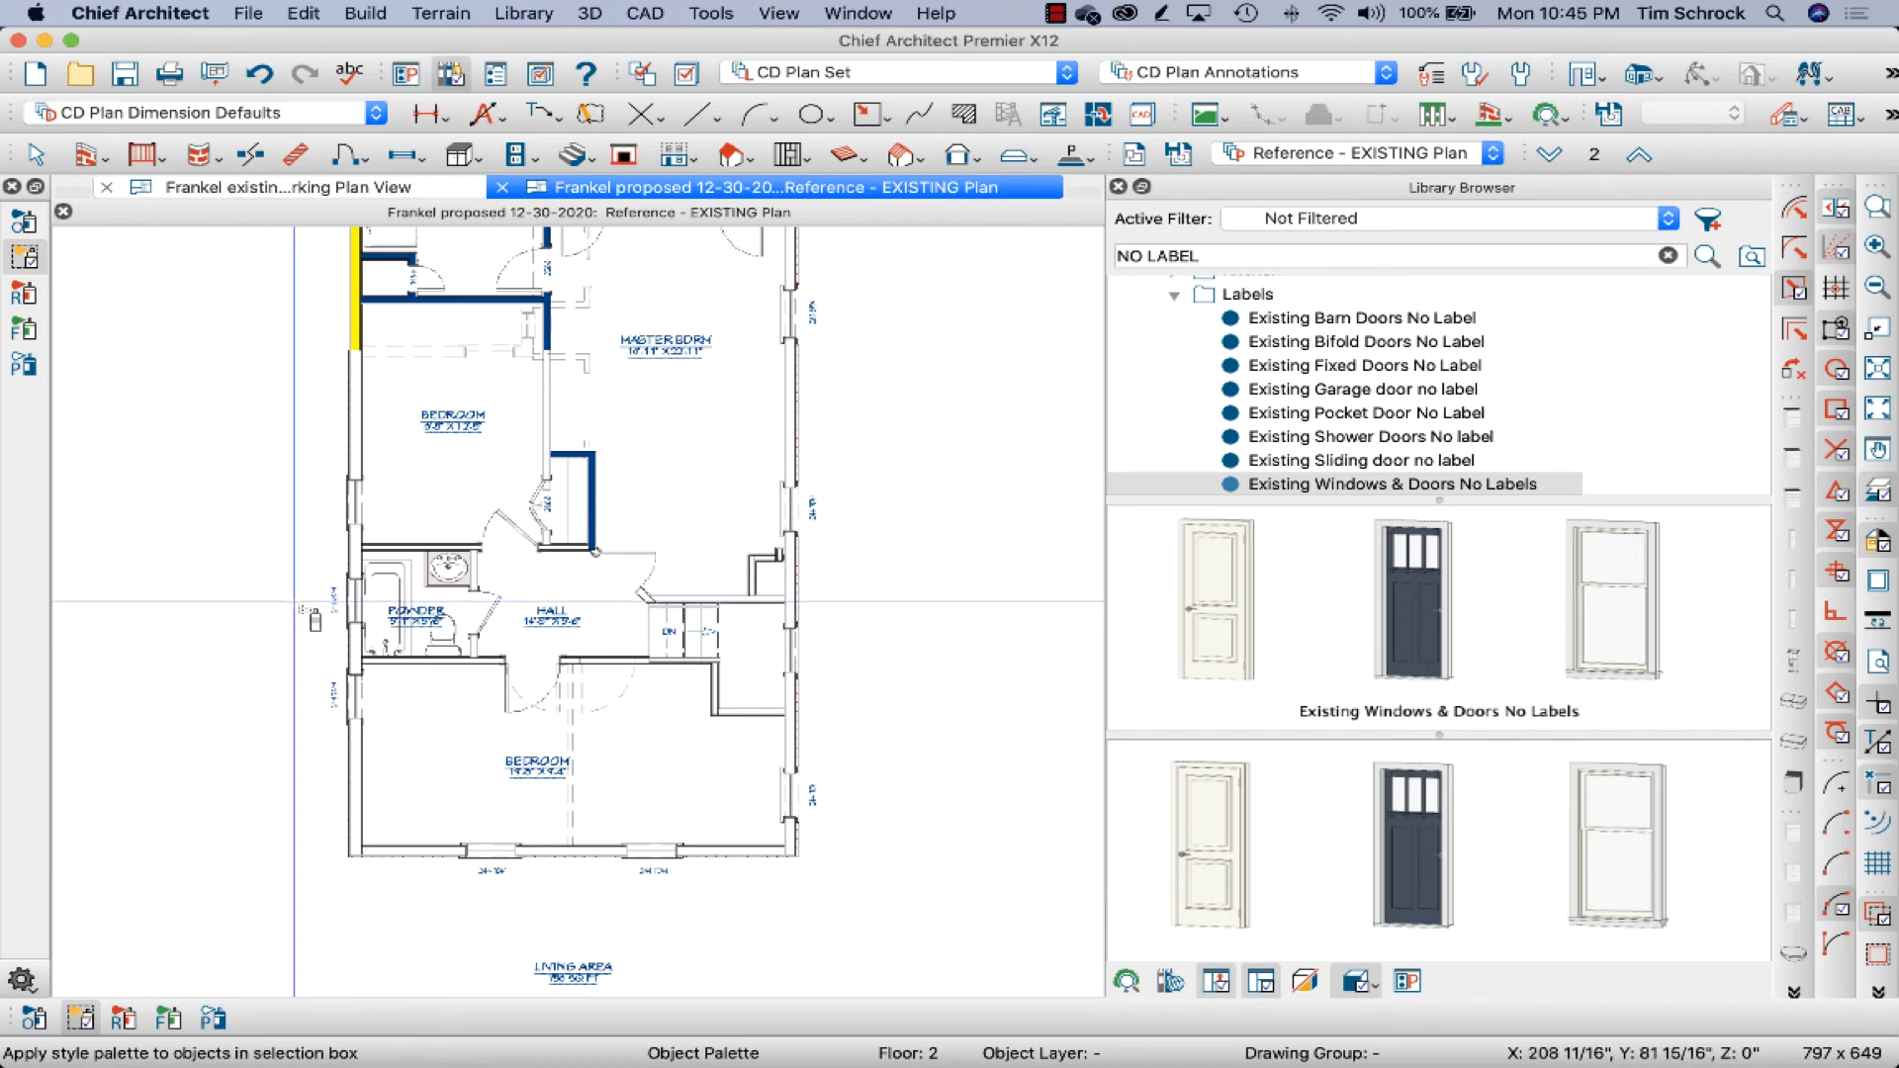
mouse_move(310, 615)
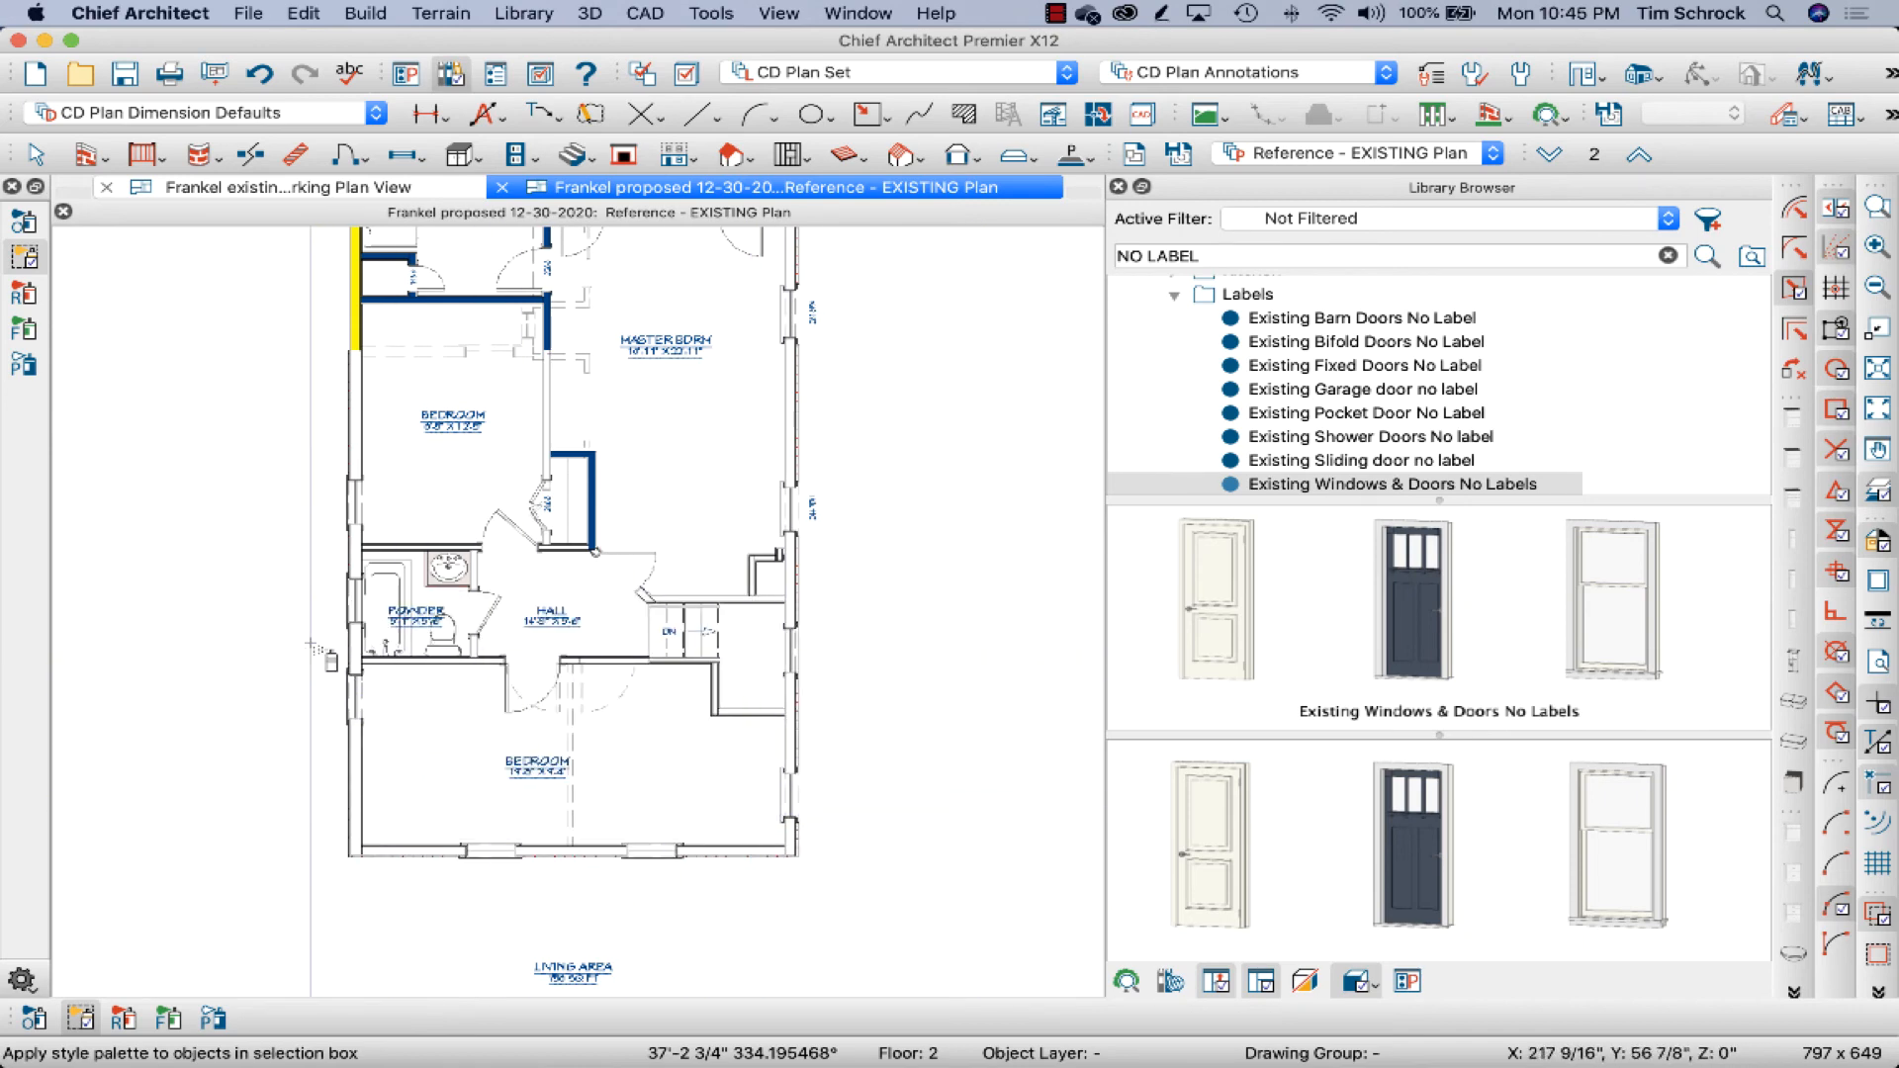
mouse_move(357, 603)
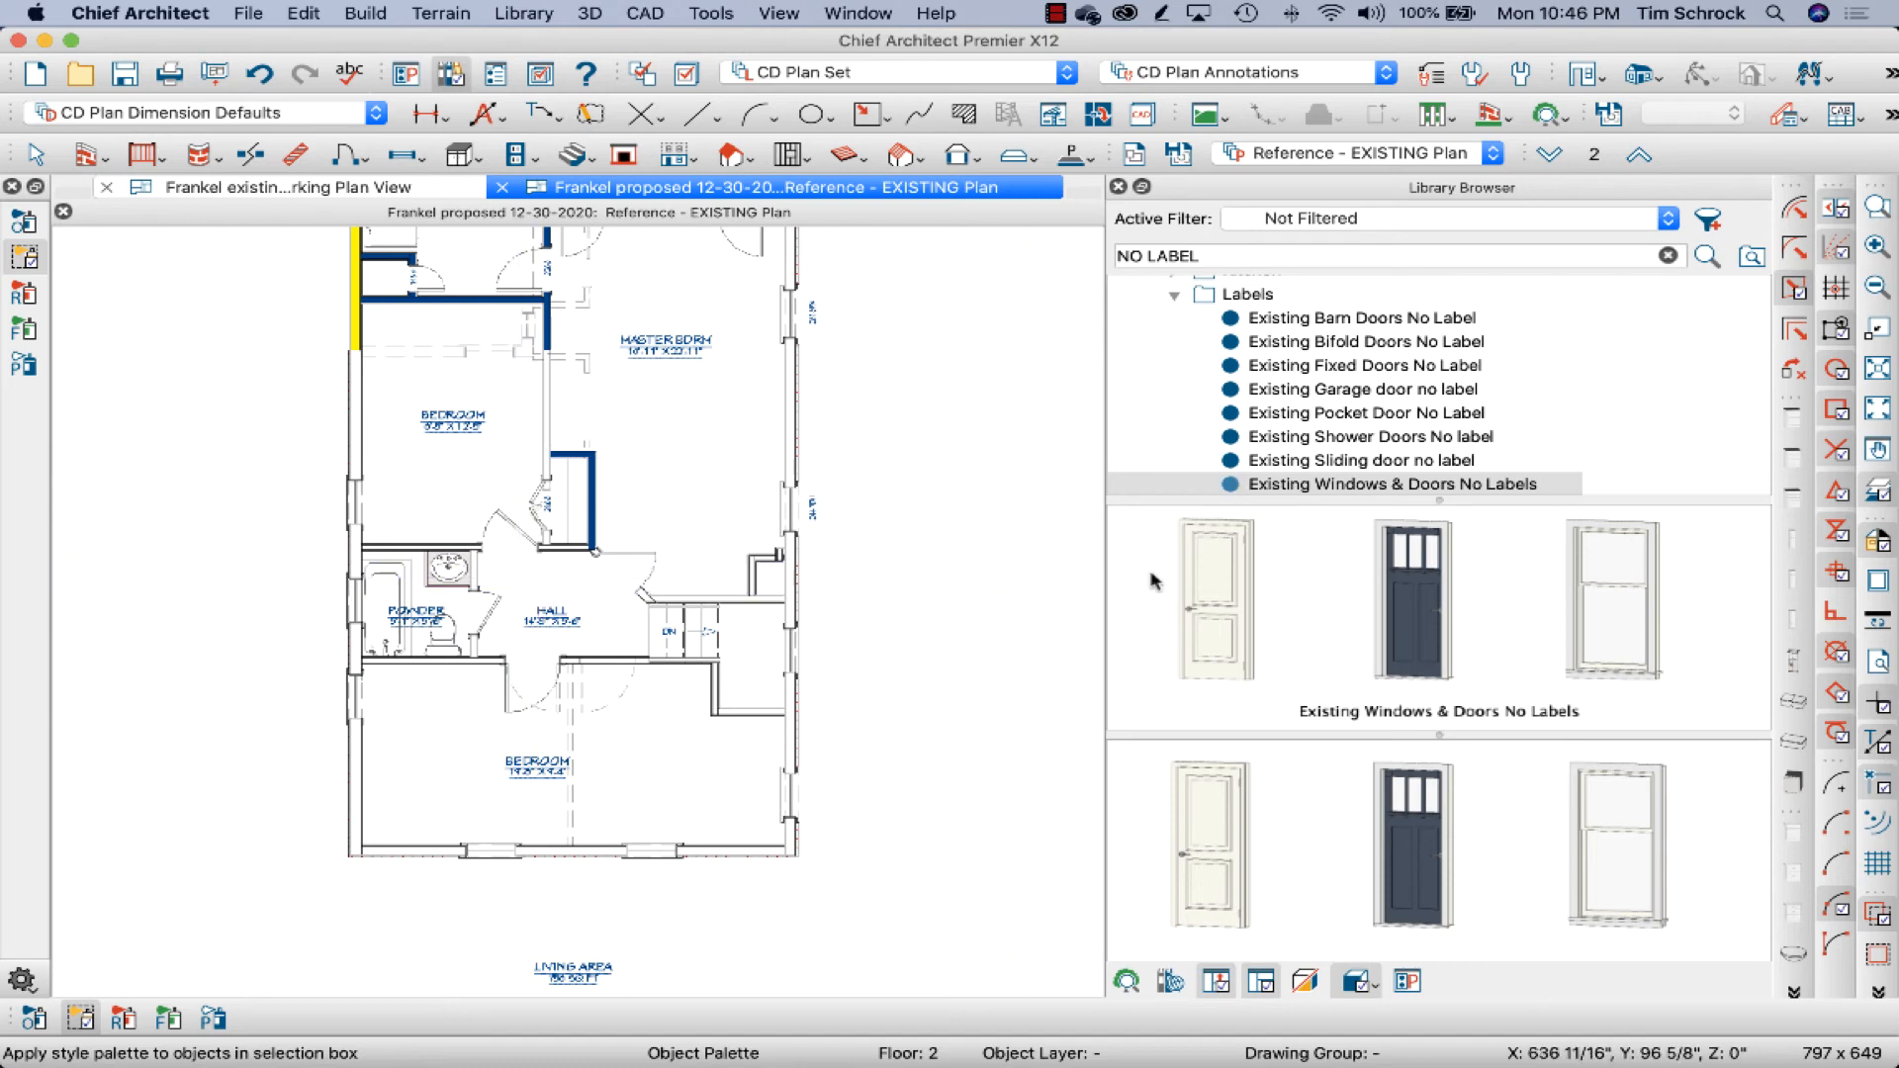
mouse_move(1333, 473)
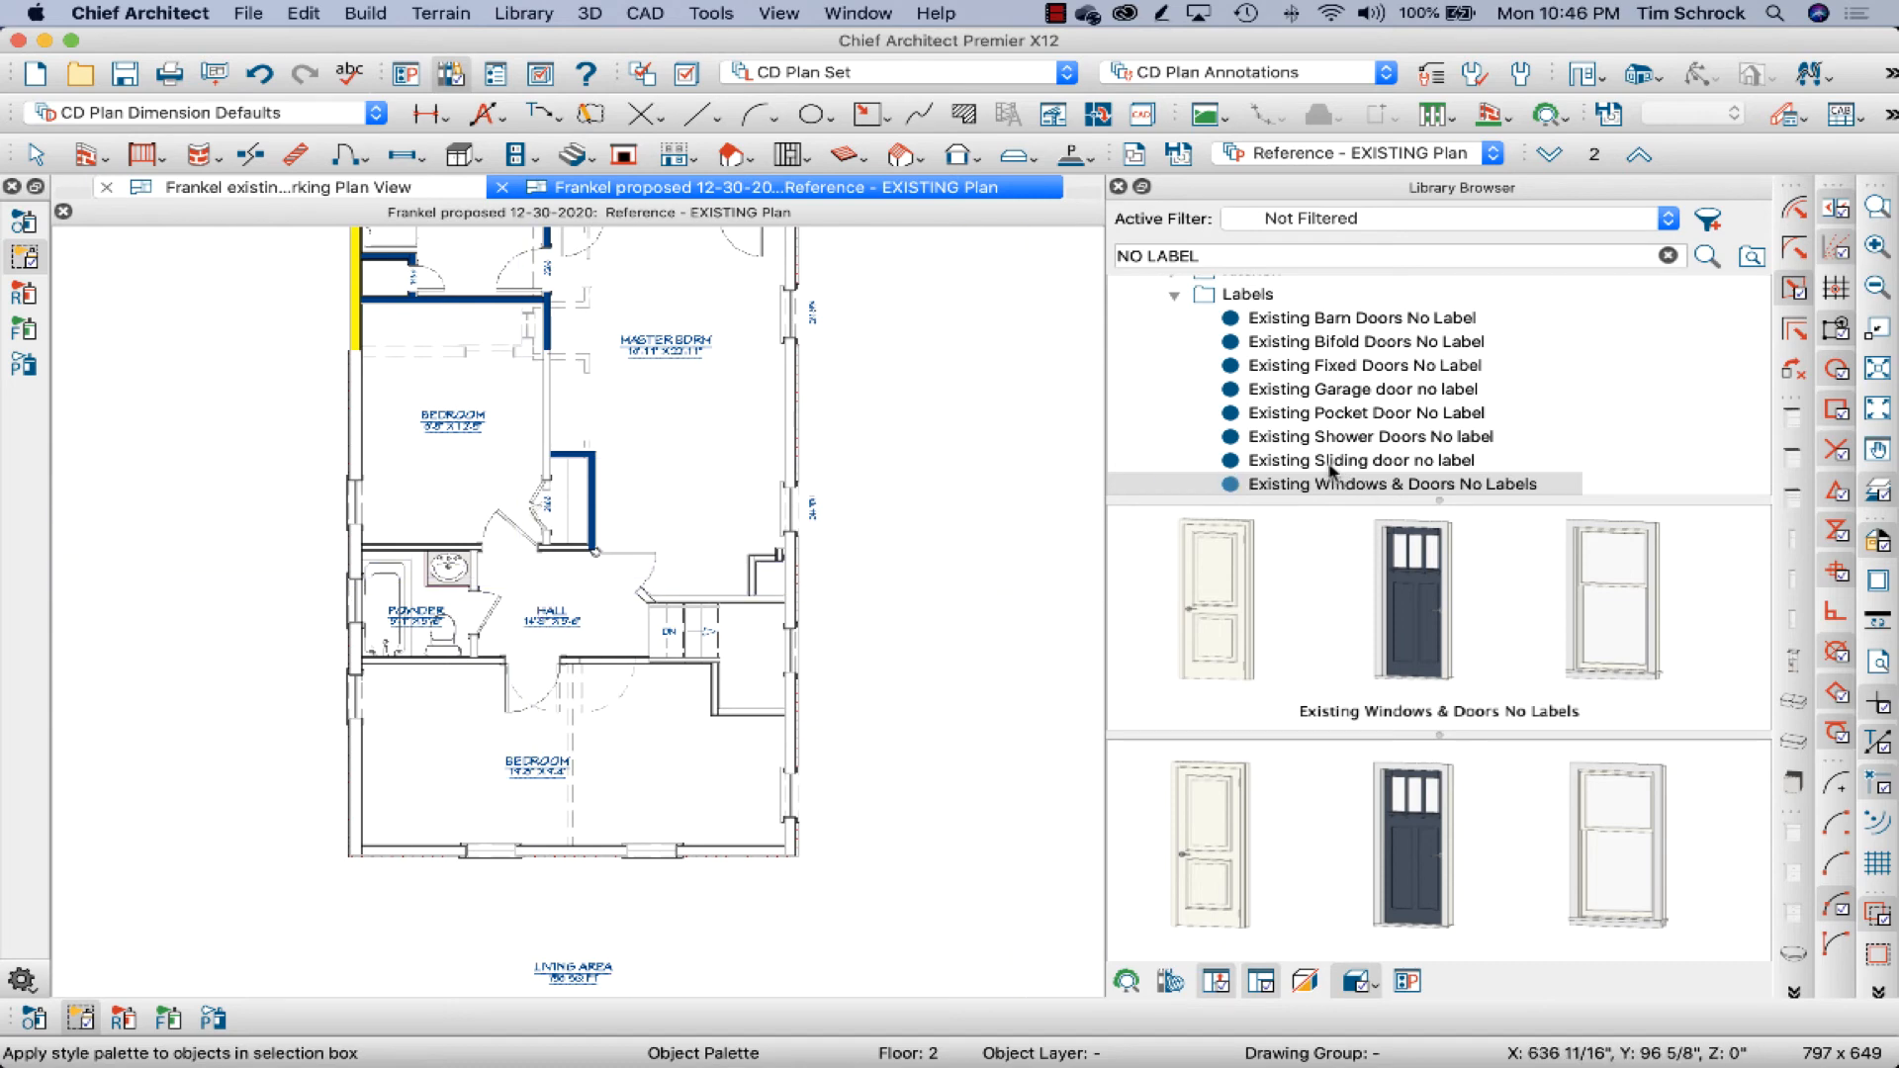
mouse_move(1328, 464)
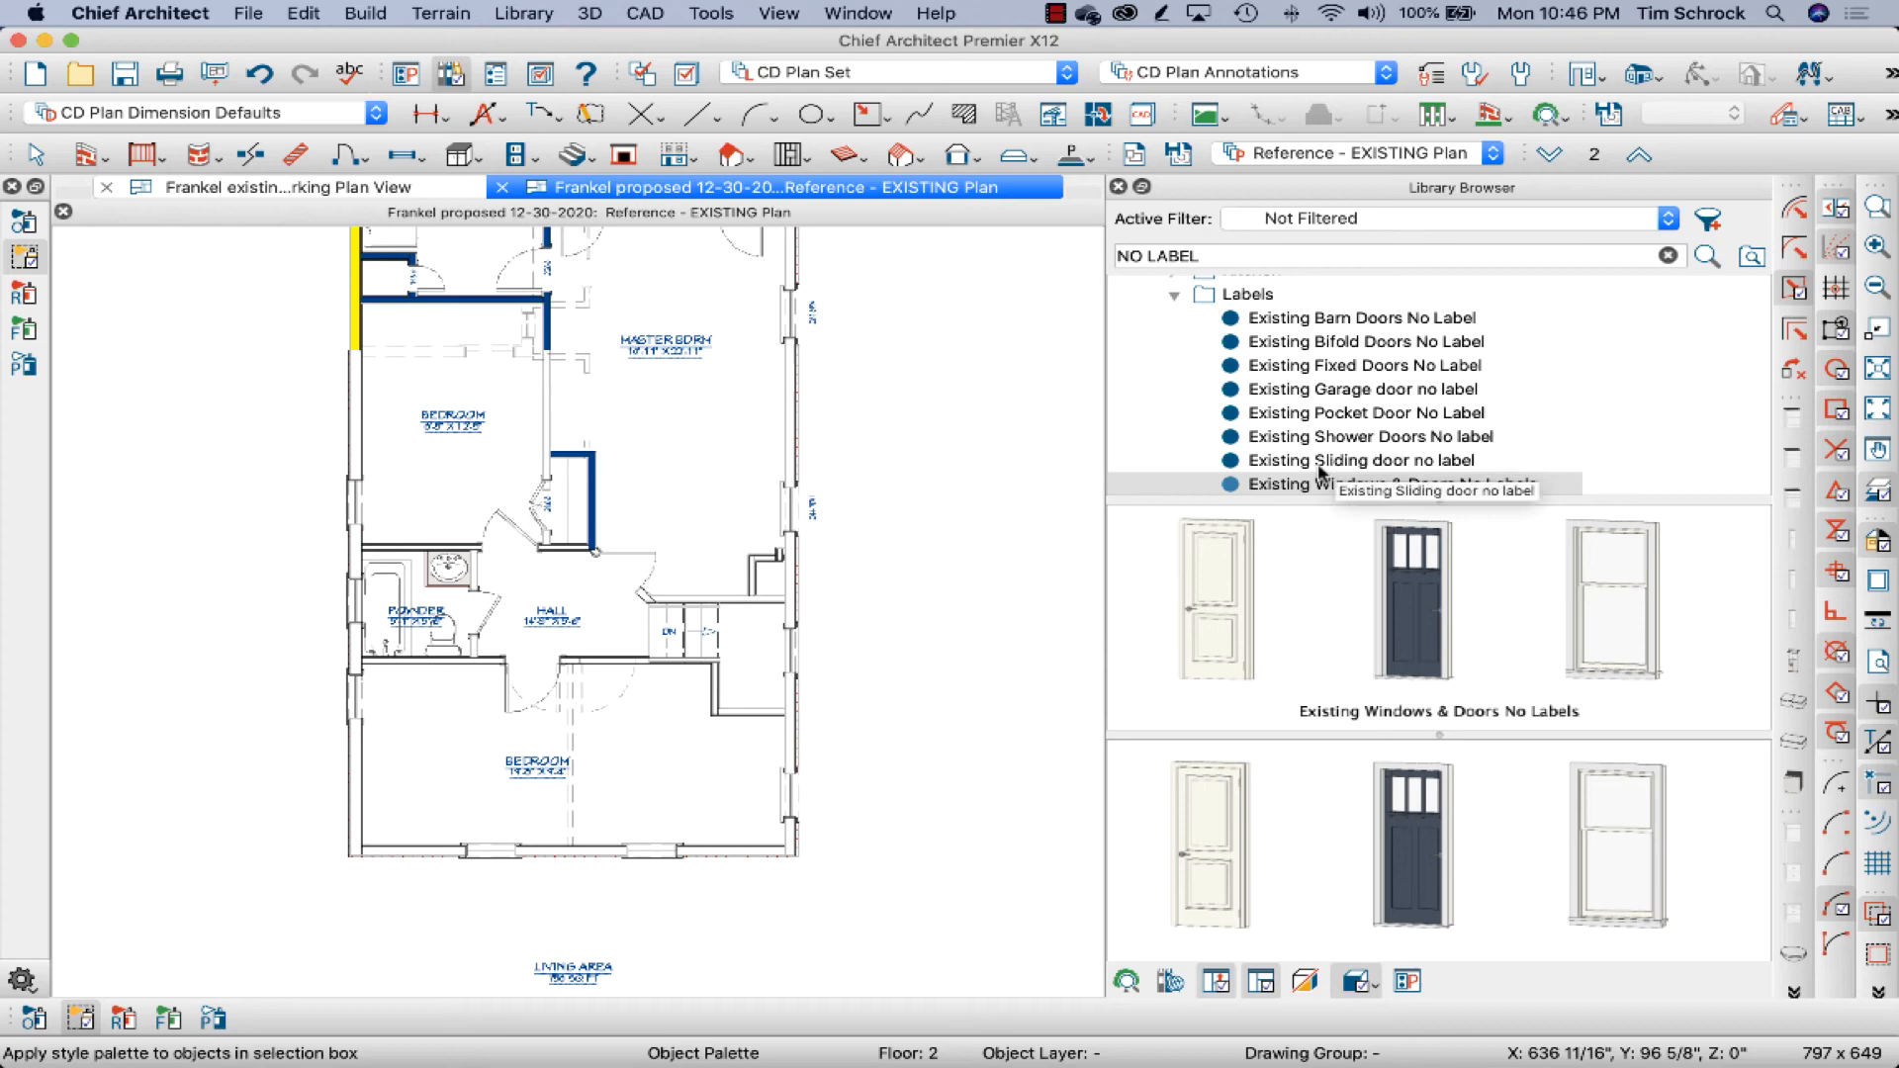
Browse the door palettes and right-click Existing Barn Doors No Label for its options.
click(1366, 436)
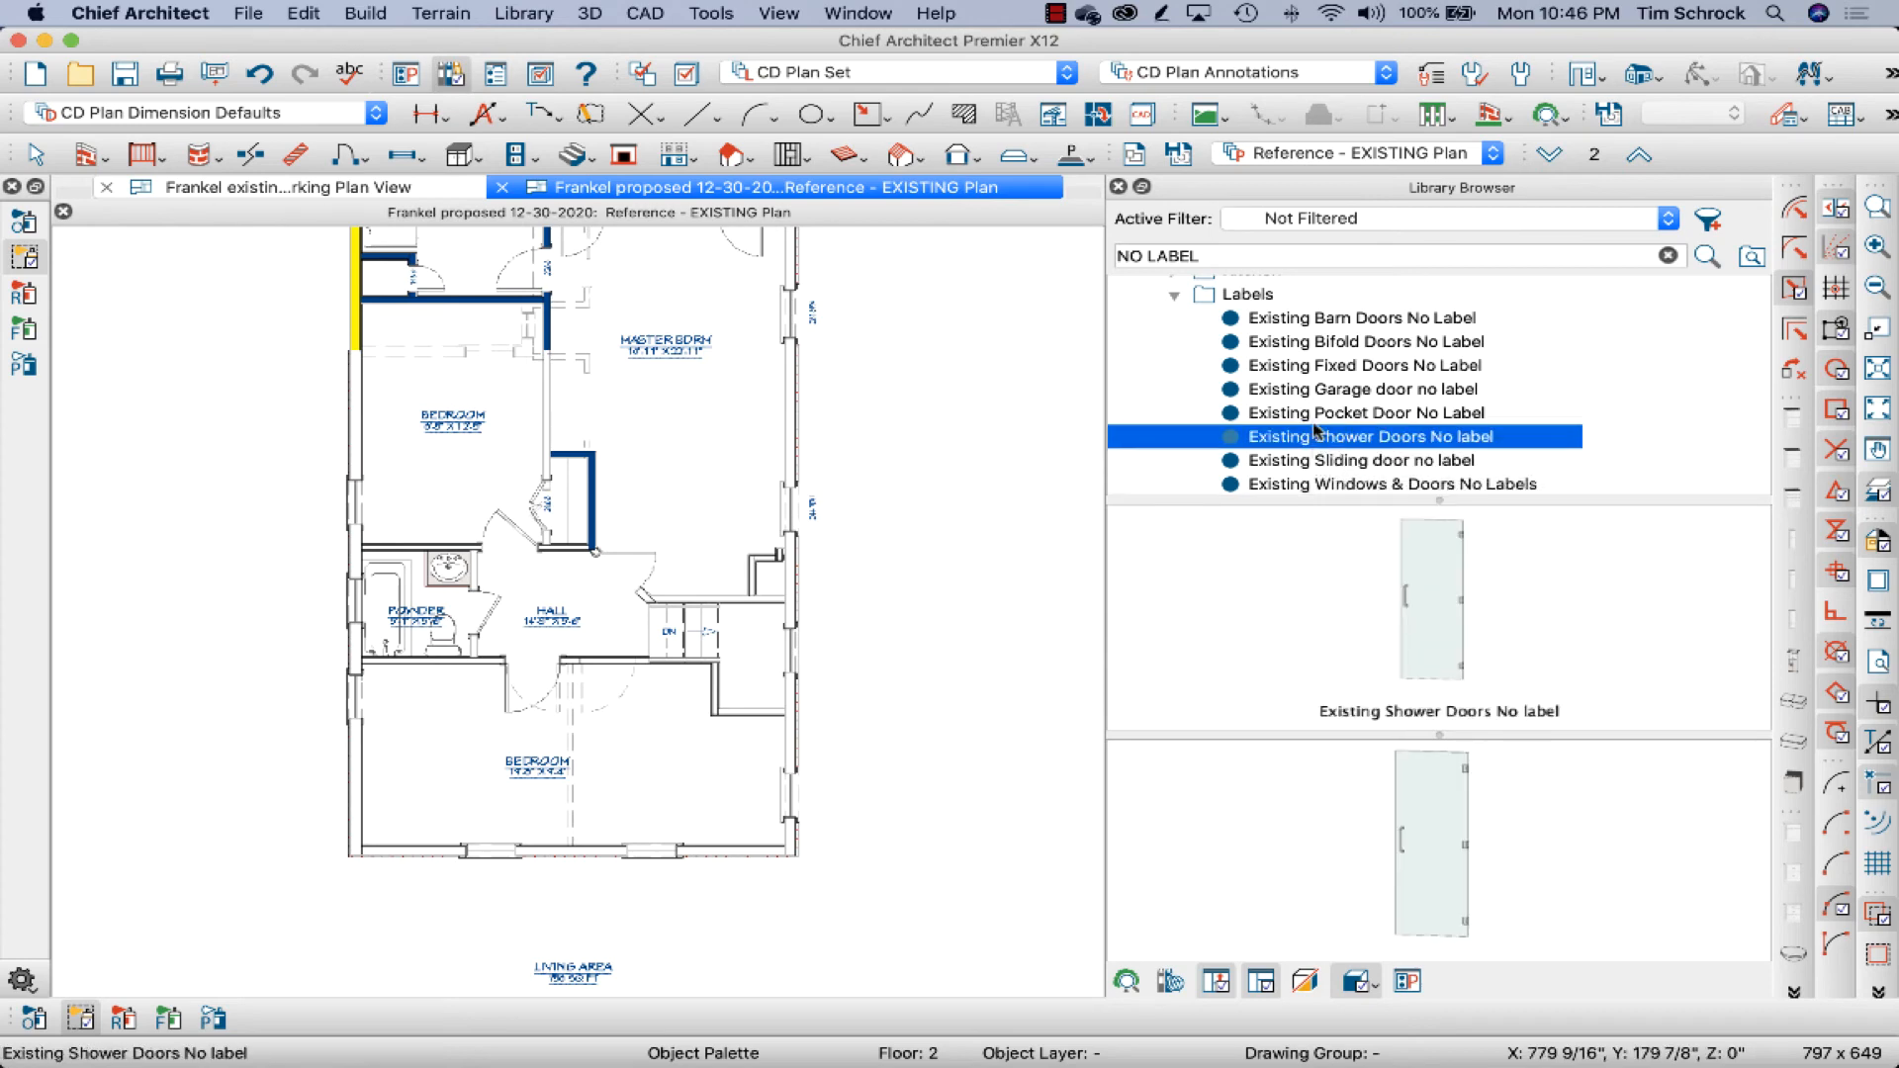
click(1367, 365)
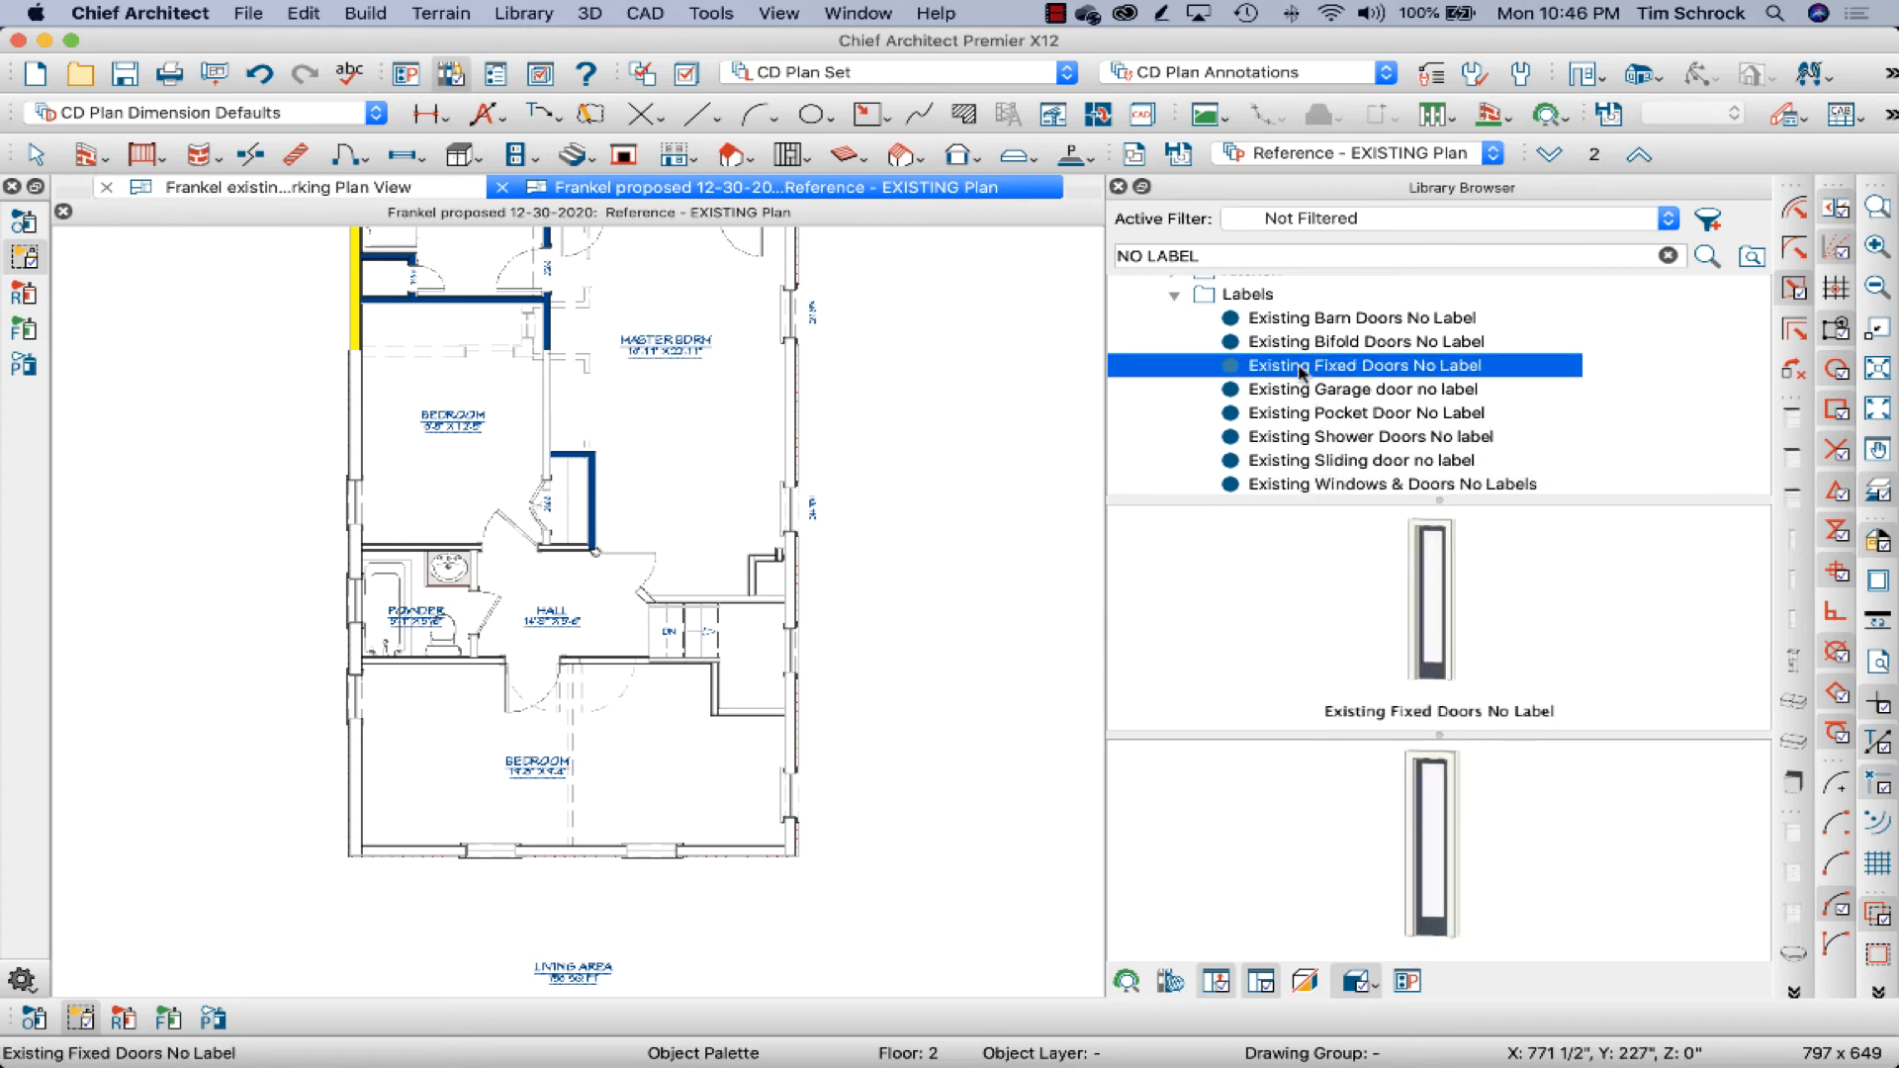
click(1359, 317)
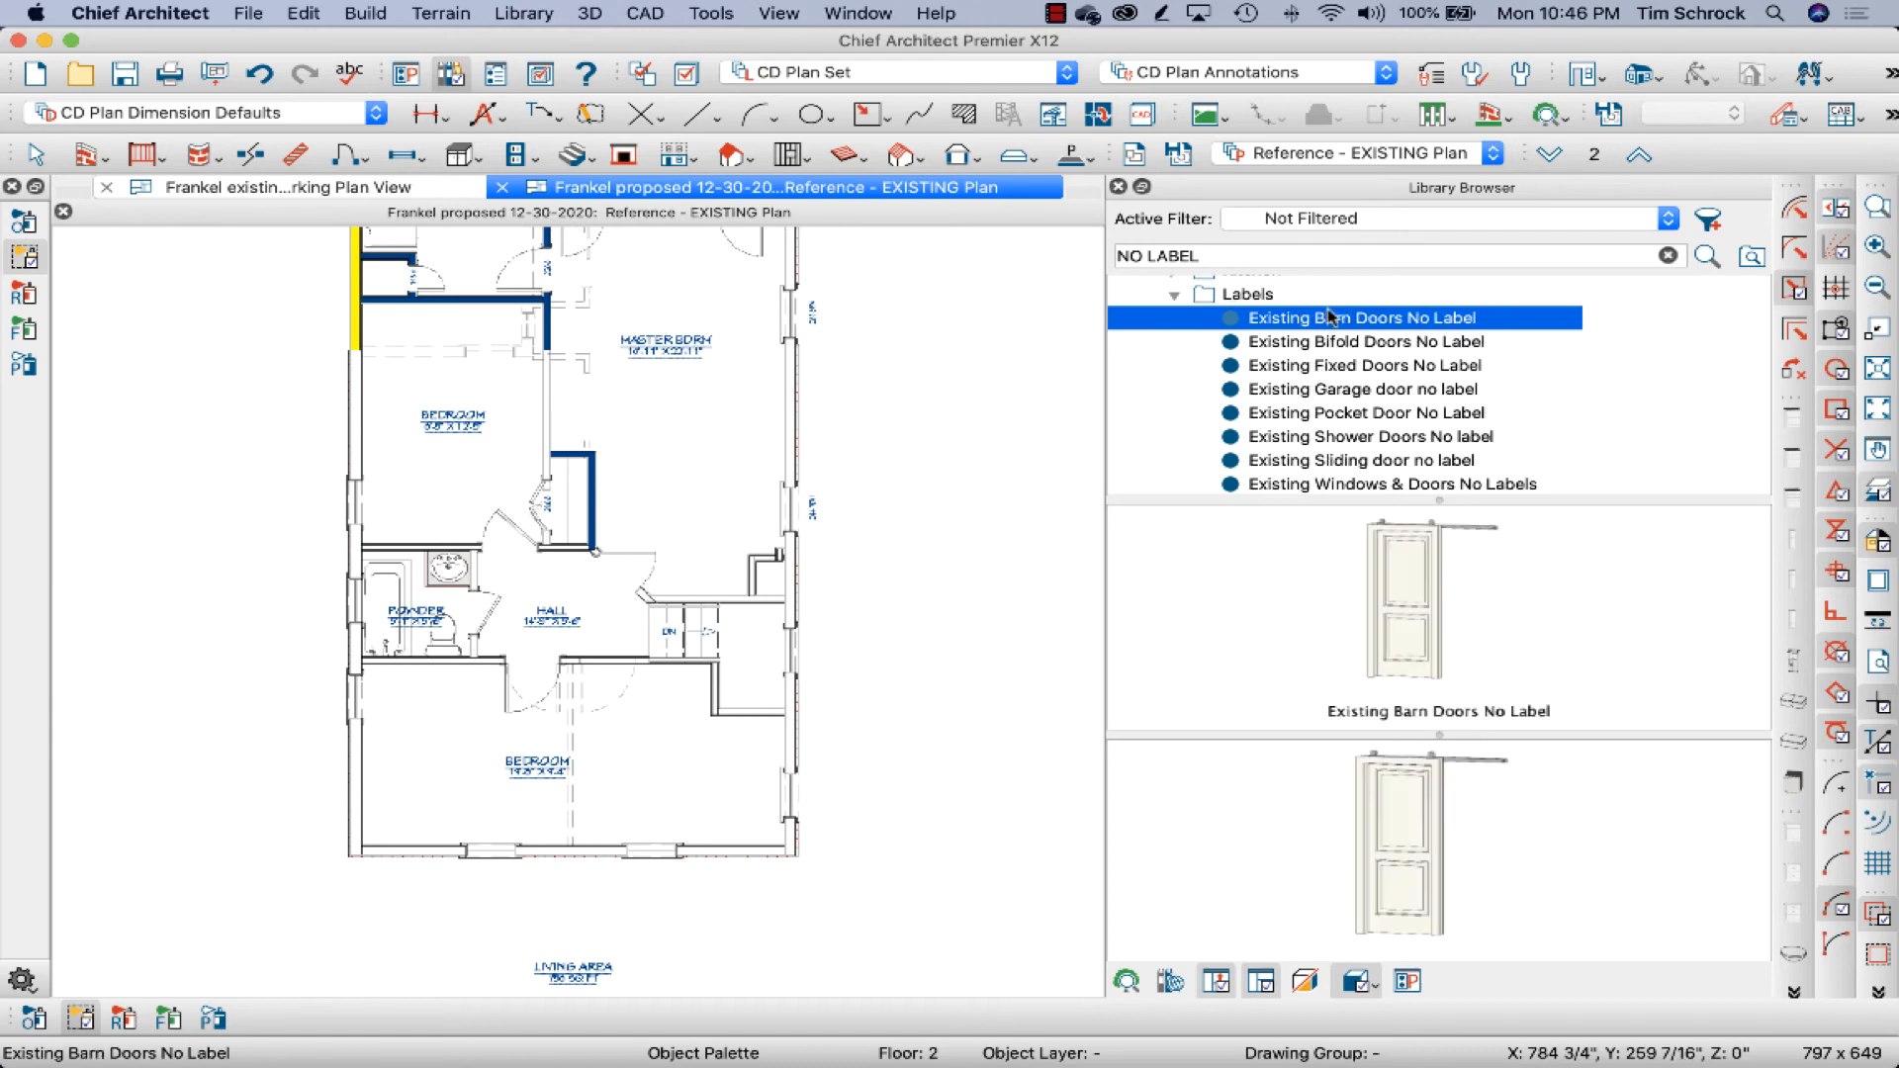
mouse_move(1333, 333)
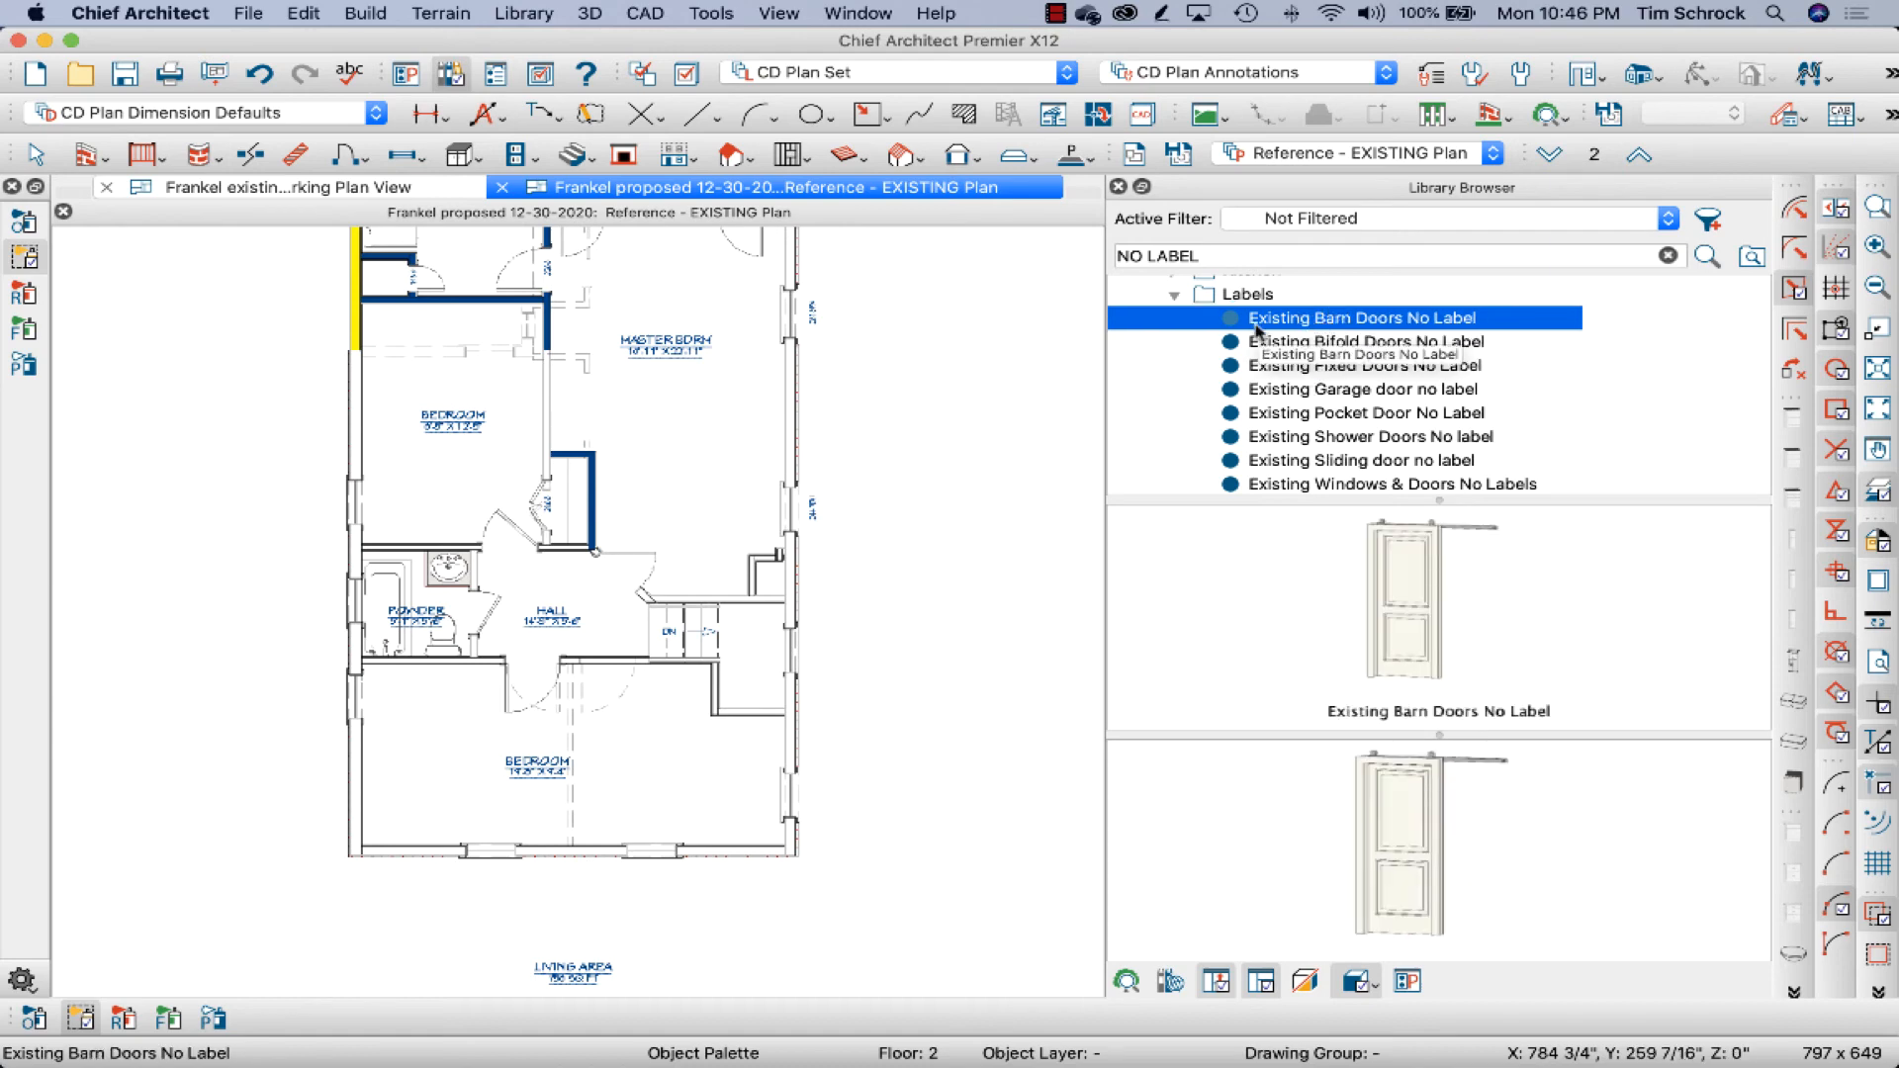
right_click(1360, 317)
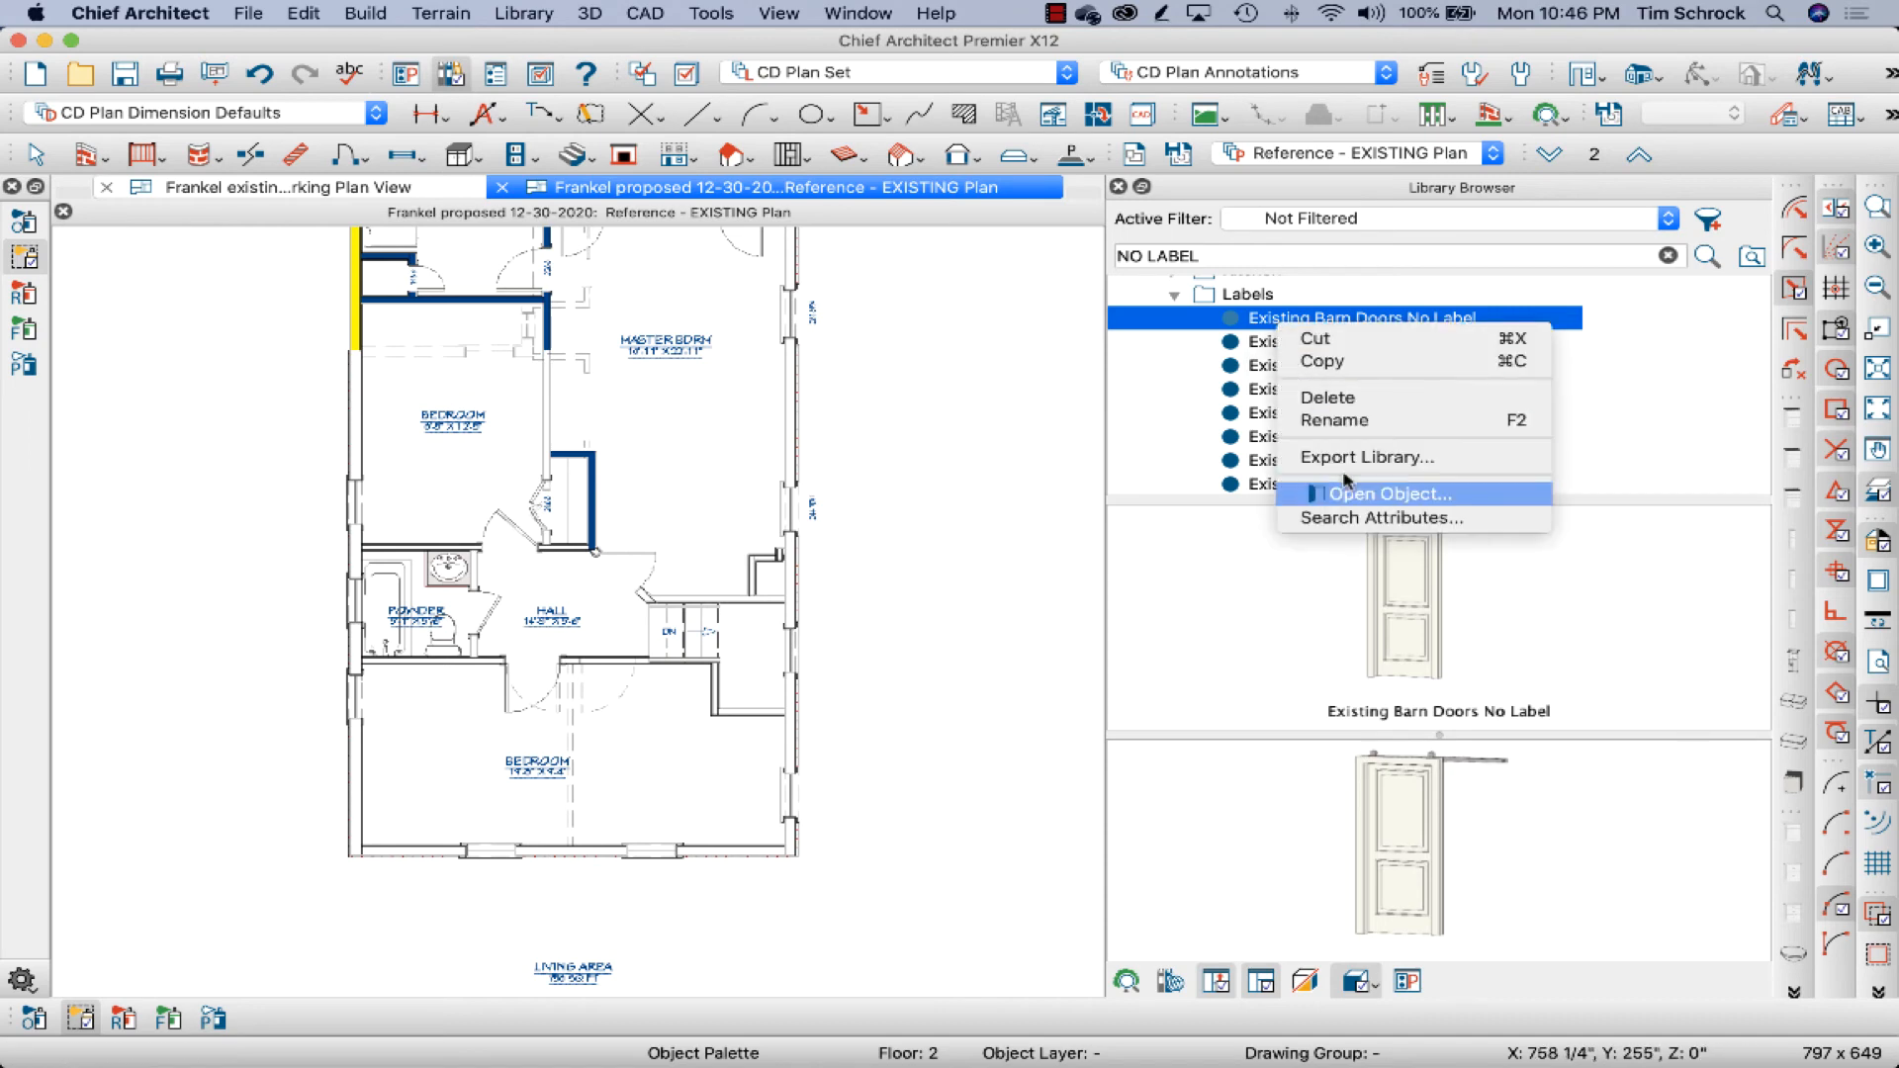
Keep the palette door's type as Barn and review its Label and Schedule settings.
click(1387, 493)
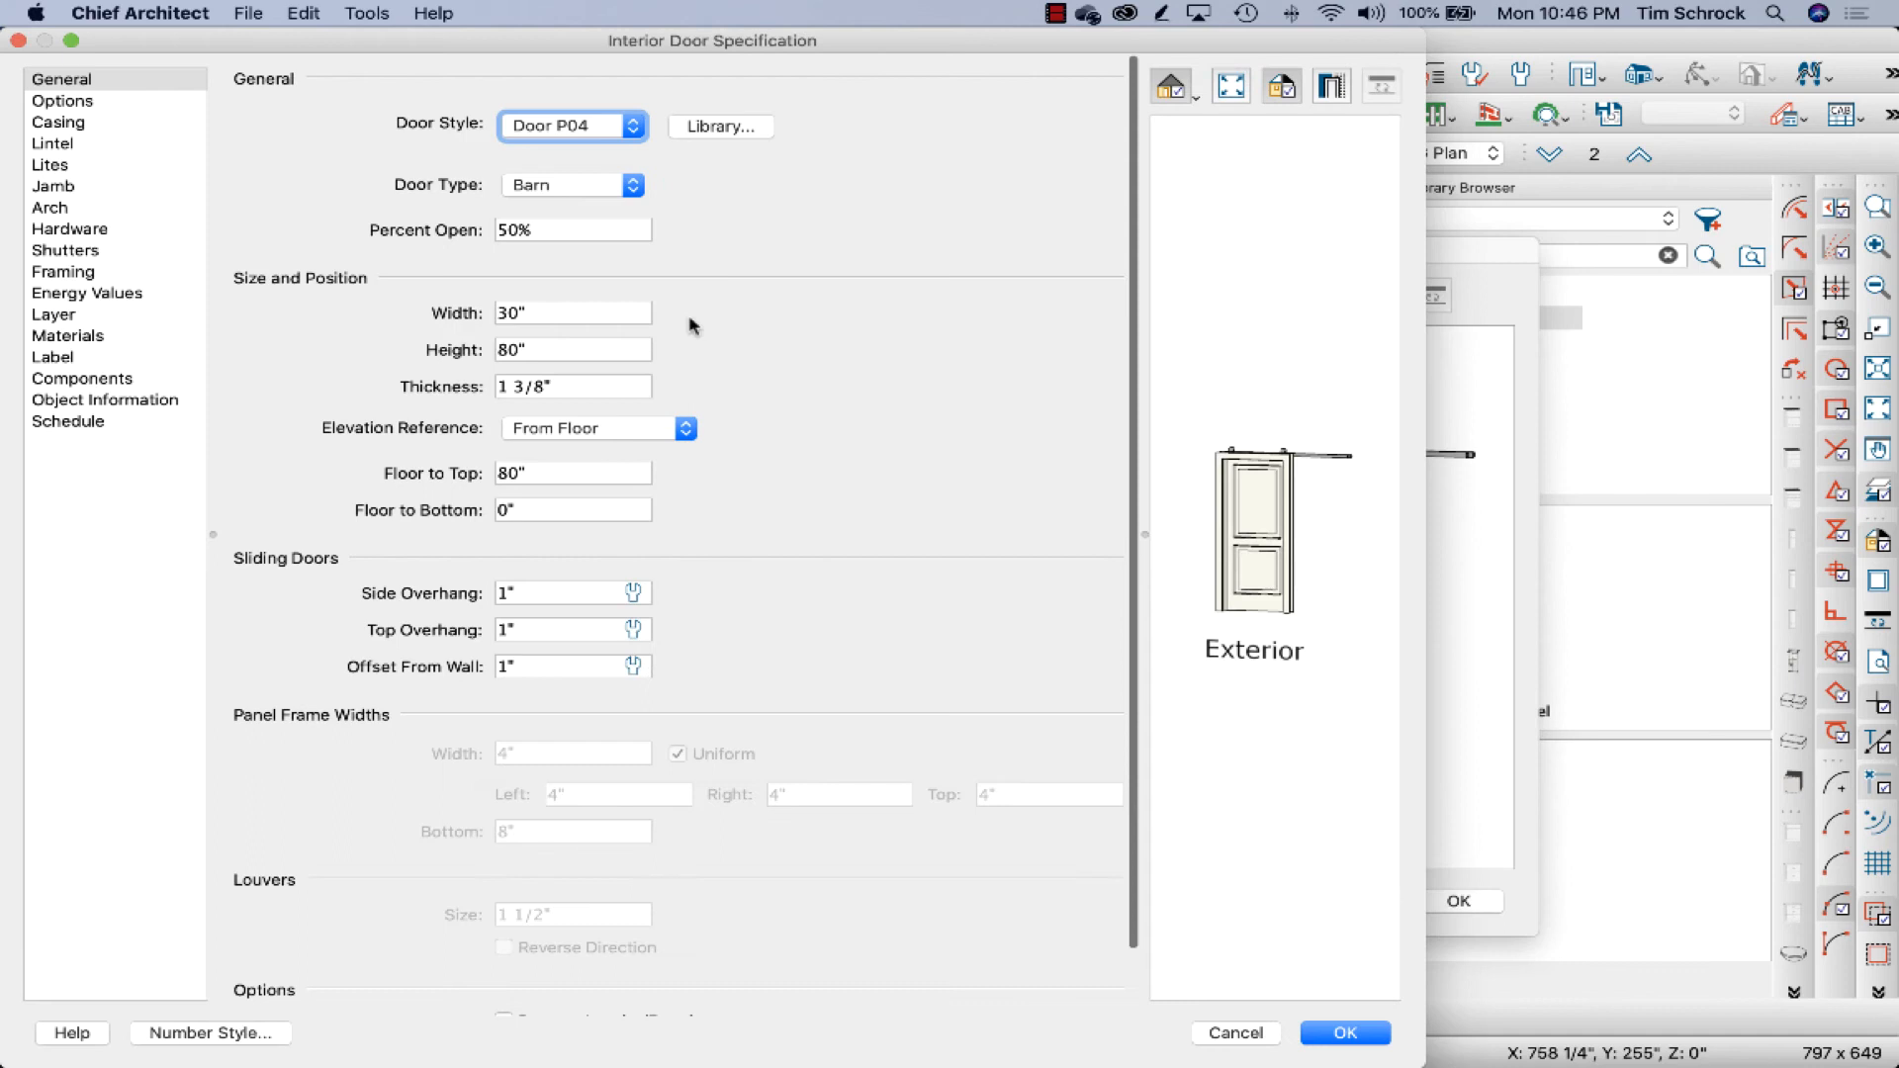
mouse_move(541, 215)
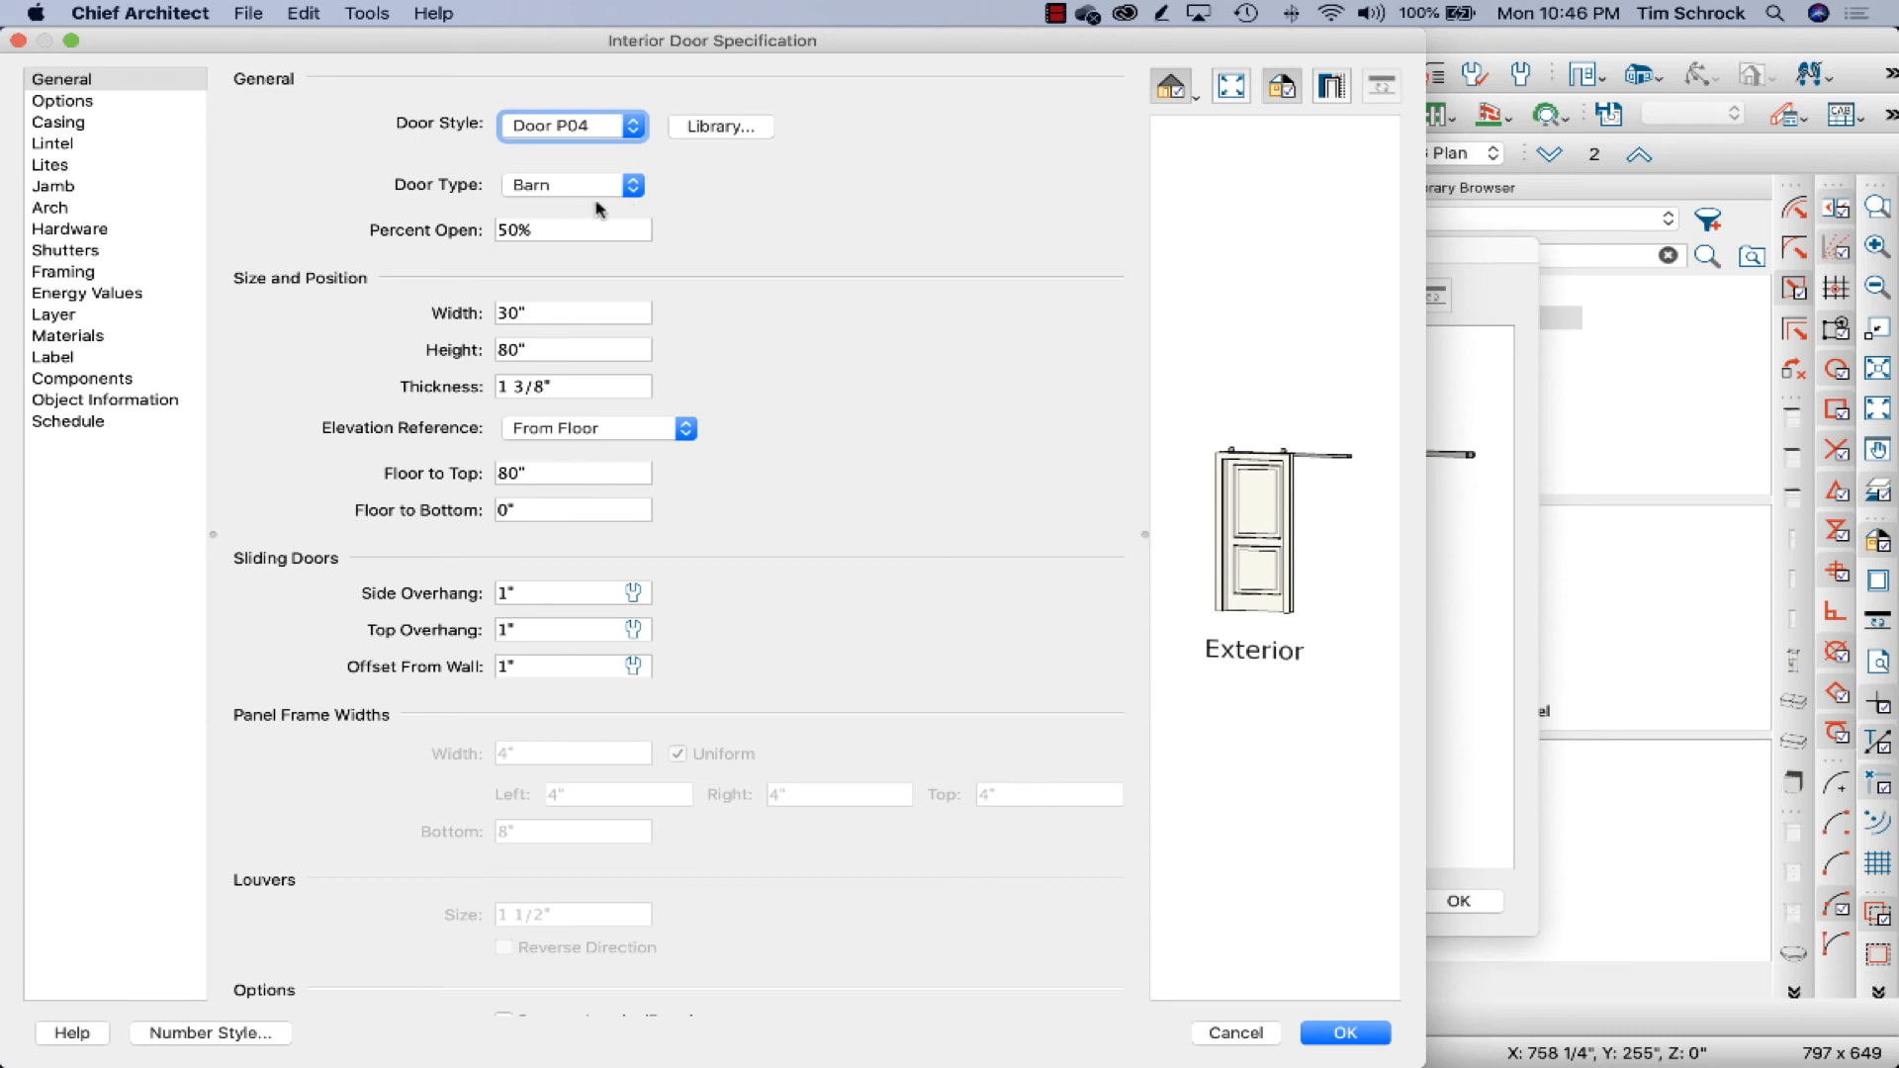
click(569, 184)
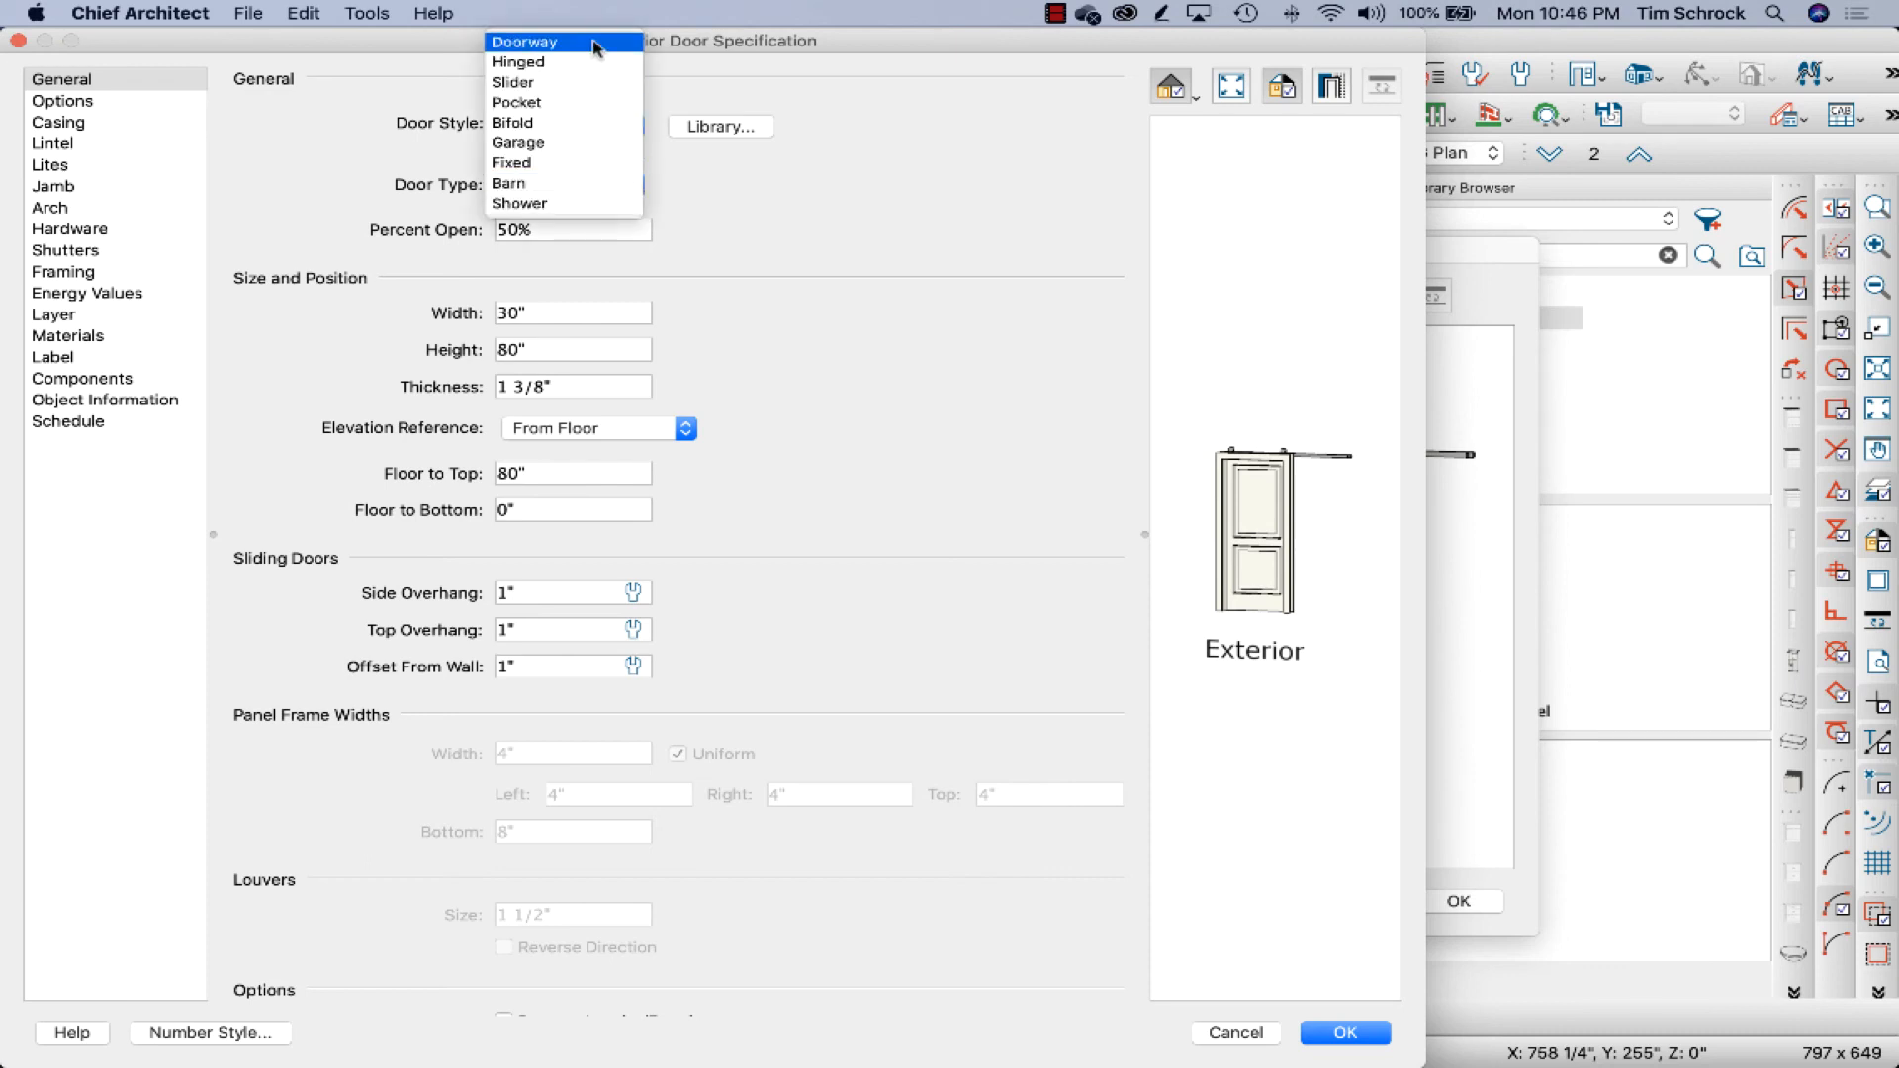
mouse_move(563, 162)
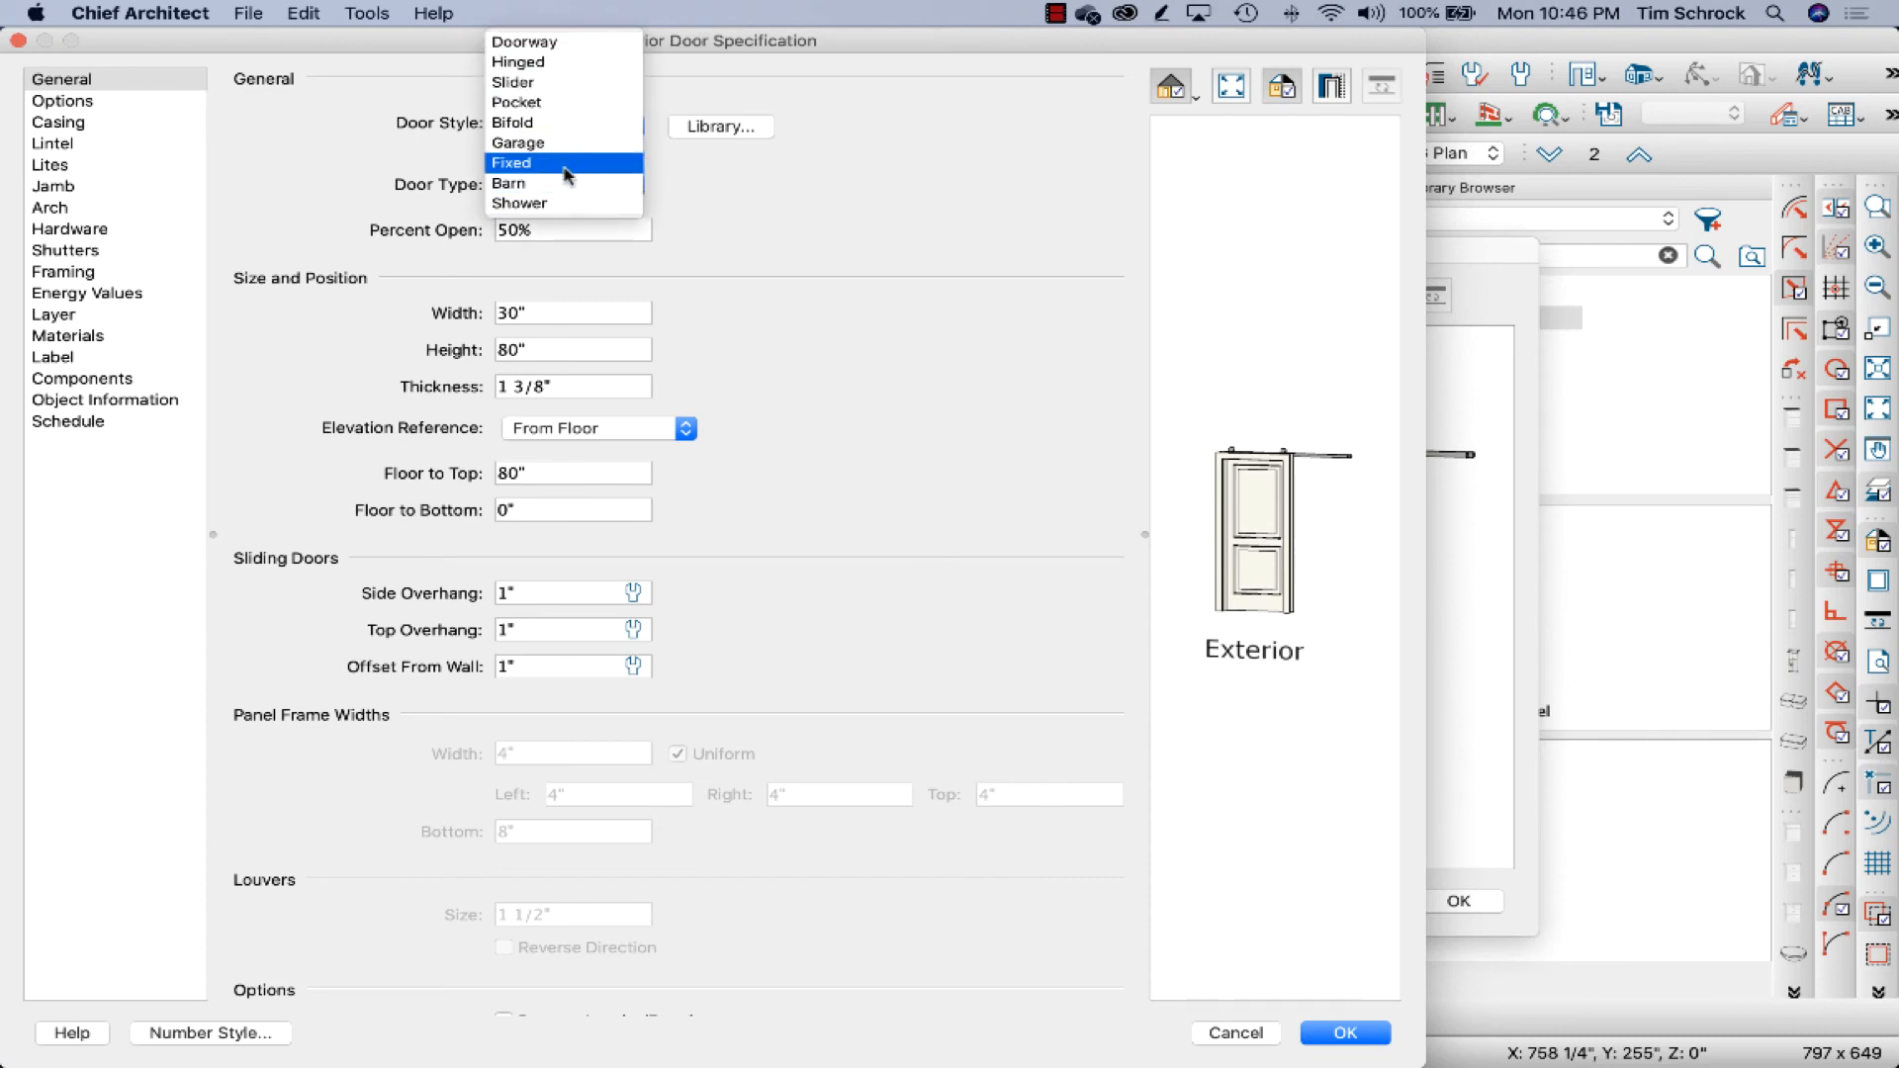
mouse_move(562, 183)
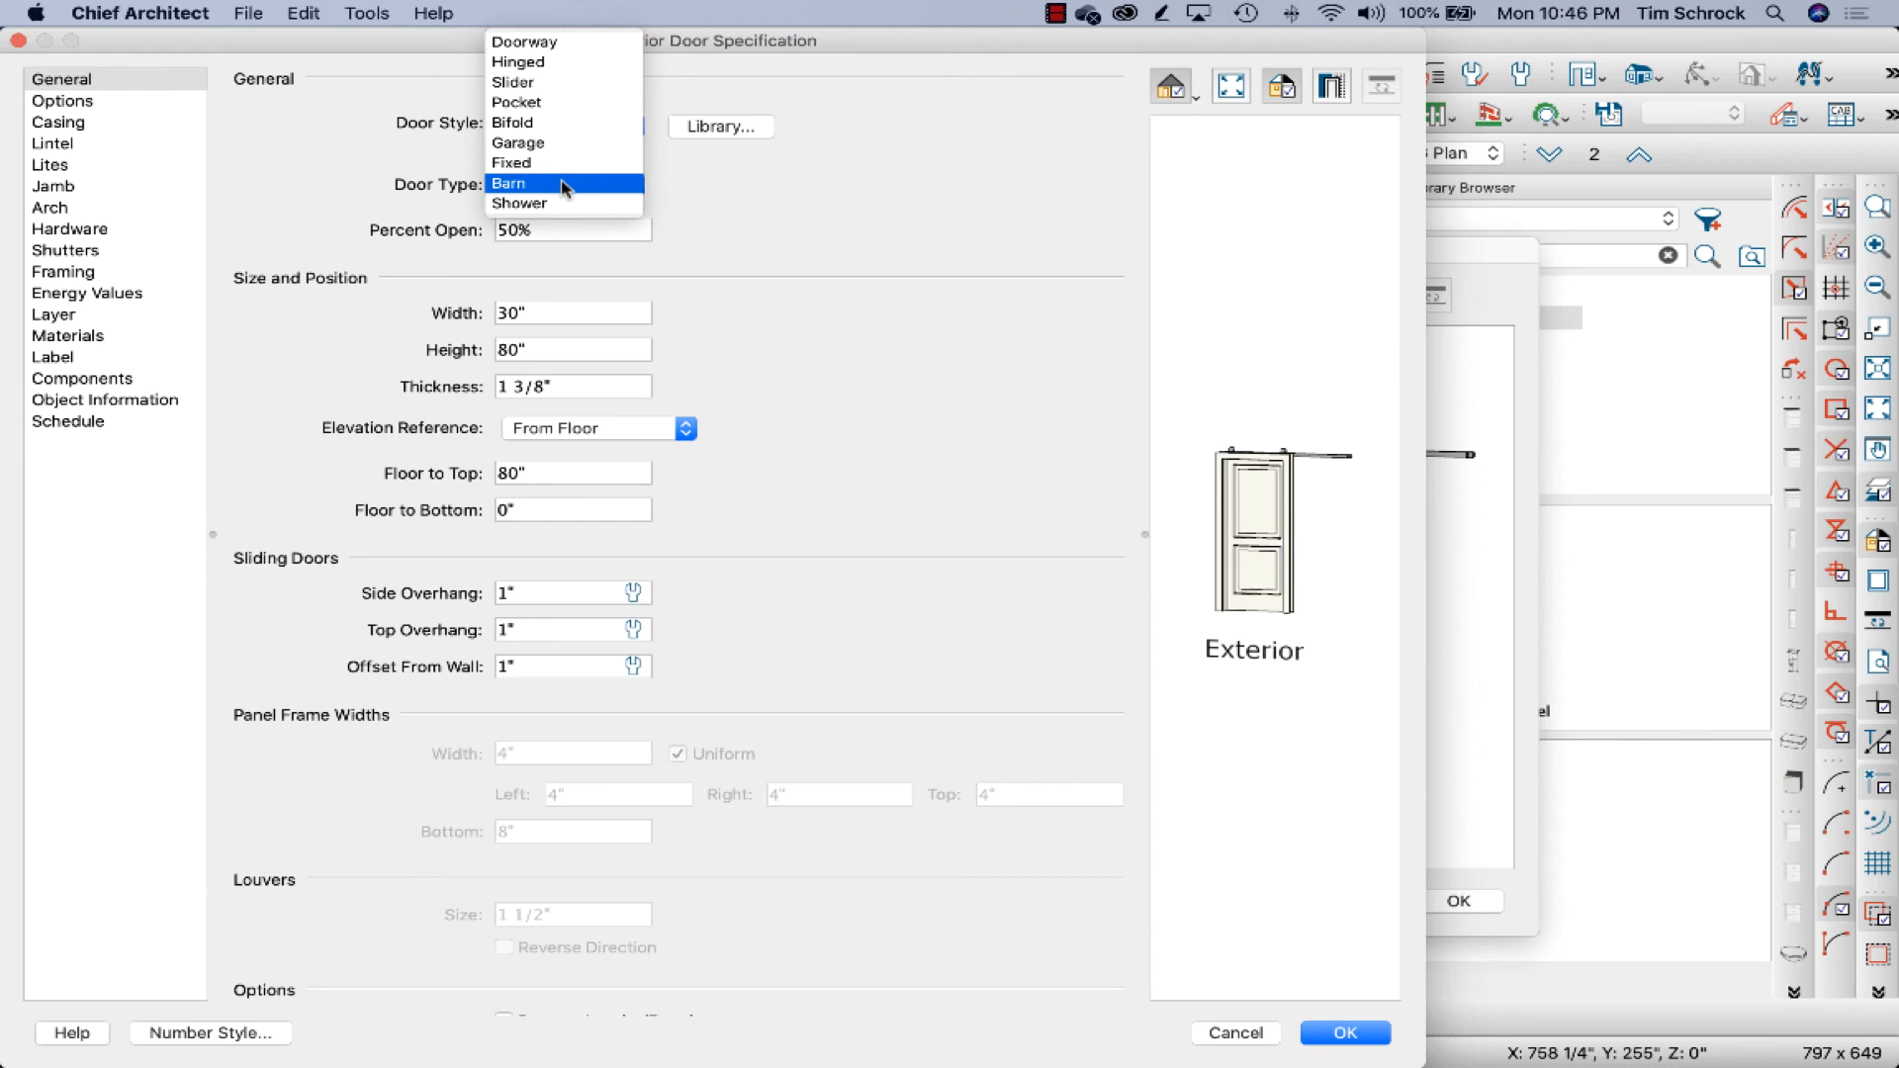
mouse_move(830, 216)
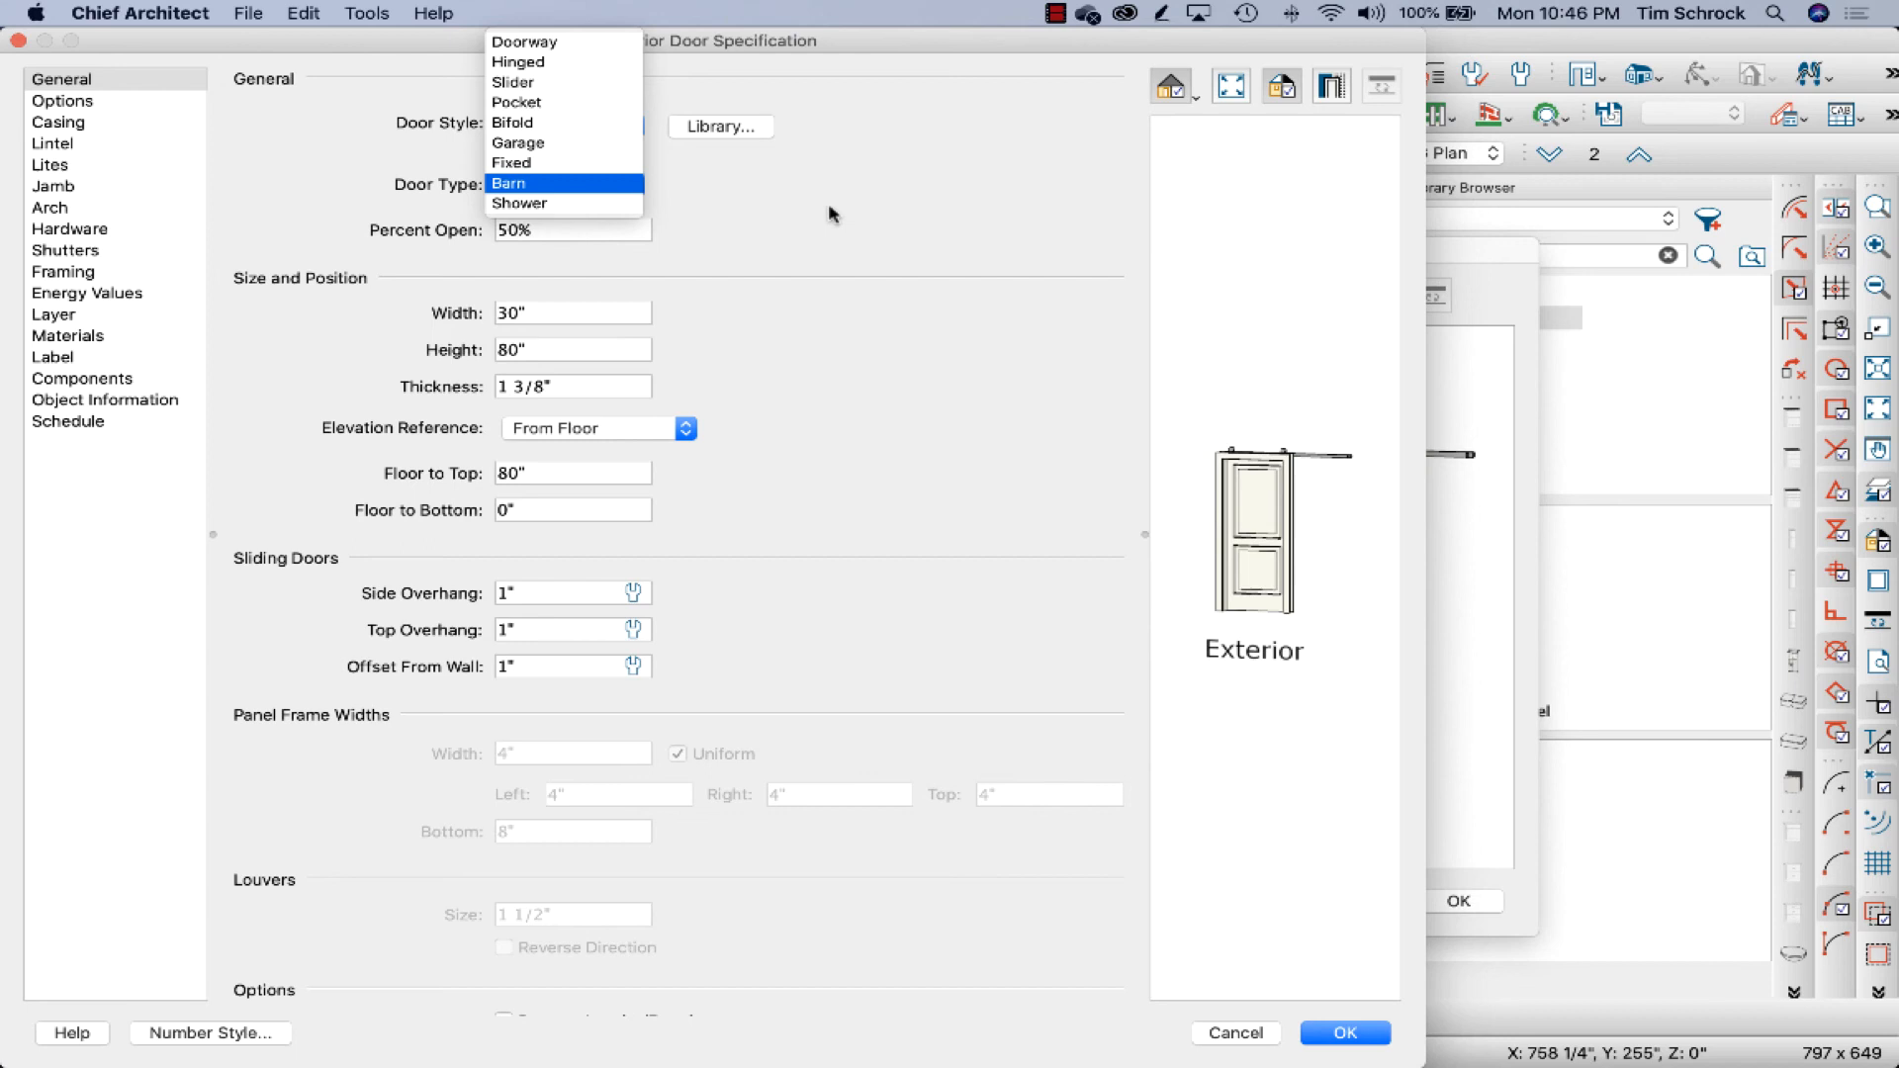
click(507, 183)
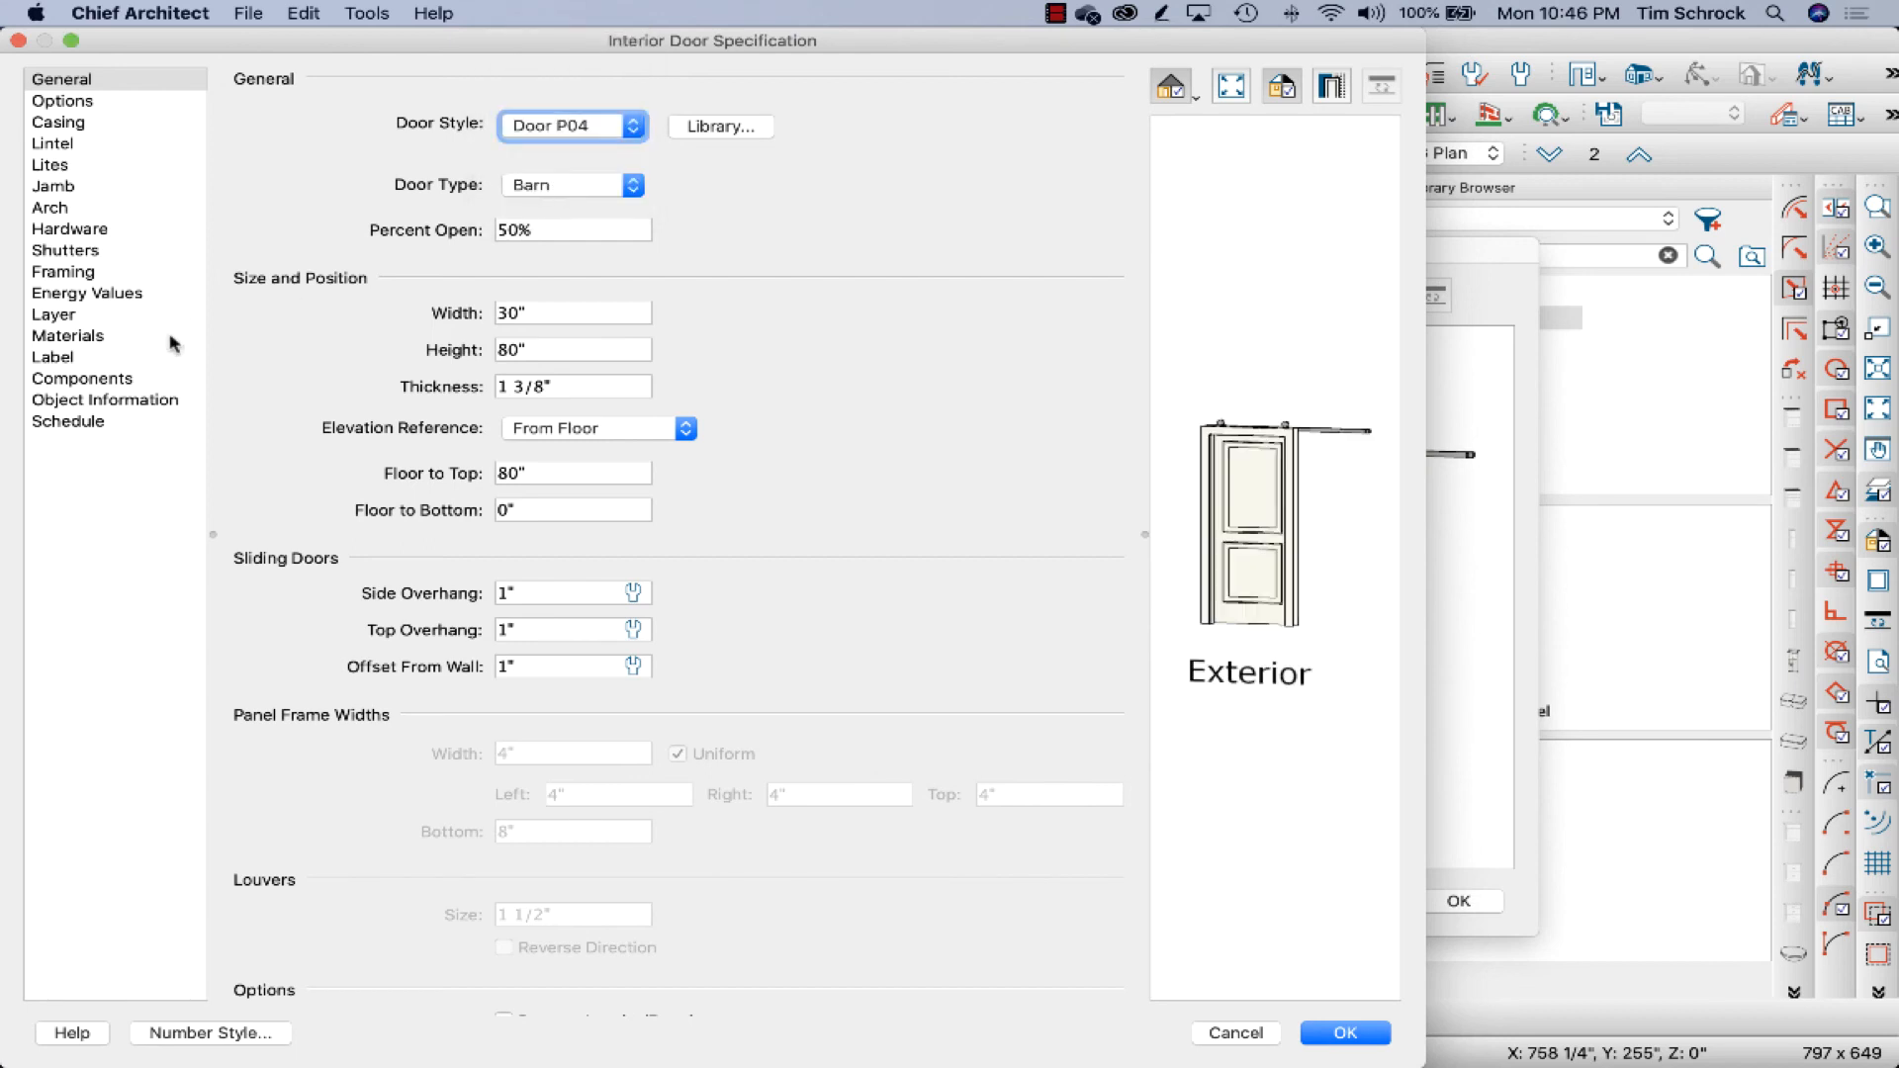
click(52, 356)
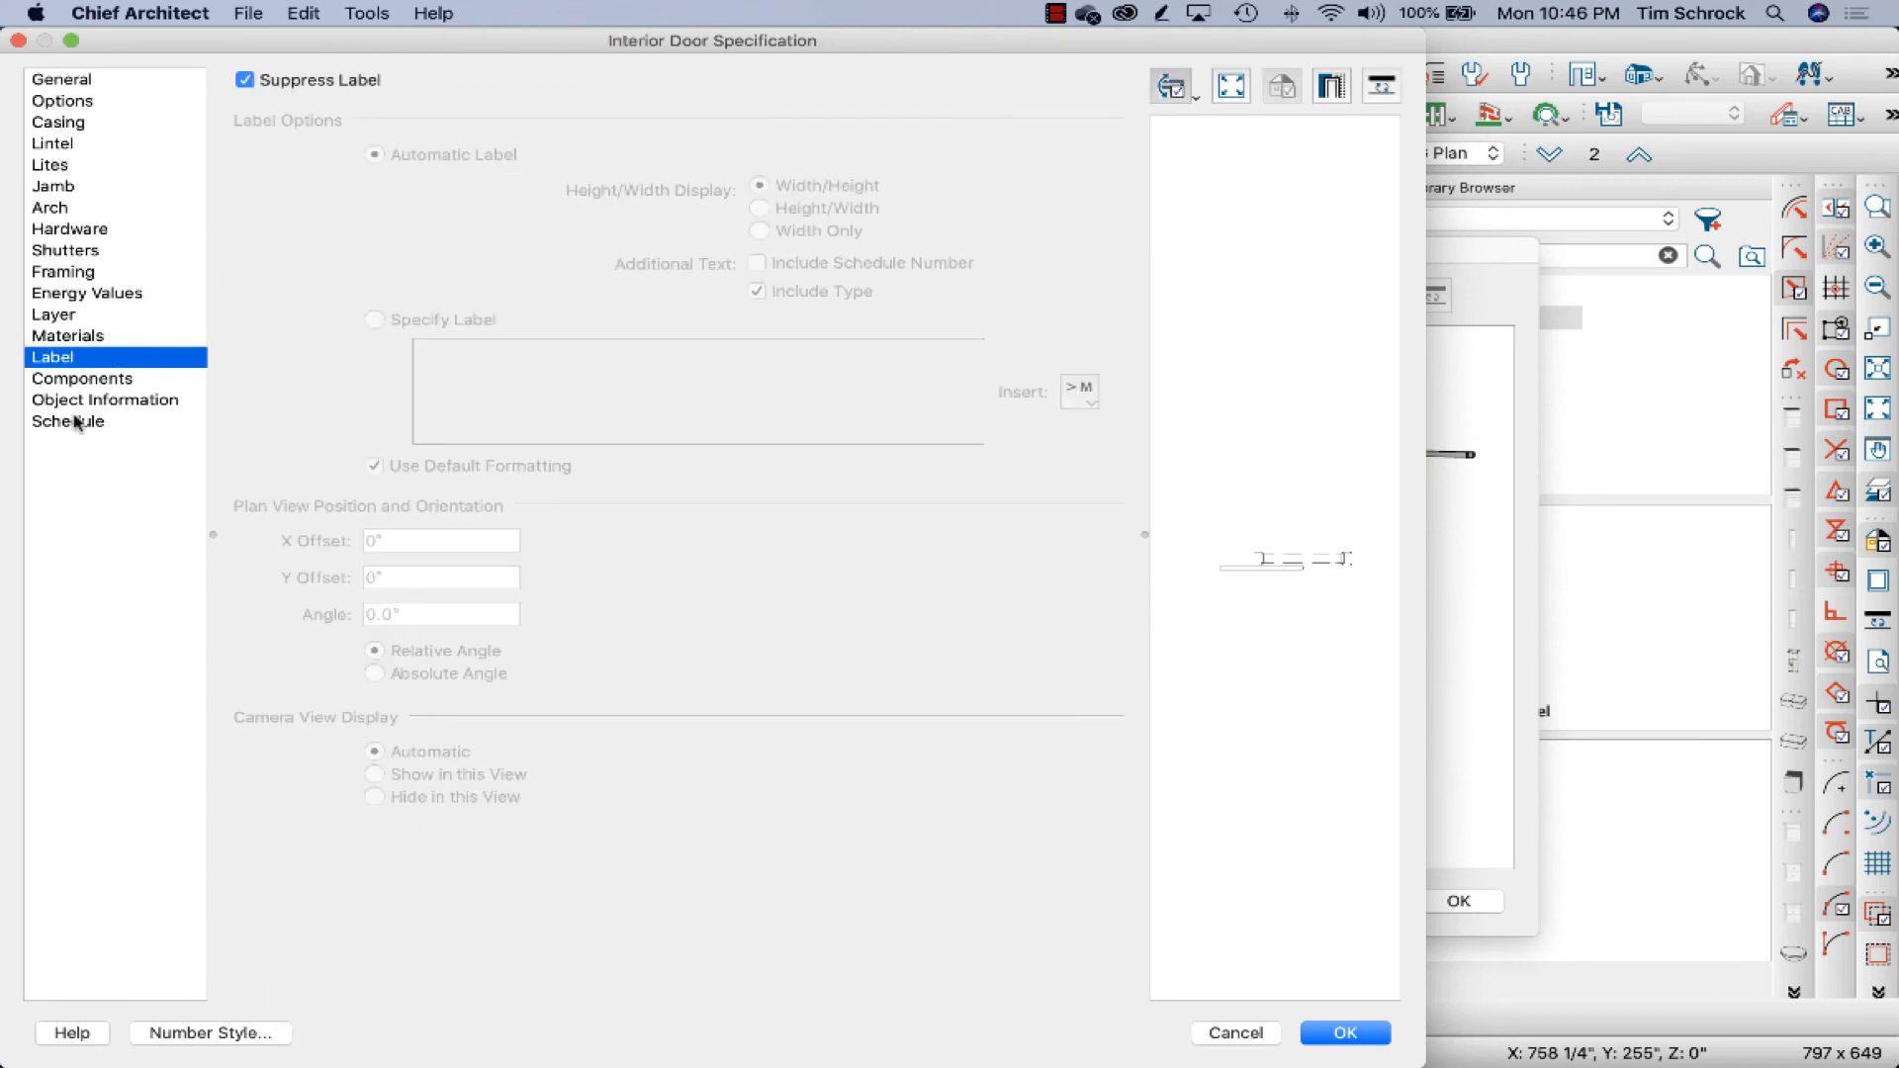
click(68, 421)
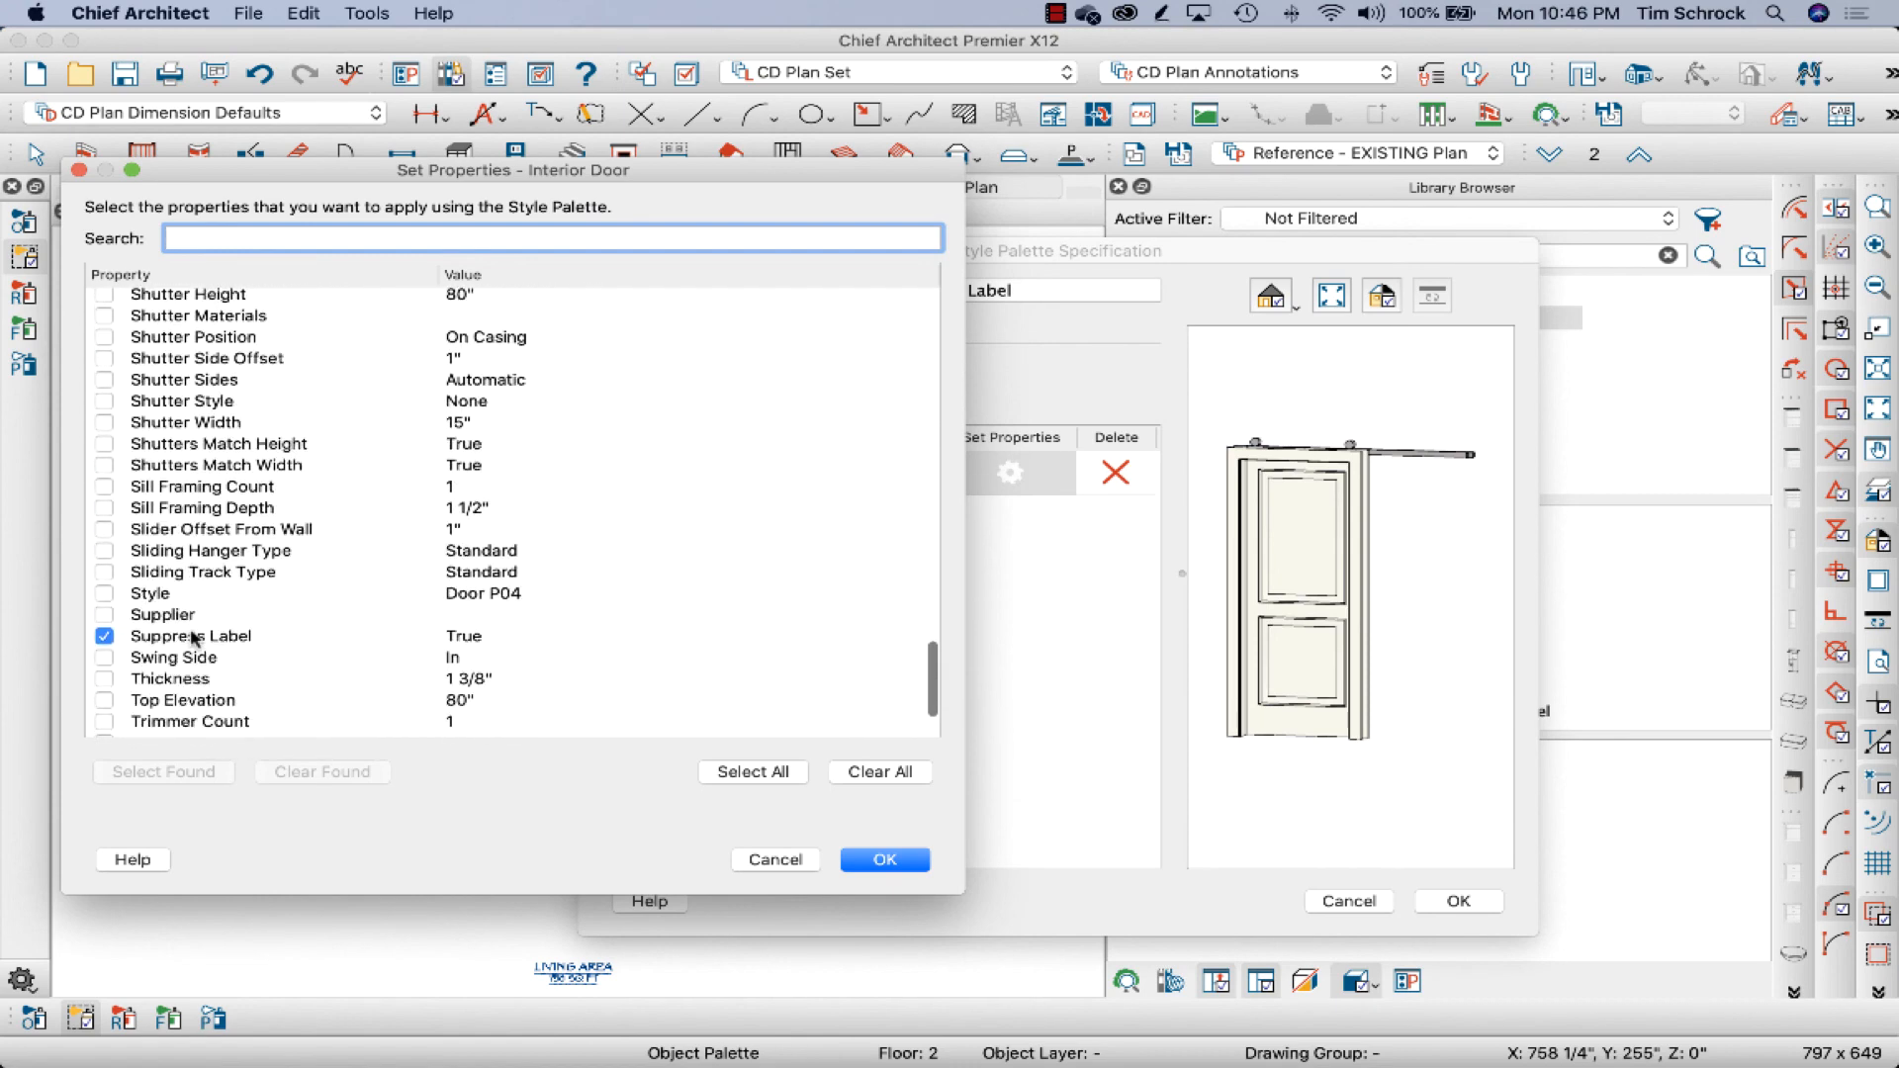
Confirm properties, close the specification, dismiss the error, and reselect Existing Barn Doors No Label.
click(883, 859)
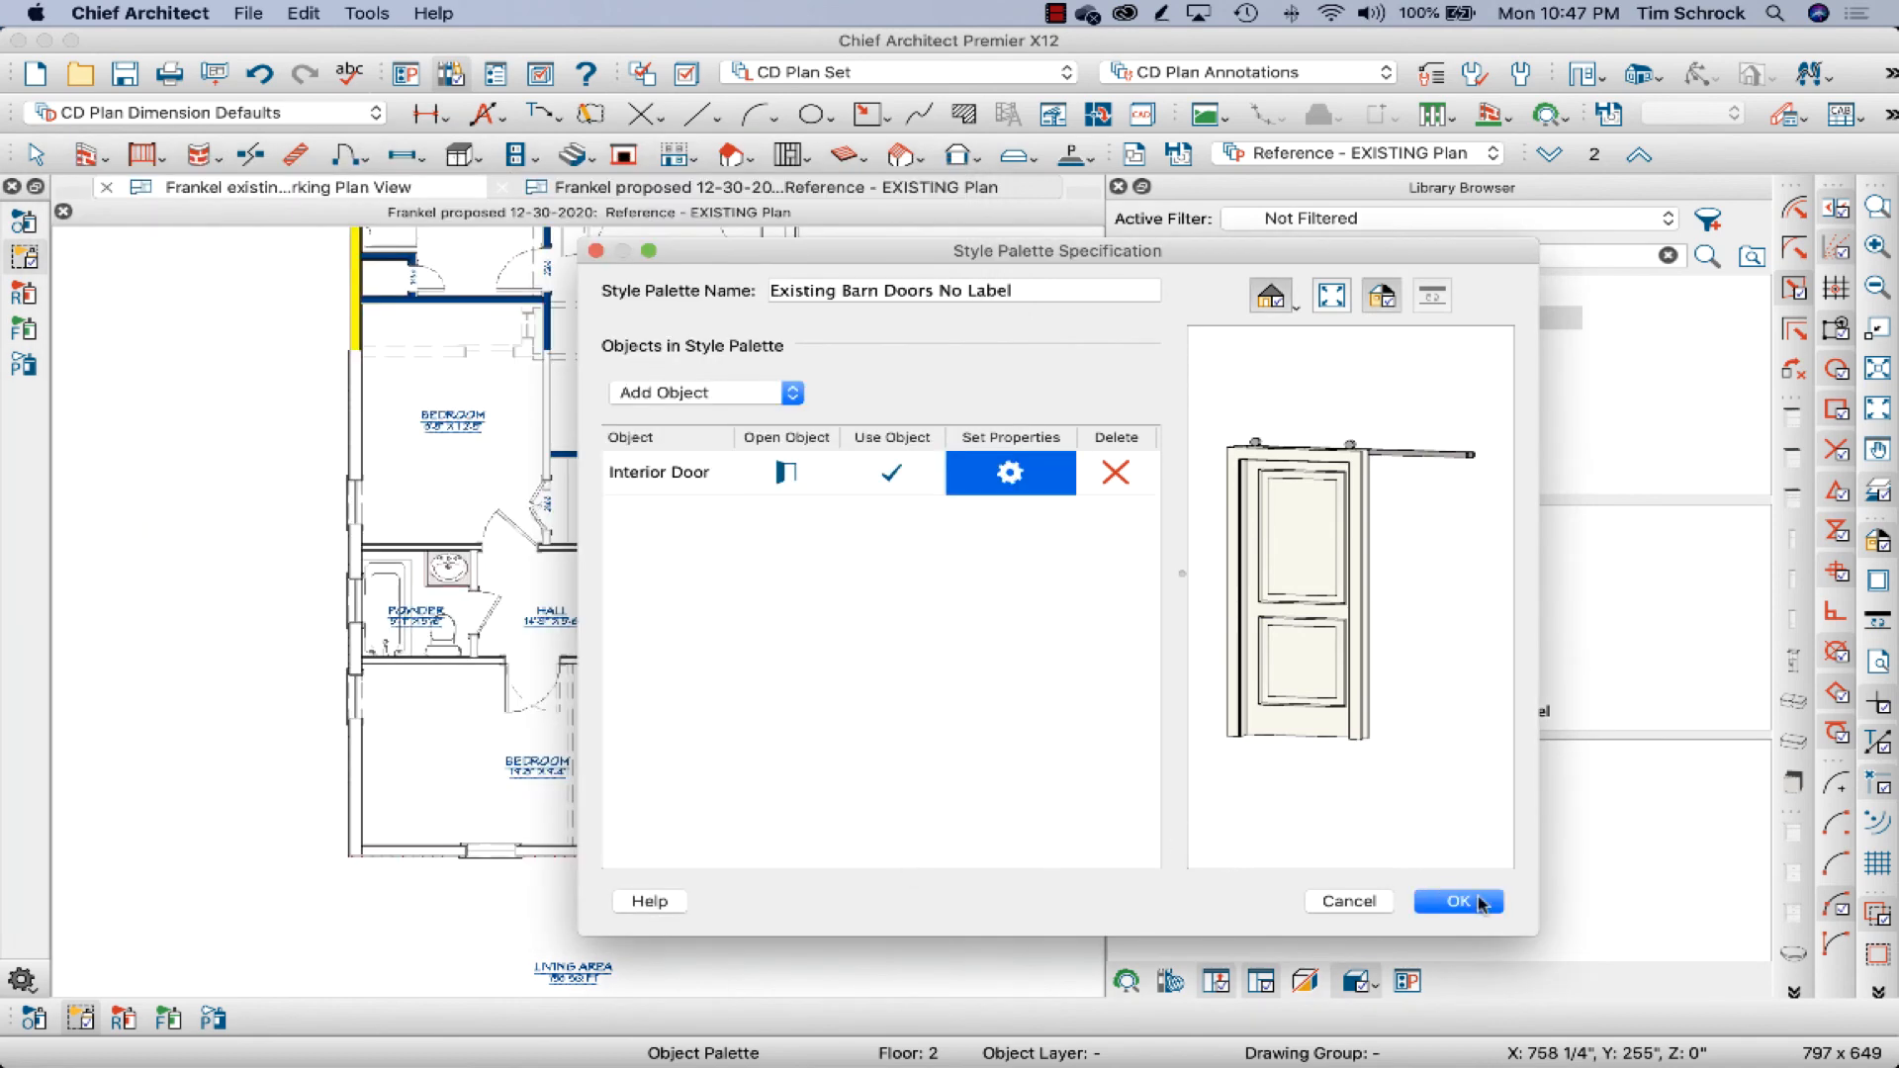
click(1458, 901)
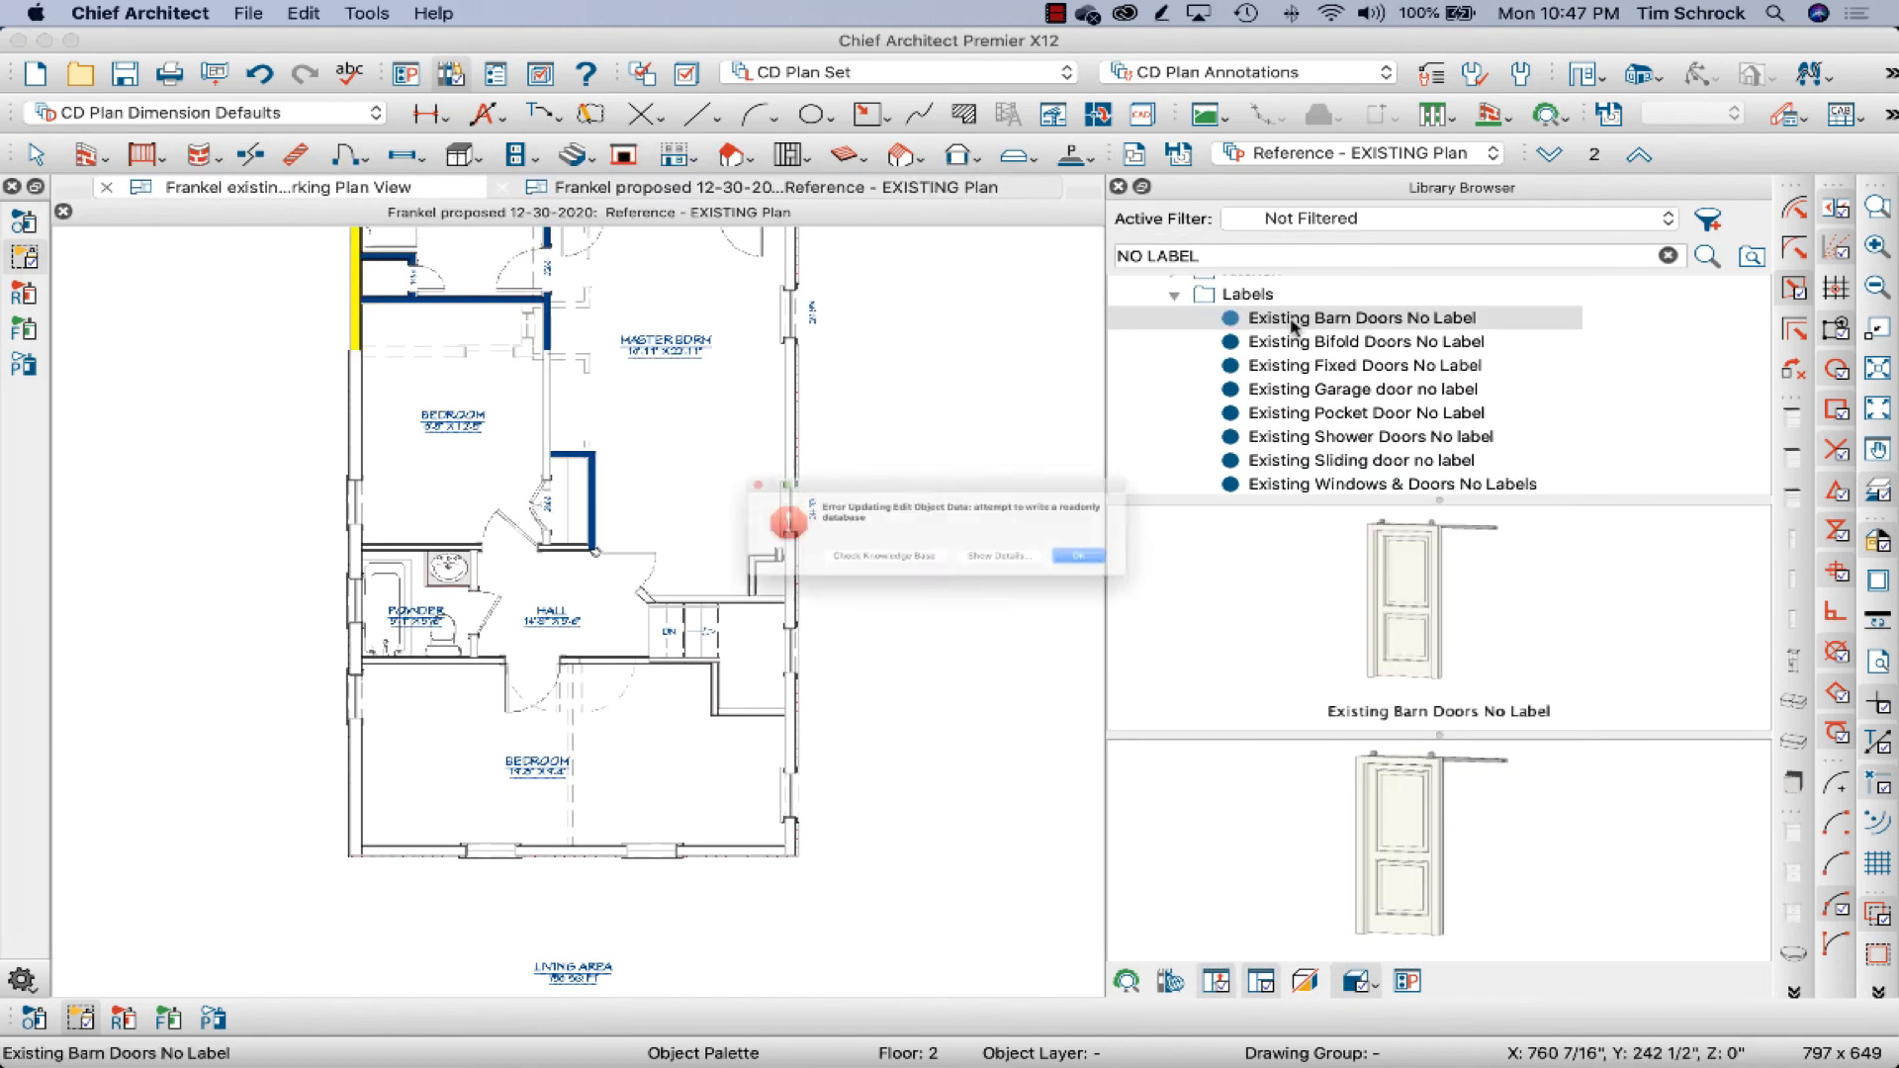
click(1075, 555)
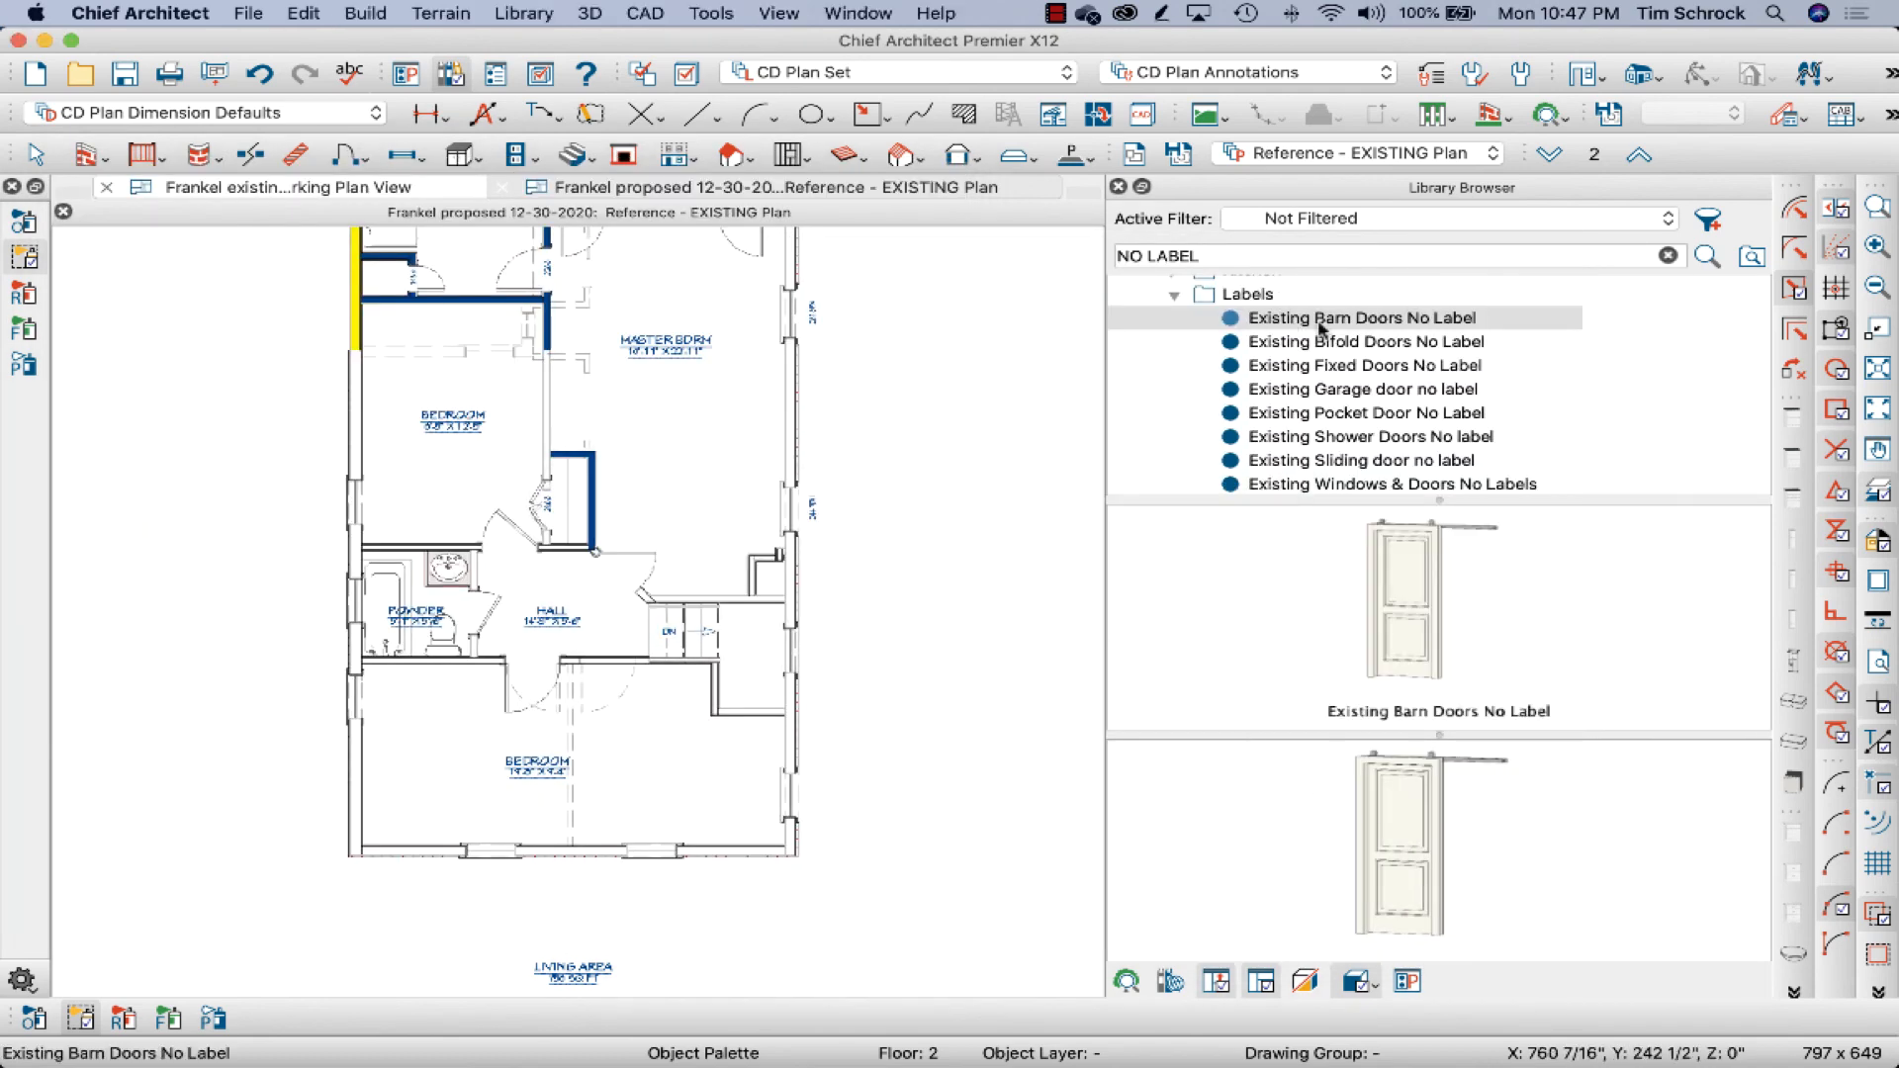
click(1361, 317)
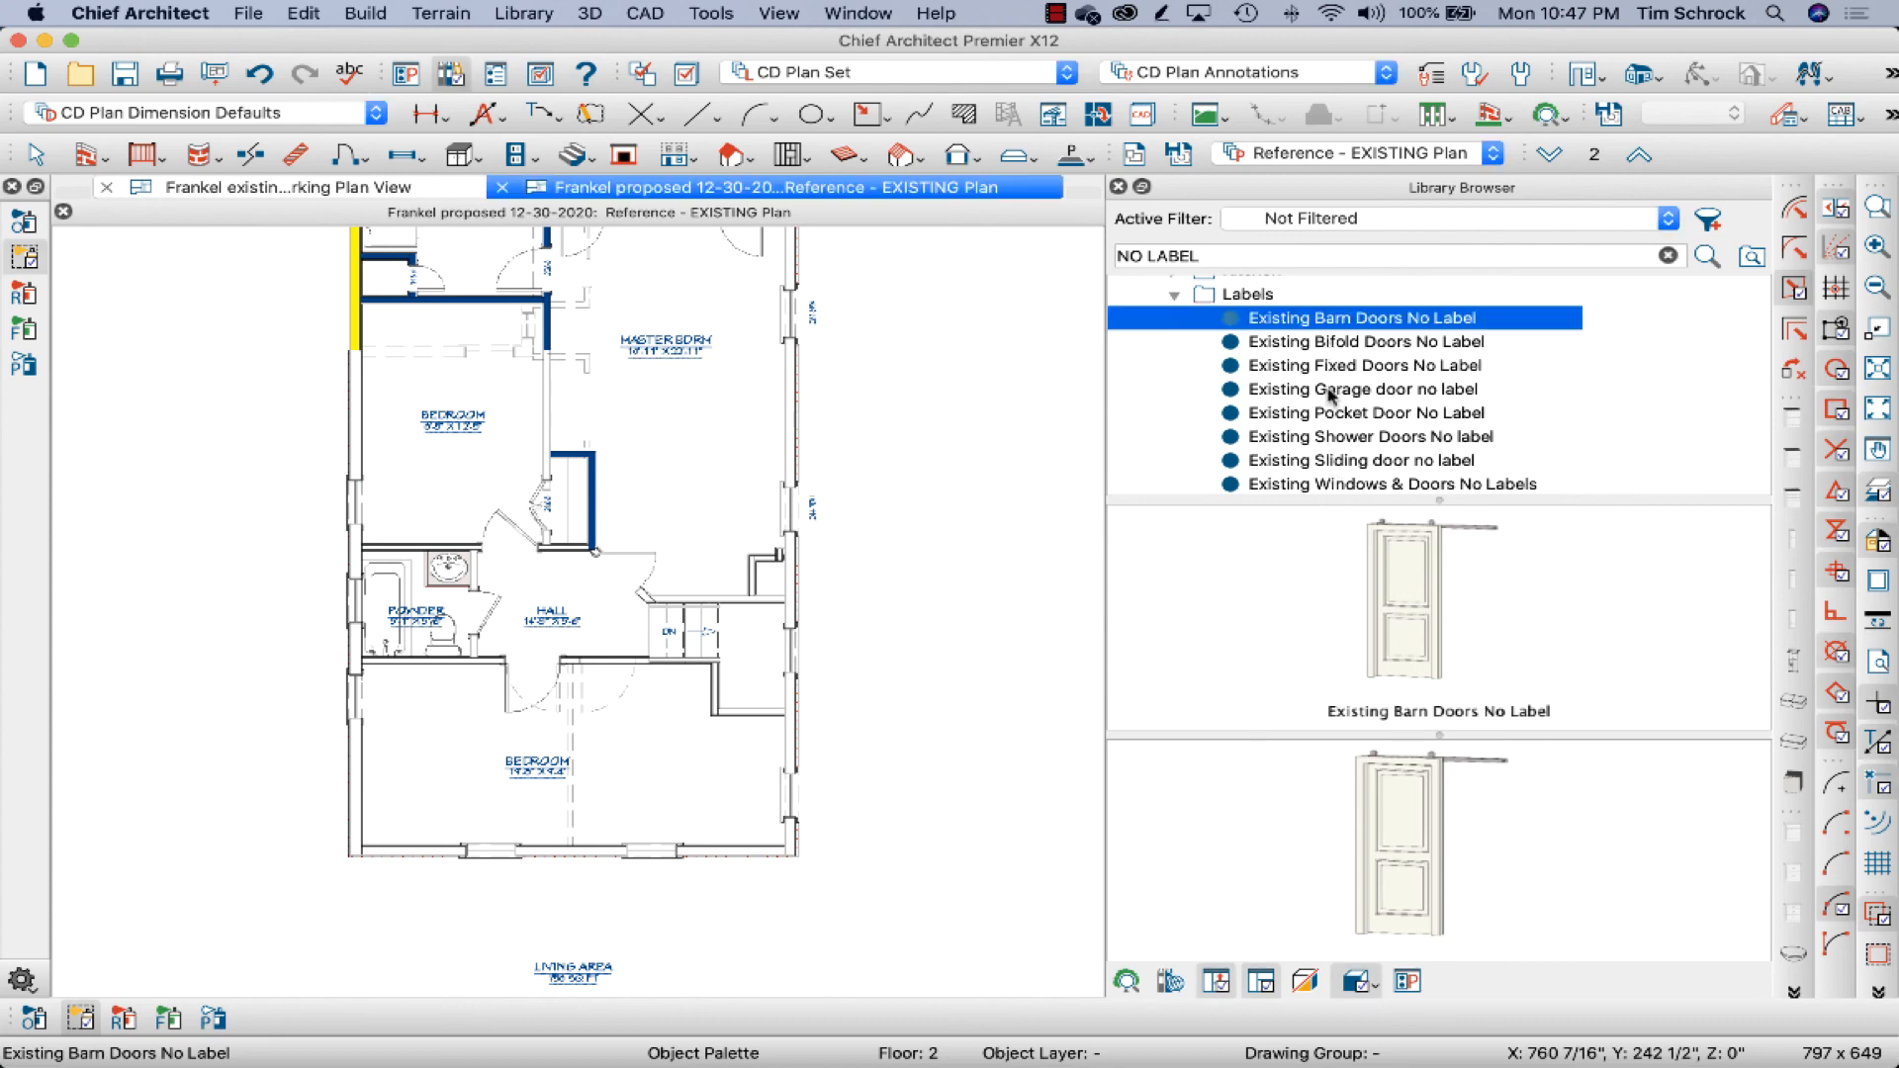
Preview Existing Windows & Doors No Labels, then Existing Garage door no label palettes.
scroll(down, 3)
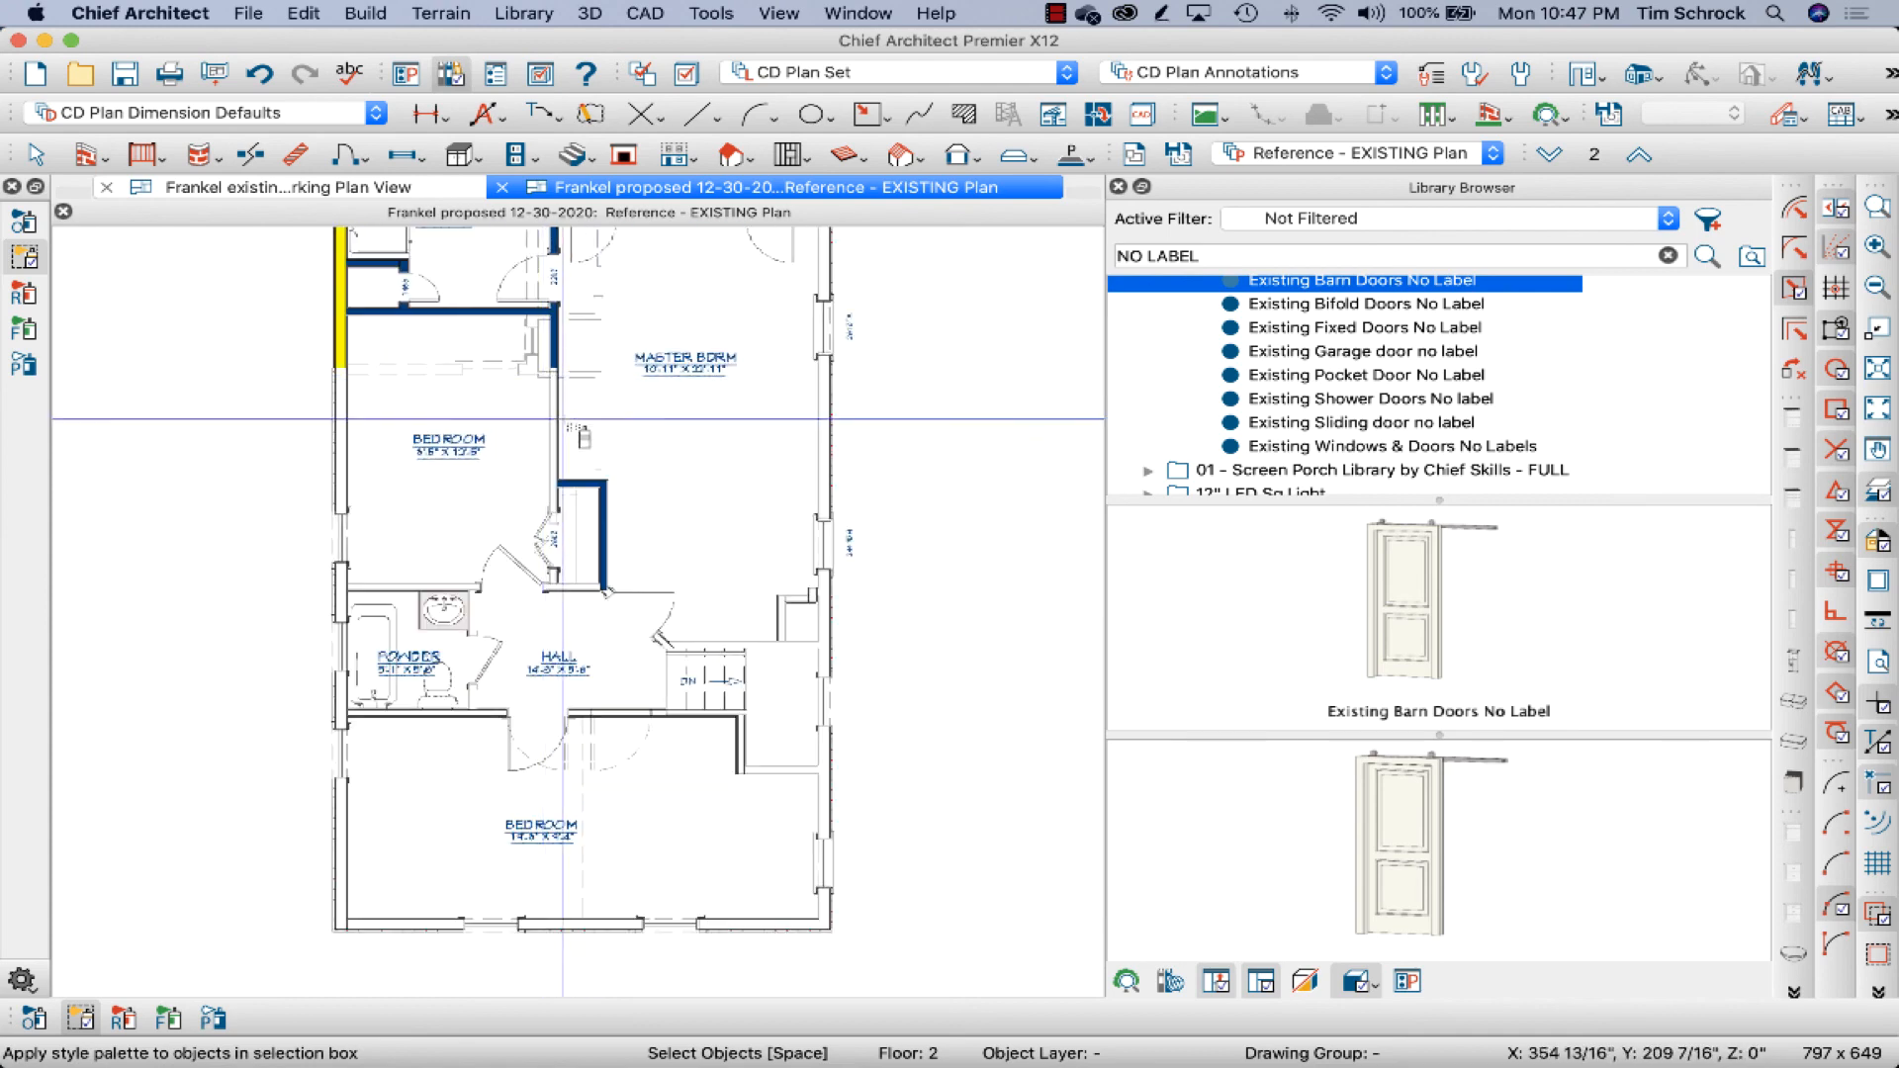
click(1391, 446)
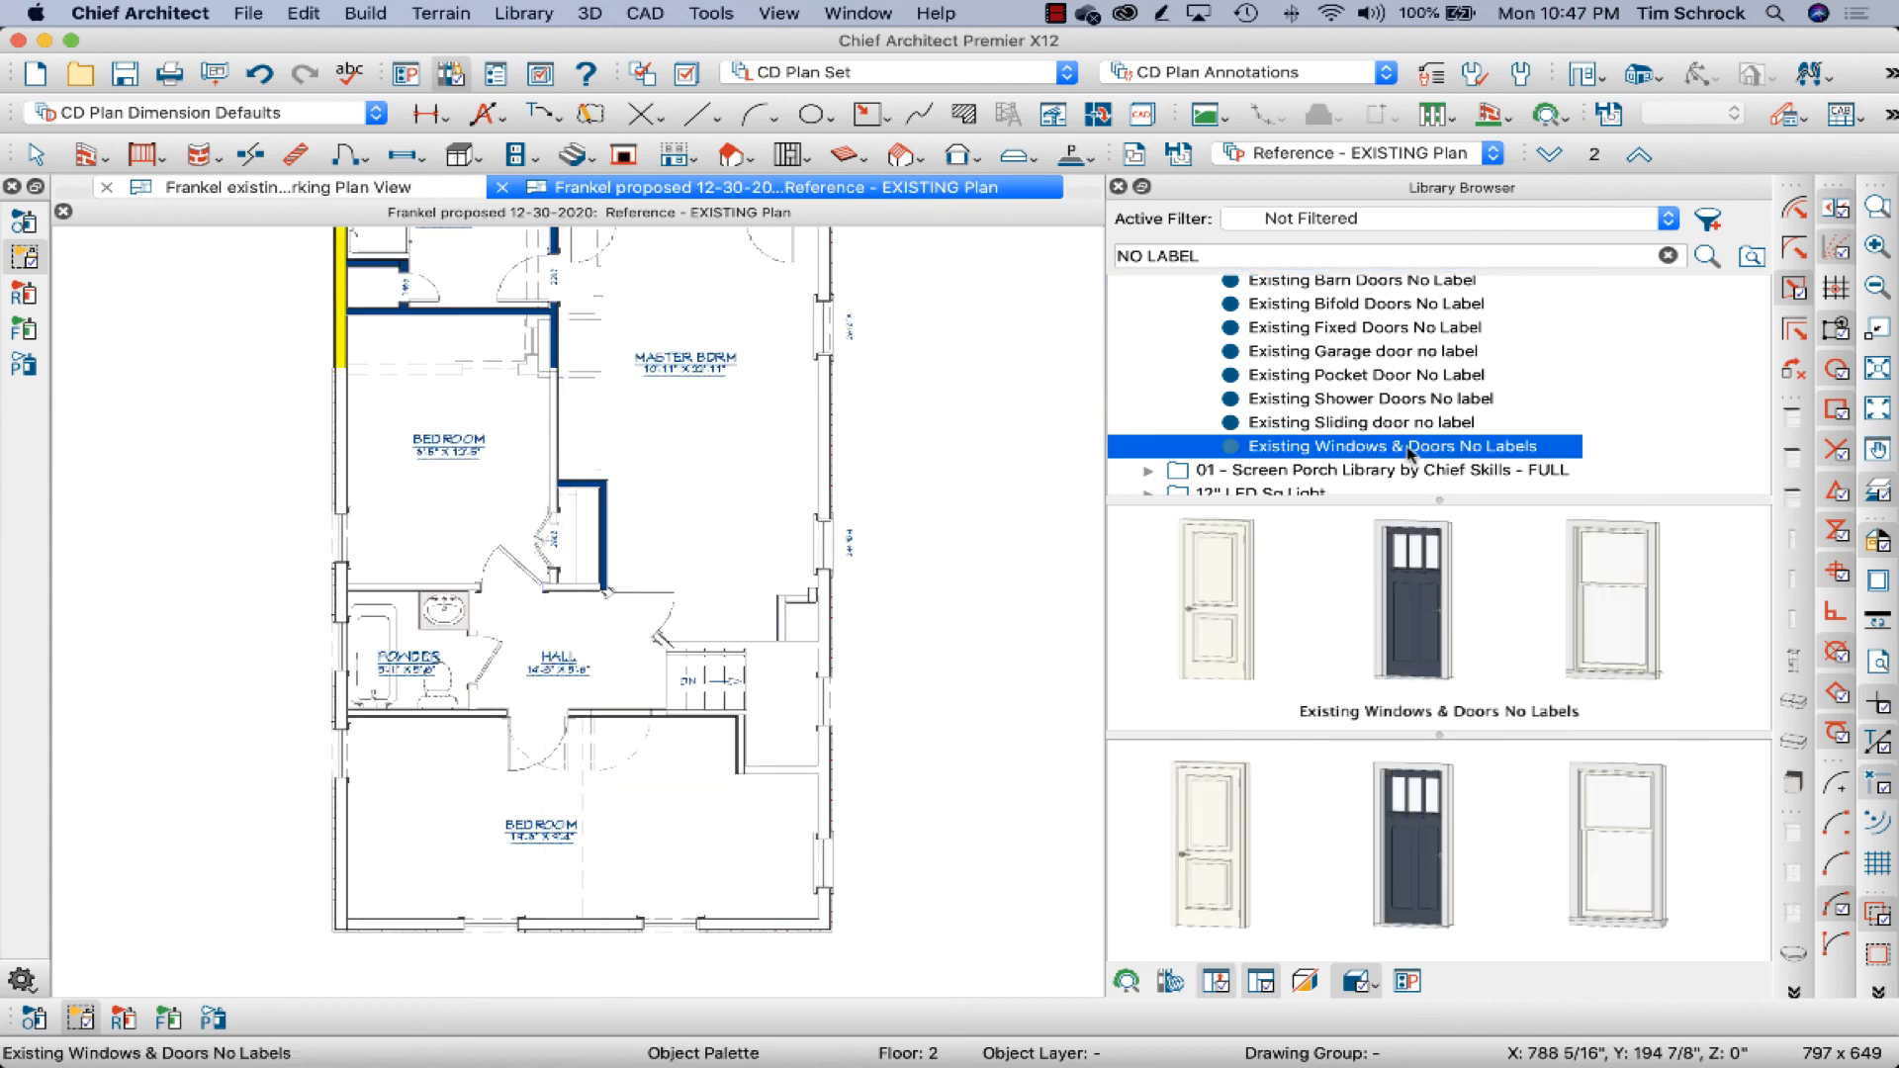
mouse_move(1458, 448)
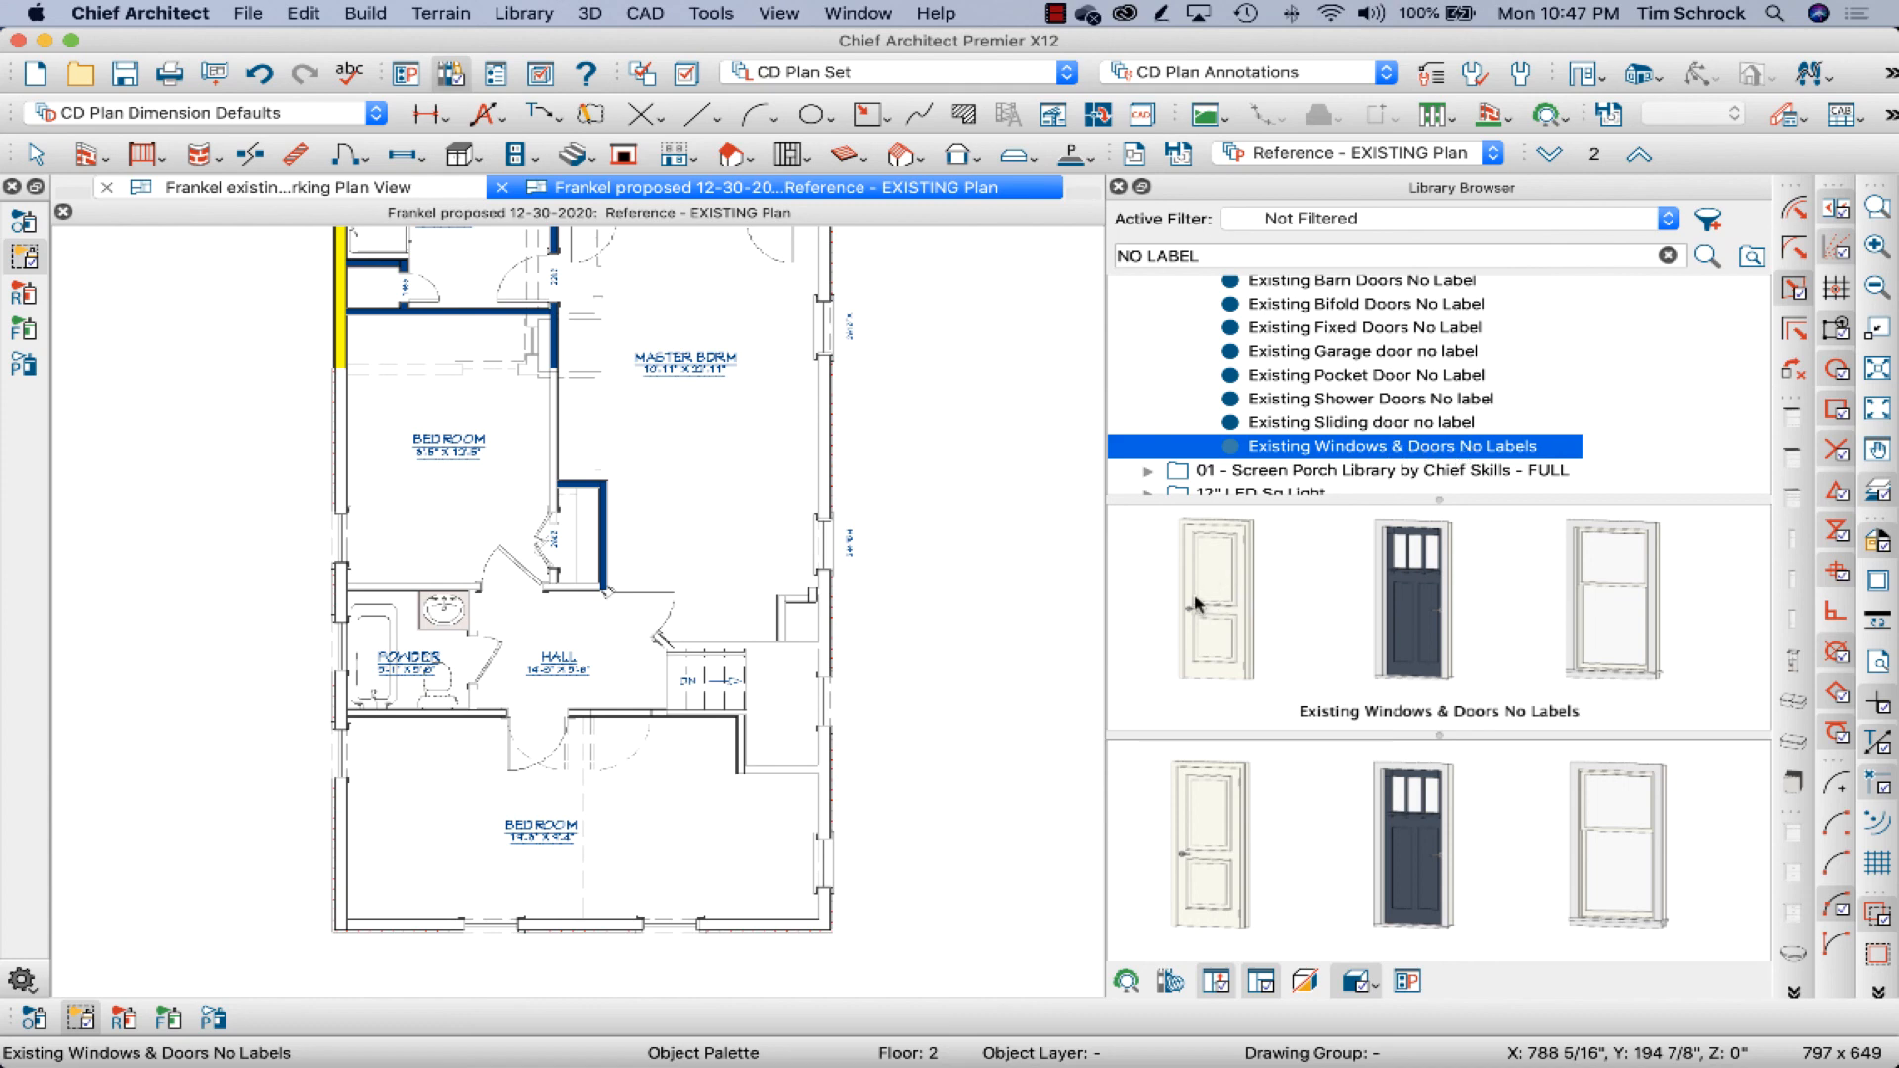
mouse_move(1217, 570)
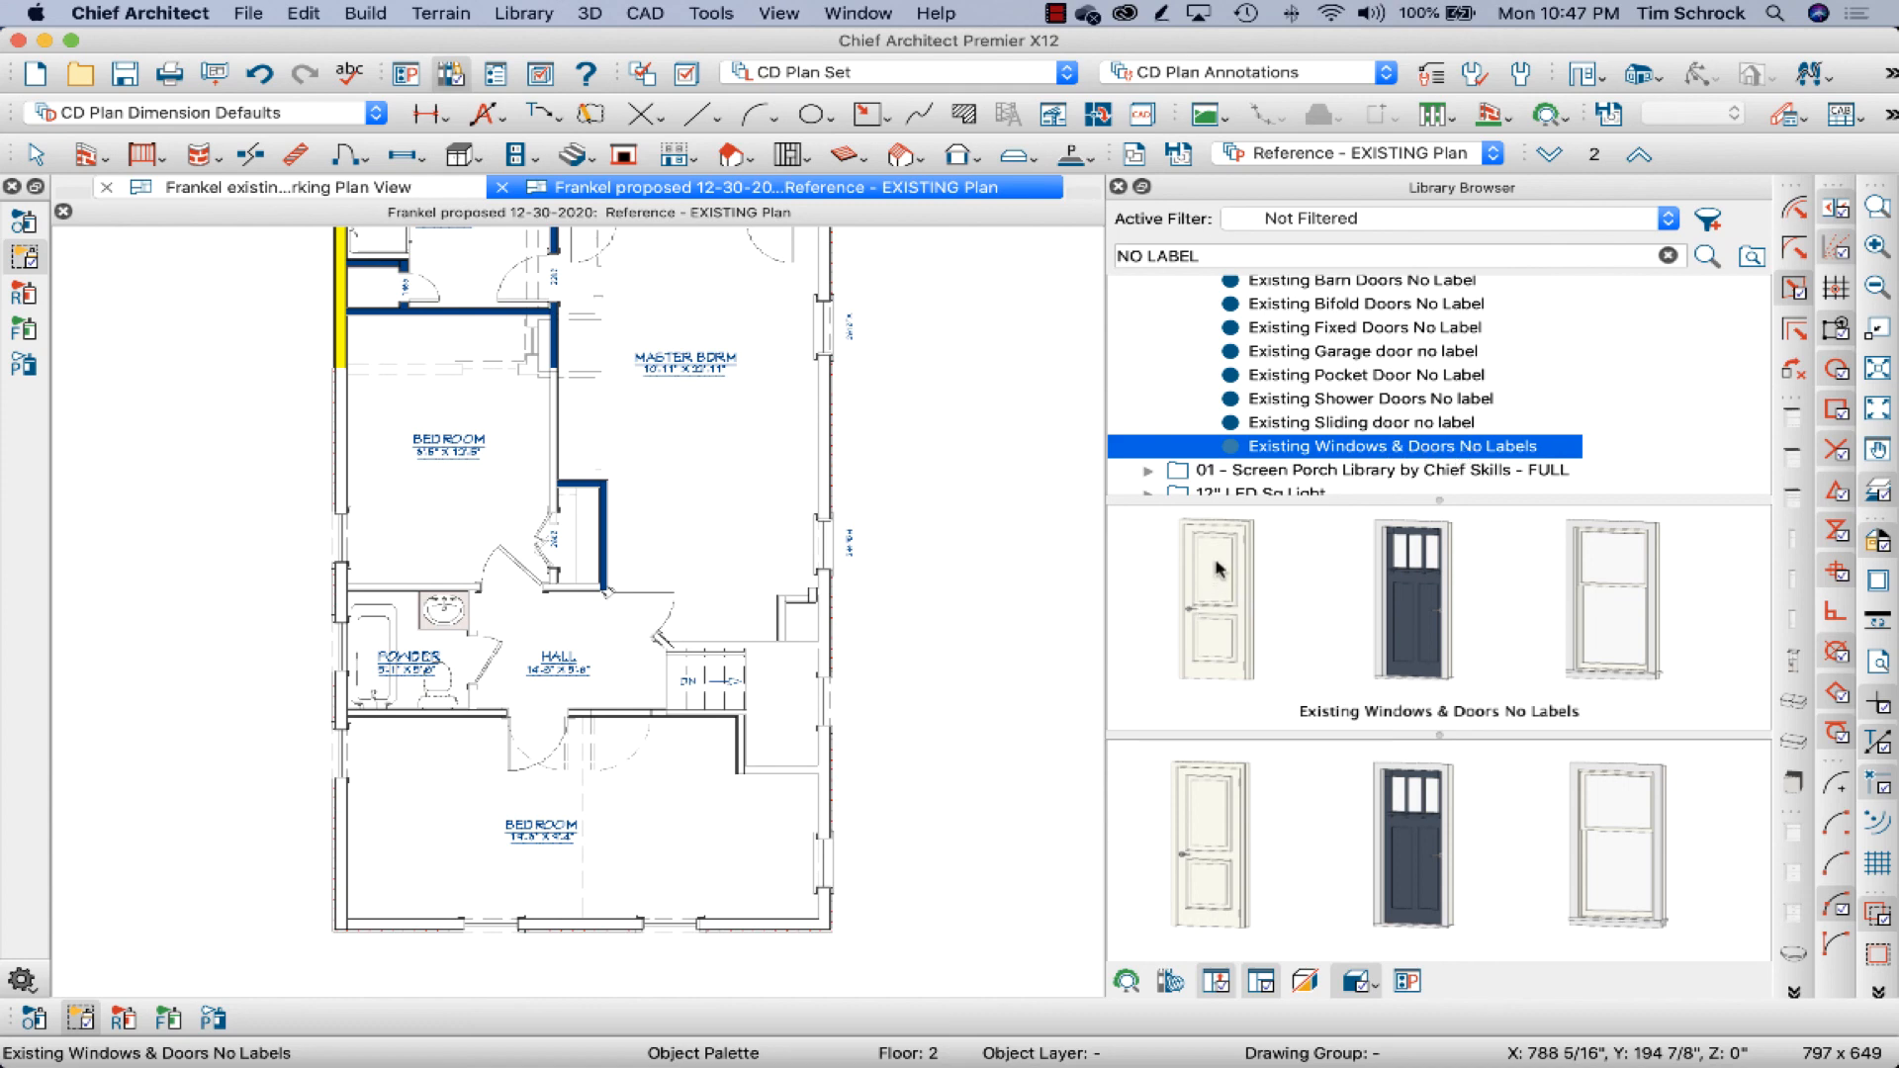
mouse_move(1407, 640)
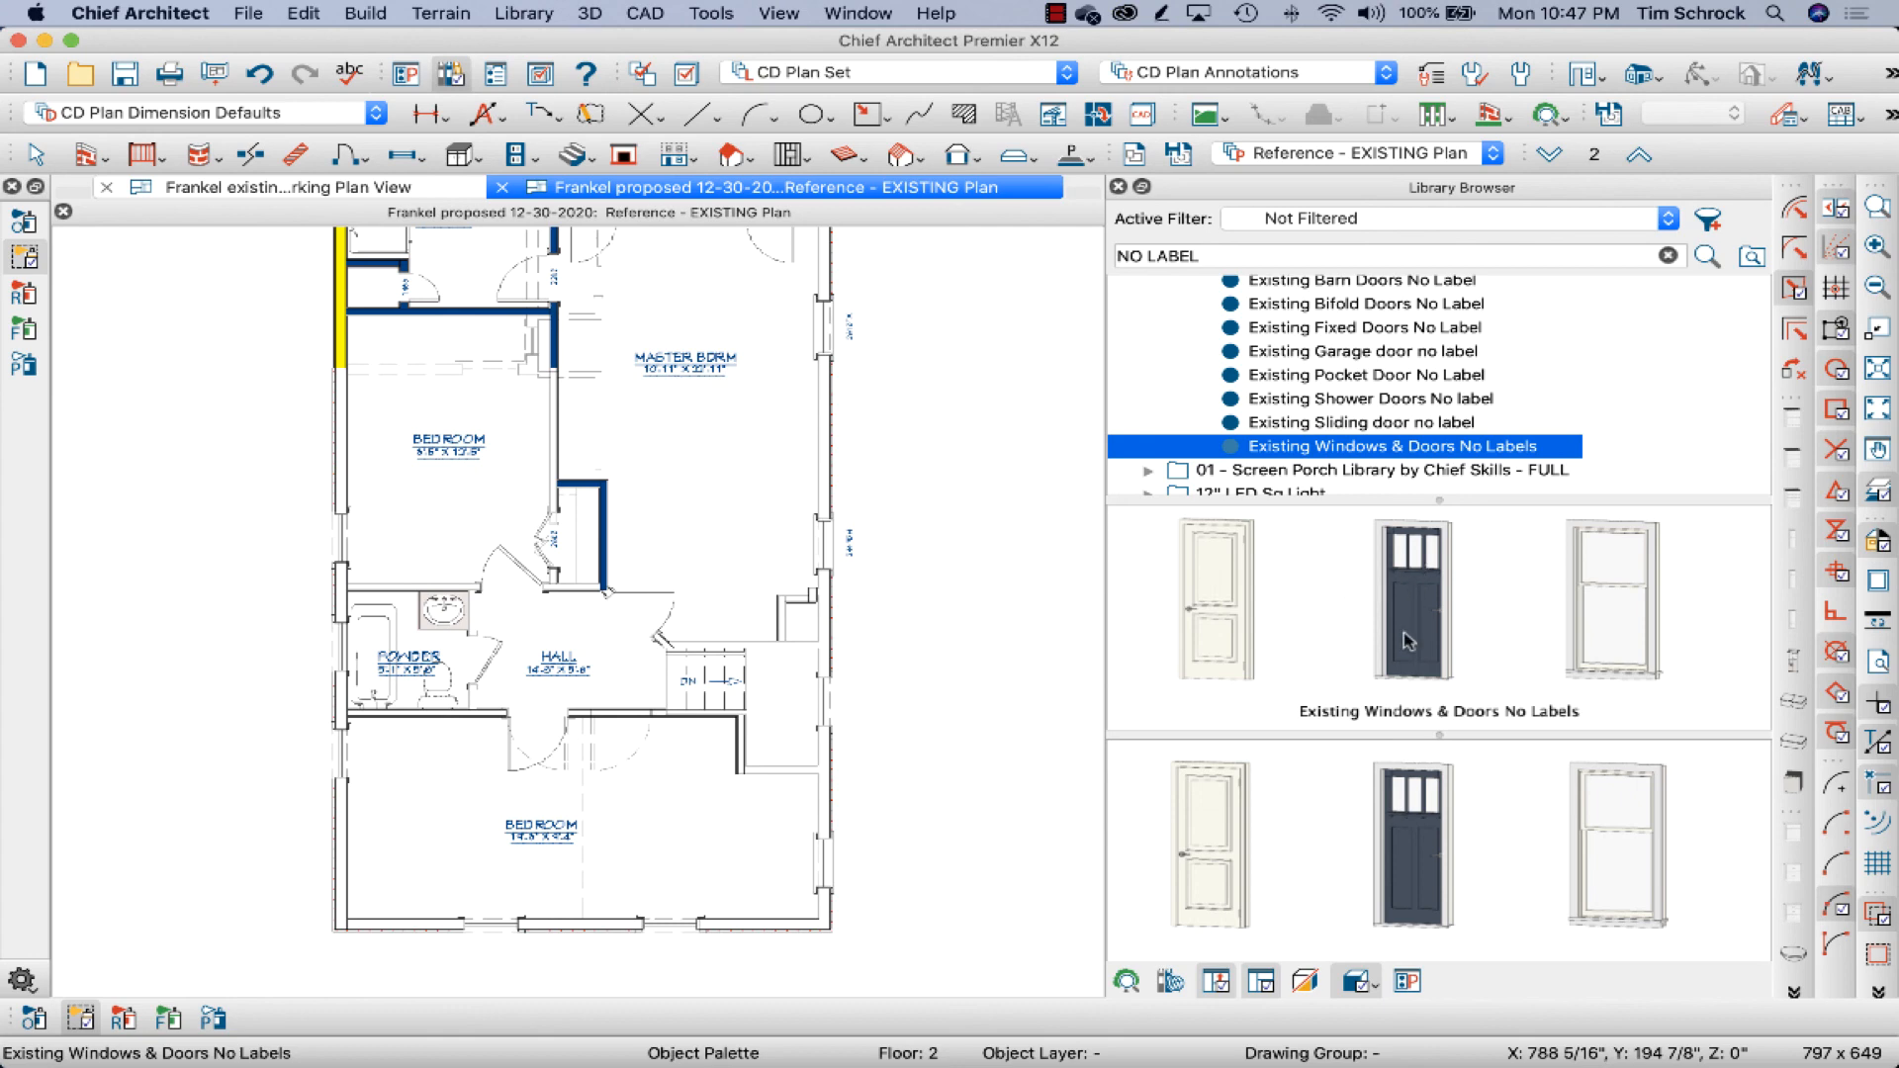
click(1363, 351)
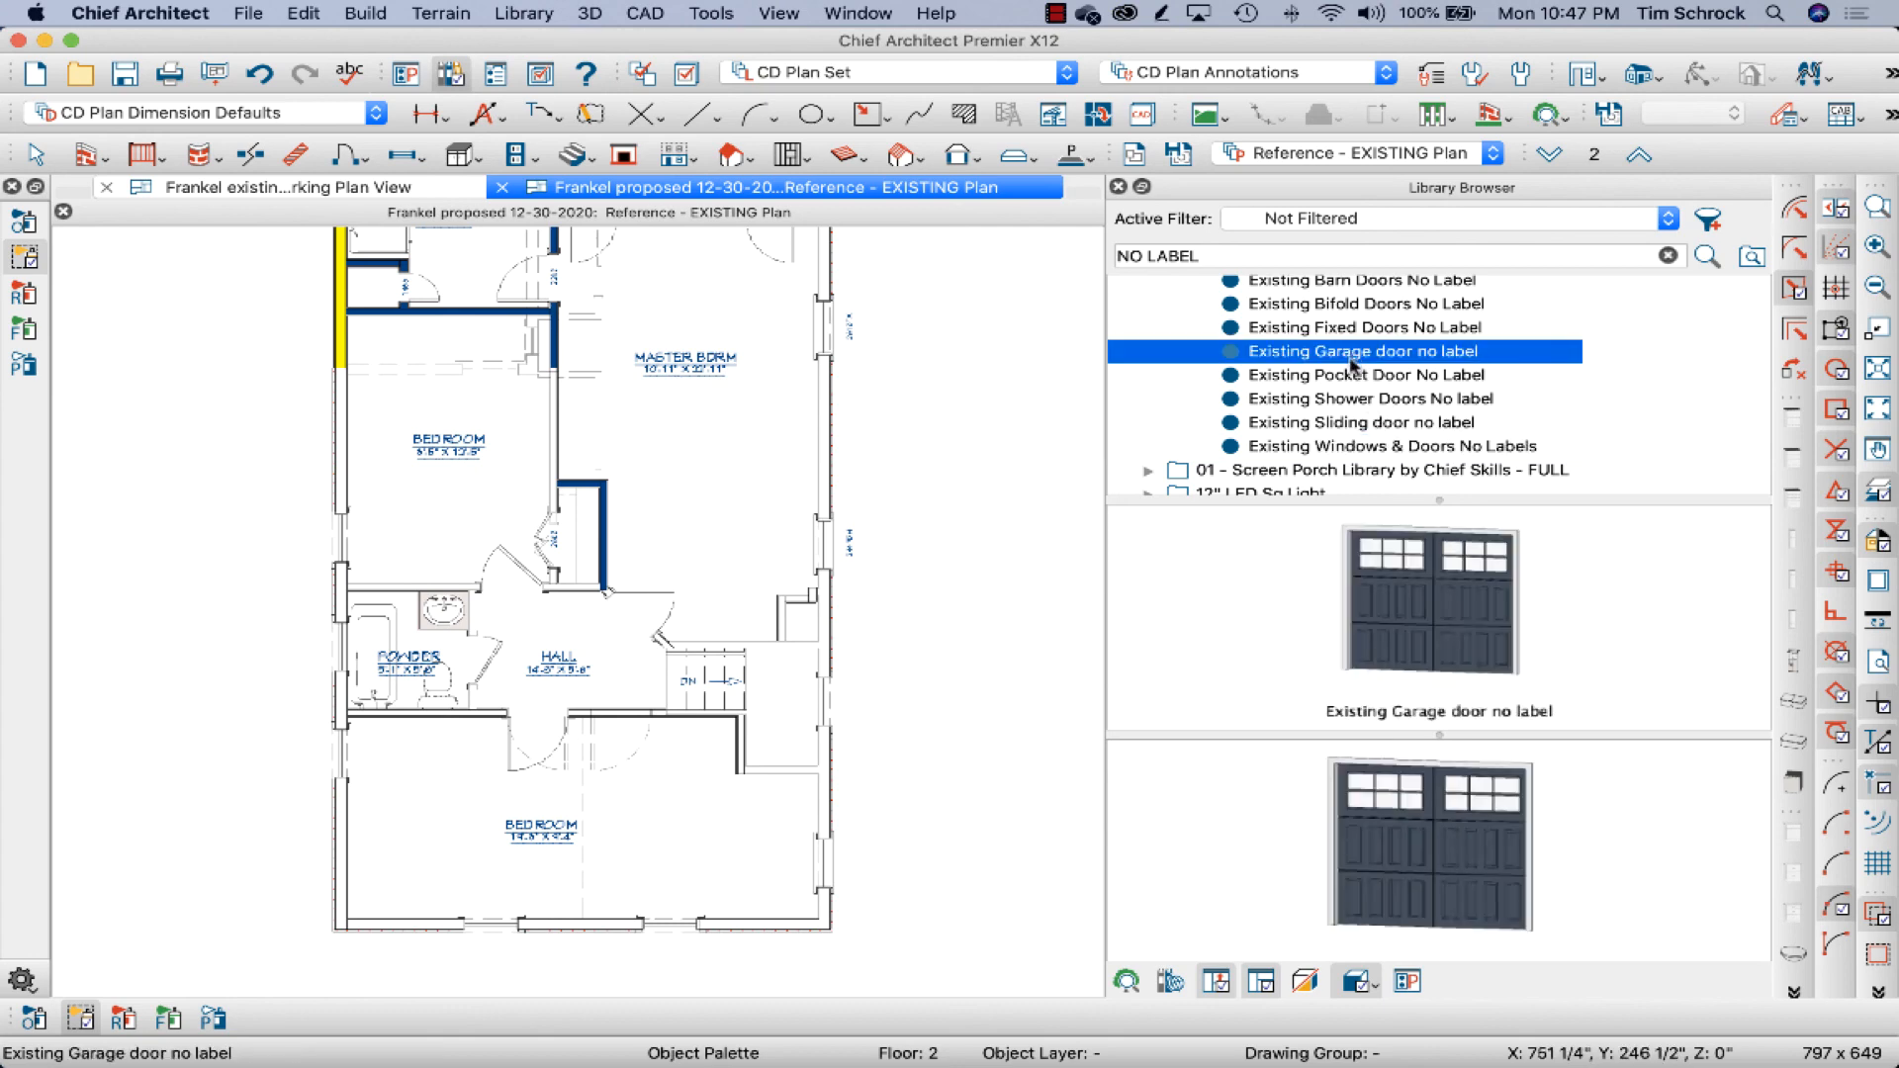
mouse_move(1350, 357)
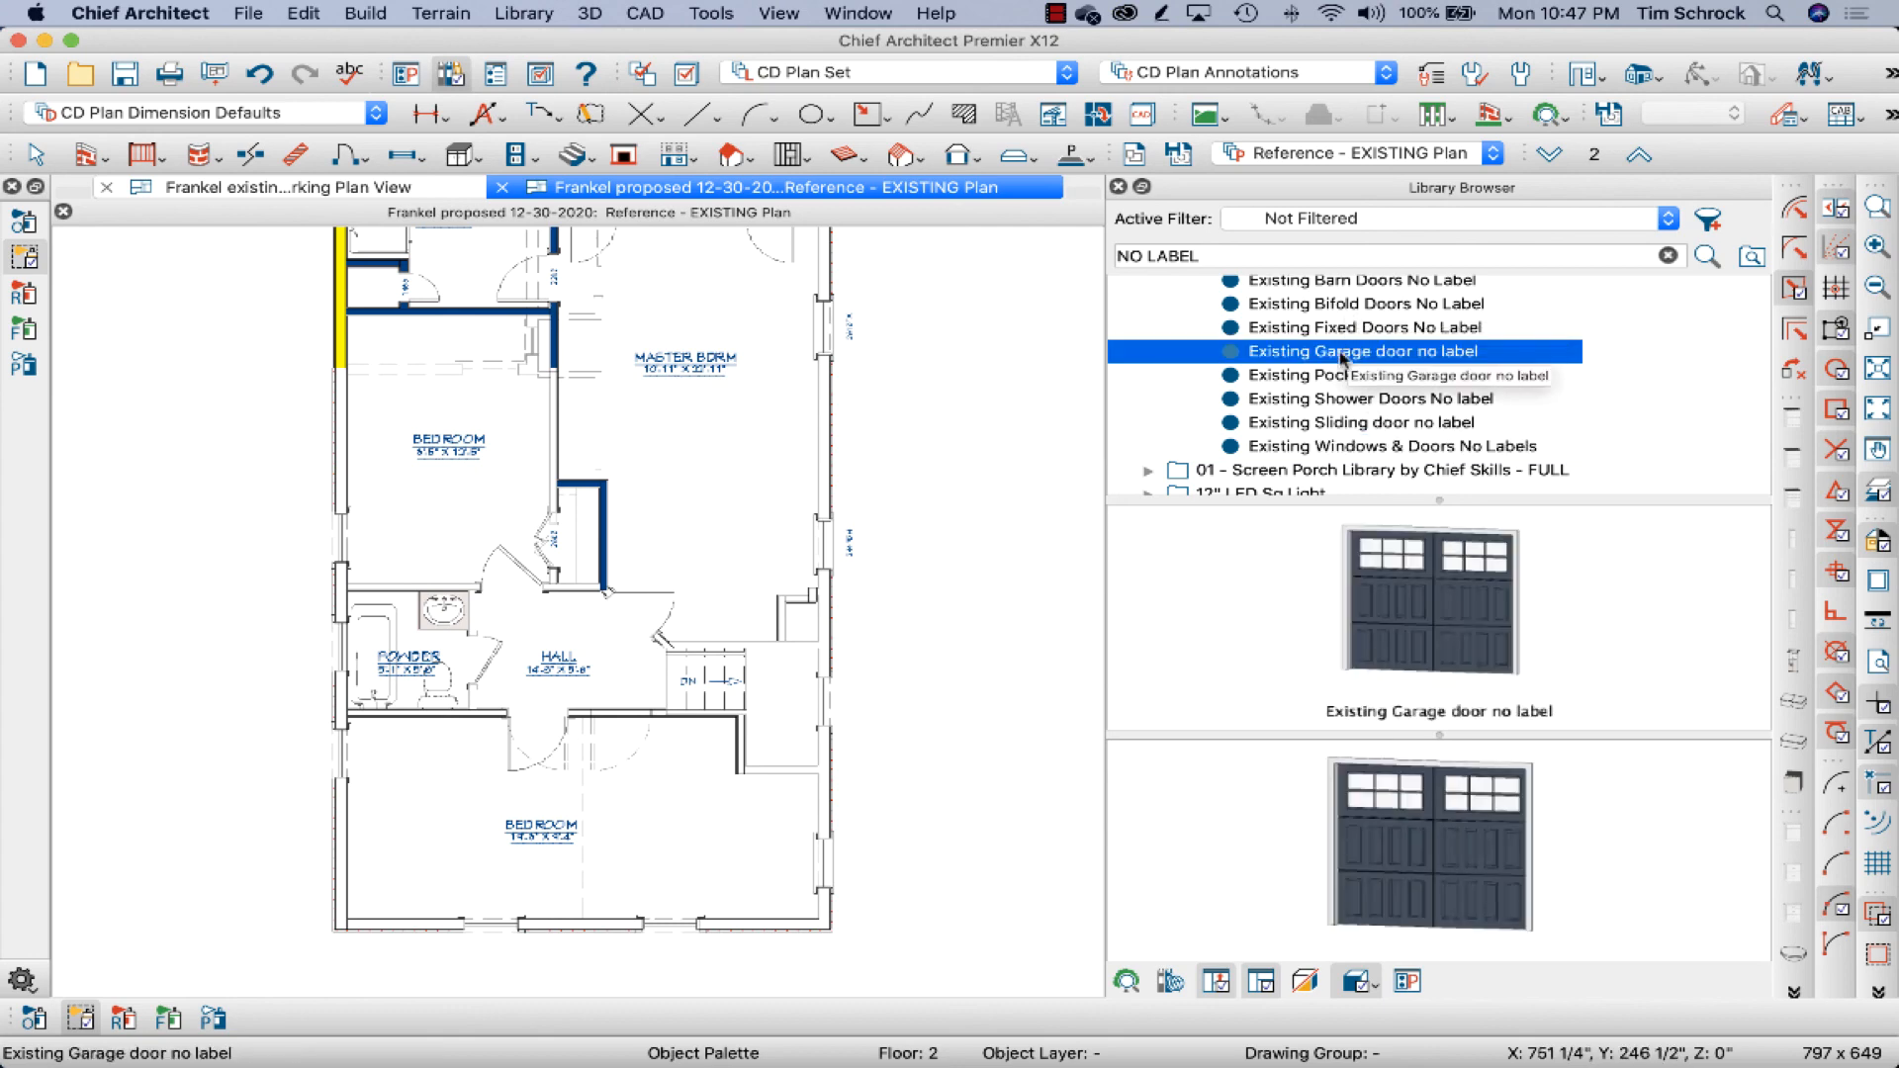
mouse_move(1325, 312)
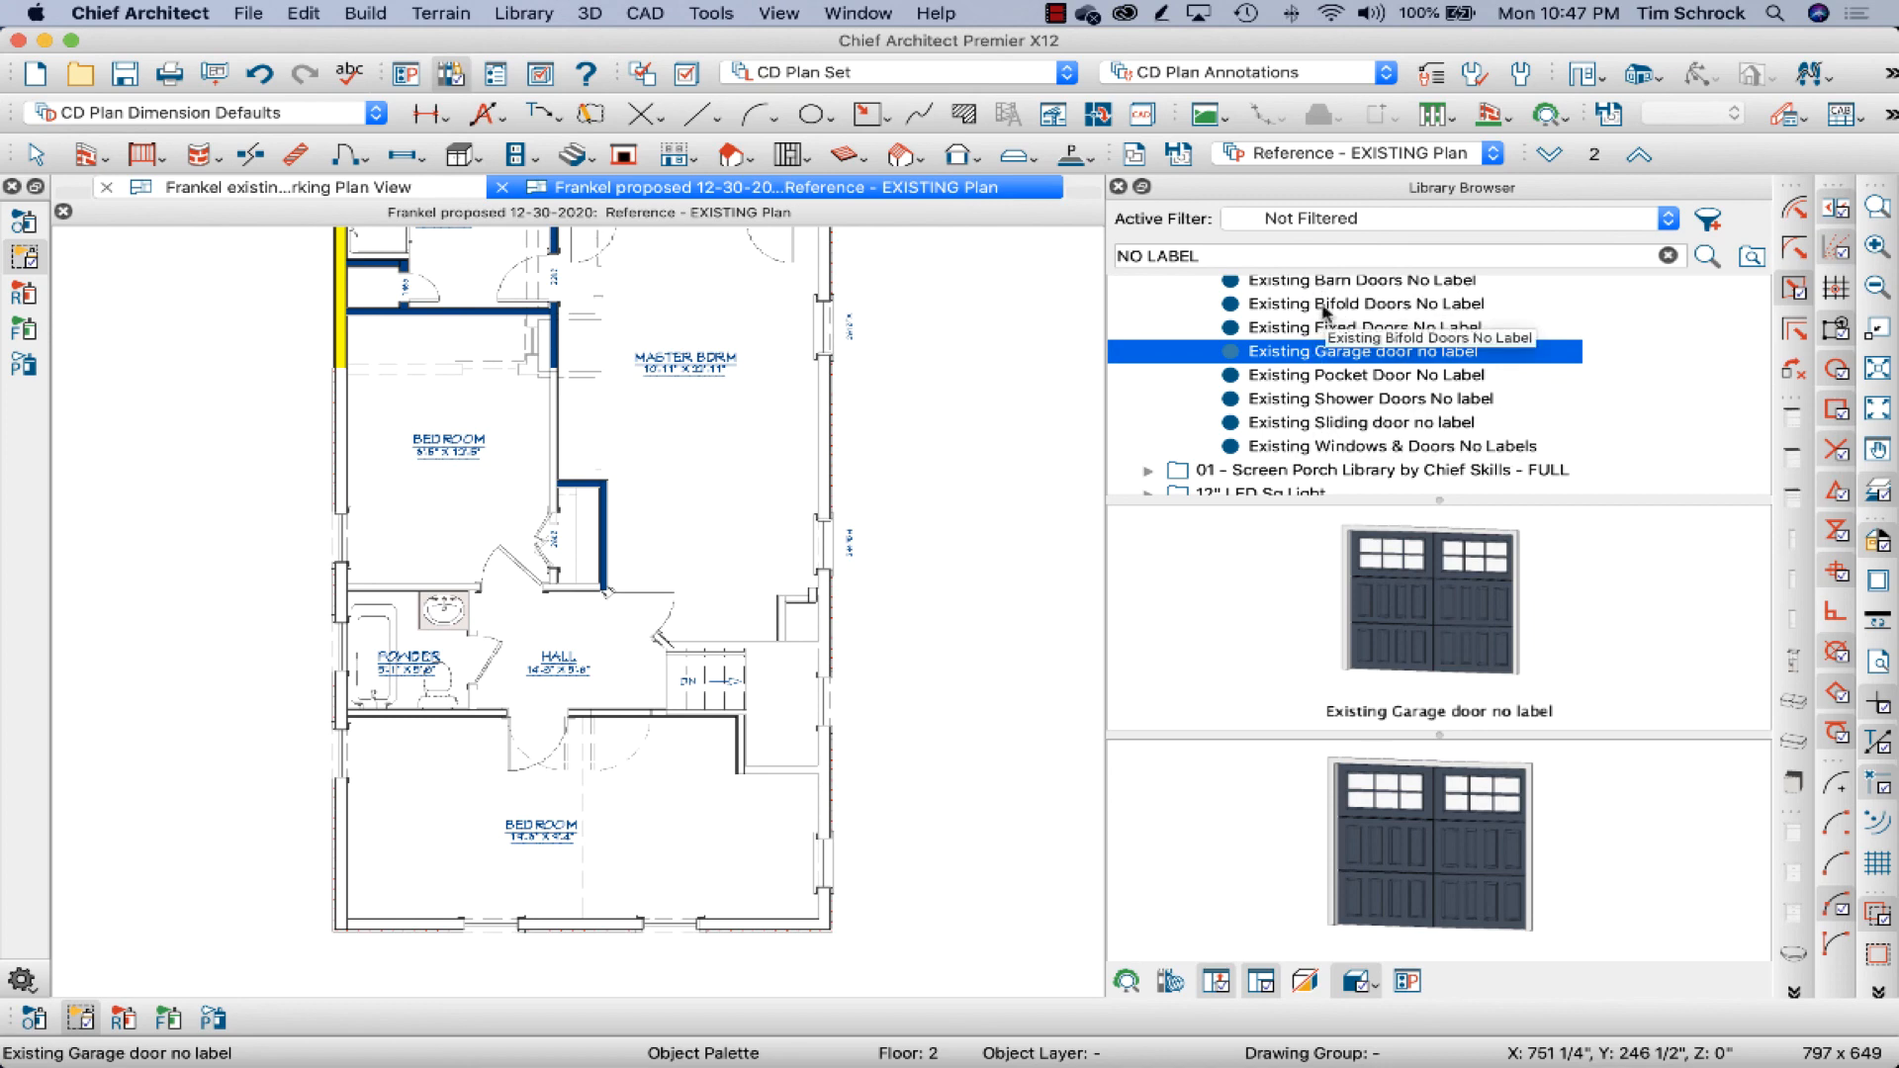